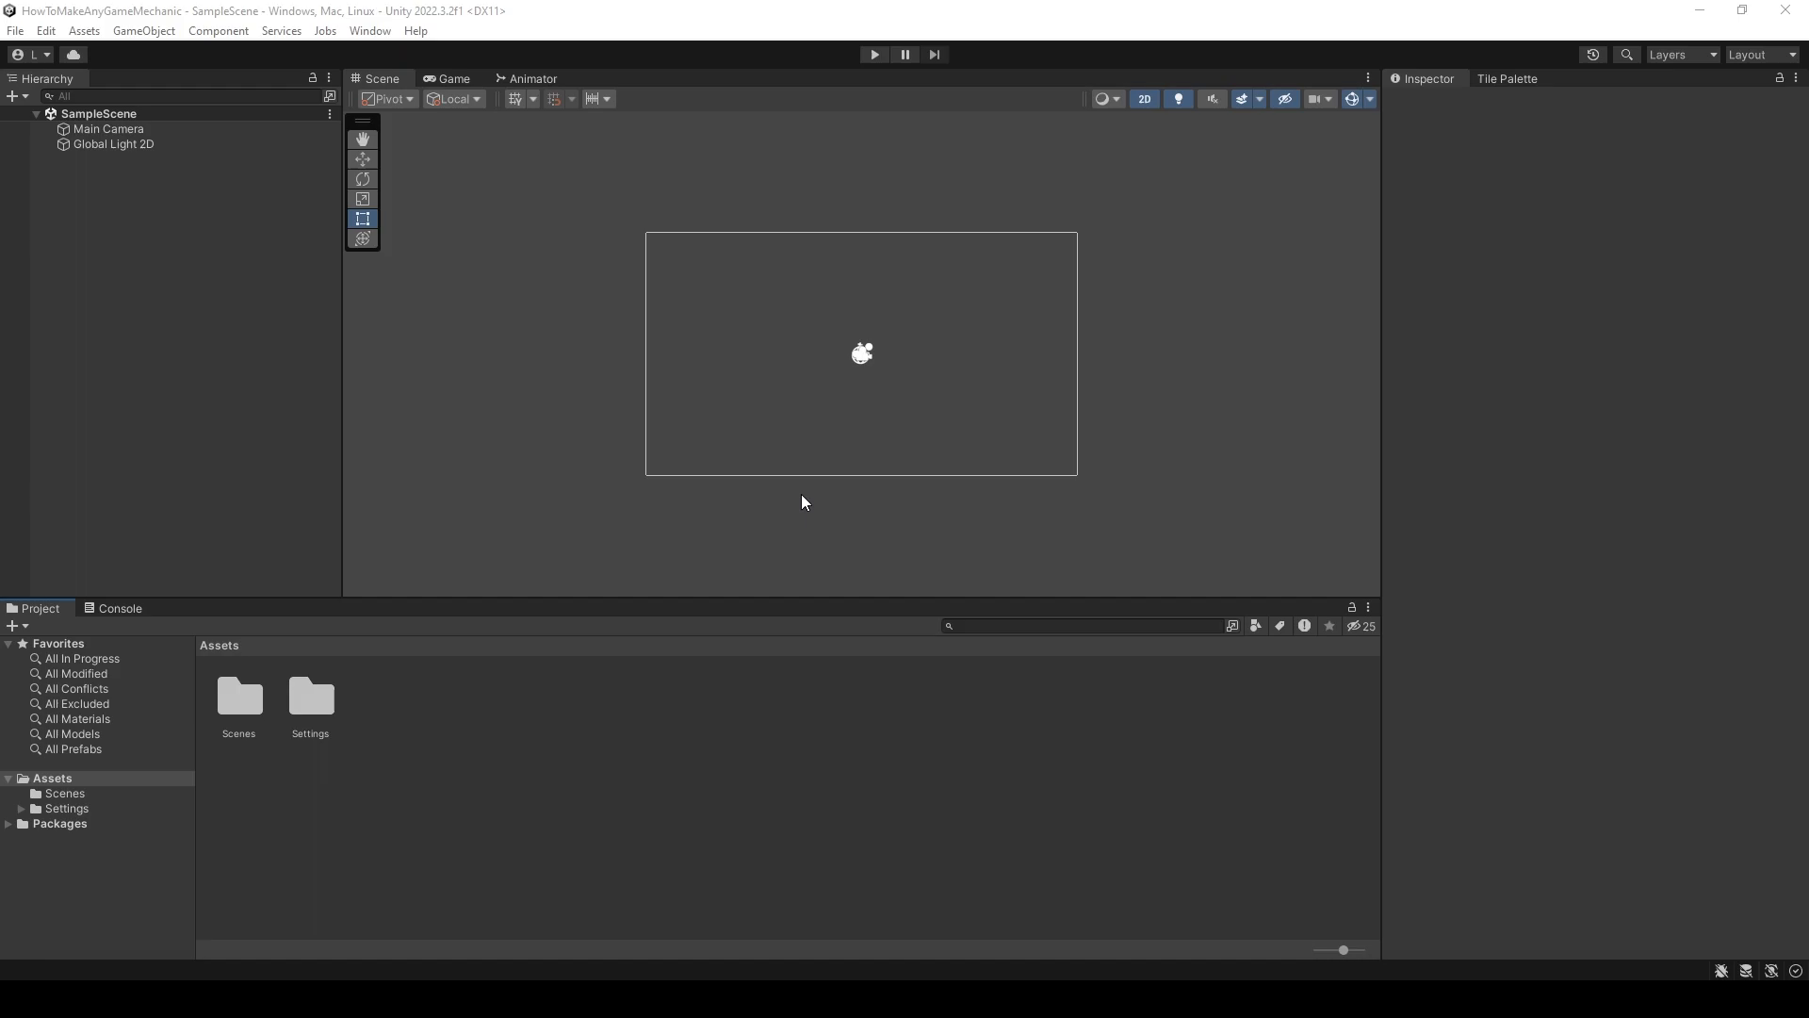
mouse_move(253, 718)
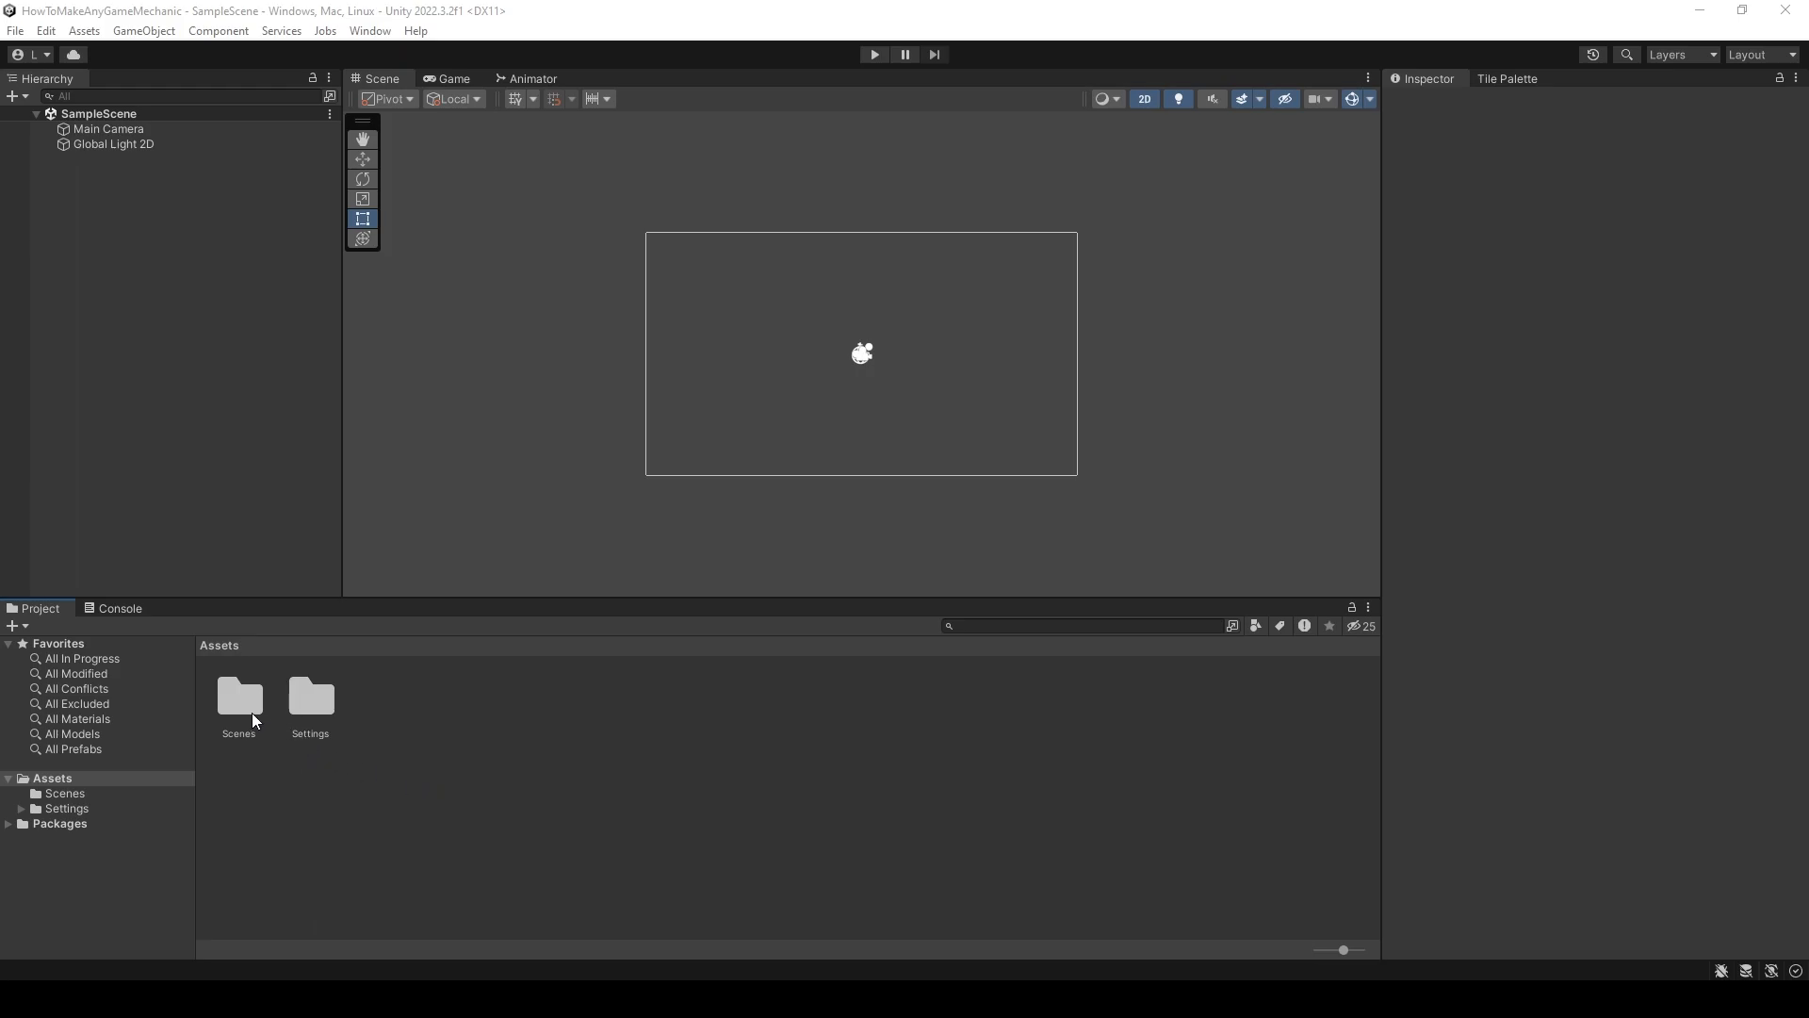
- Delete the SampleScene asset and then the Scenes folder, leaving only Settings in Assets
double_click(238, 695)
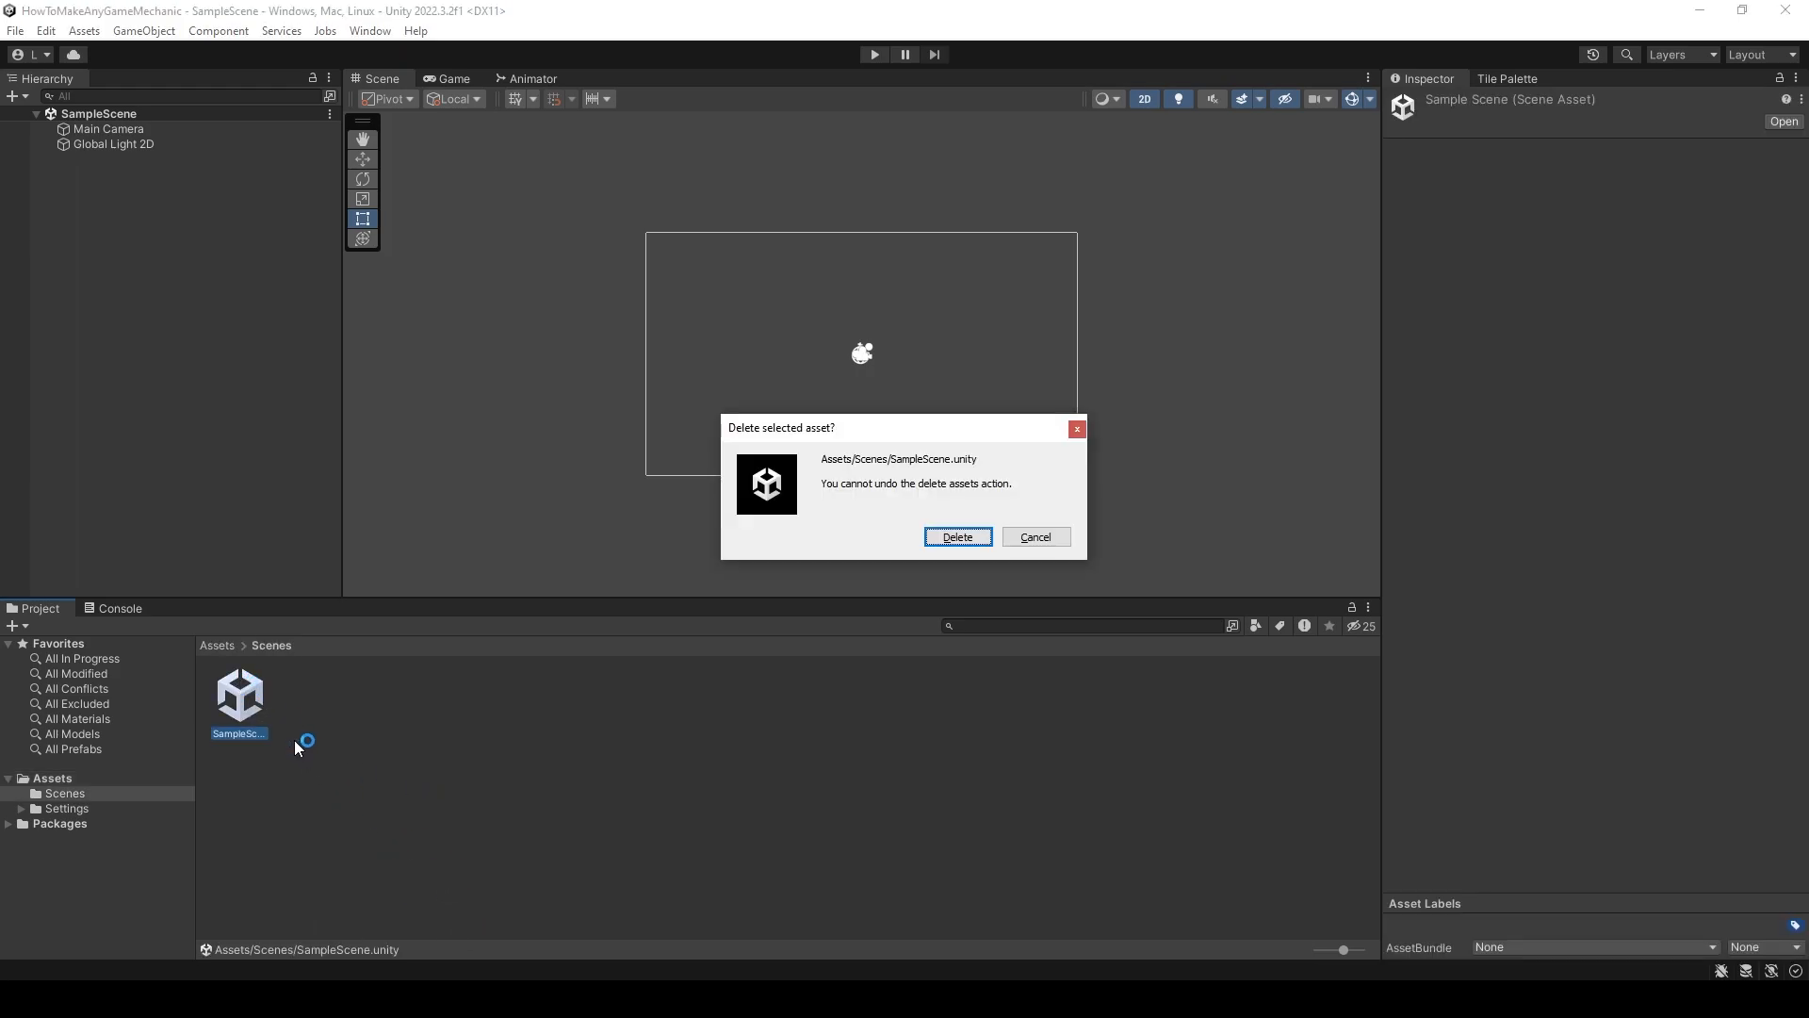
click(956, 537)
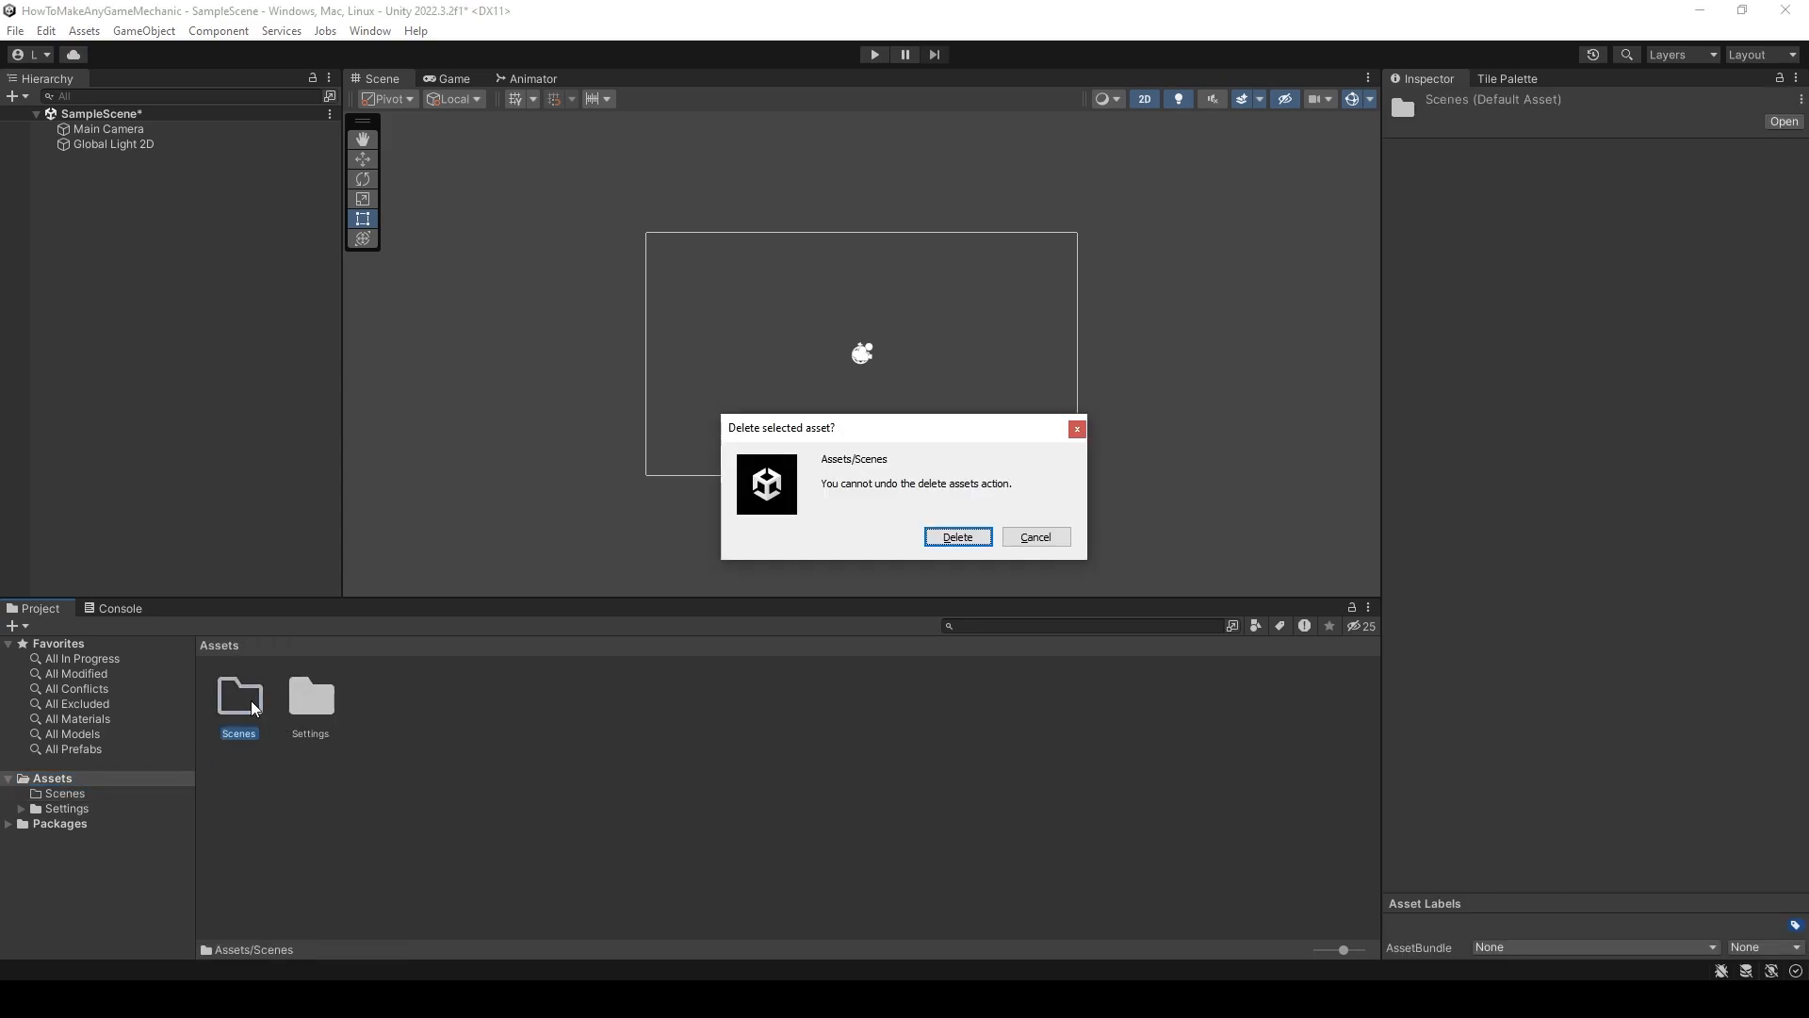
click(955, 537)
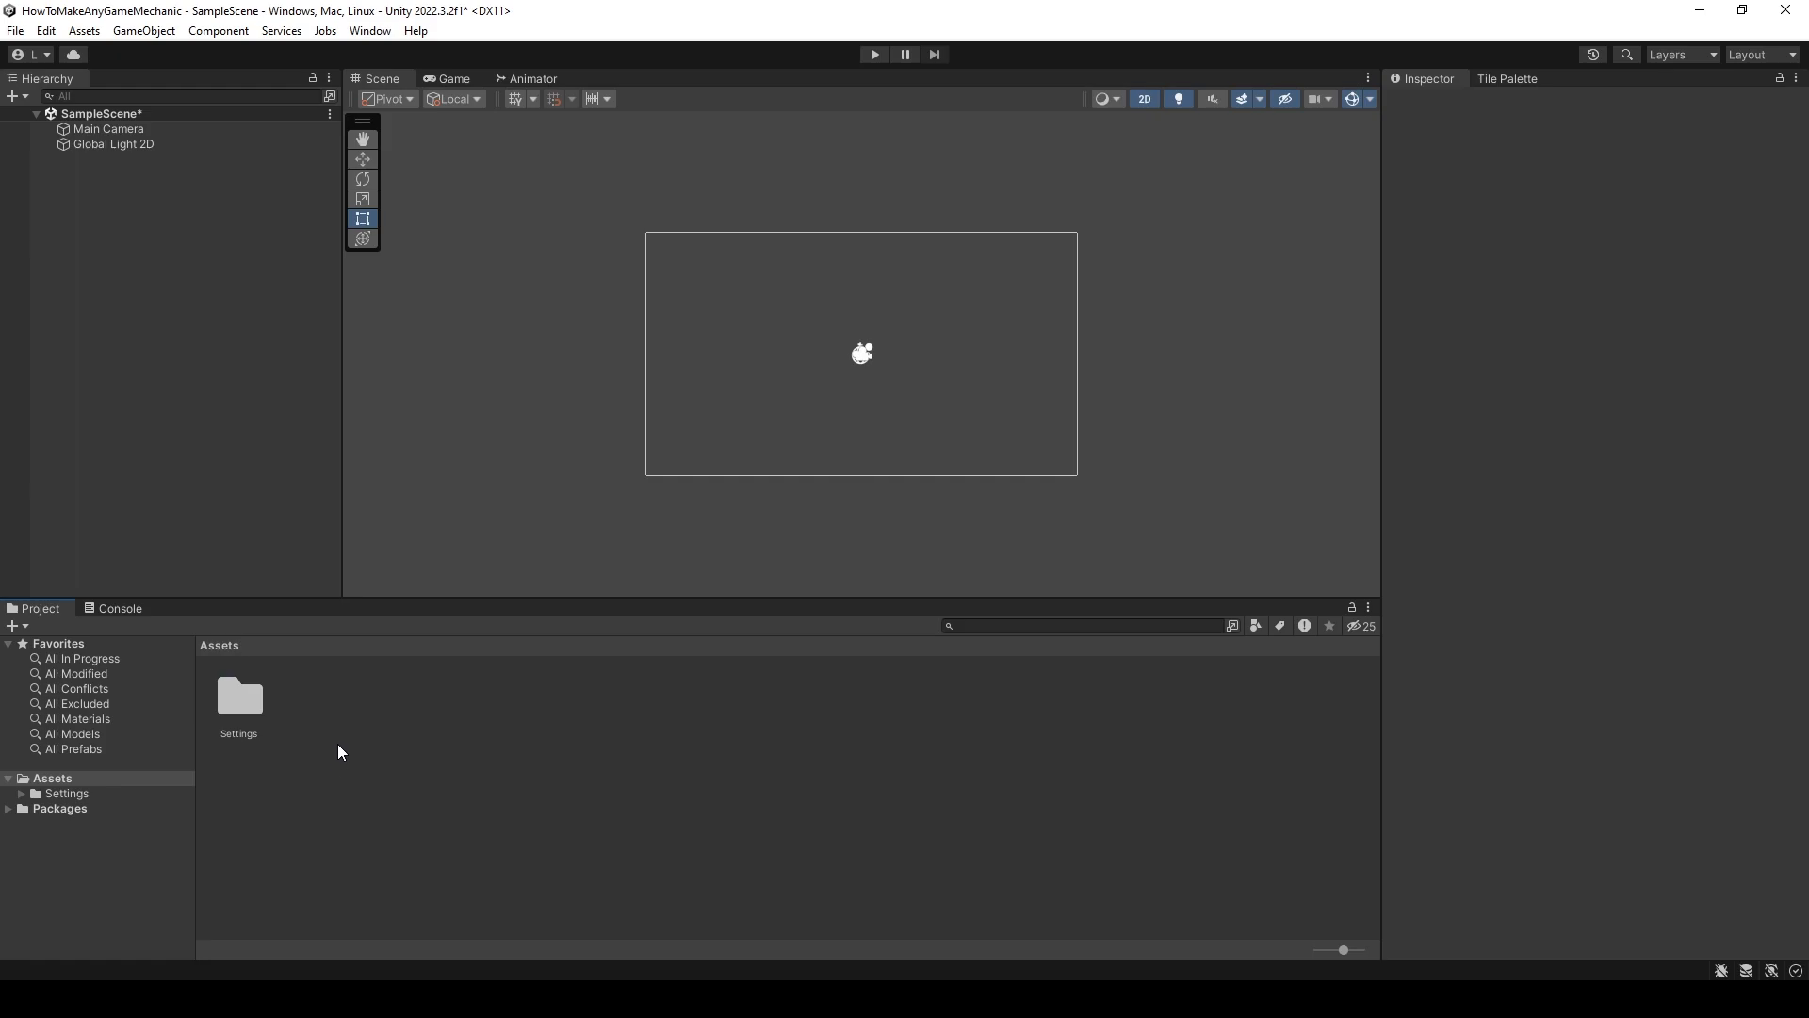
- Create an 'Episode 1- Player Controller' folder in Assets and enter it
right_click(339, 752)
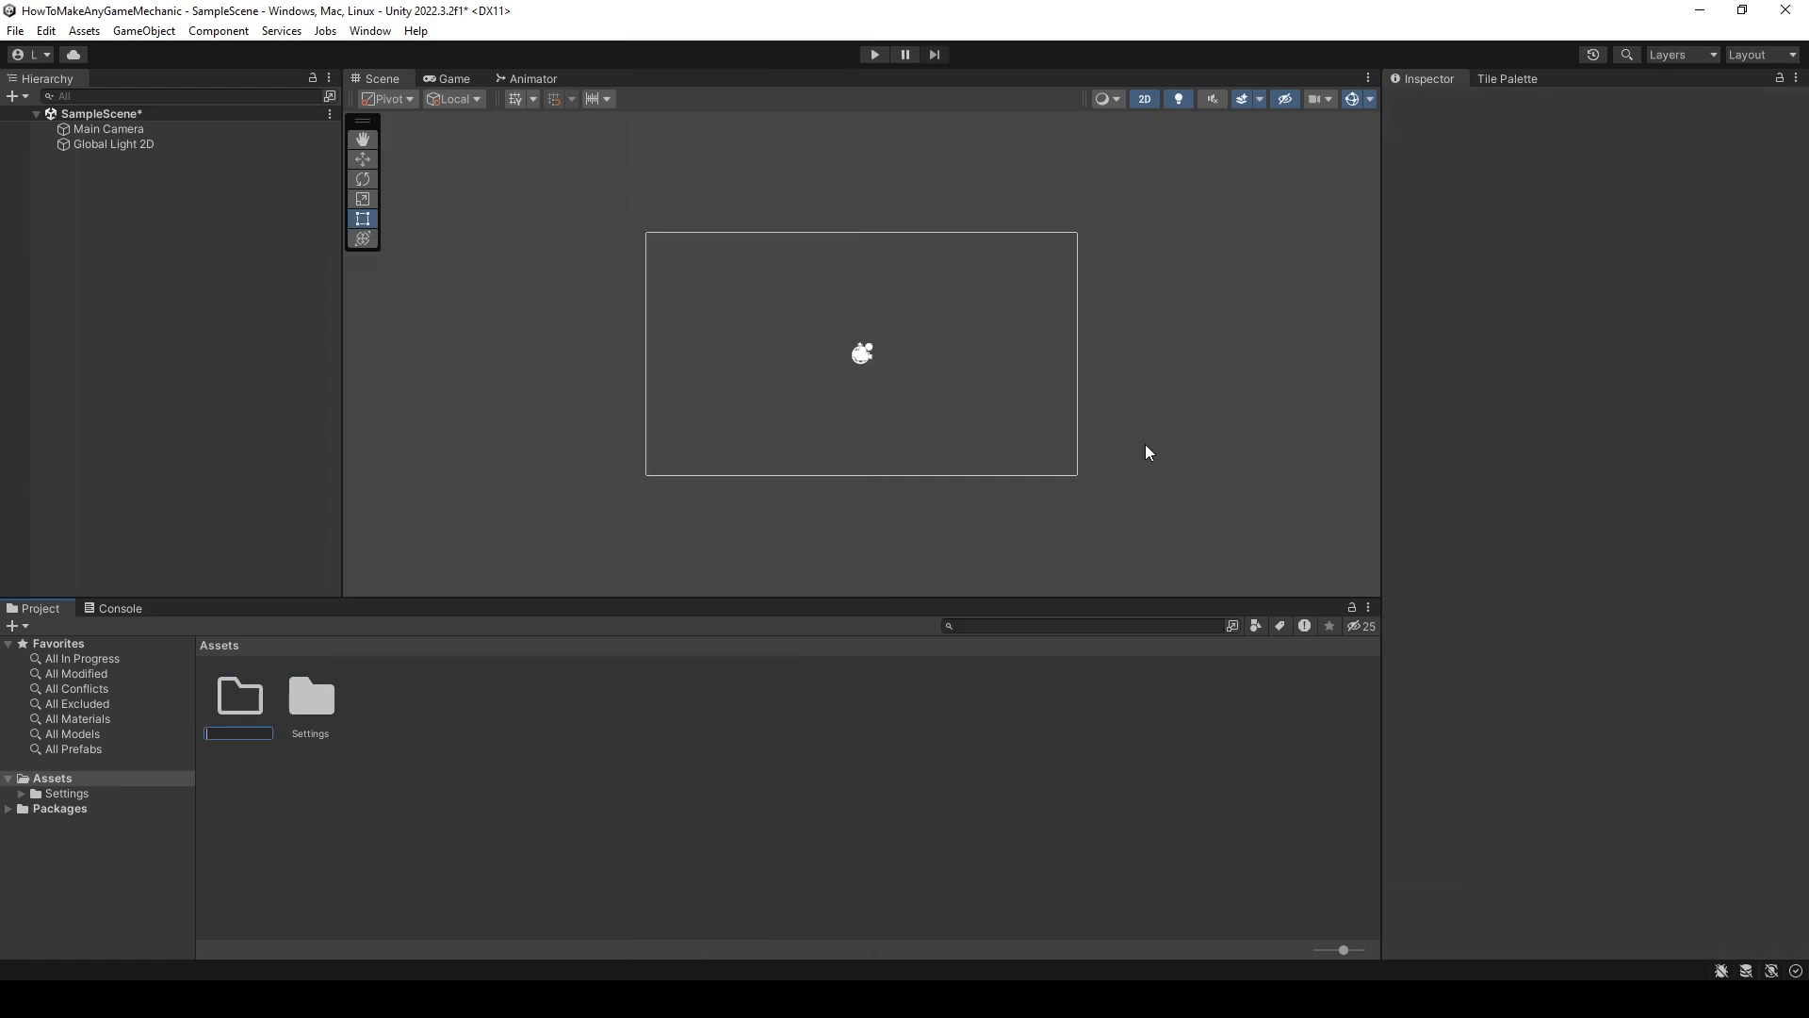
text(Epis)
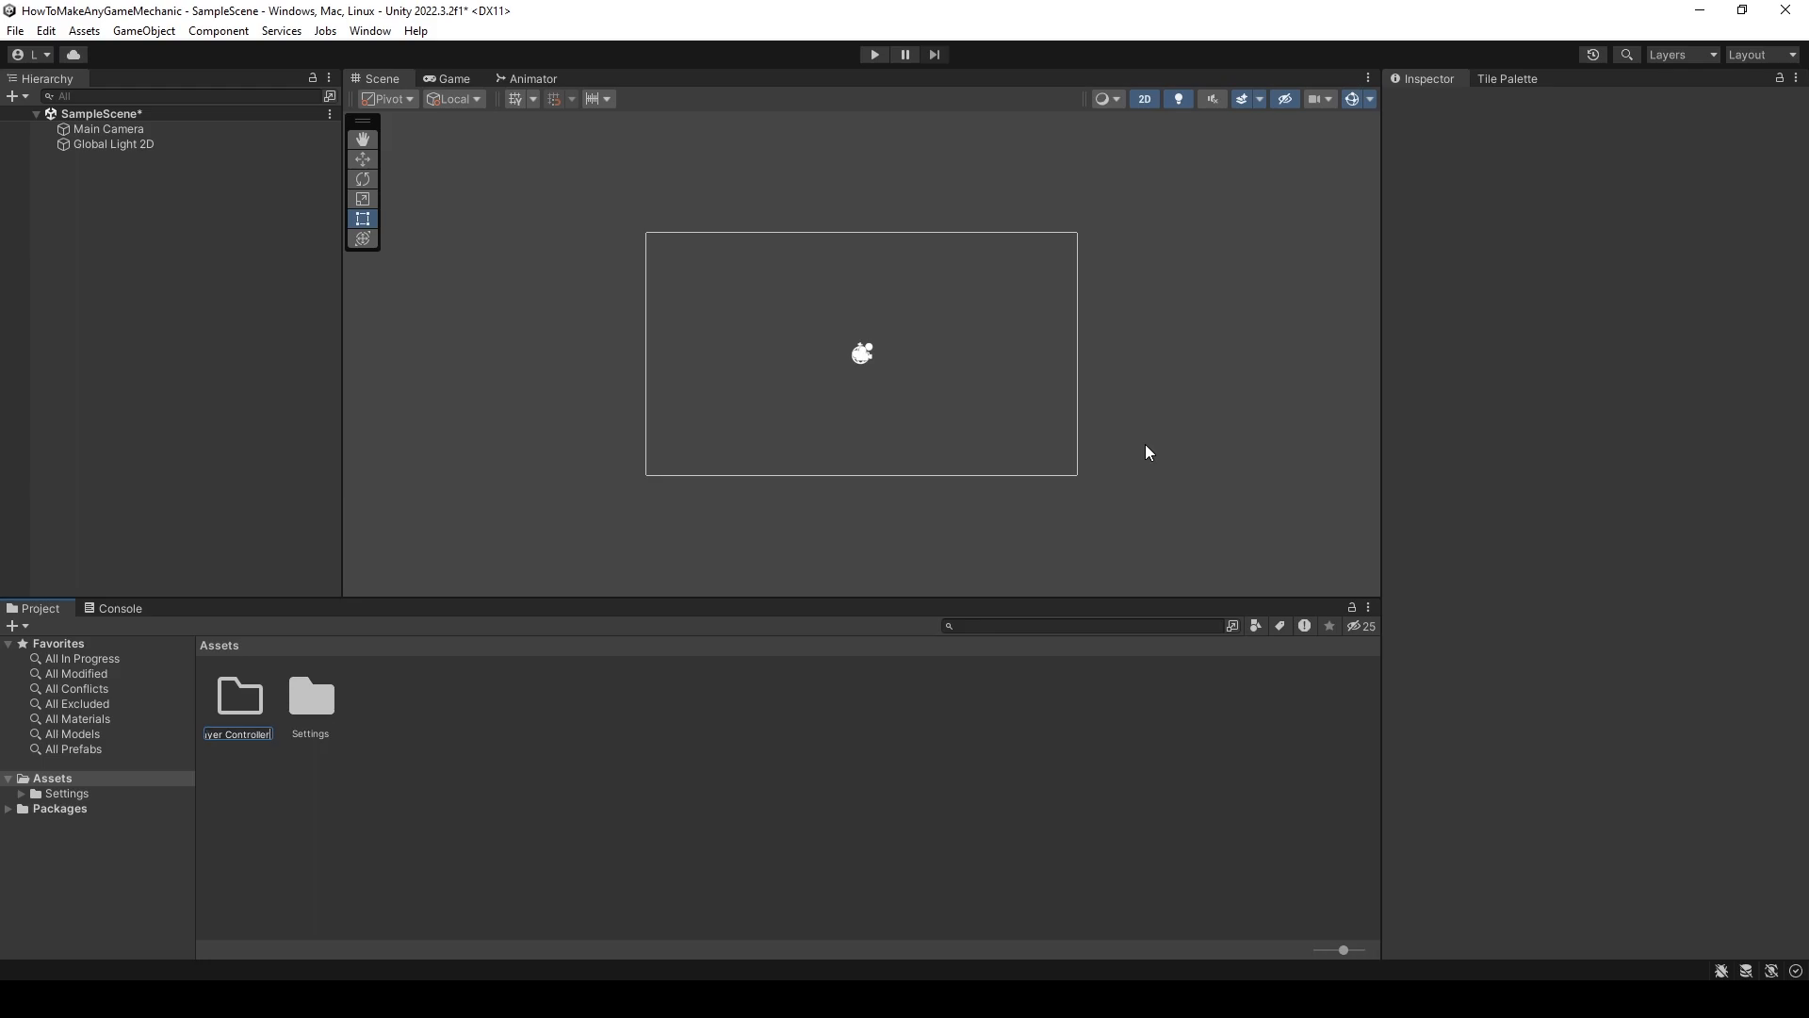
click(239, 695)
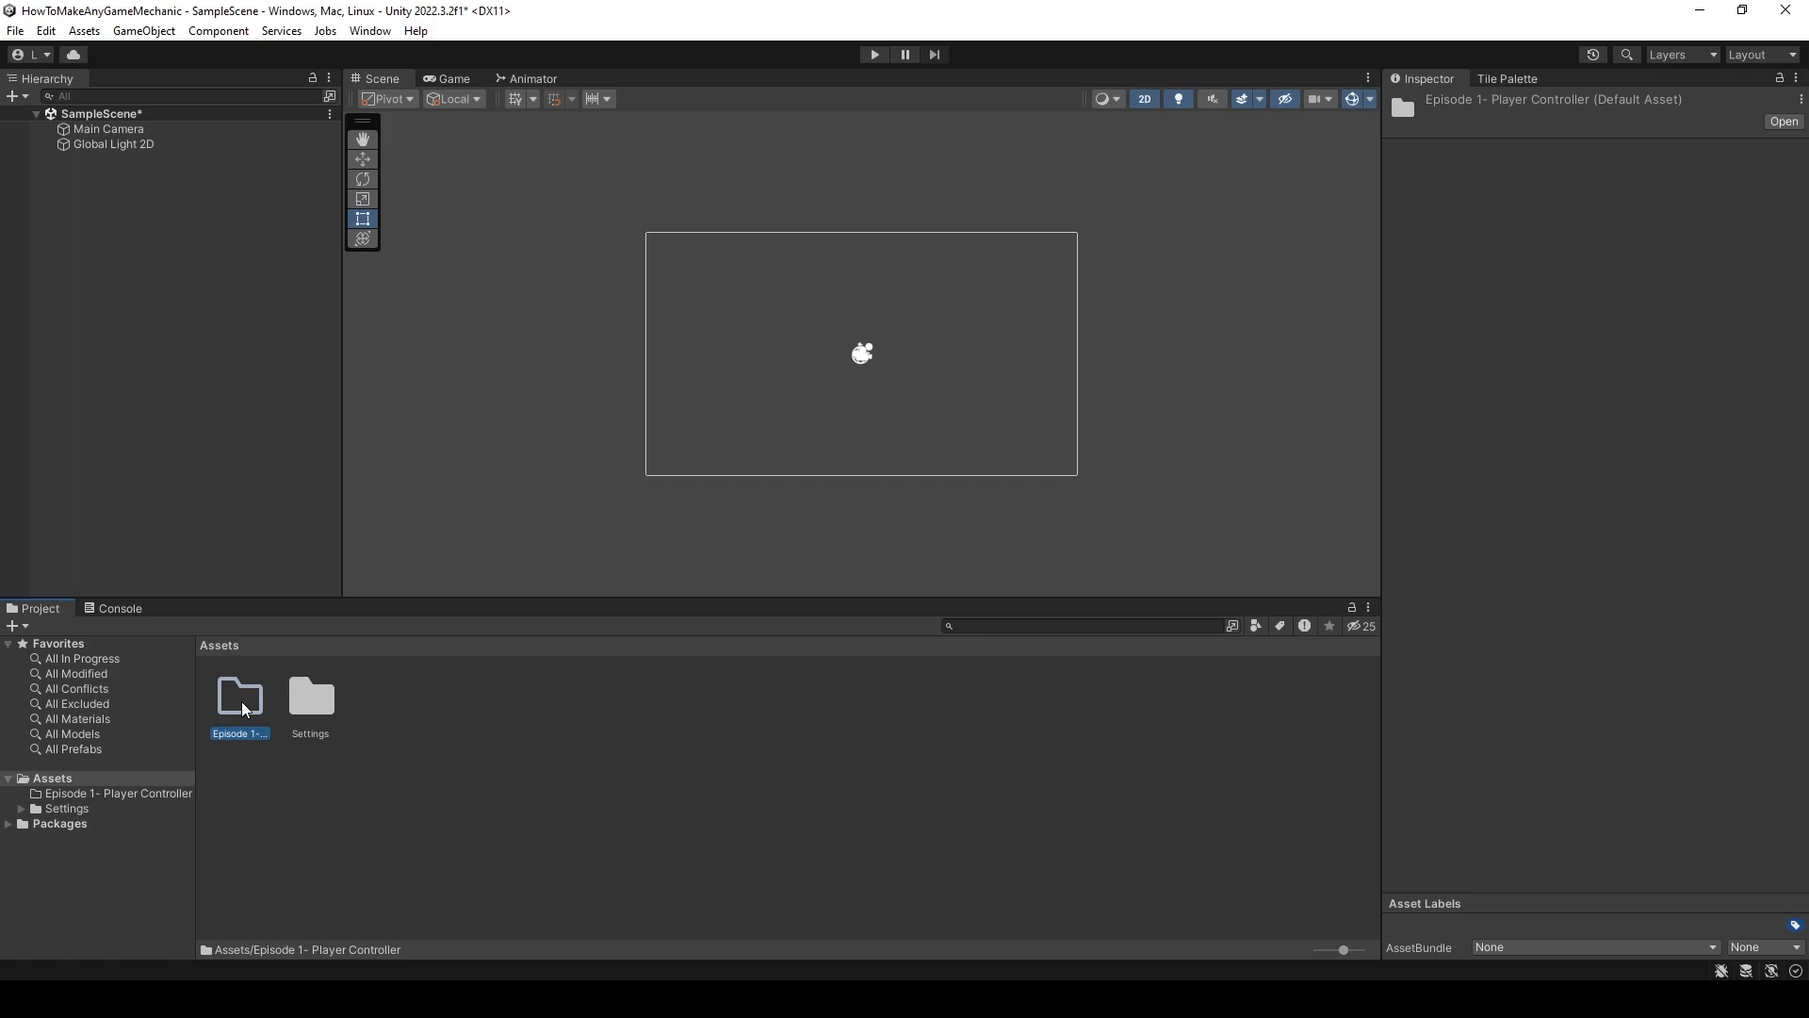
double_click(239, 696)
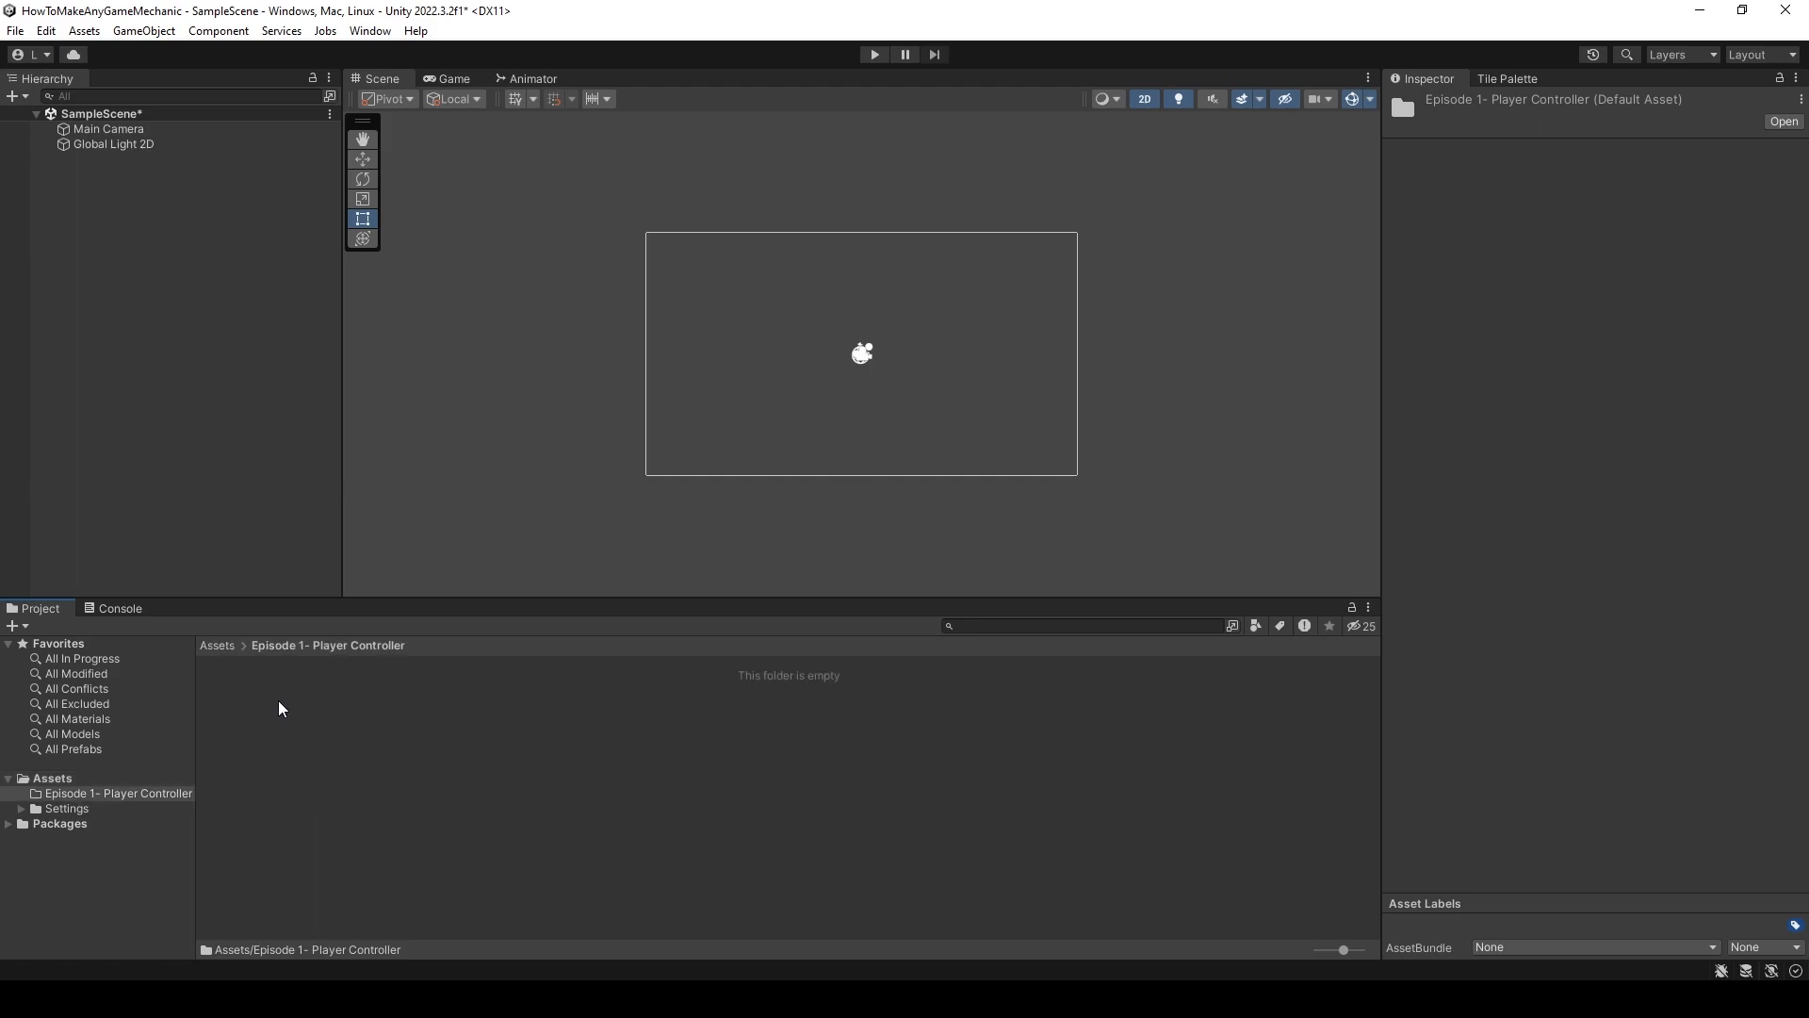
- Create a scene named 'Episode 1' inside the folder and load it
right_click(277, 708)
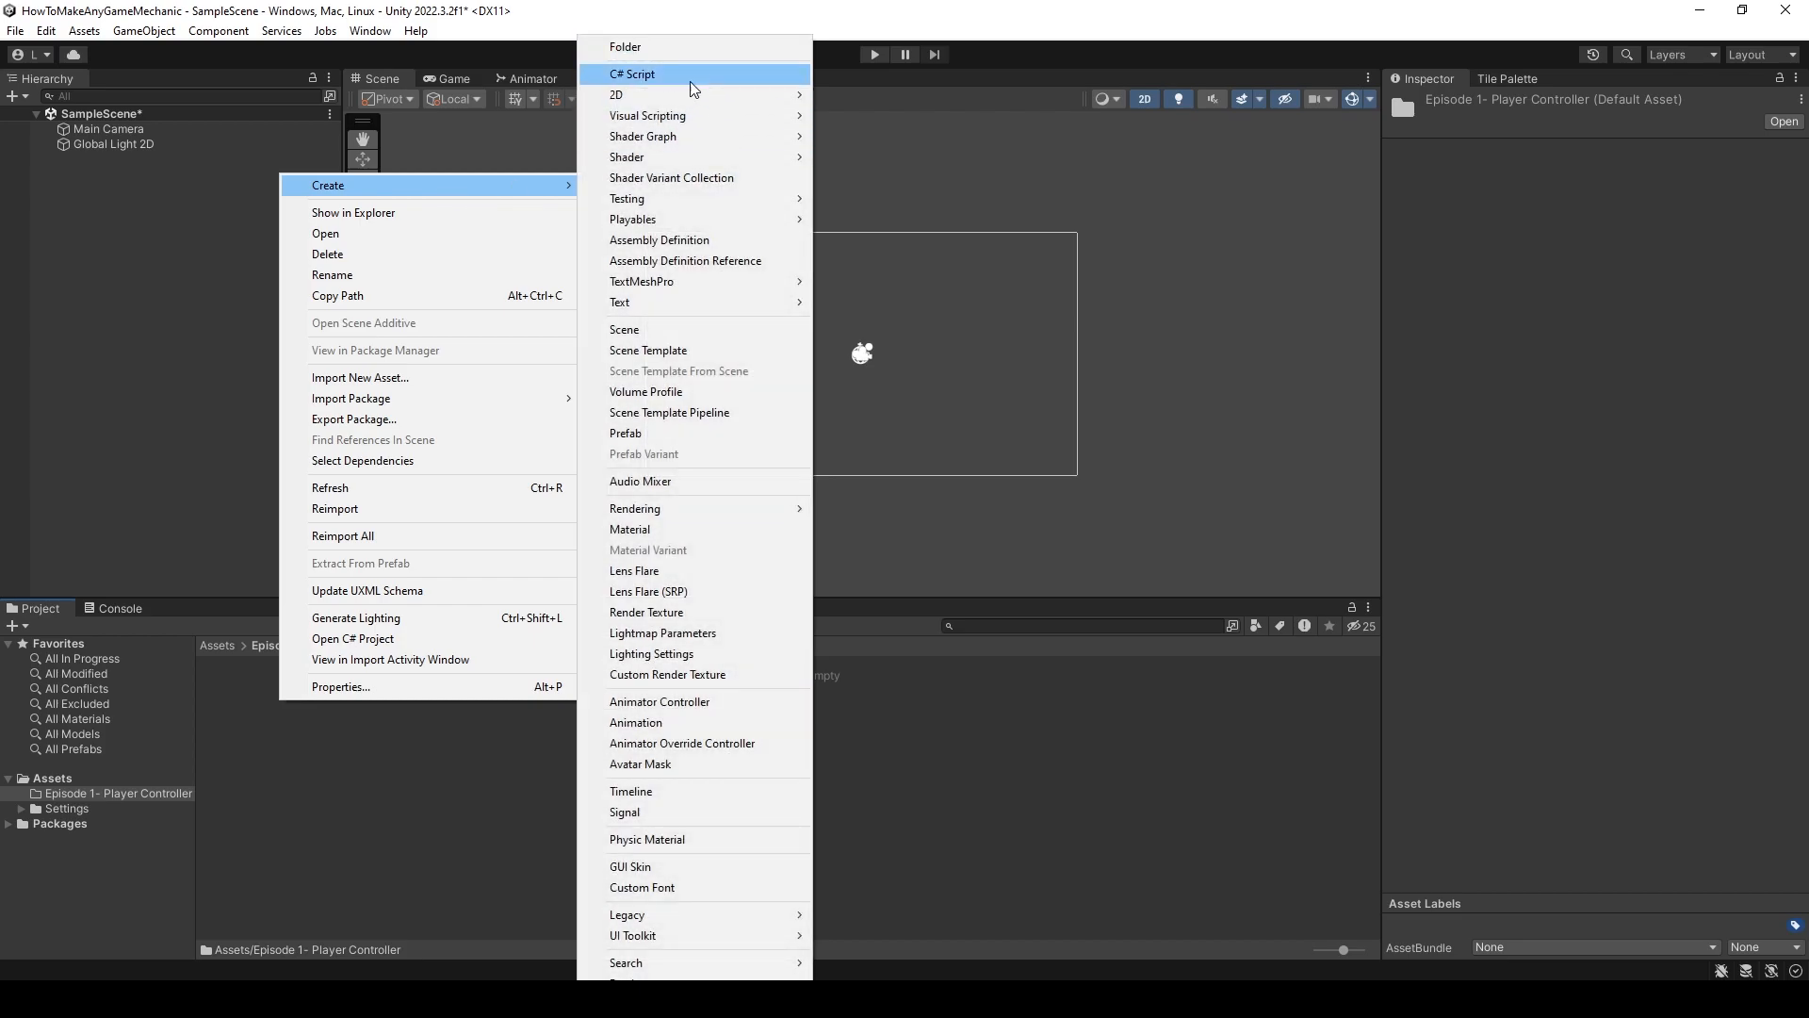
click(624, 328)
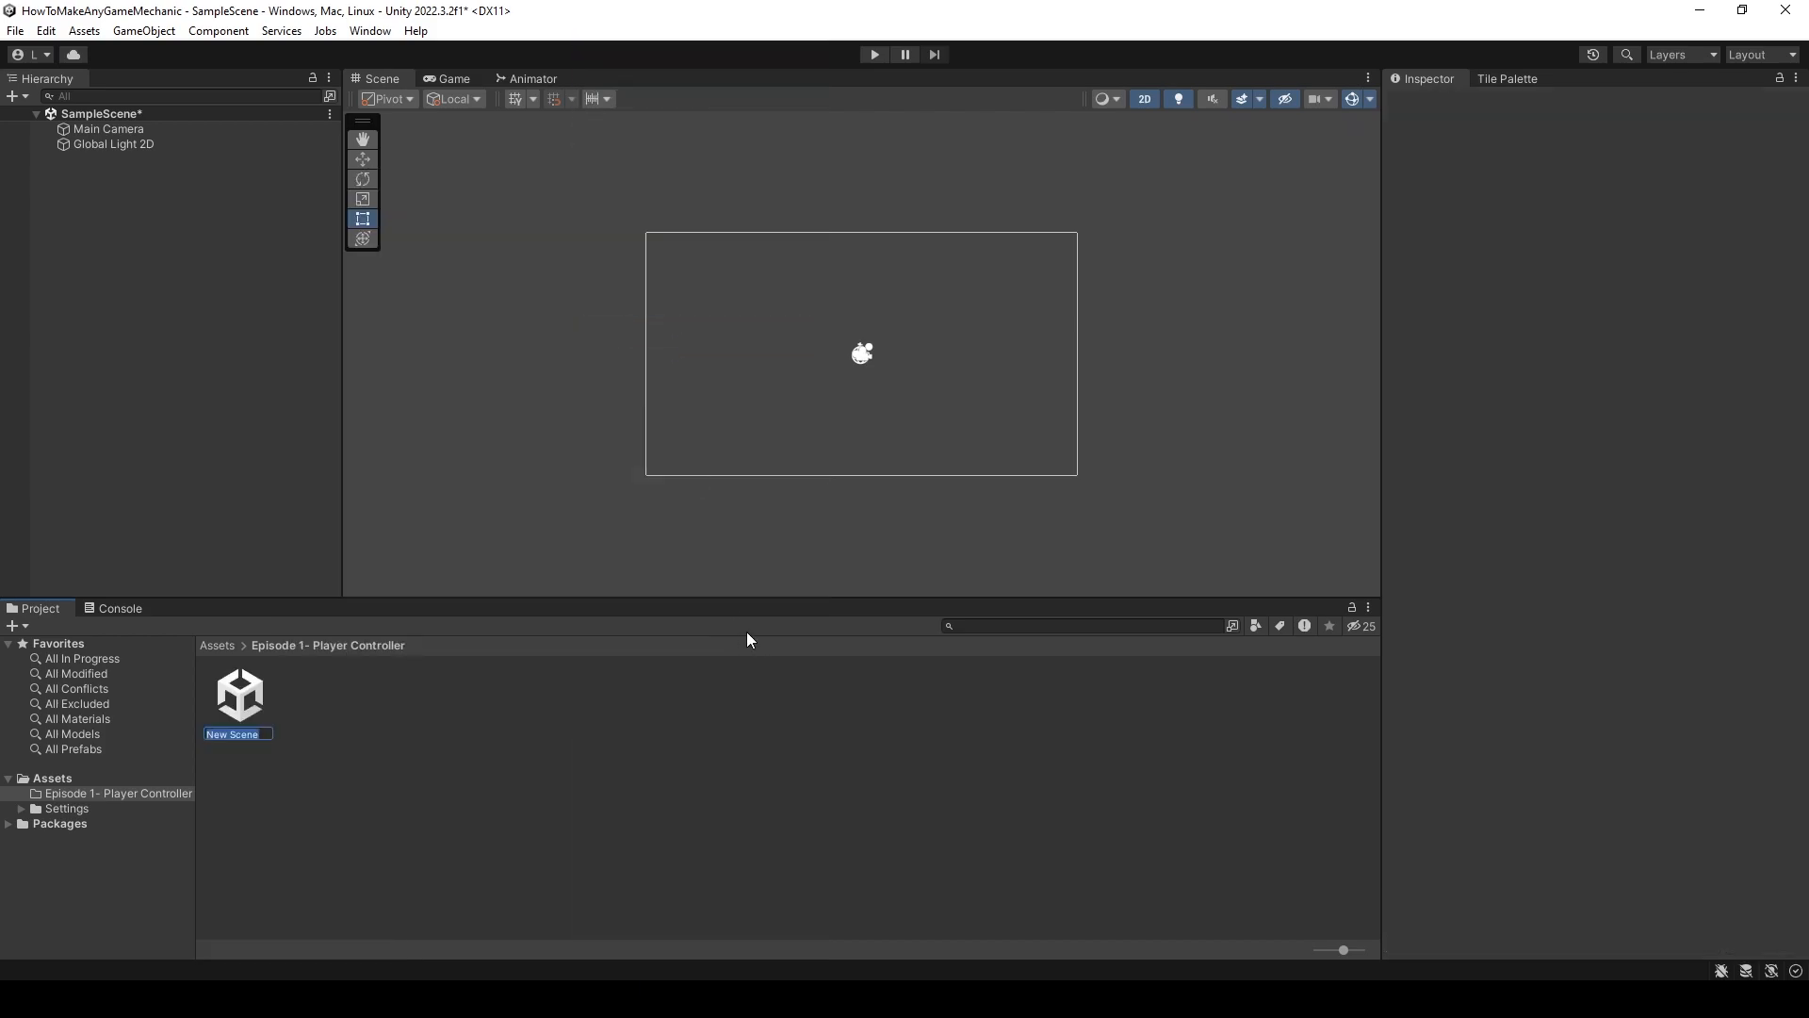
text(E)
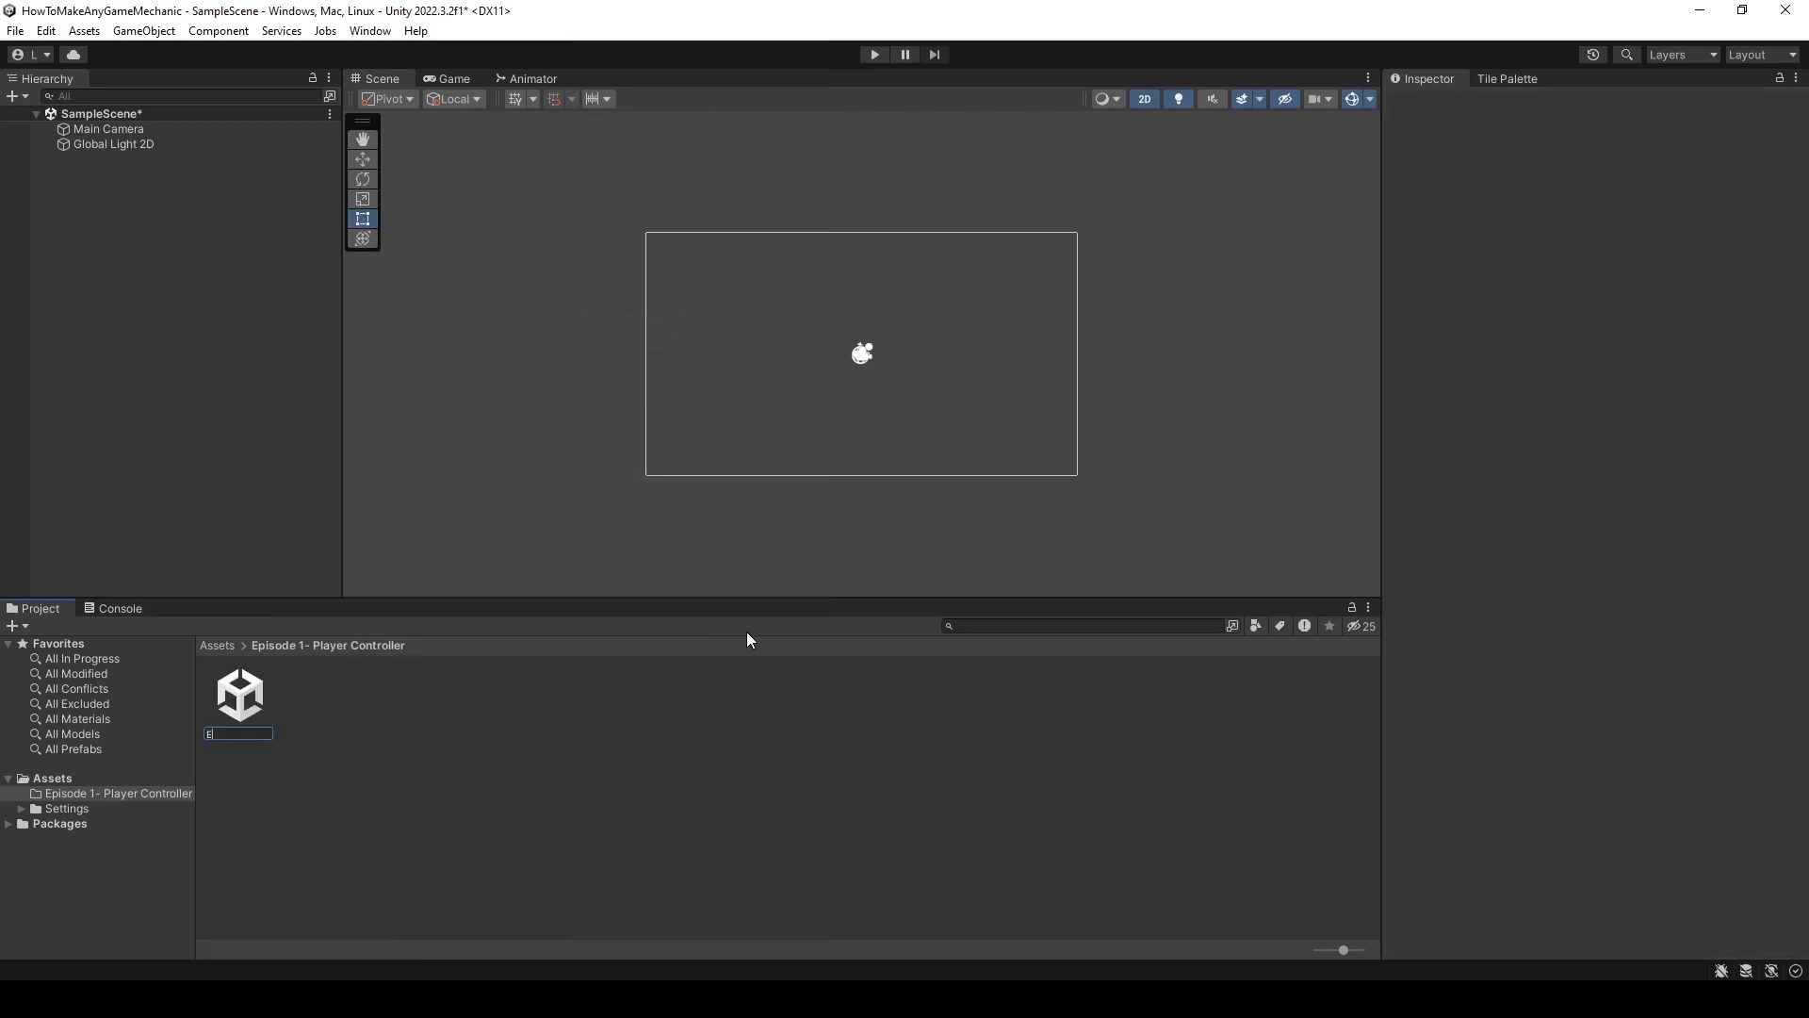
text(Episode 1)
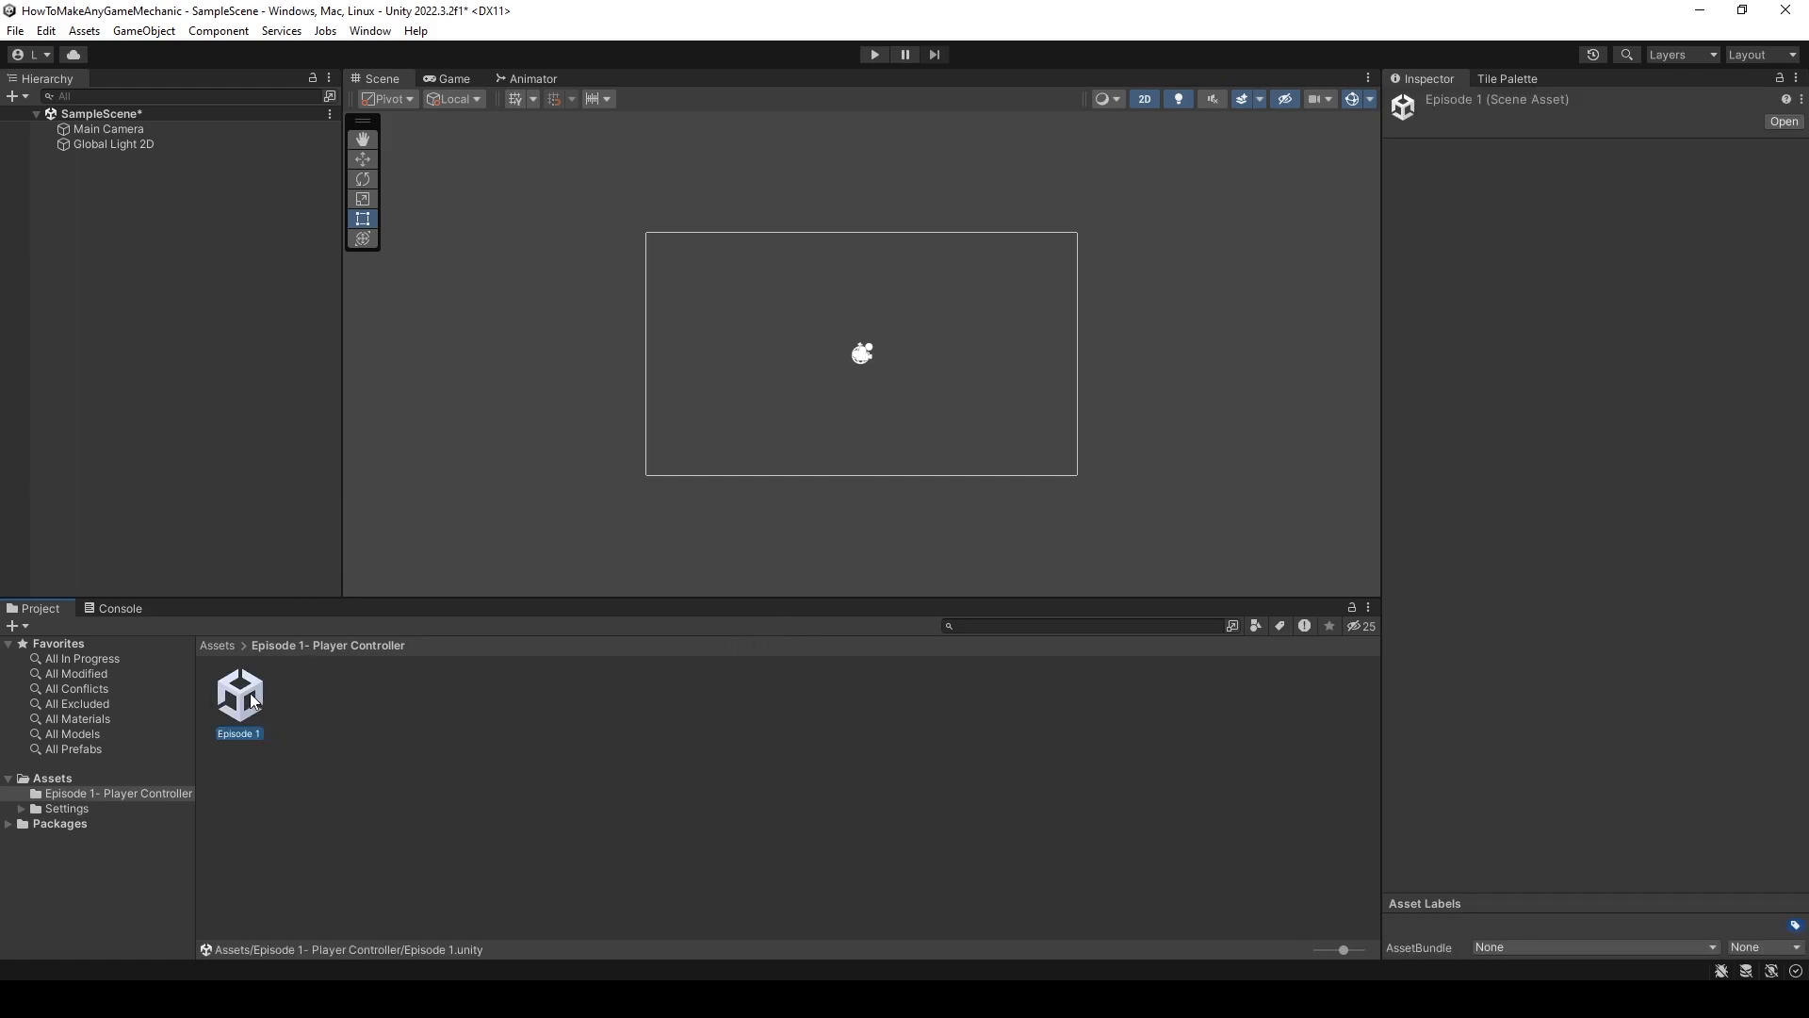
double_click(239, 692)
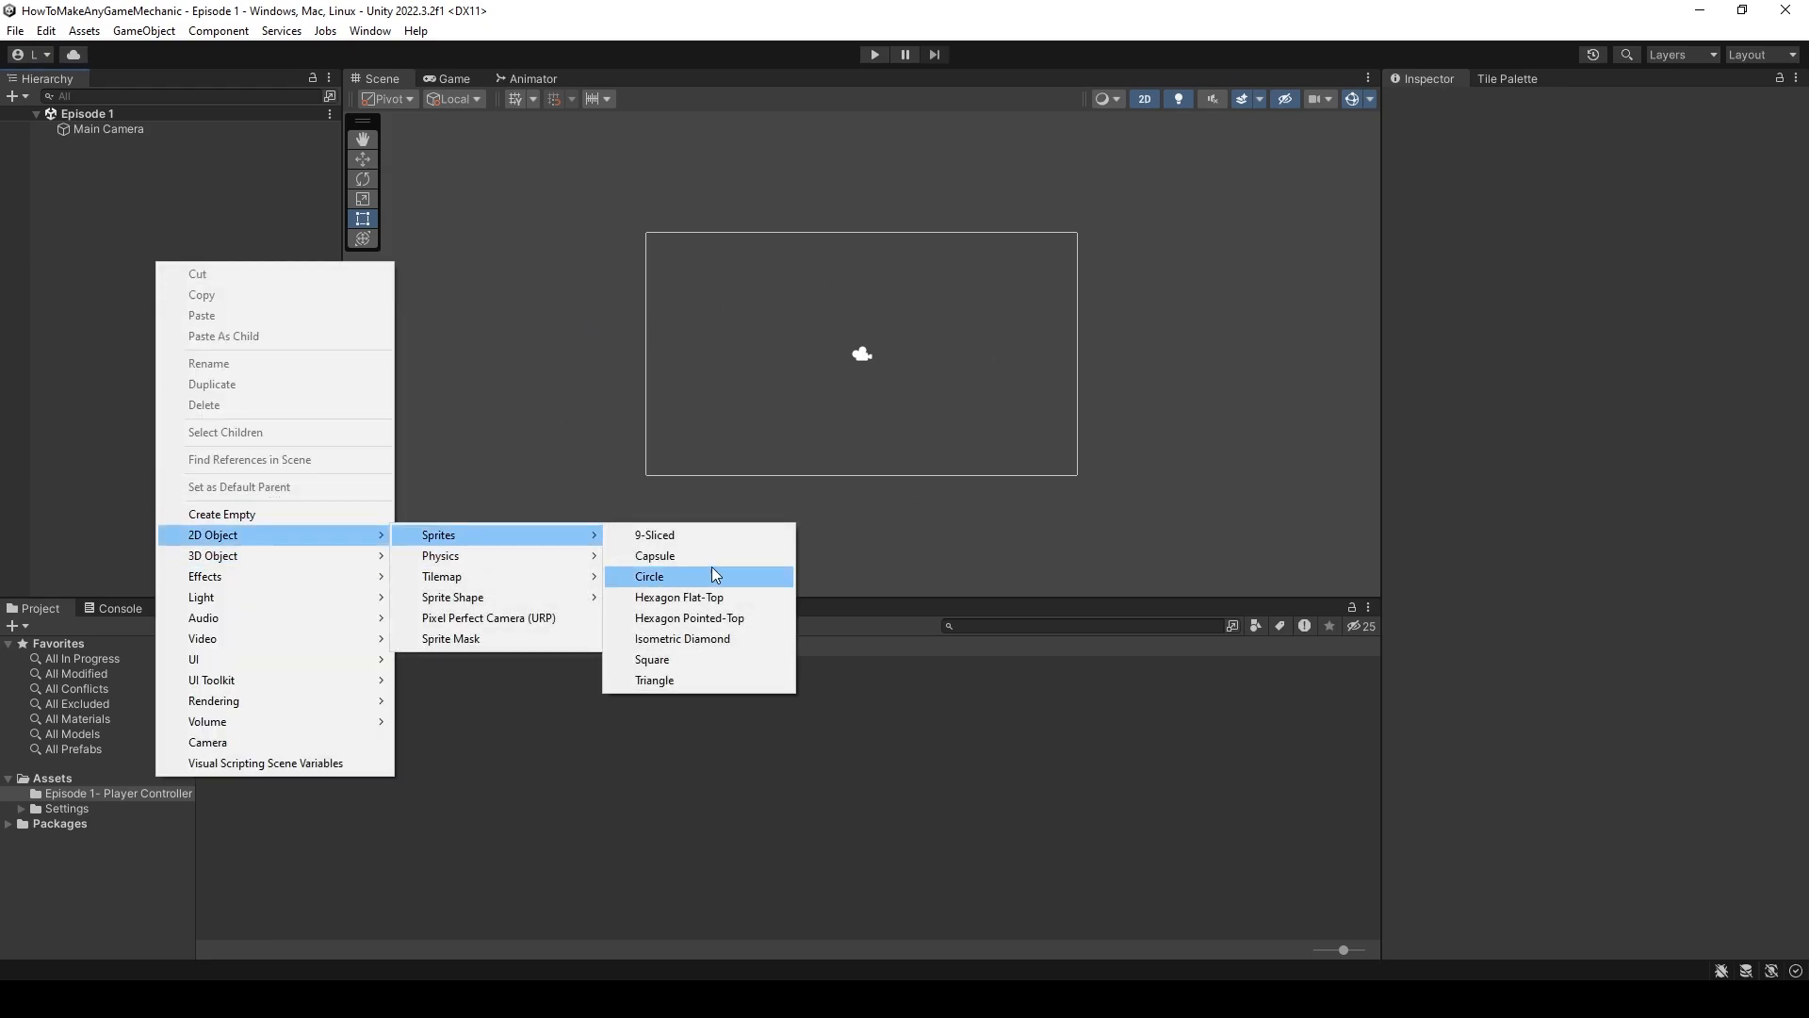
- Add a square 2D sprite to the scene and name it Player
click(652, 659)
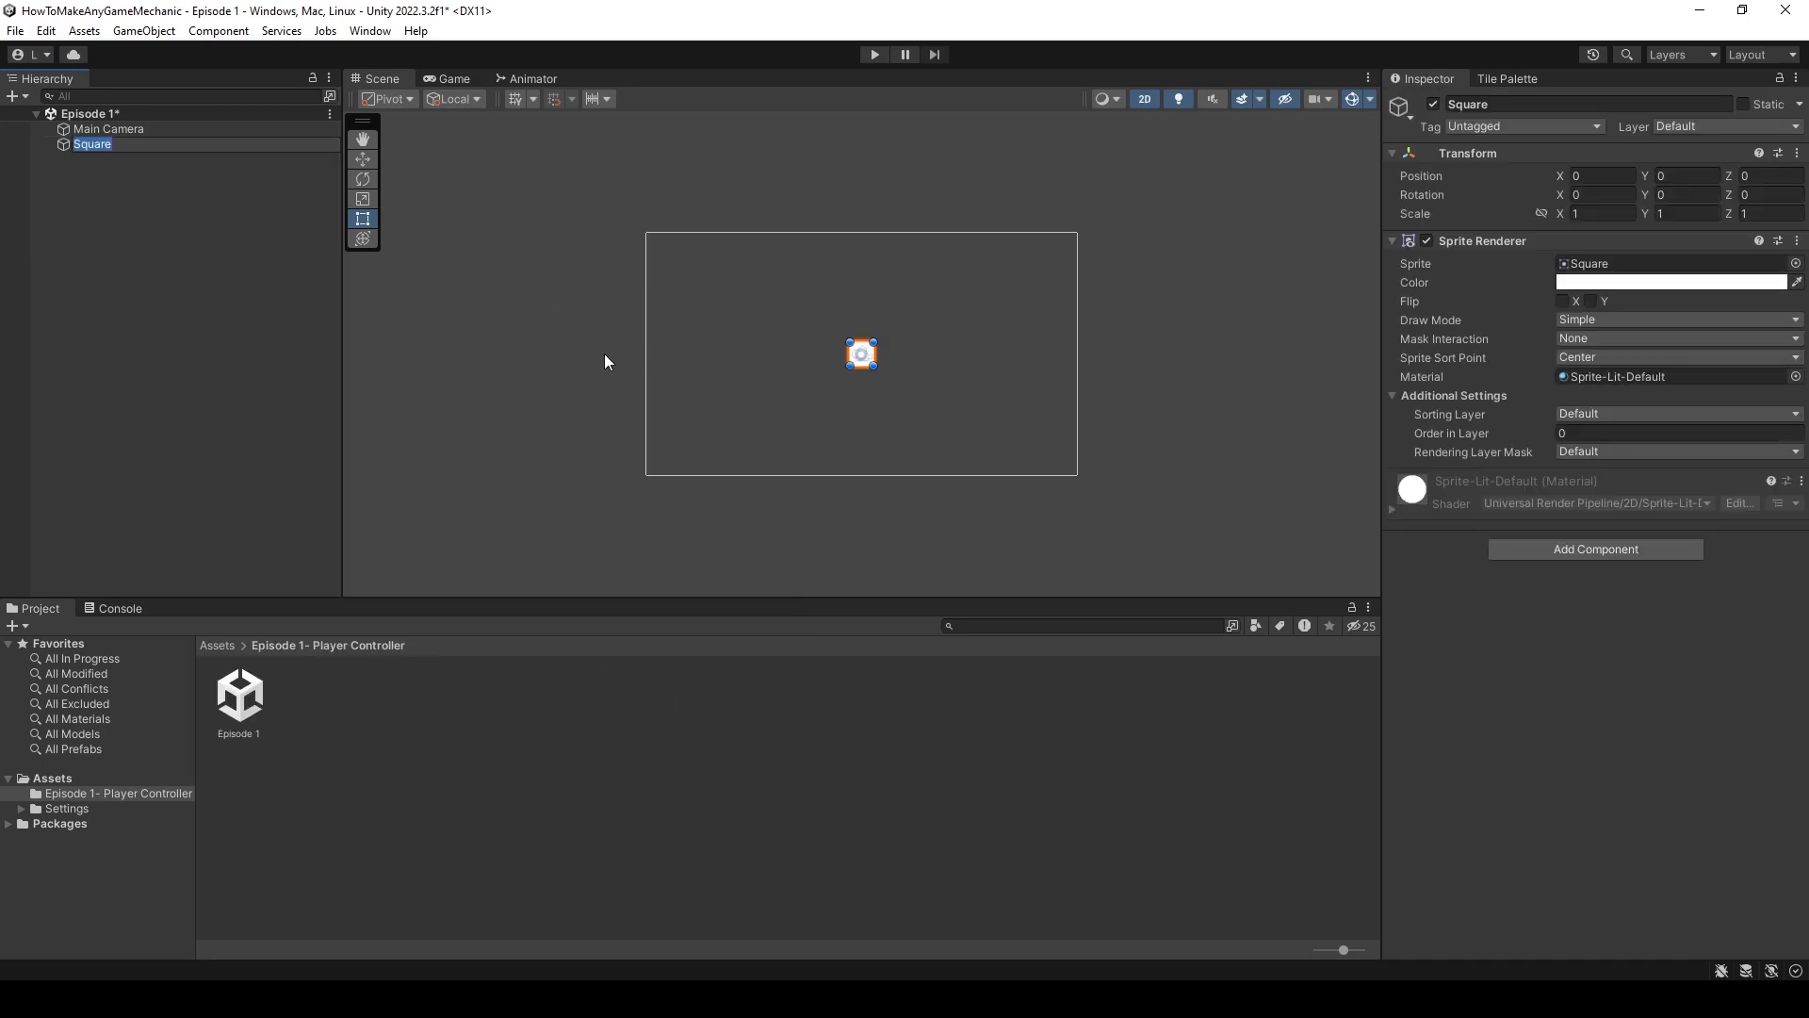
text(Player)
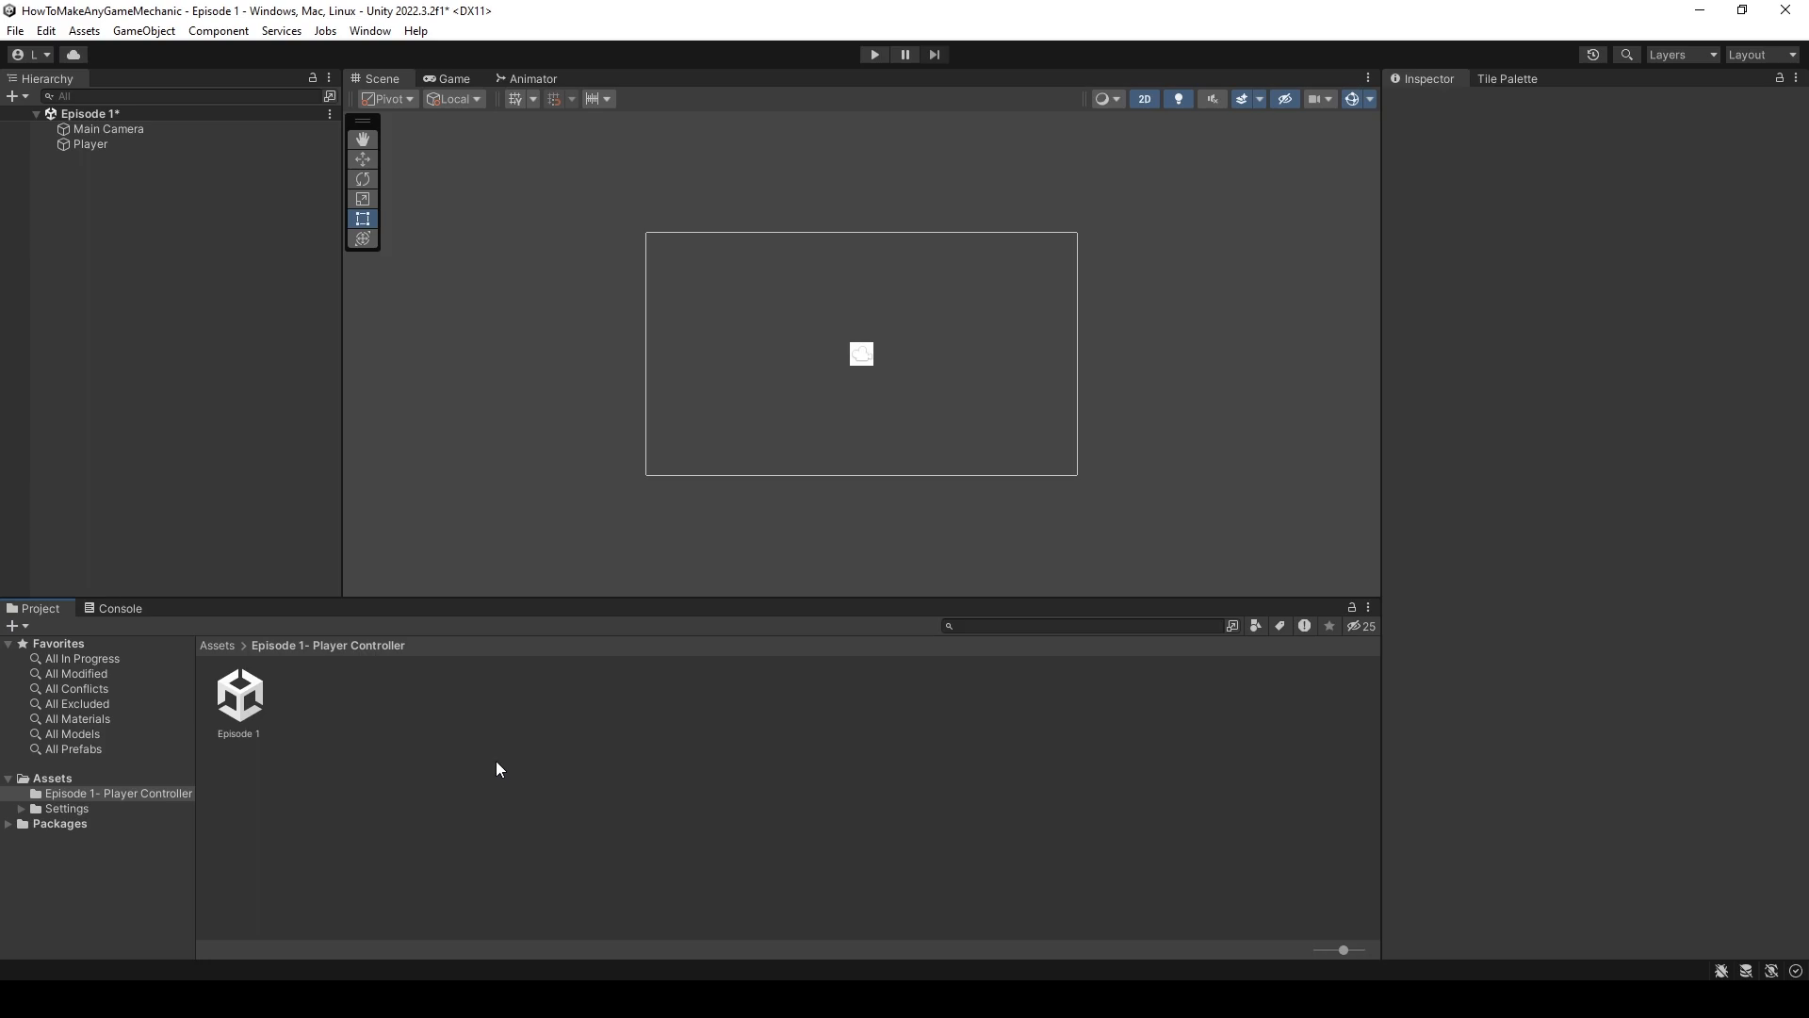
- Create a new C# script named PlayerController in the project folder
right_click(239, 696)
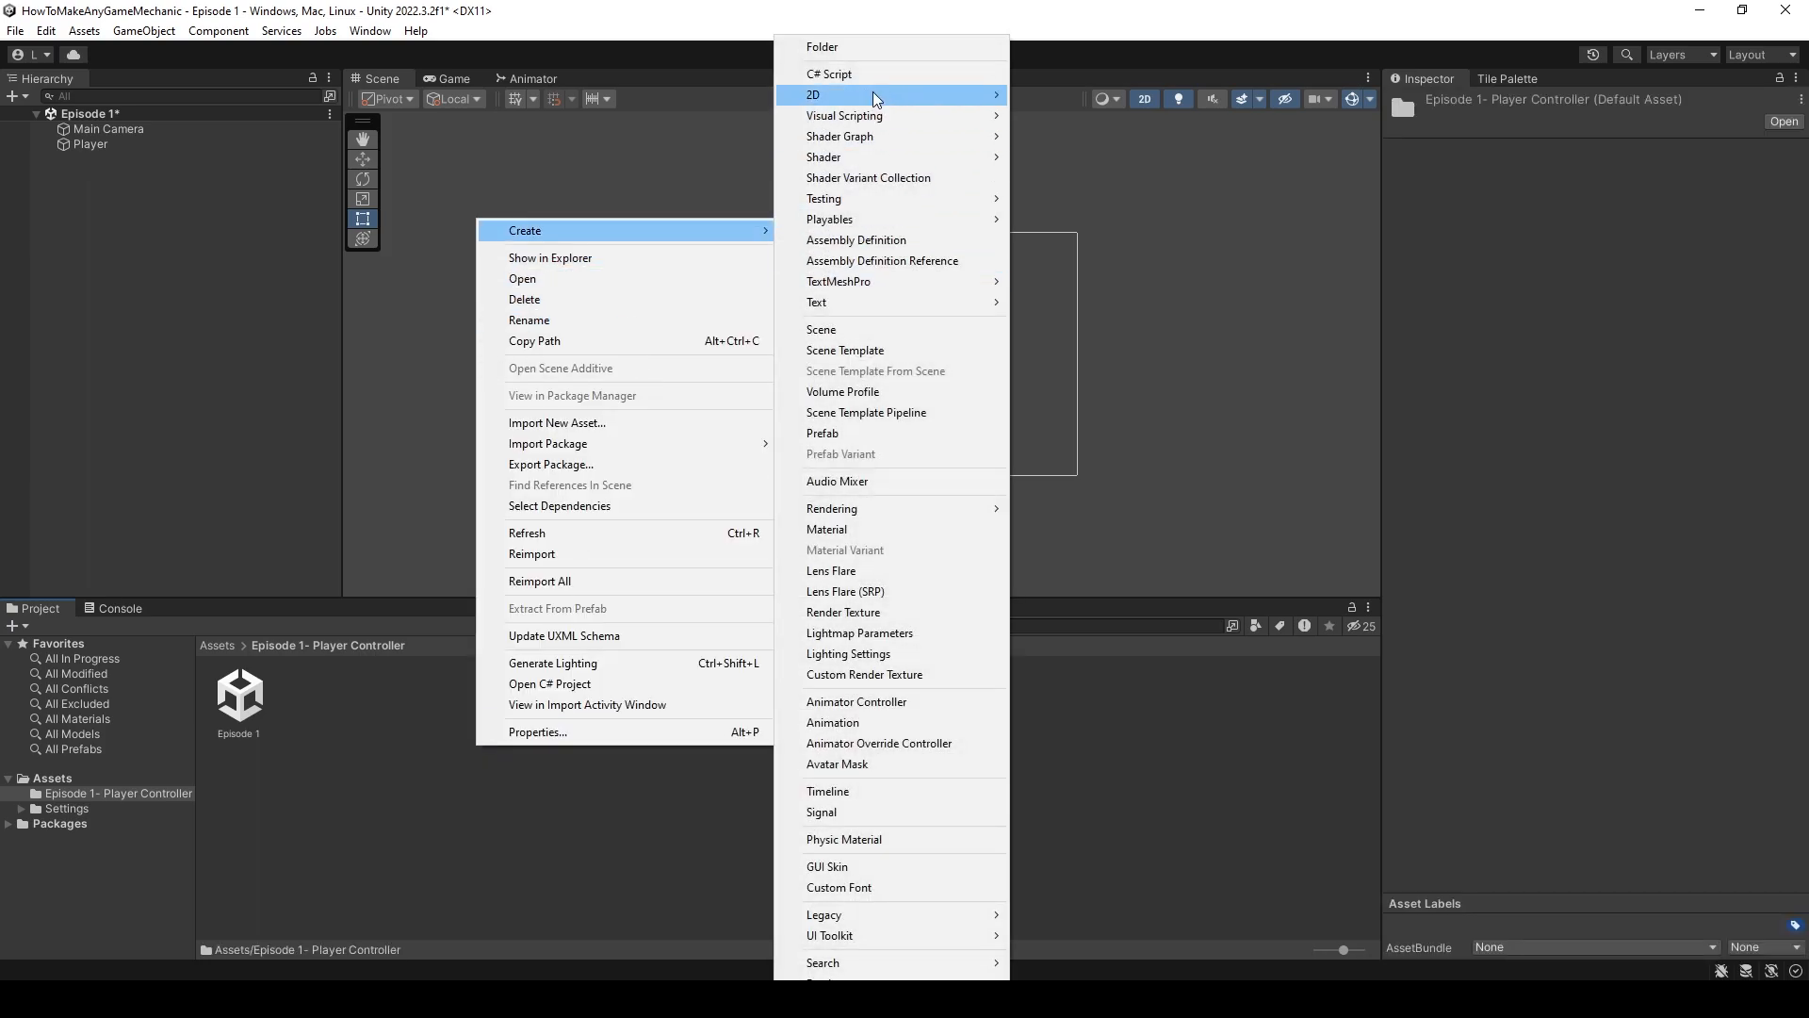
click(829, 74)
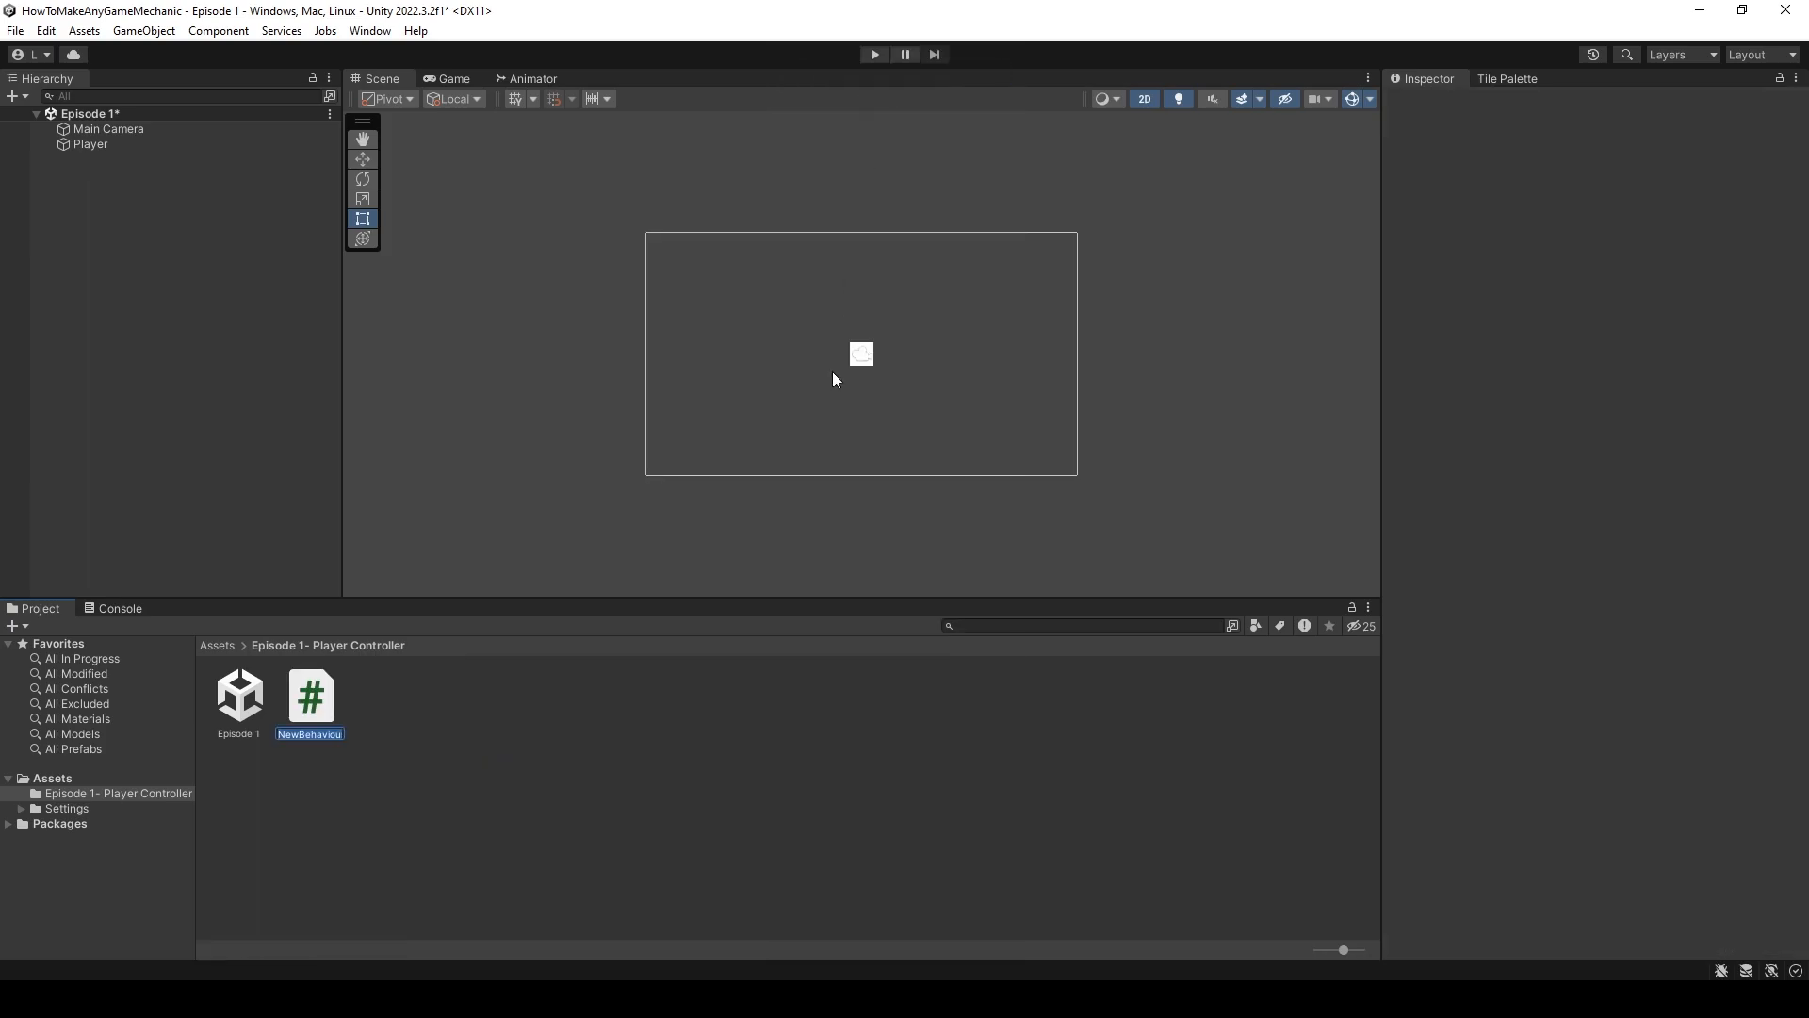
text(PlayerController : MonoBehaviour)
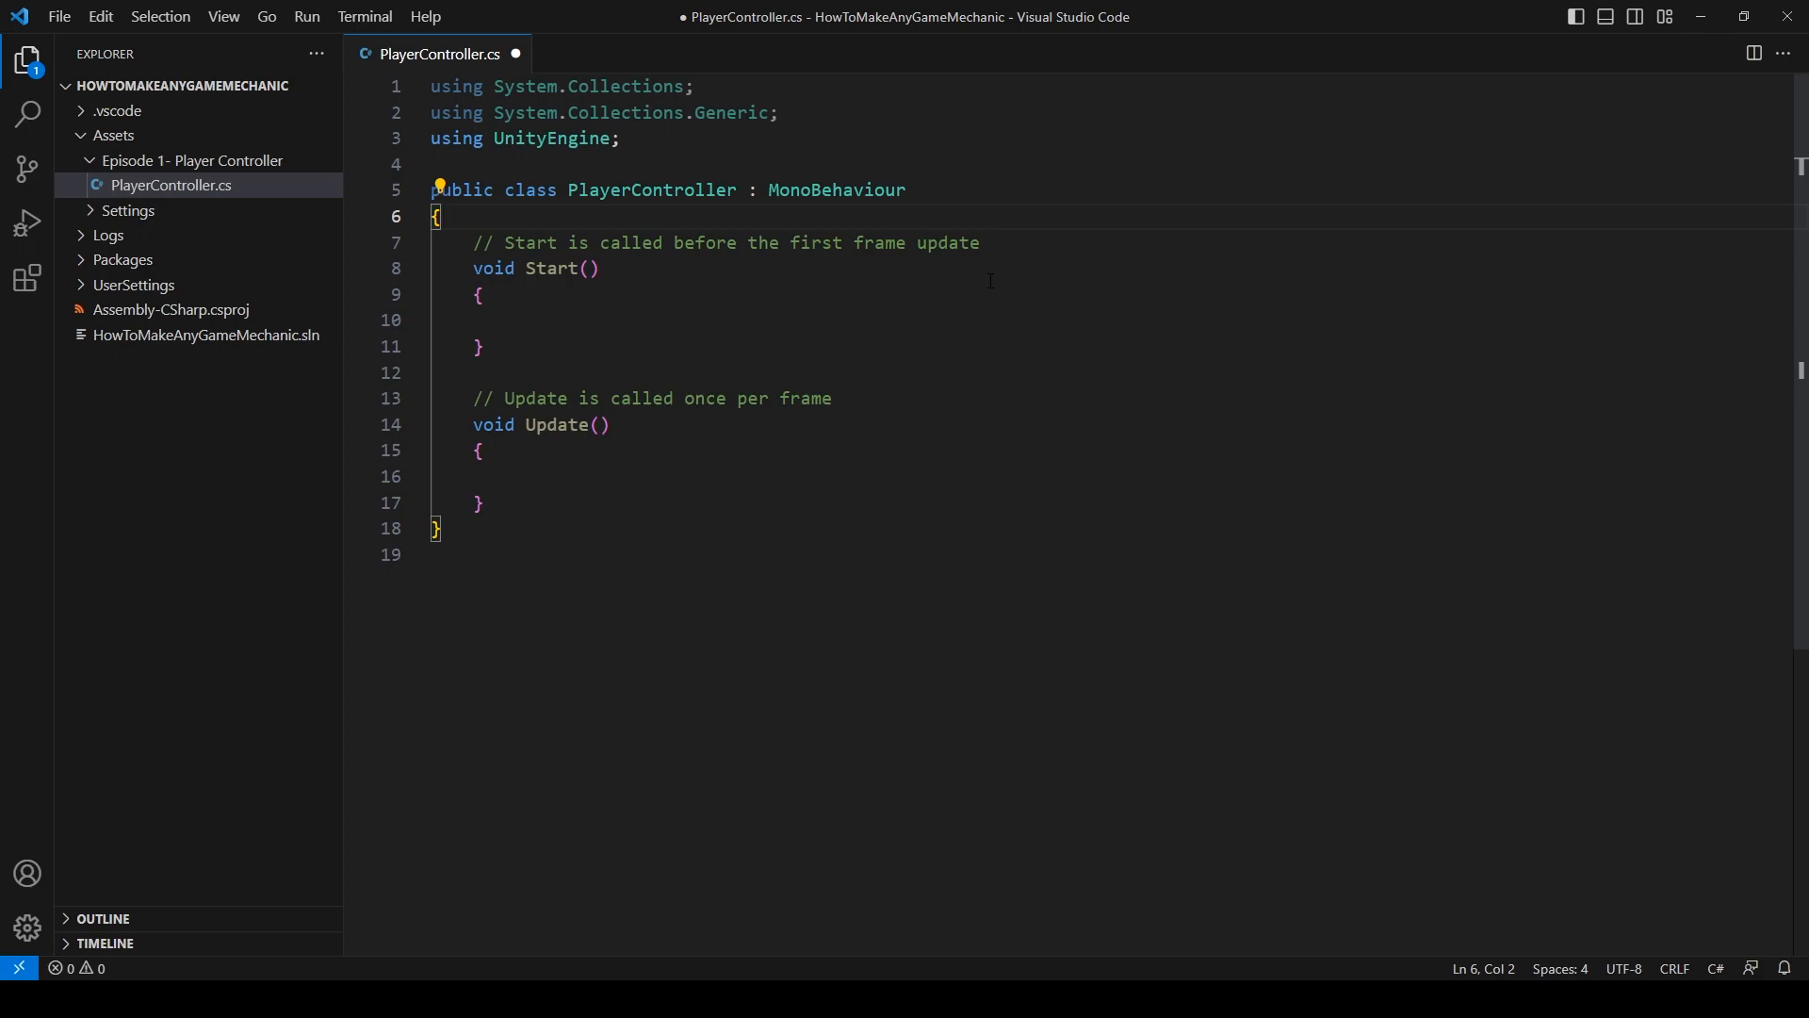
- Declare a private Rigidbody2D field named rb in PlayerController
text(private rigi)
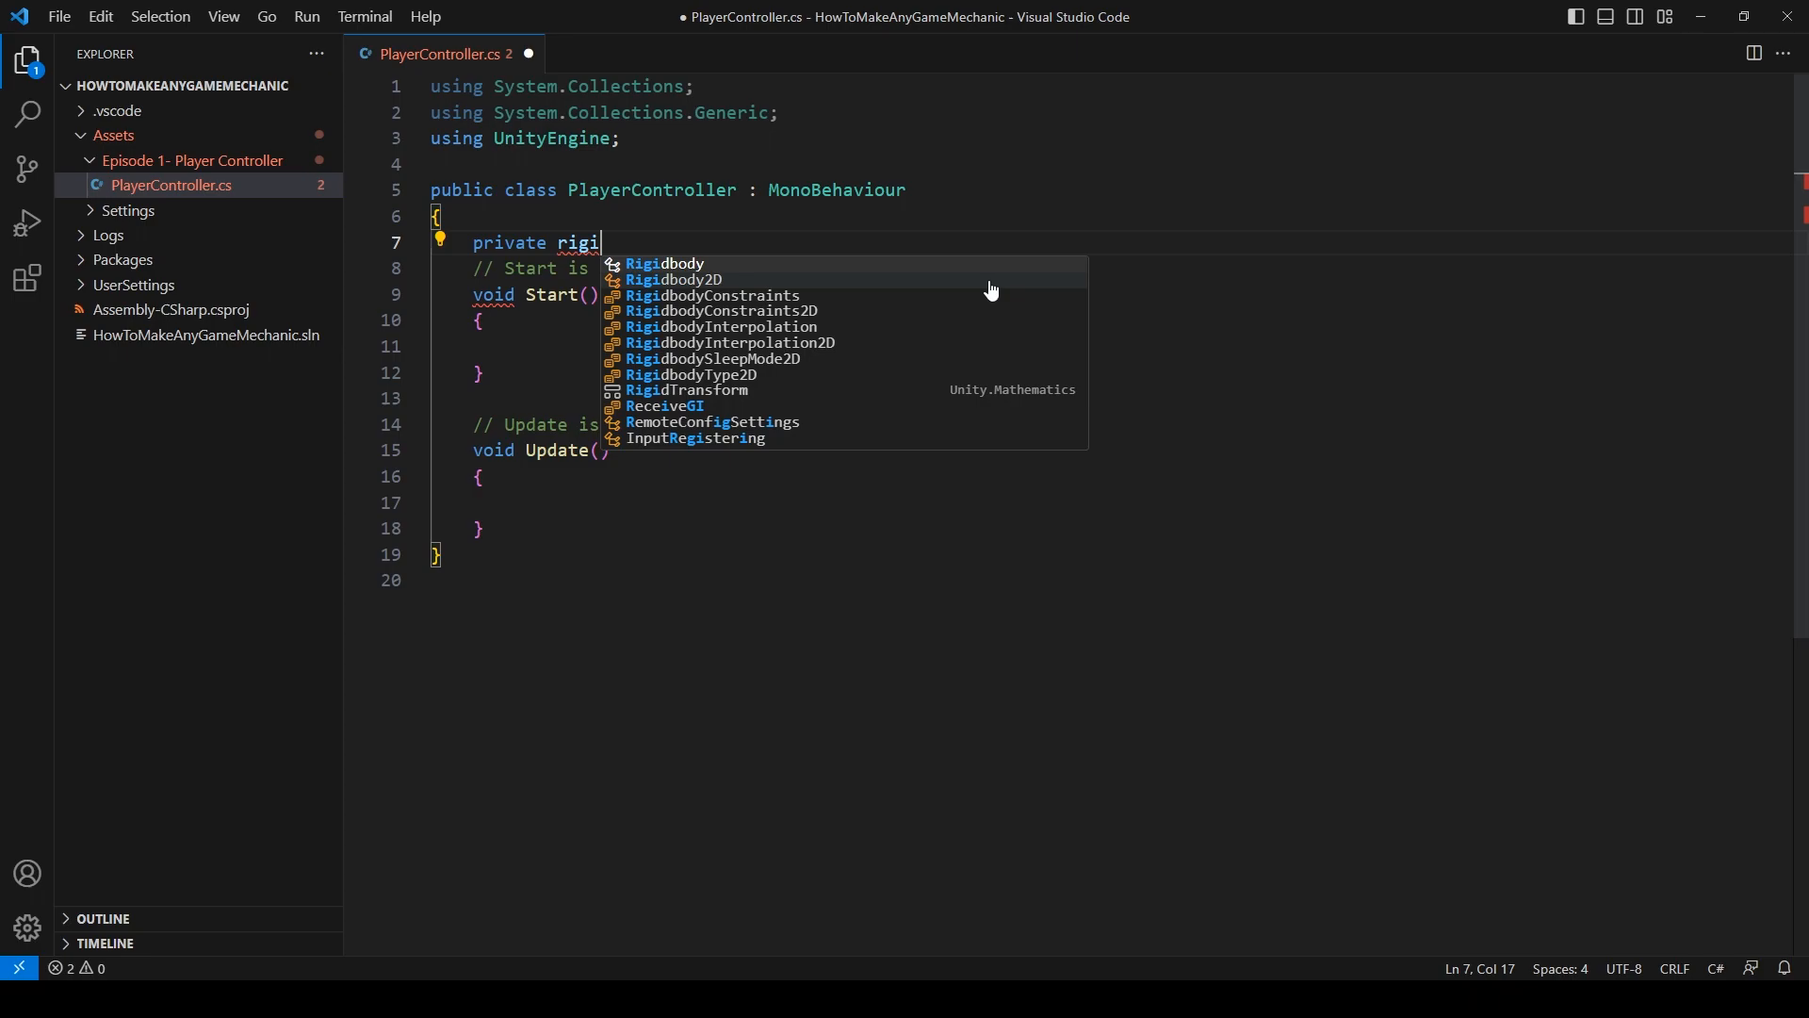
text(Rigidbody2D)
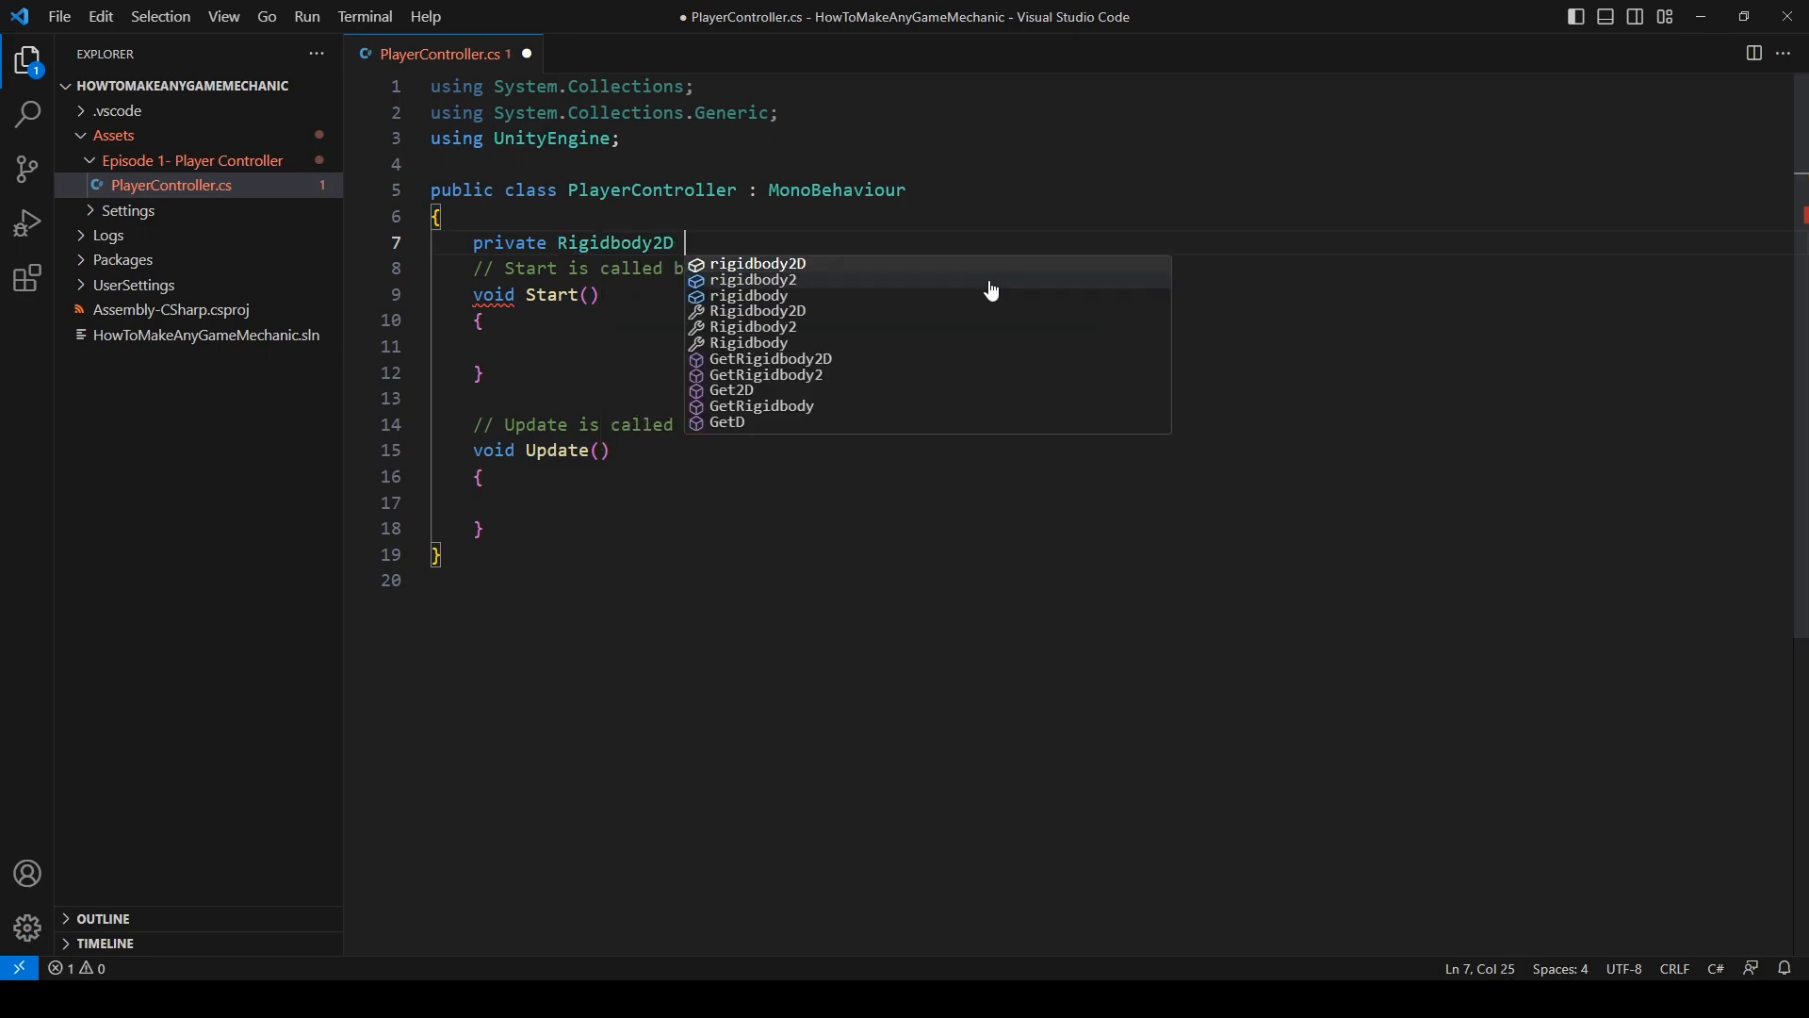
text(rb;)
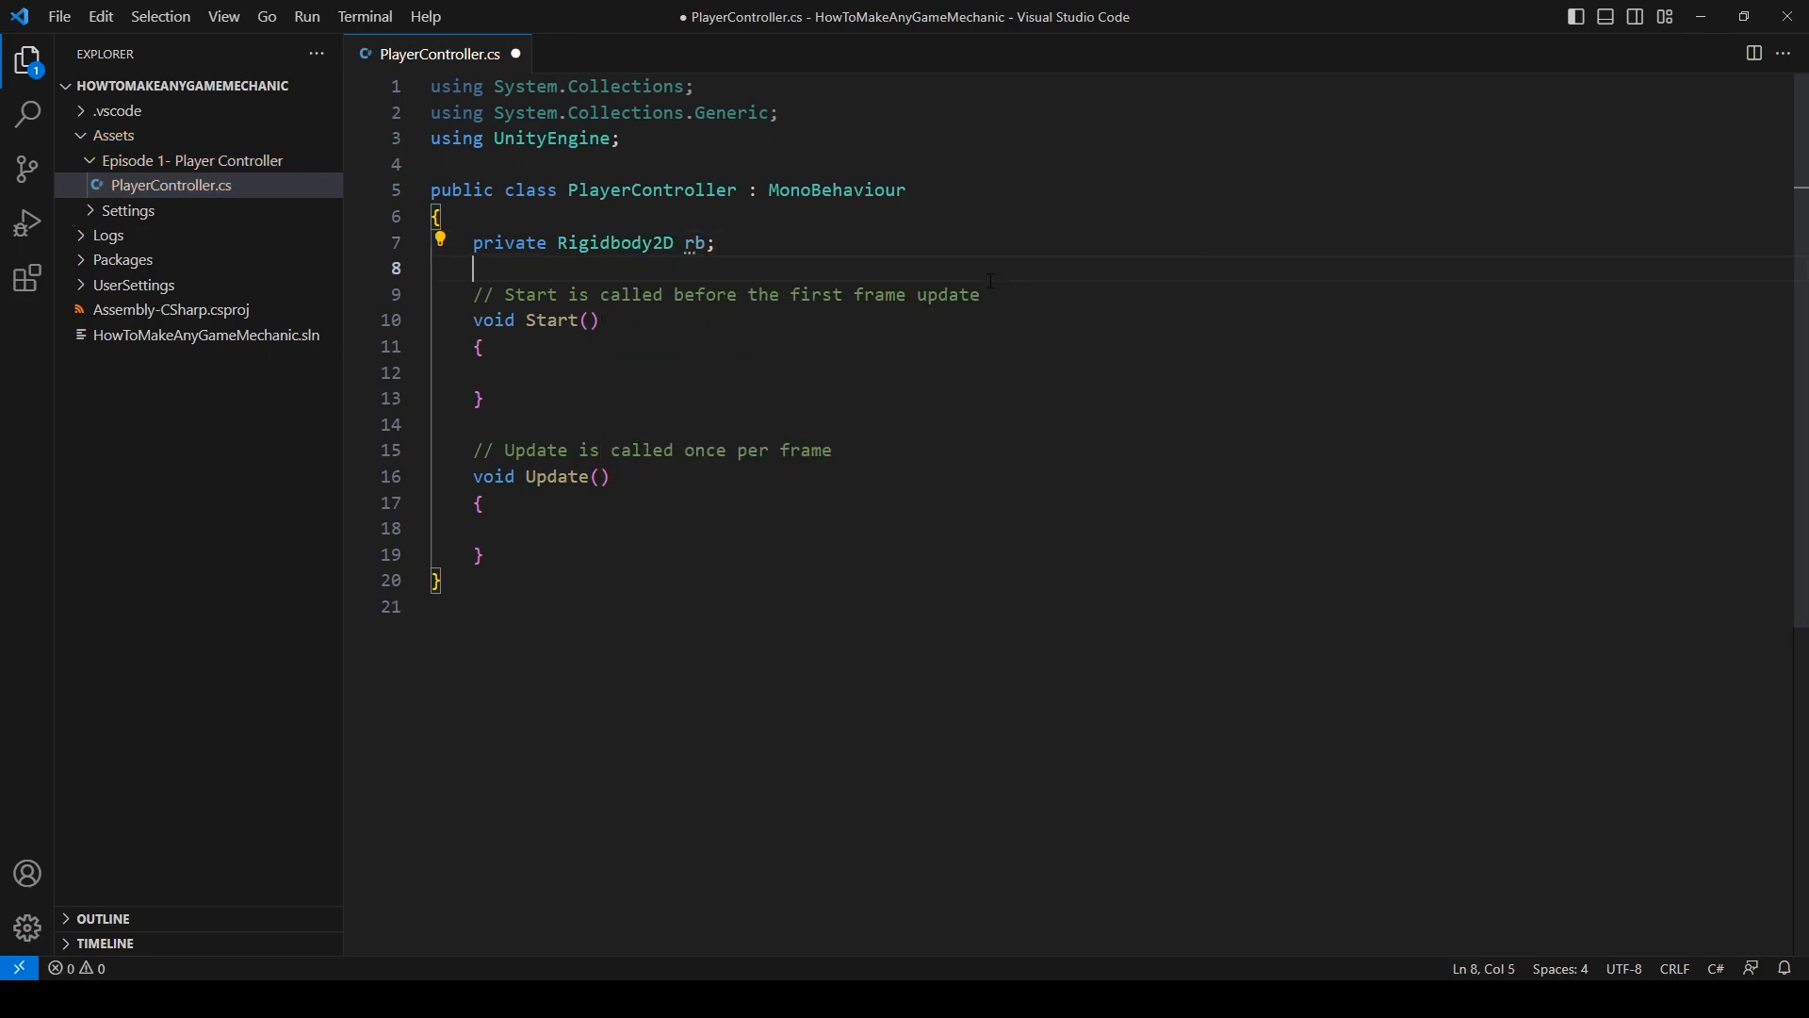
- Declare a [SerializeField] private int moveSpeed field and save the script
text([])
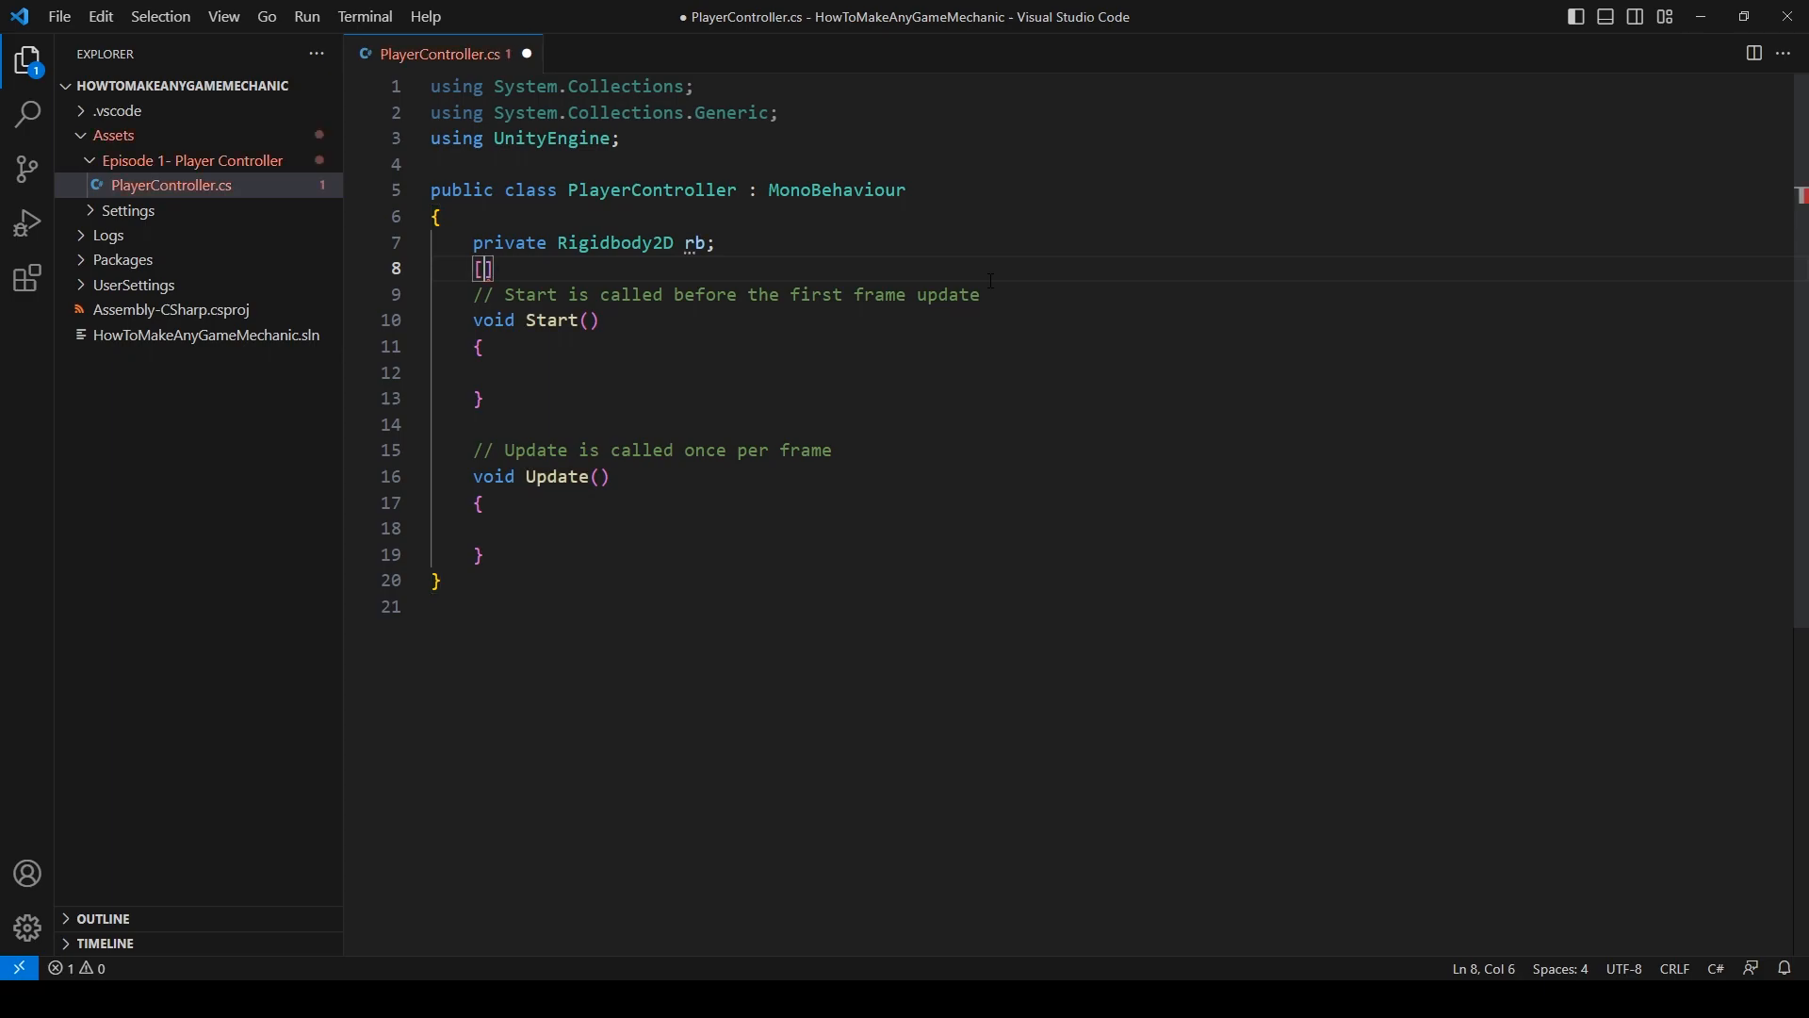
text([SerializeField] pr)
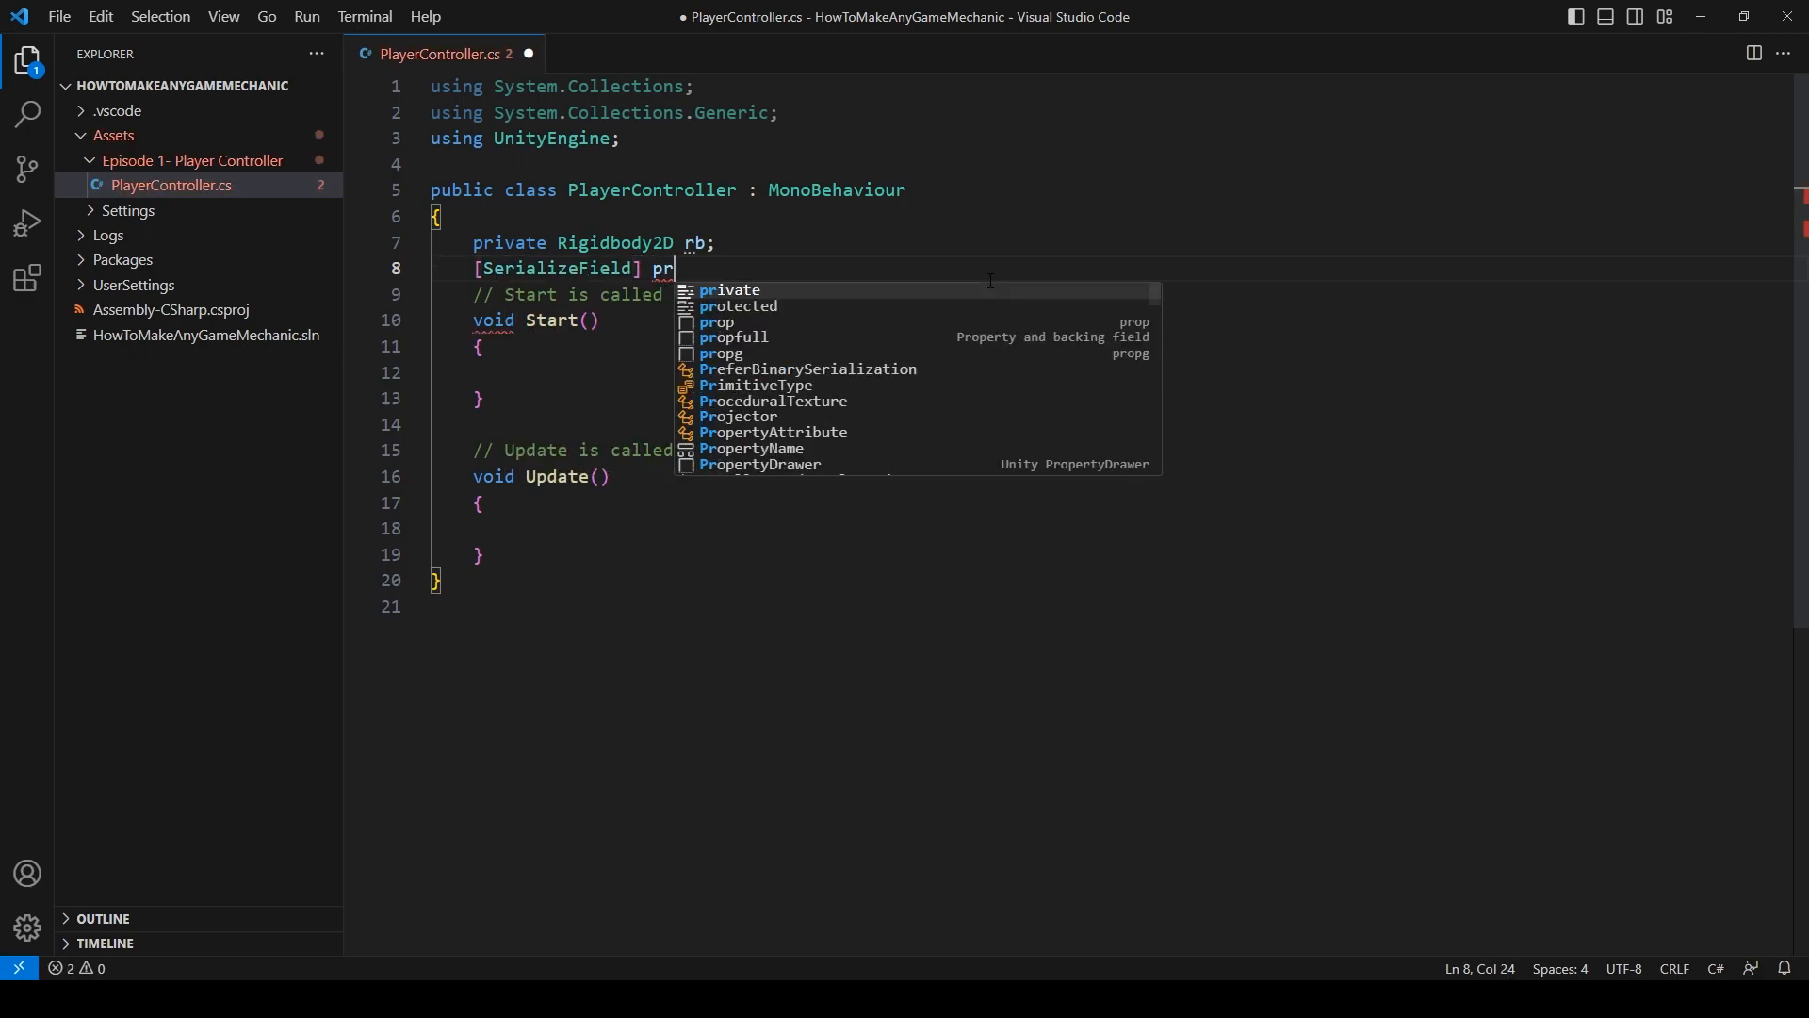
key(Tab)
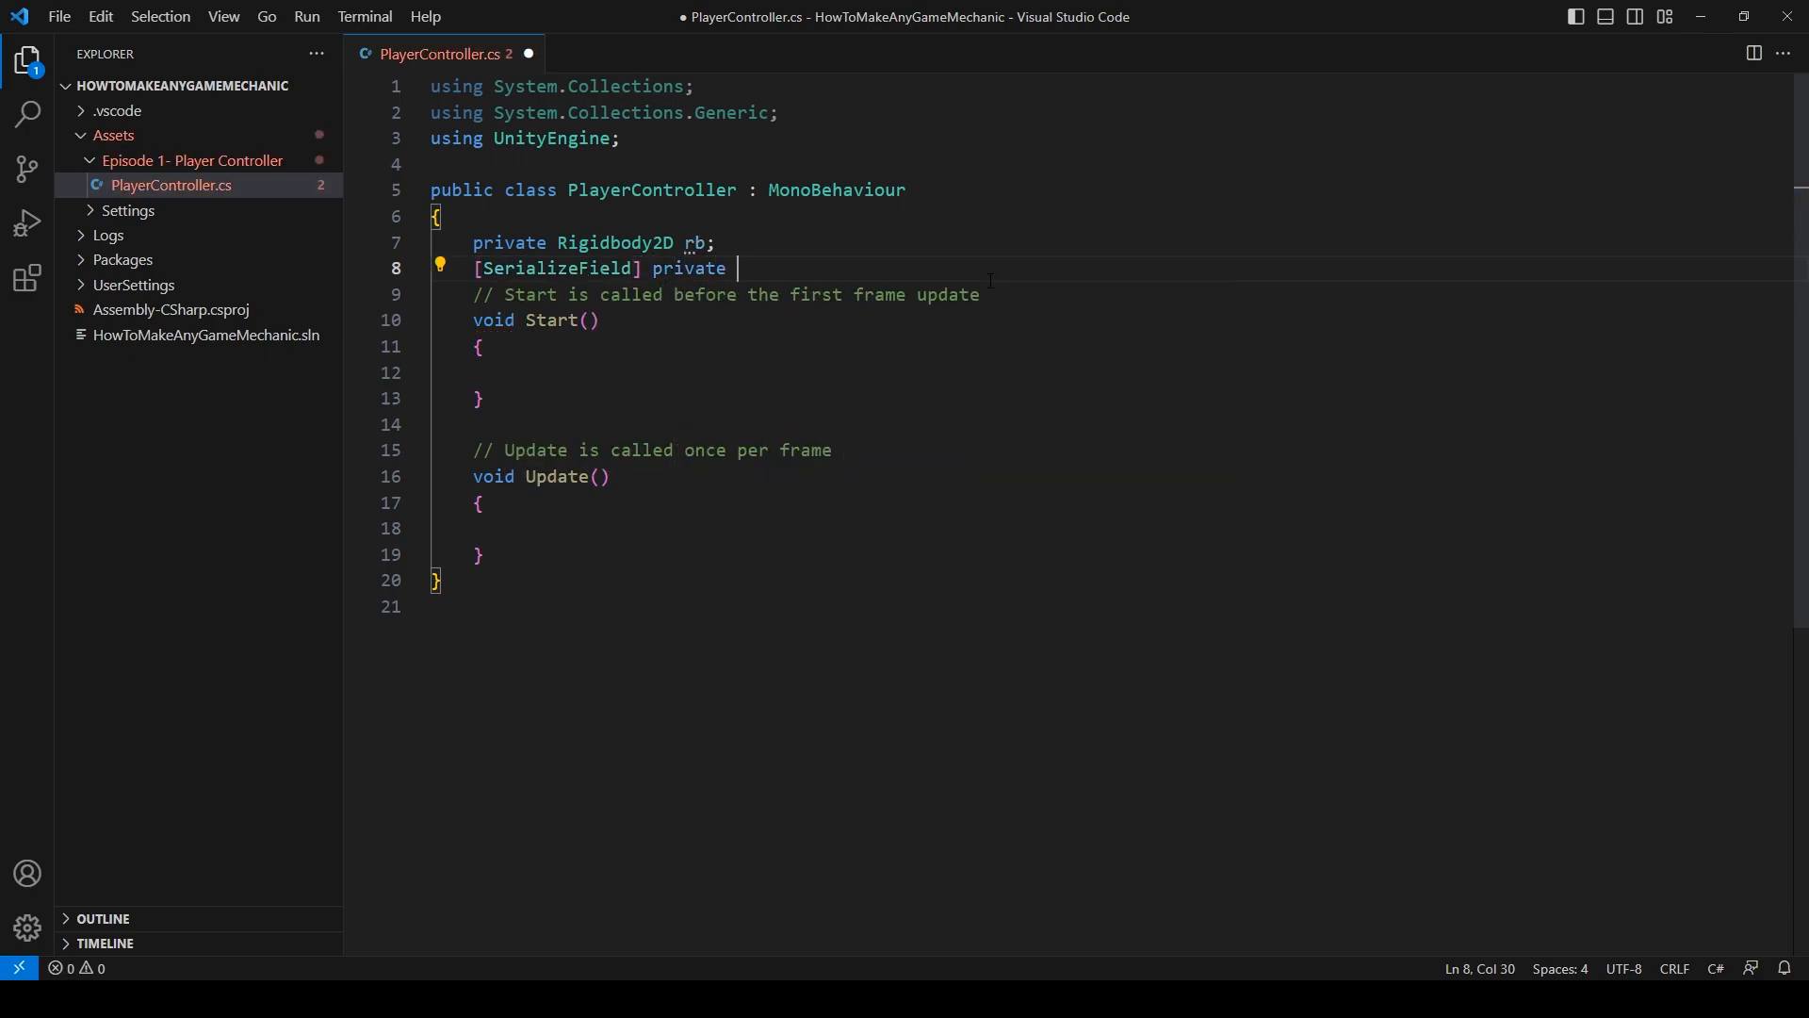
text(int m)
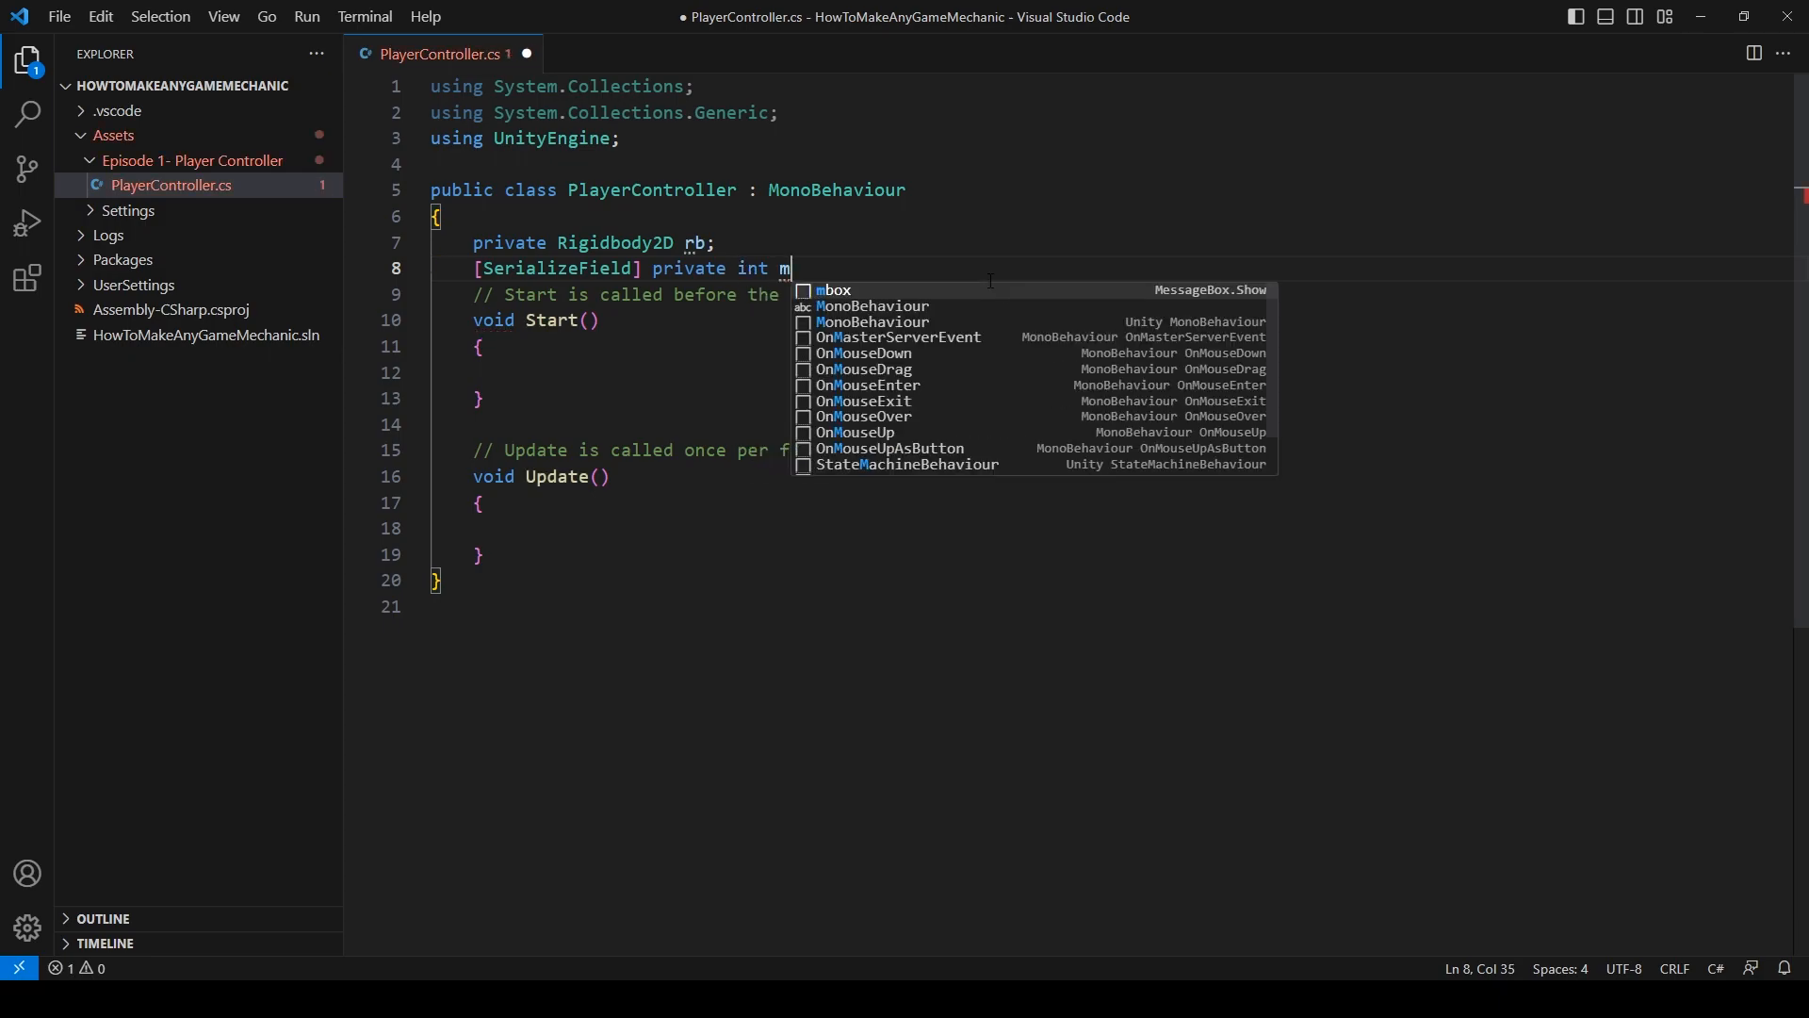
text(oveSpeed;)
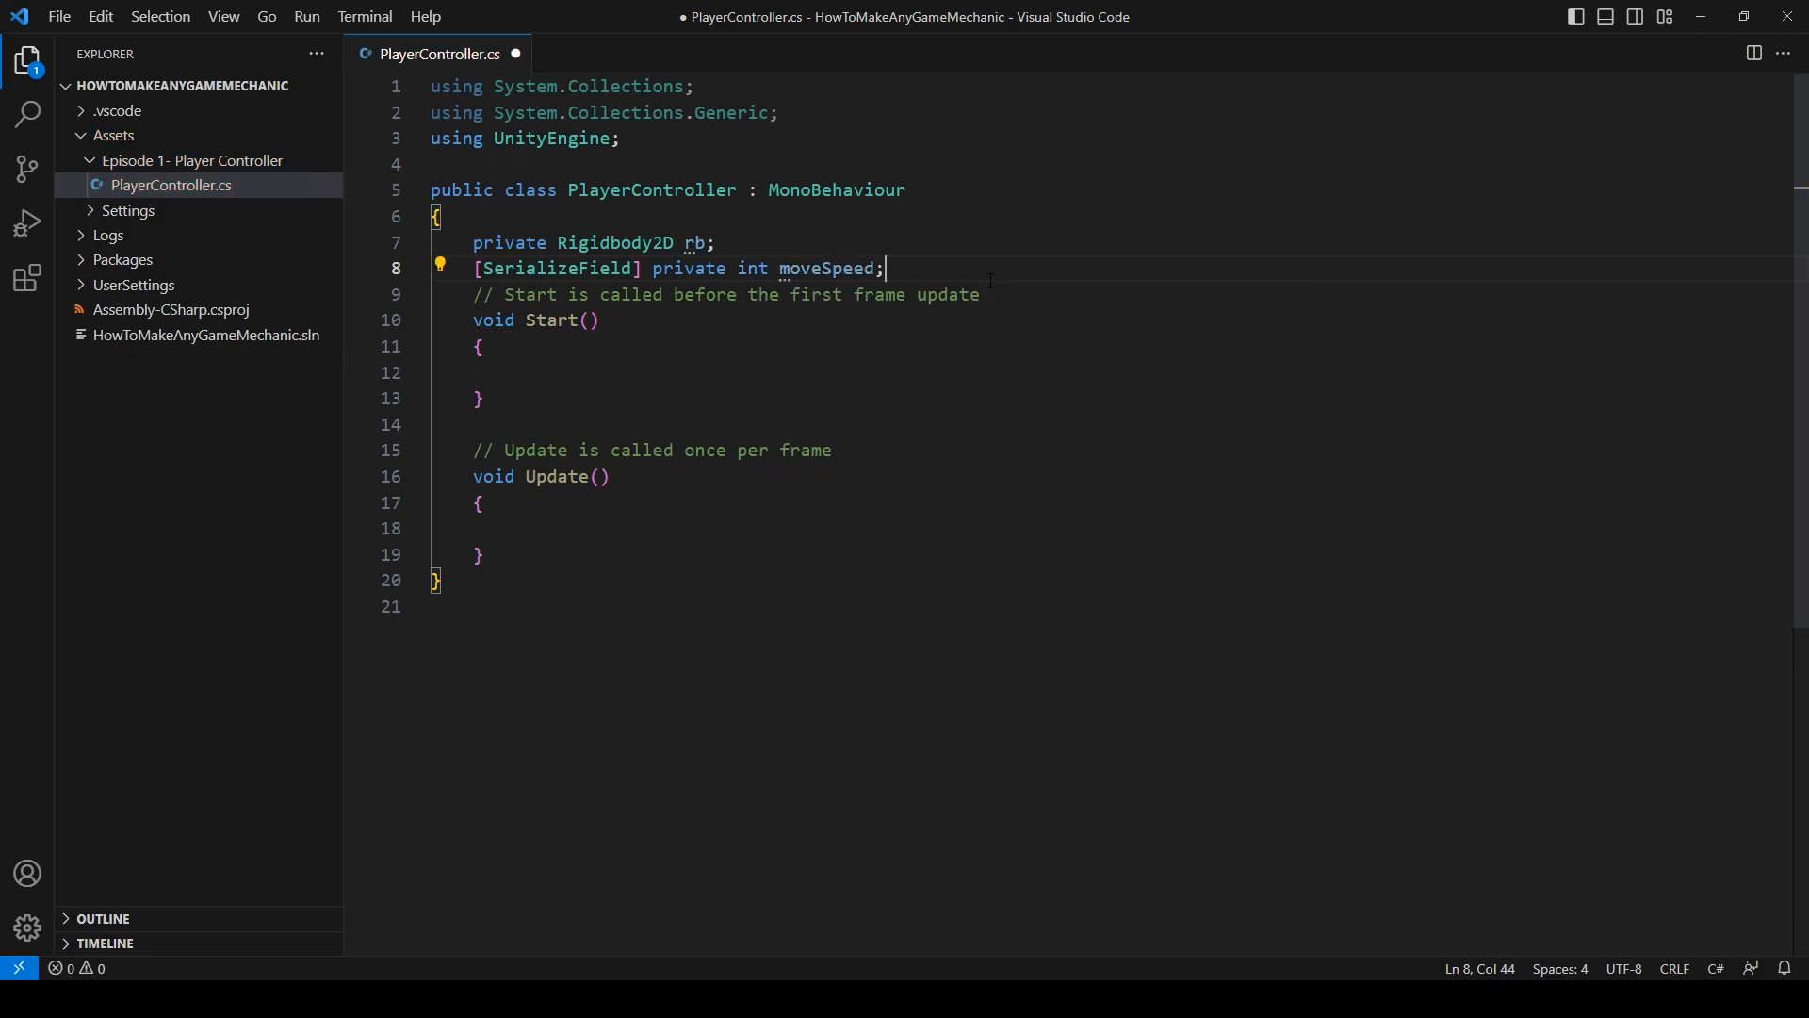
key(ctrl+s)
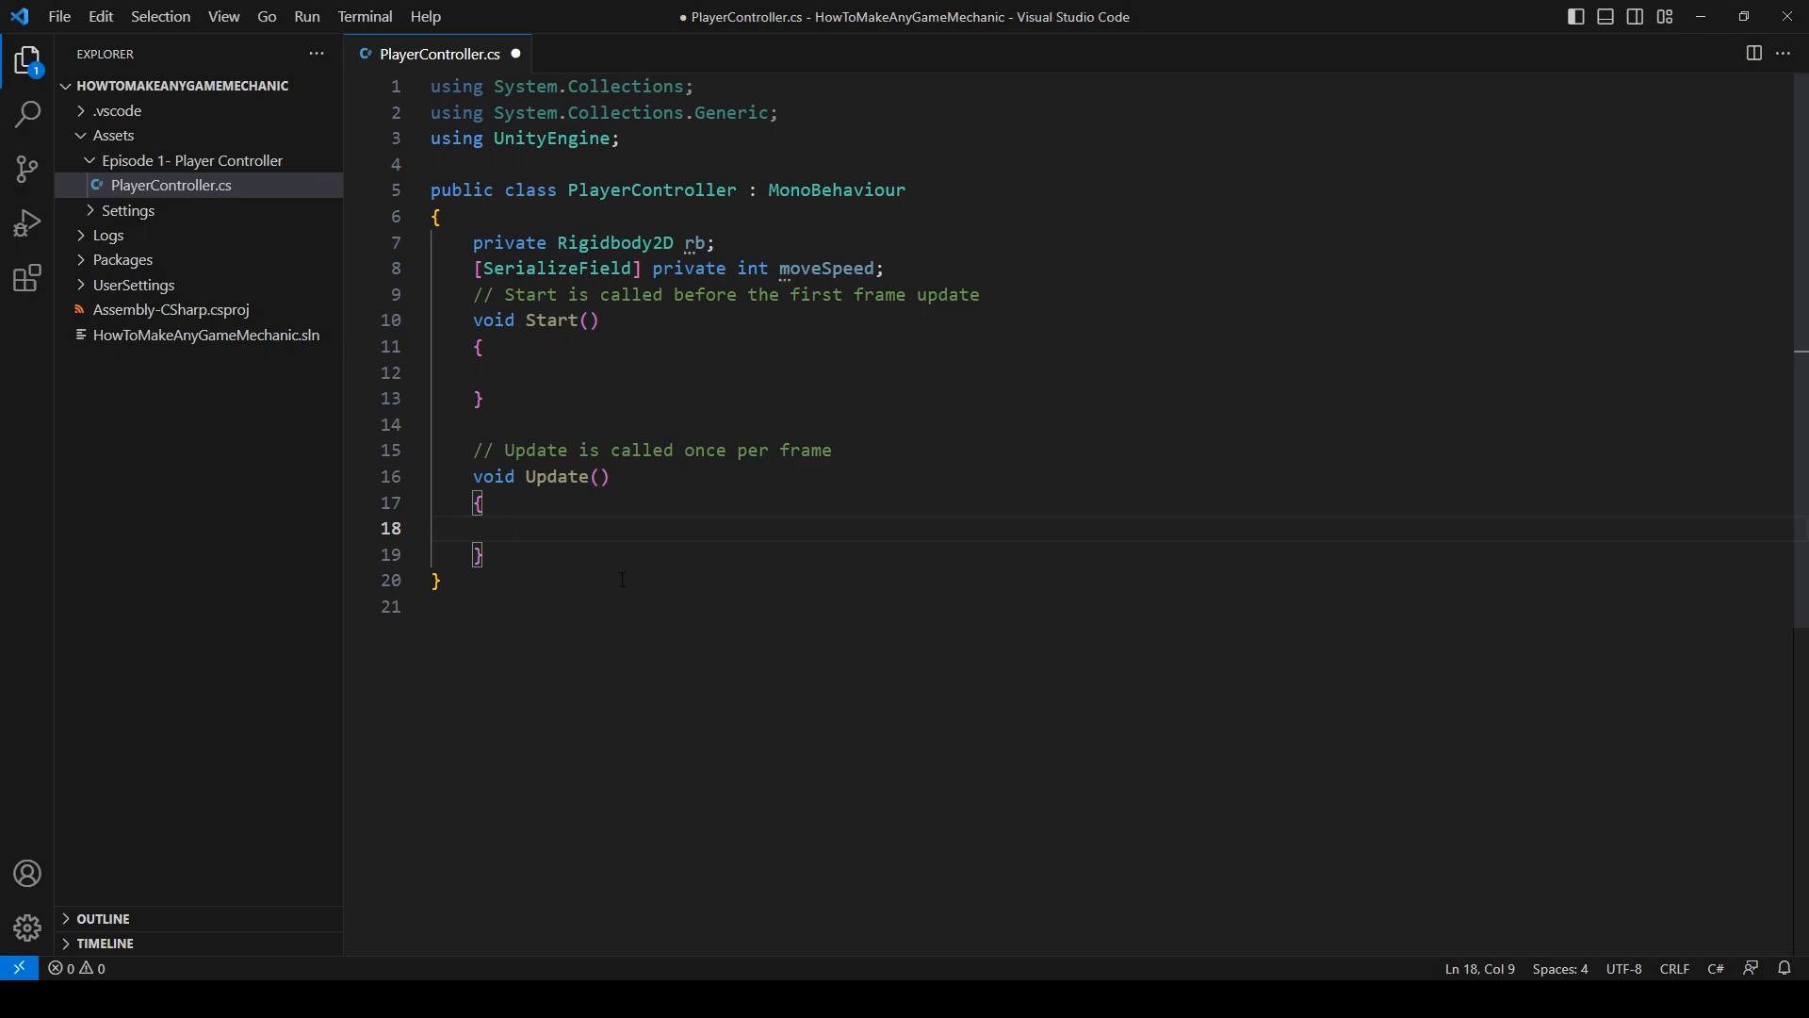
- In Update, read horizontal input into float x via Input.GetAxis("Horizontal")
text(float)
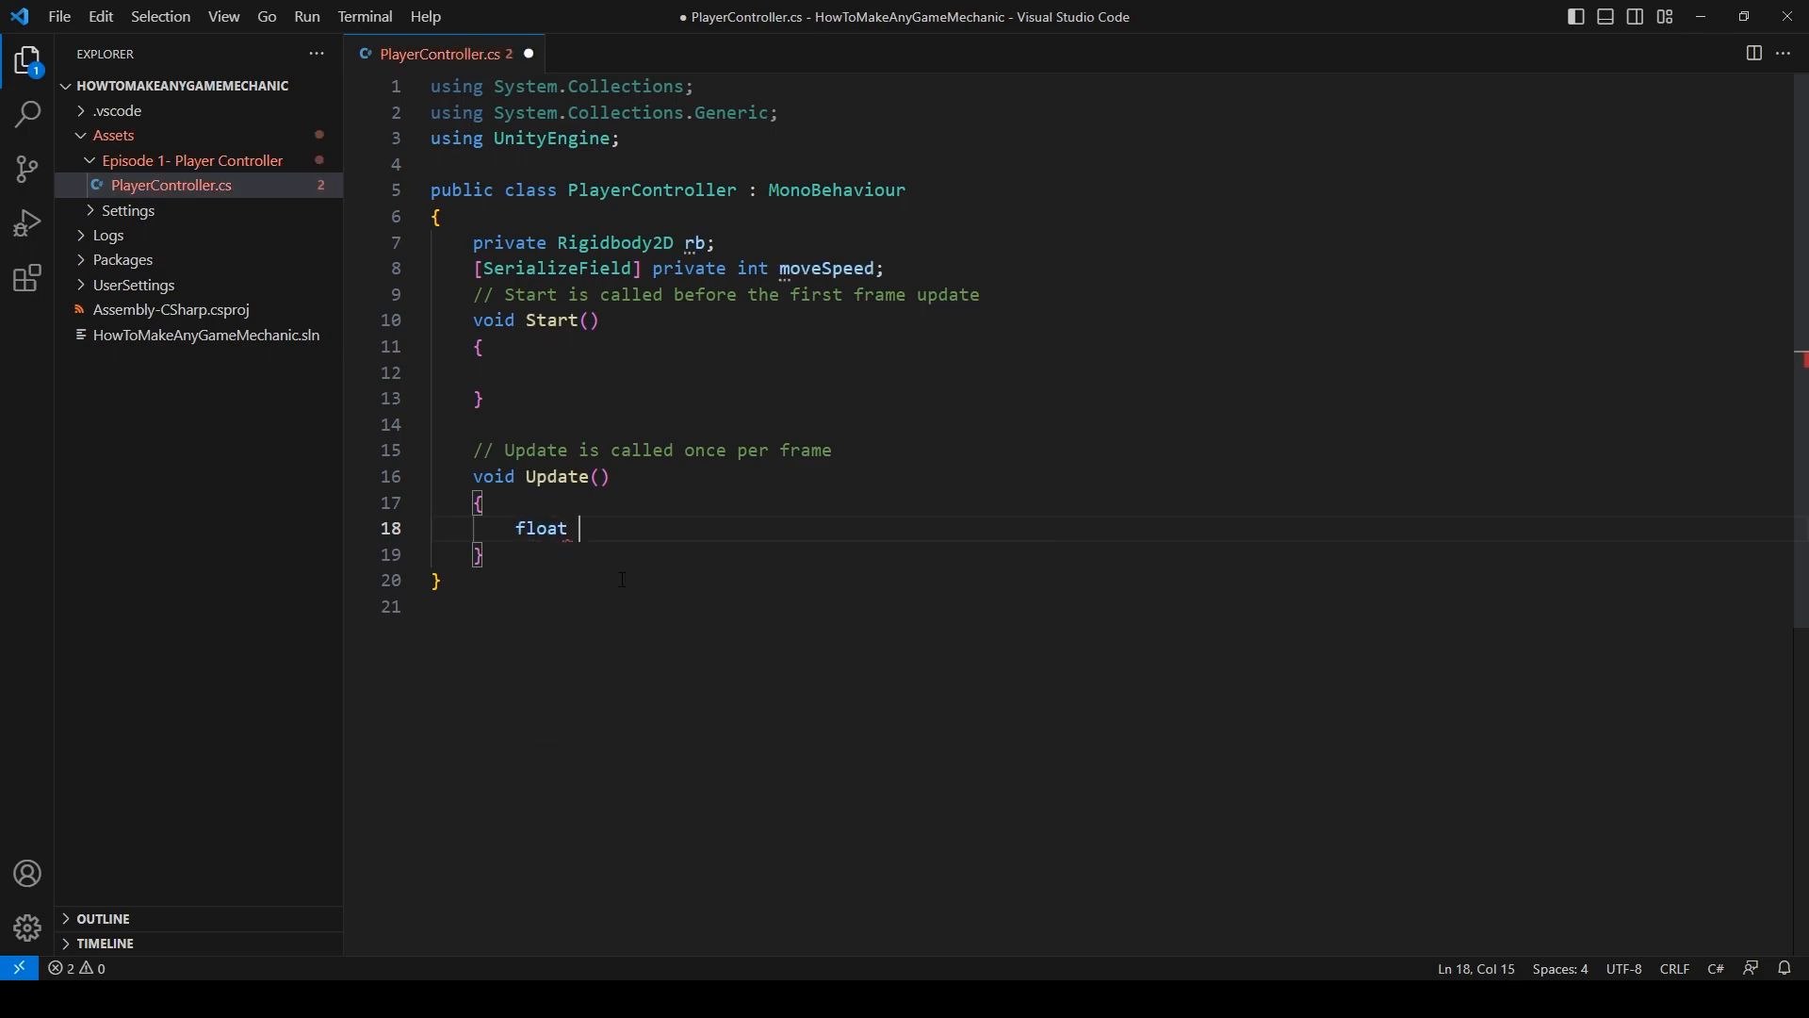
text(x = I)
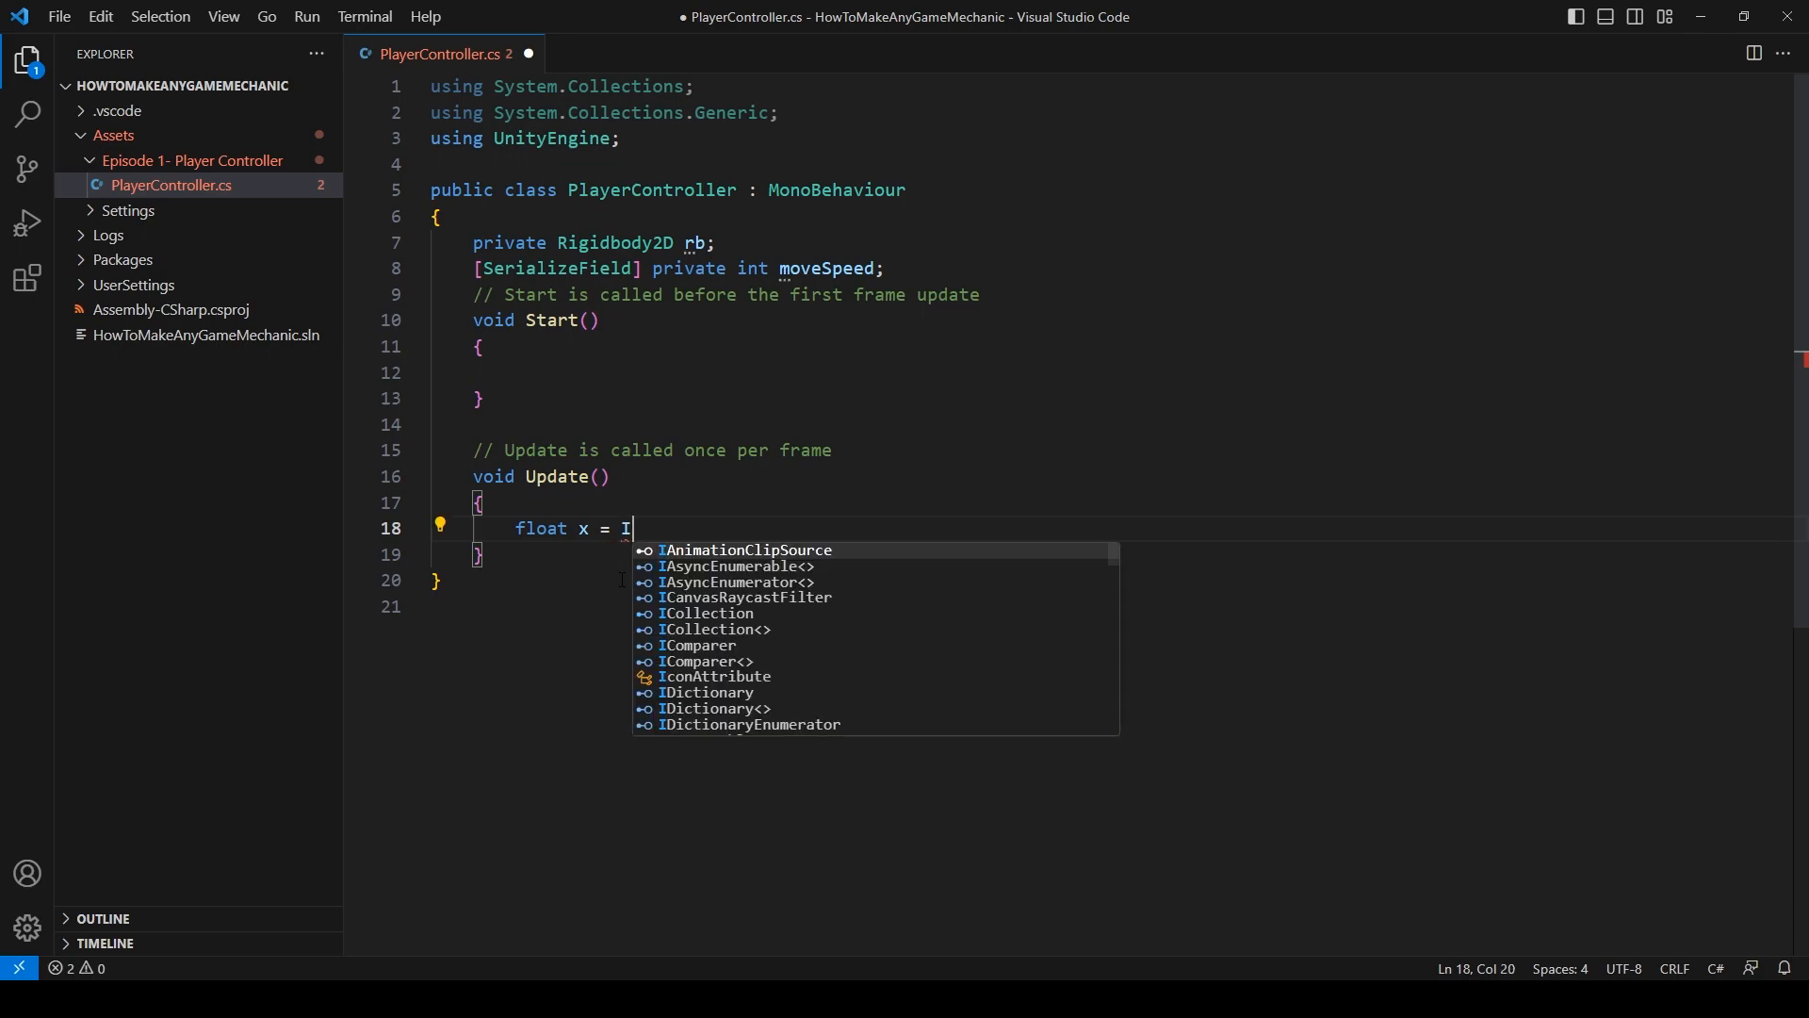
text(nput.geta)
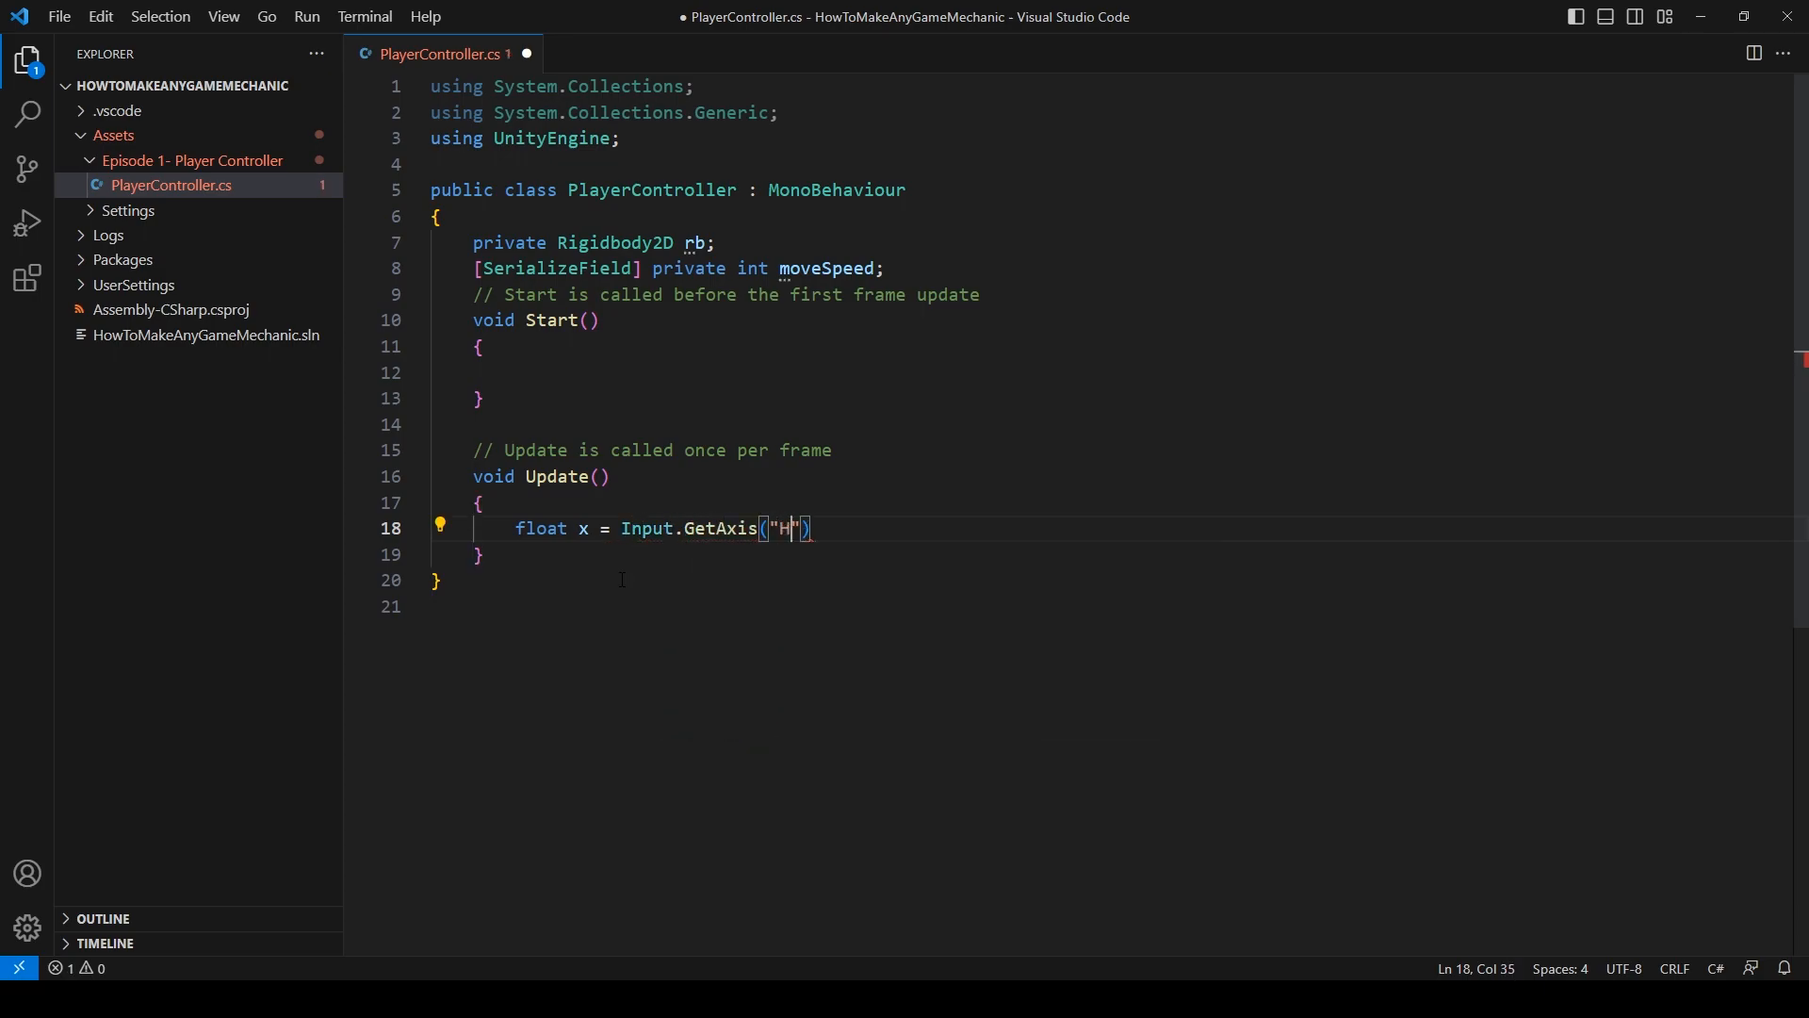
text(orizontal)
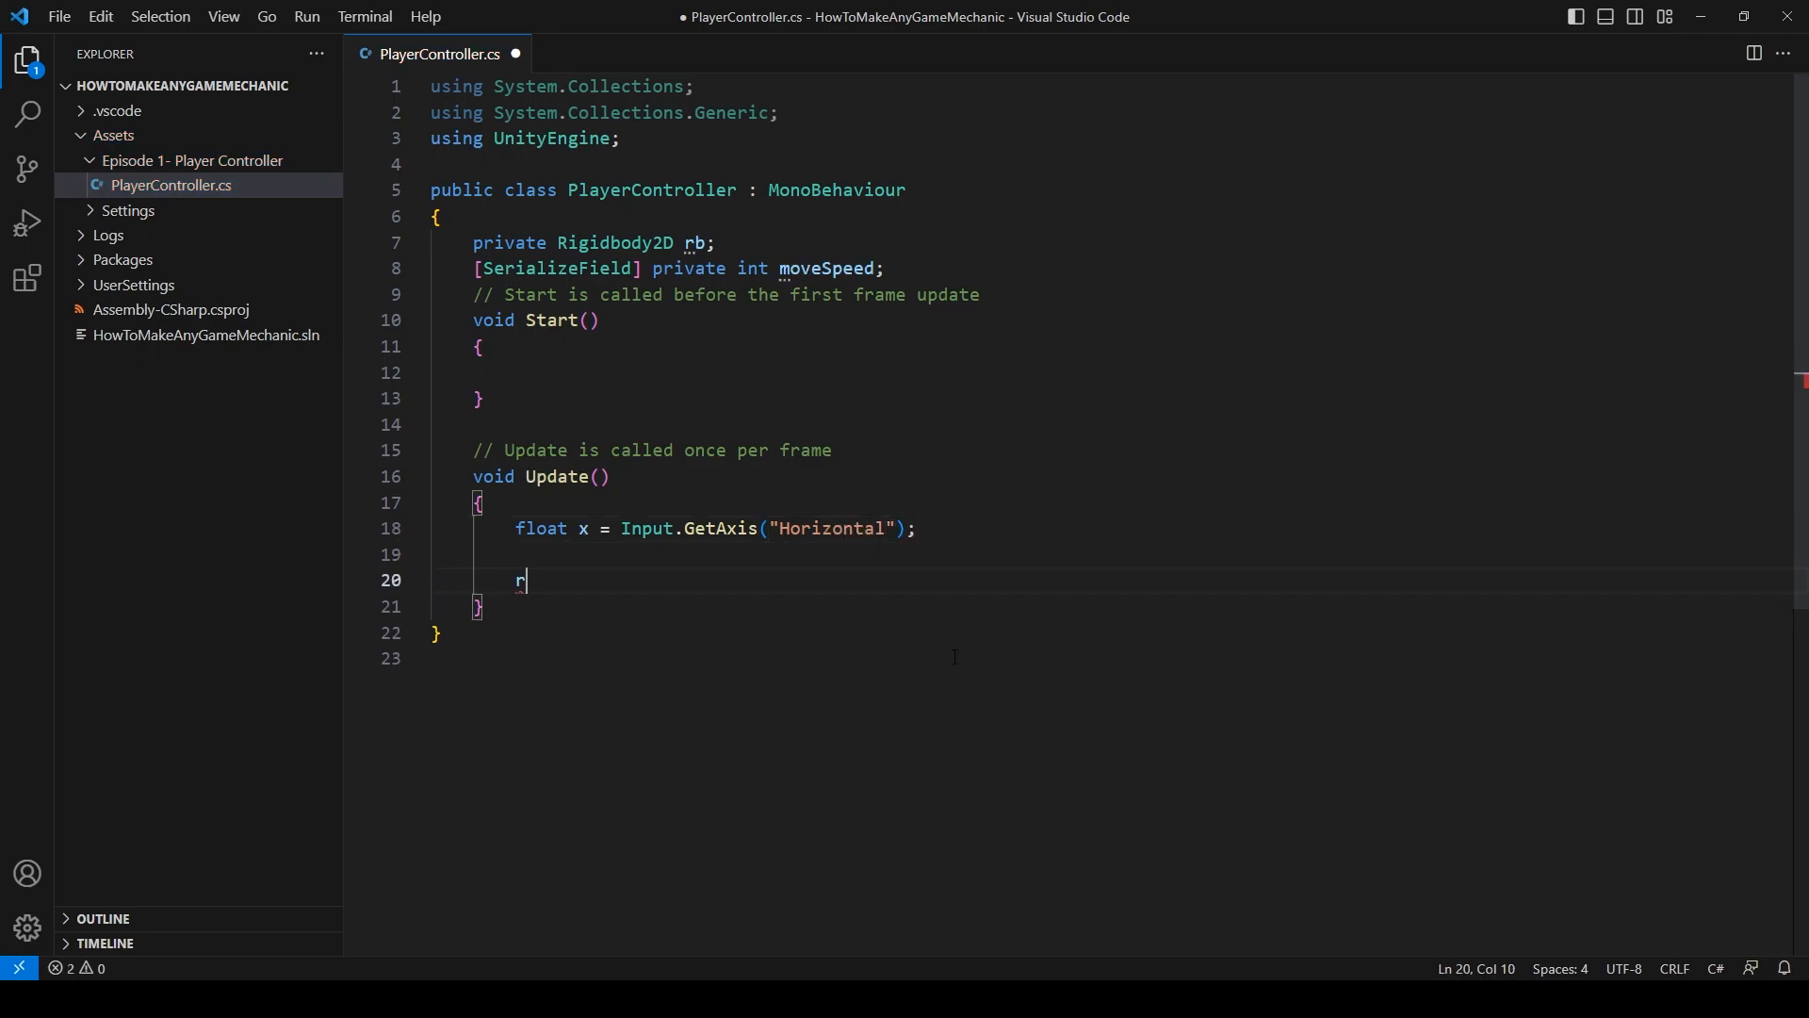
- Set rb.velocity to a new Vector3(x, rb.velocity.y, 0) each frame and save
text(rb.velocity)
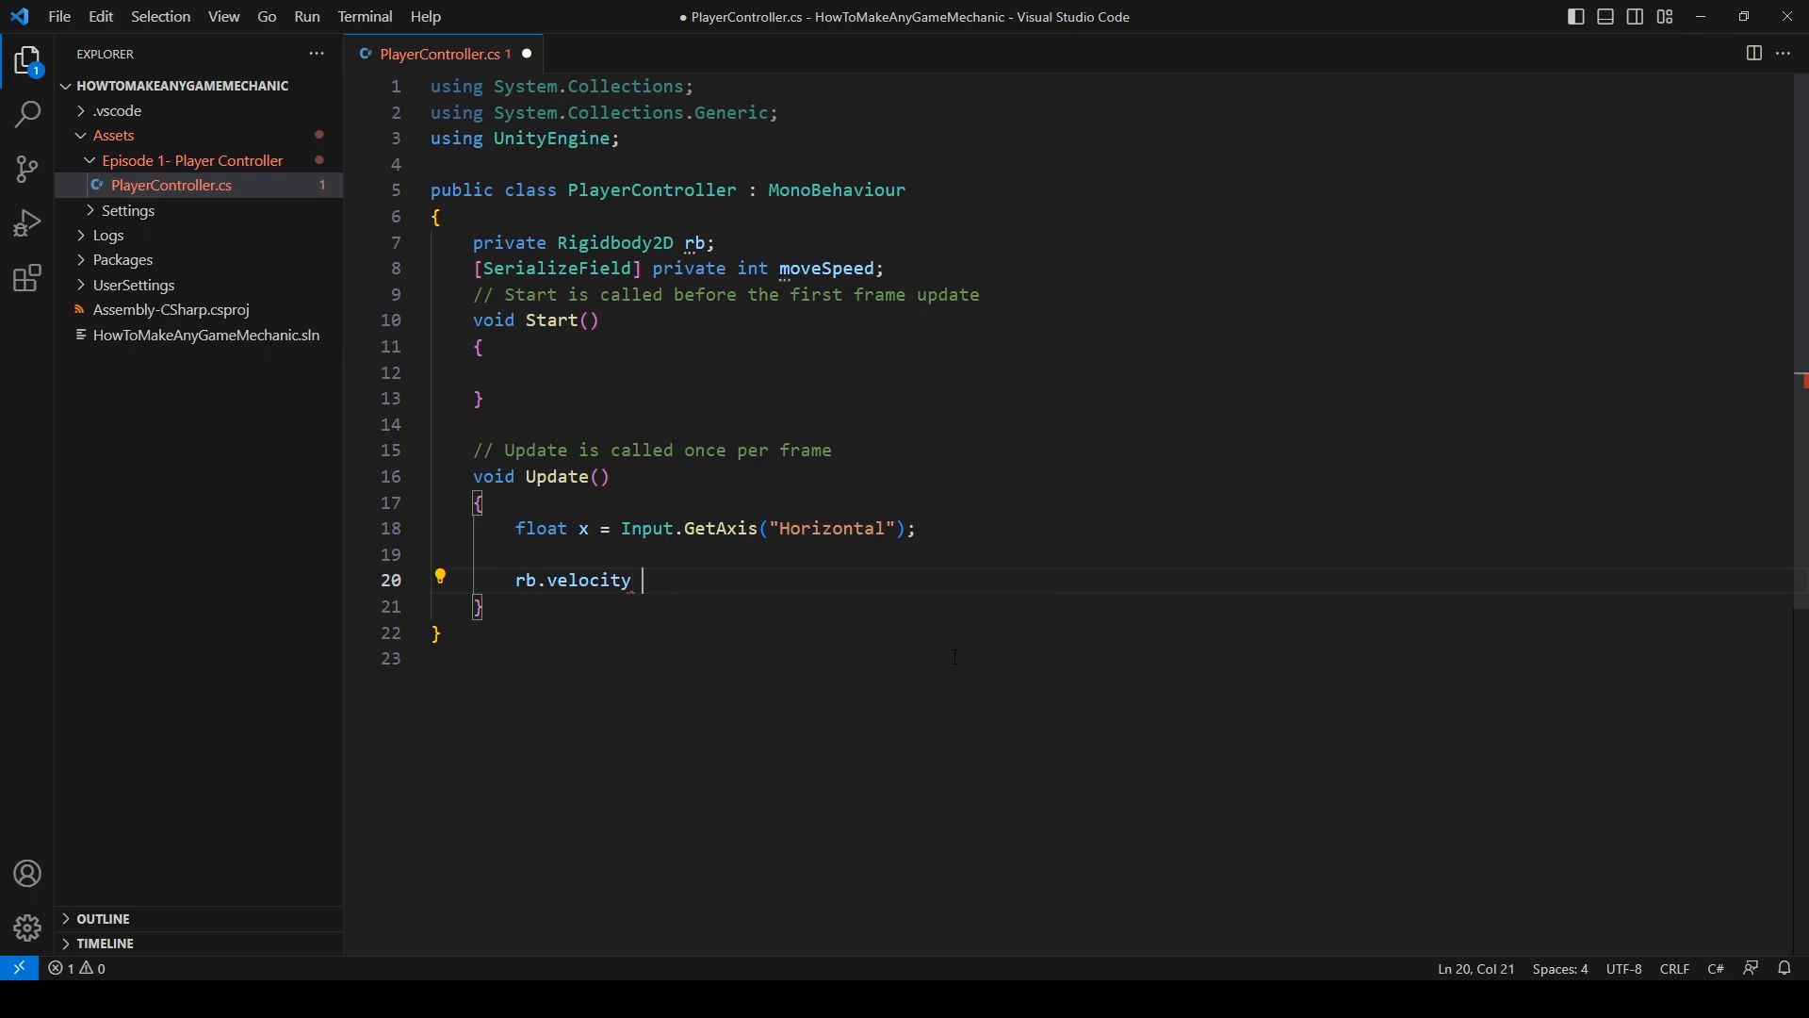
text(= new)
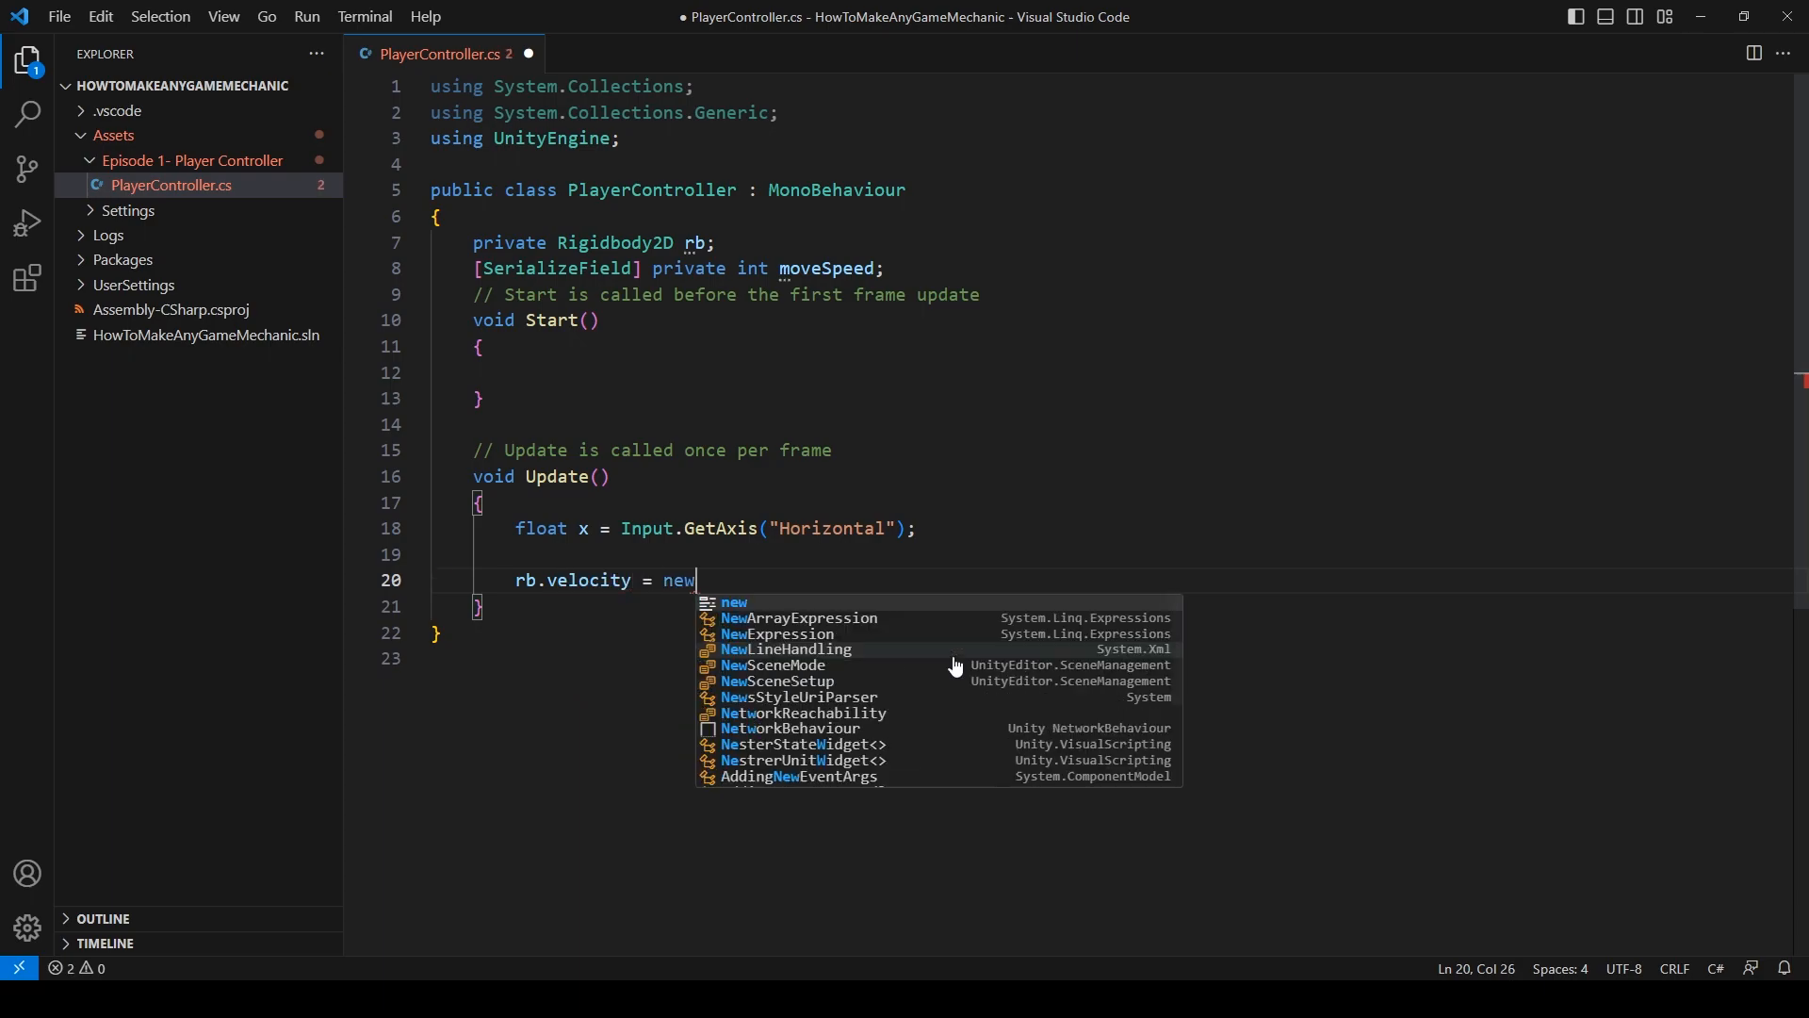
text(vec)
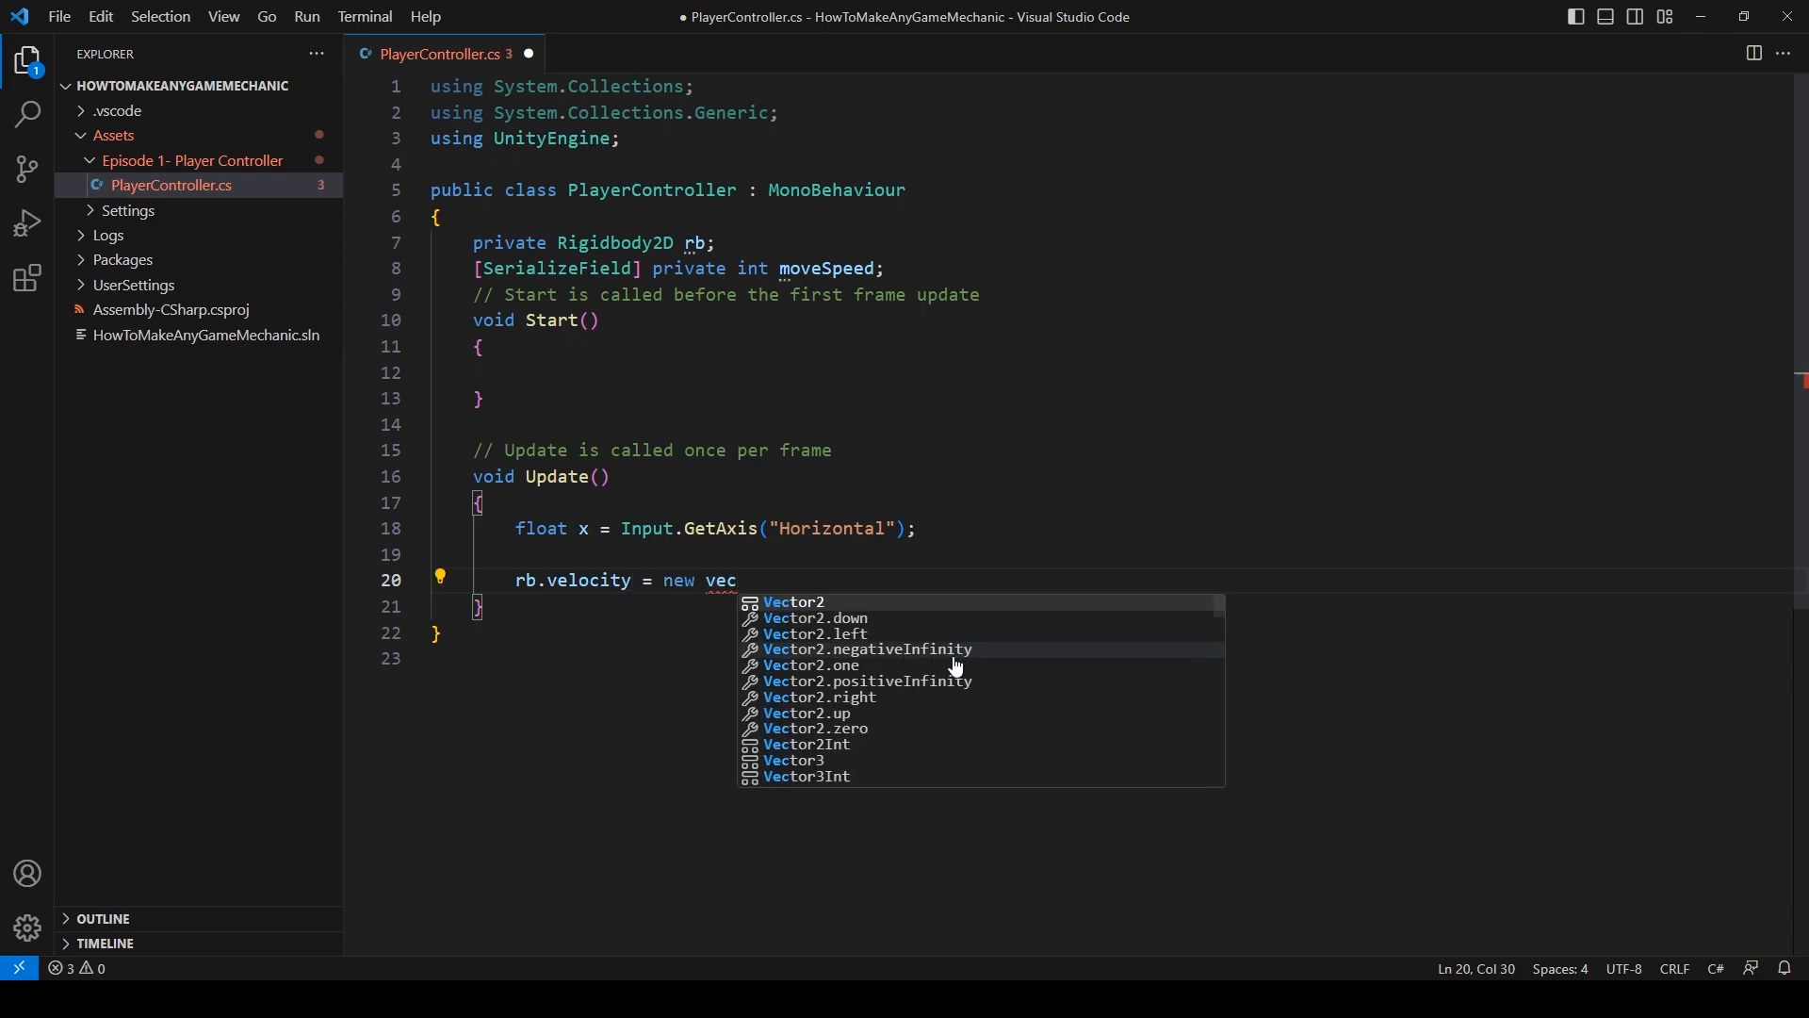
text(tor4)
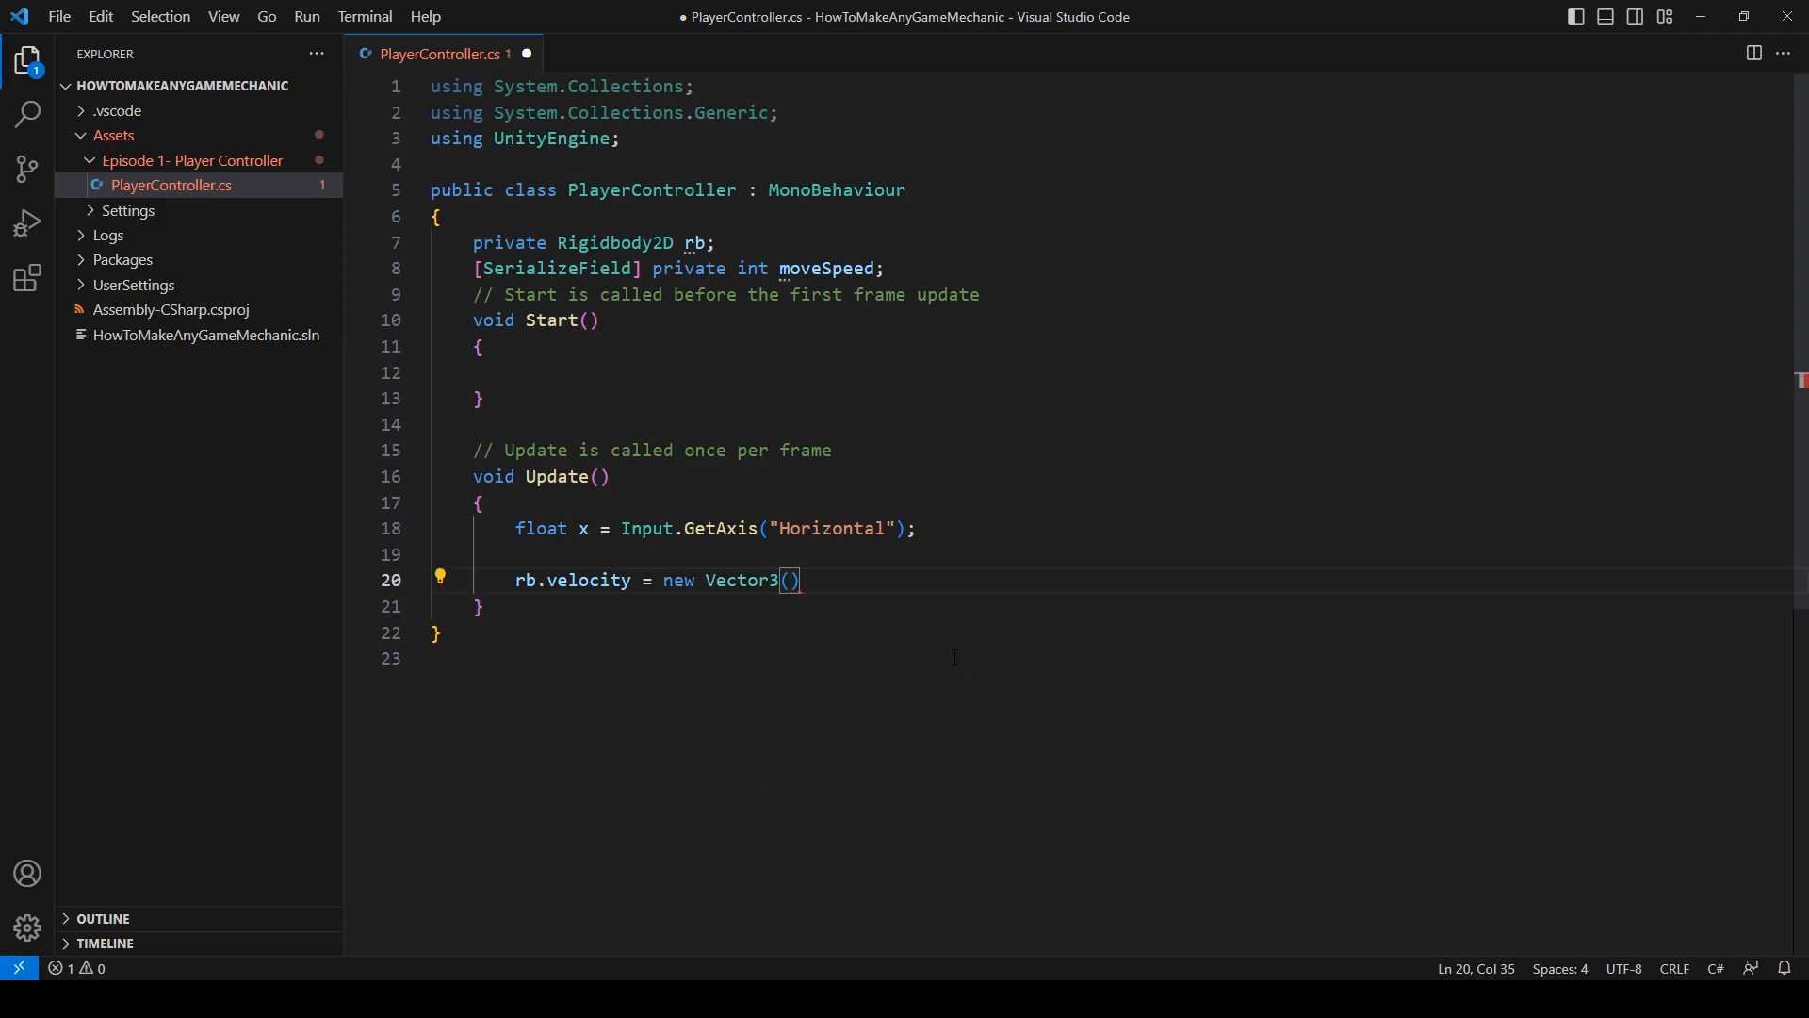
text(x,r)
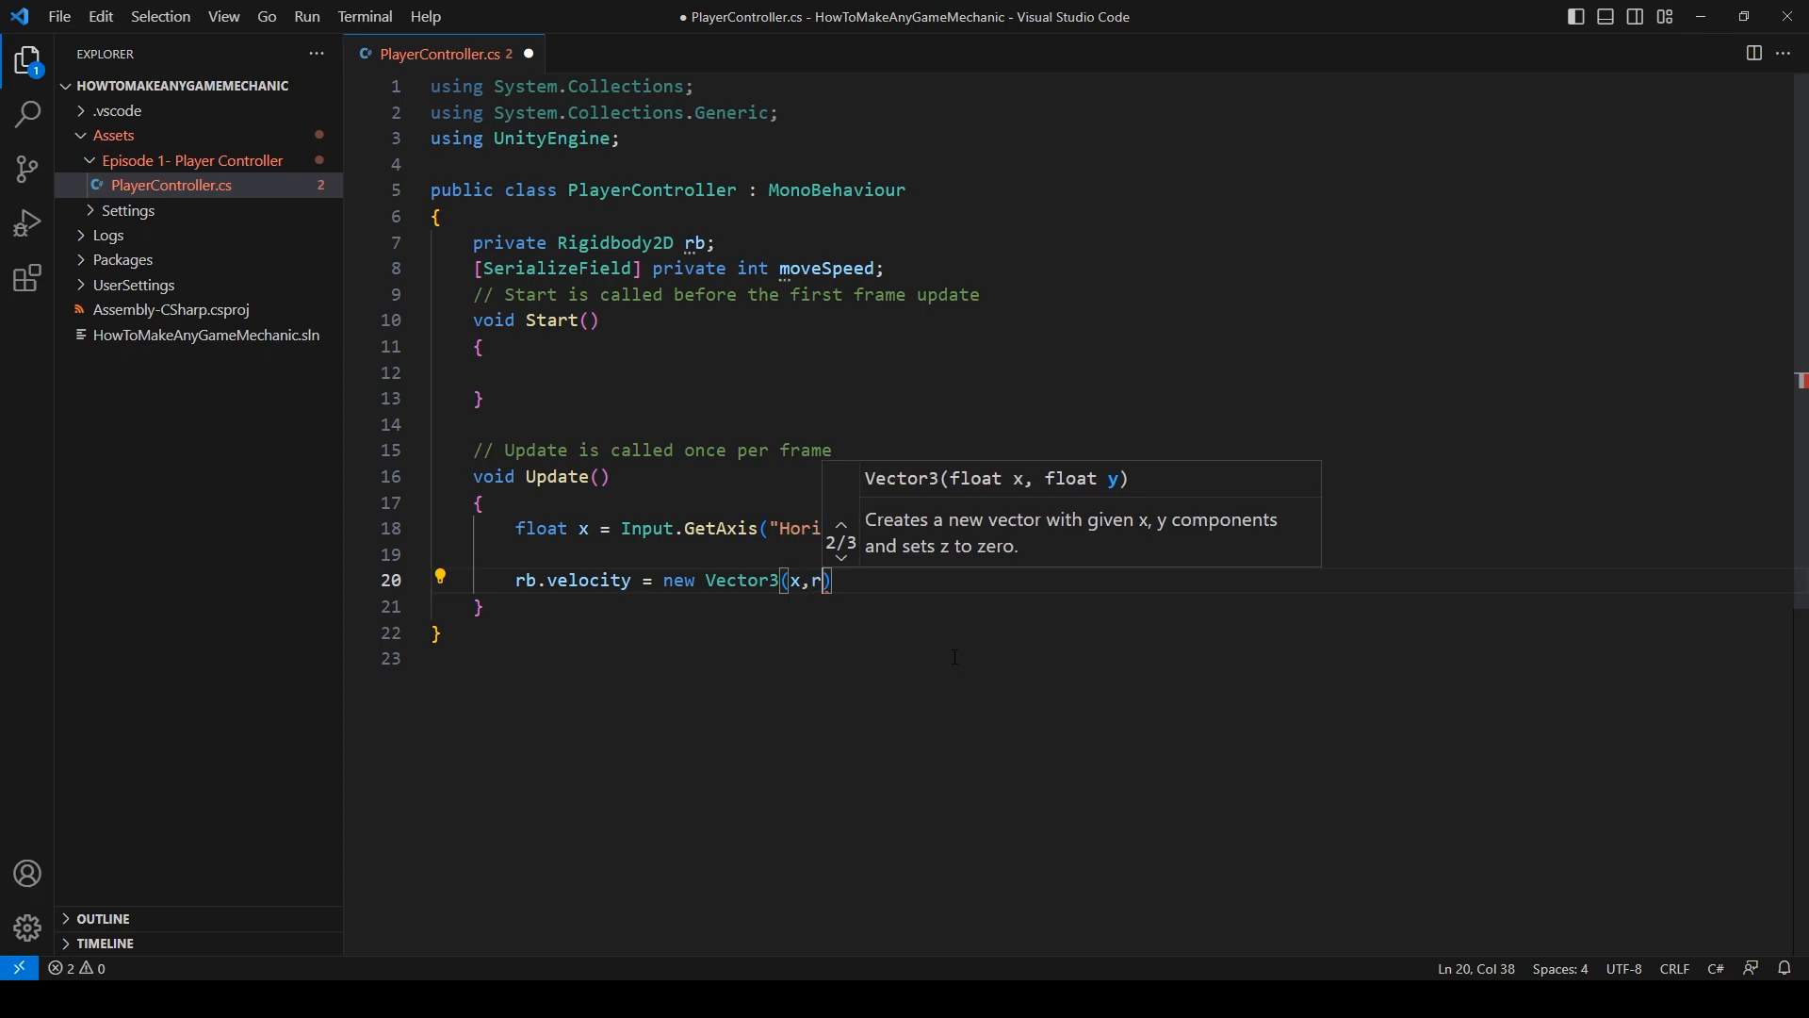
text(b.velocity.y)
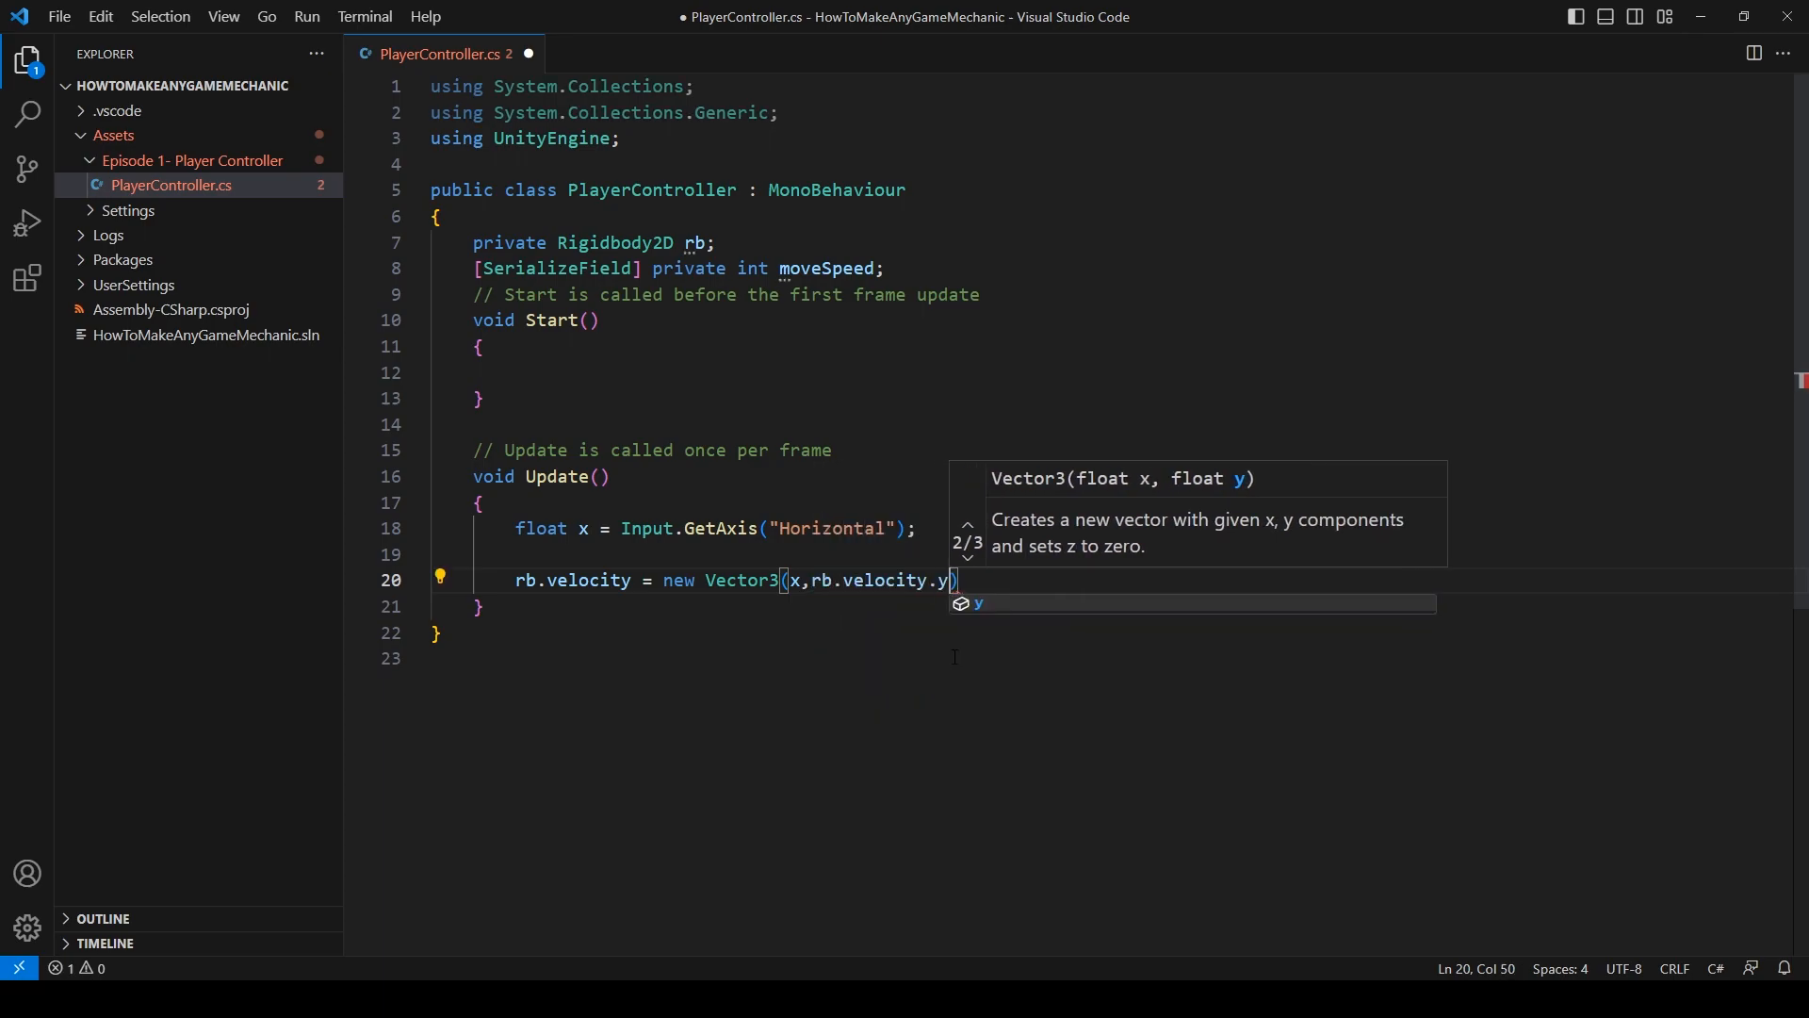
text(,)
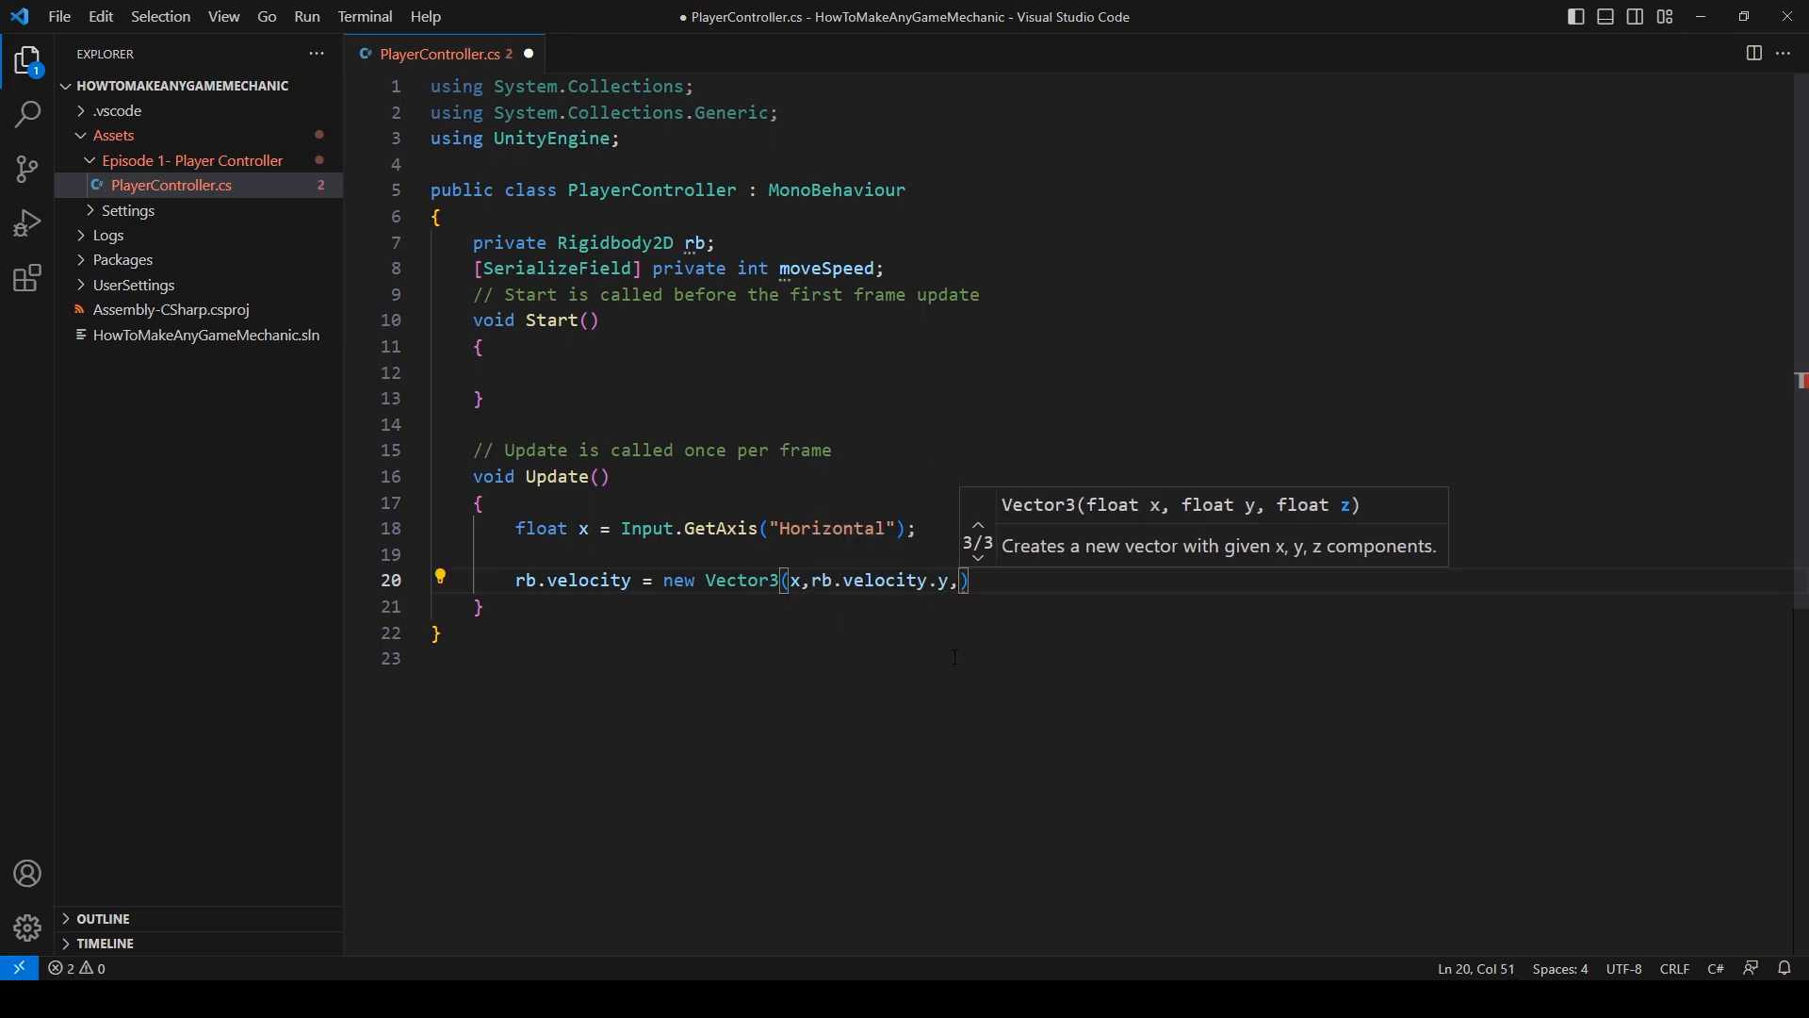
text(0)
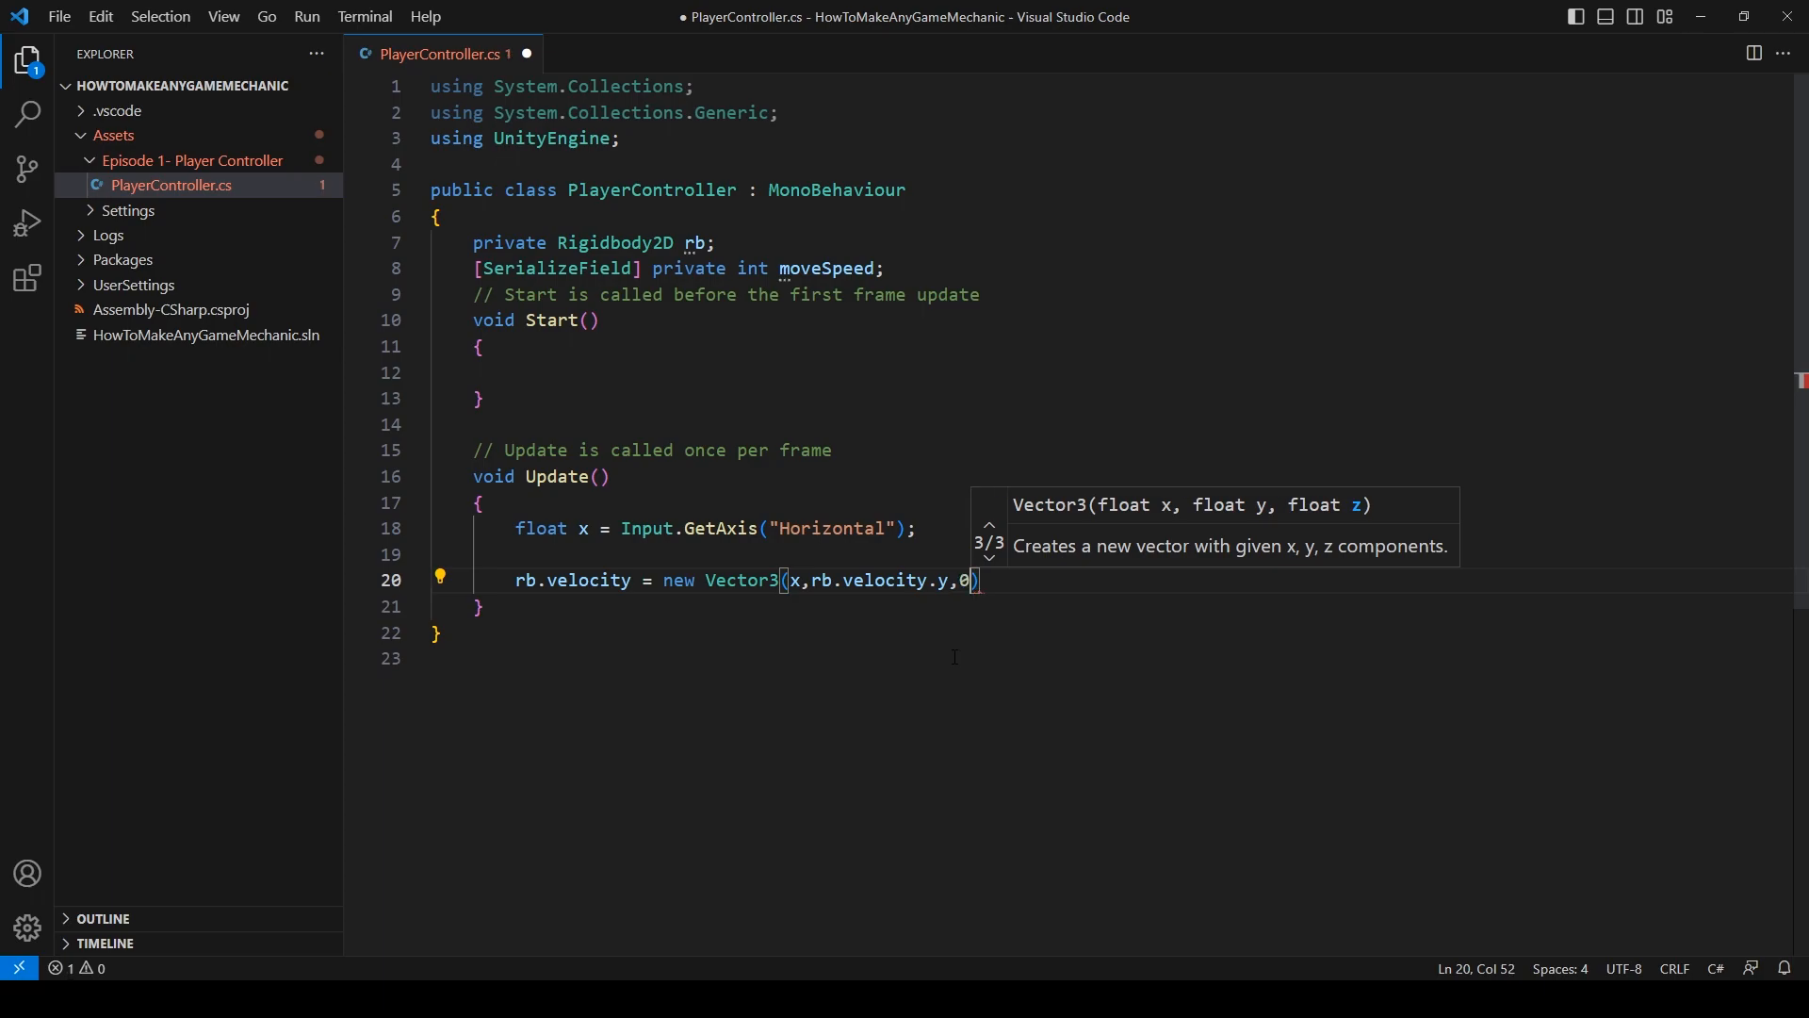
text(;)
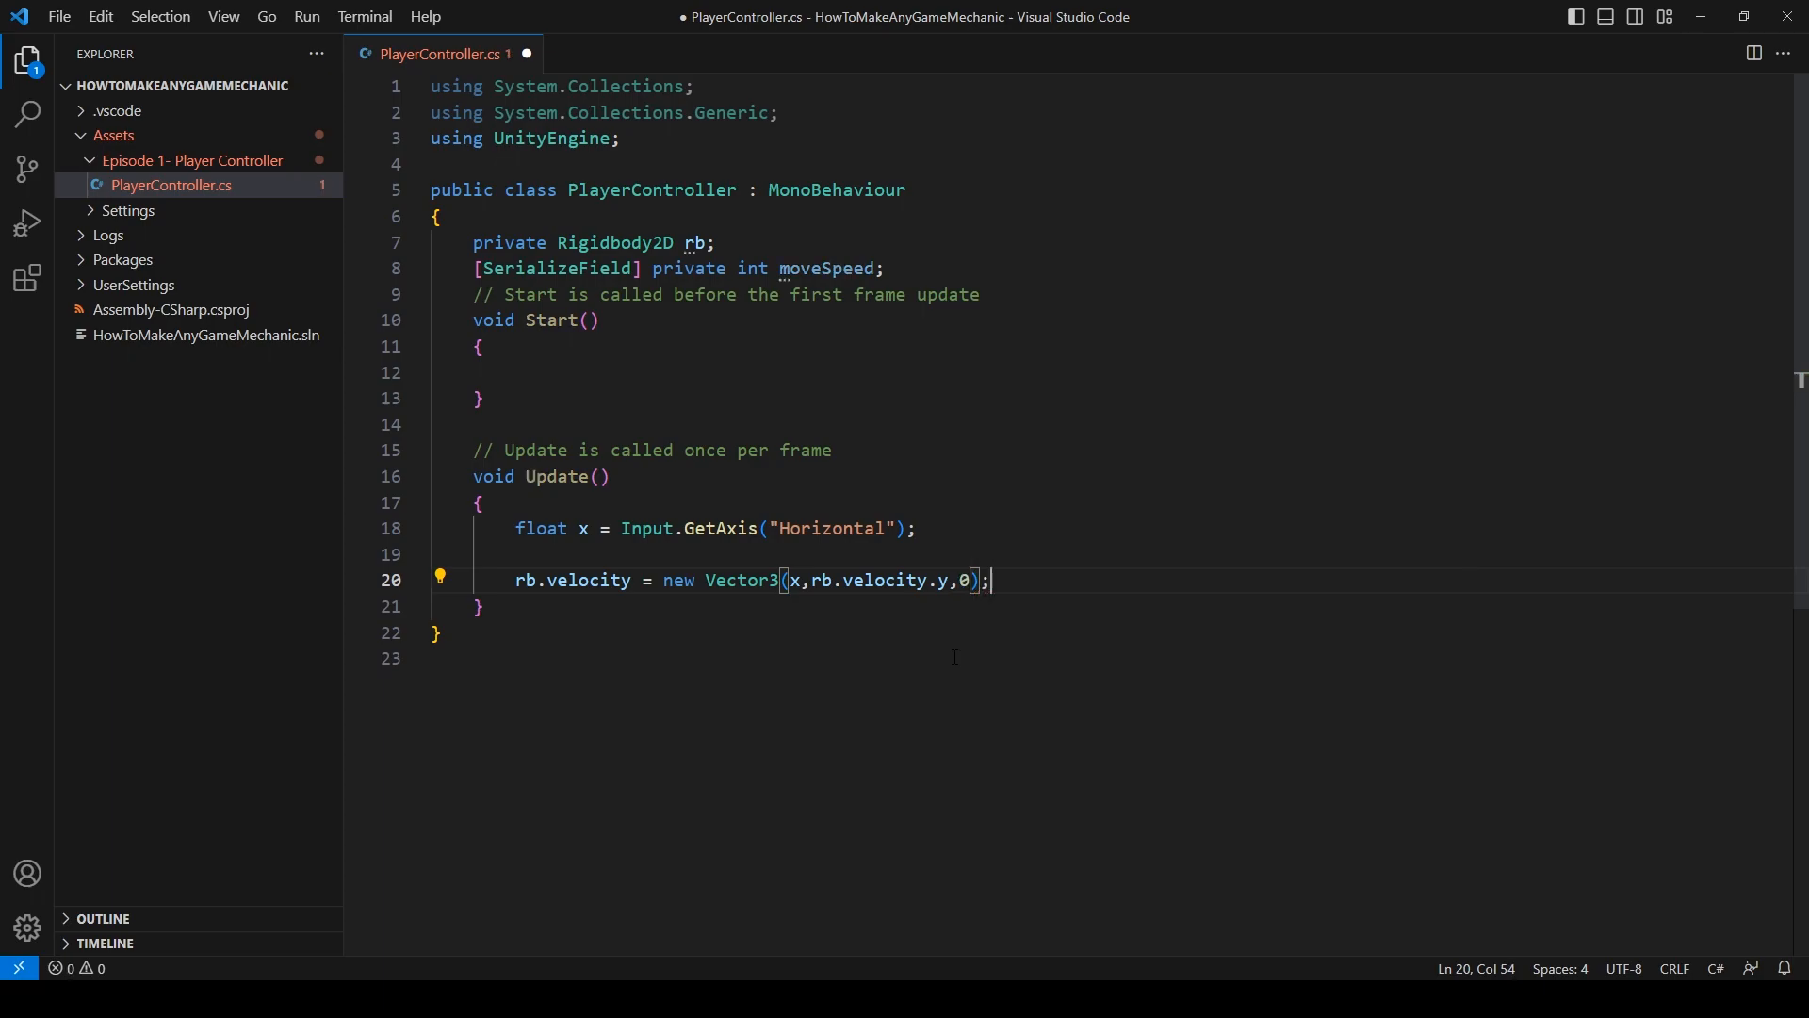
key(ctrl+s)
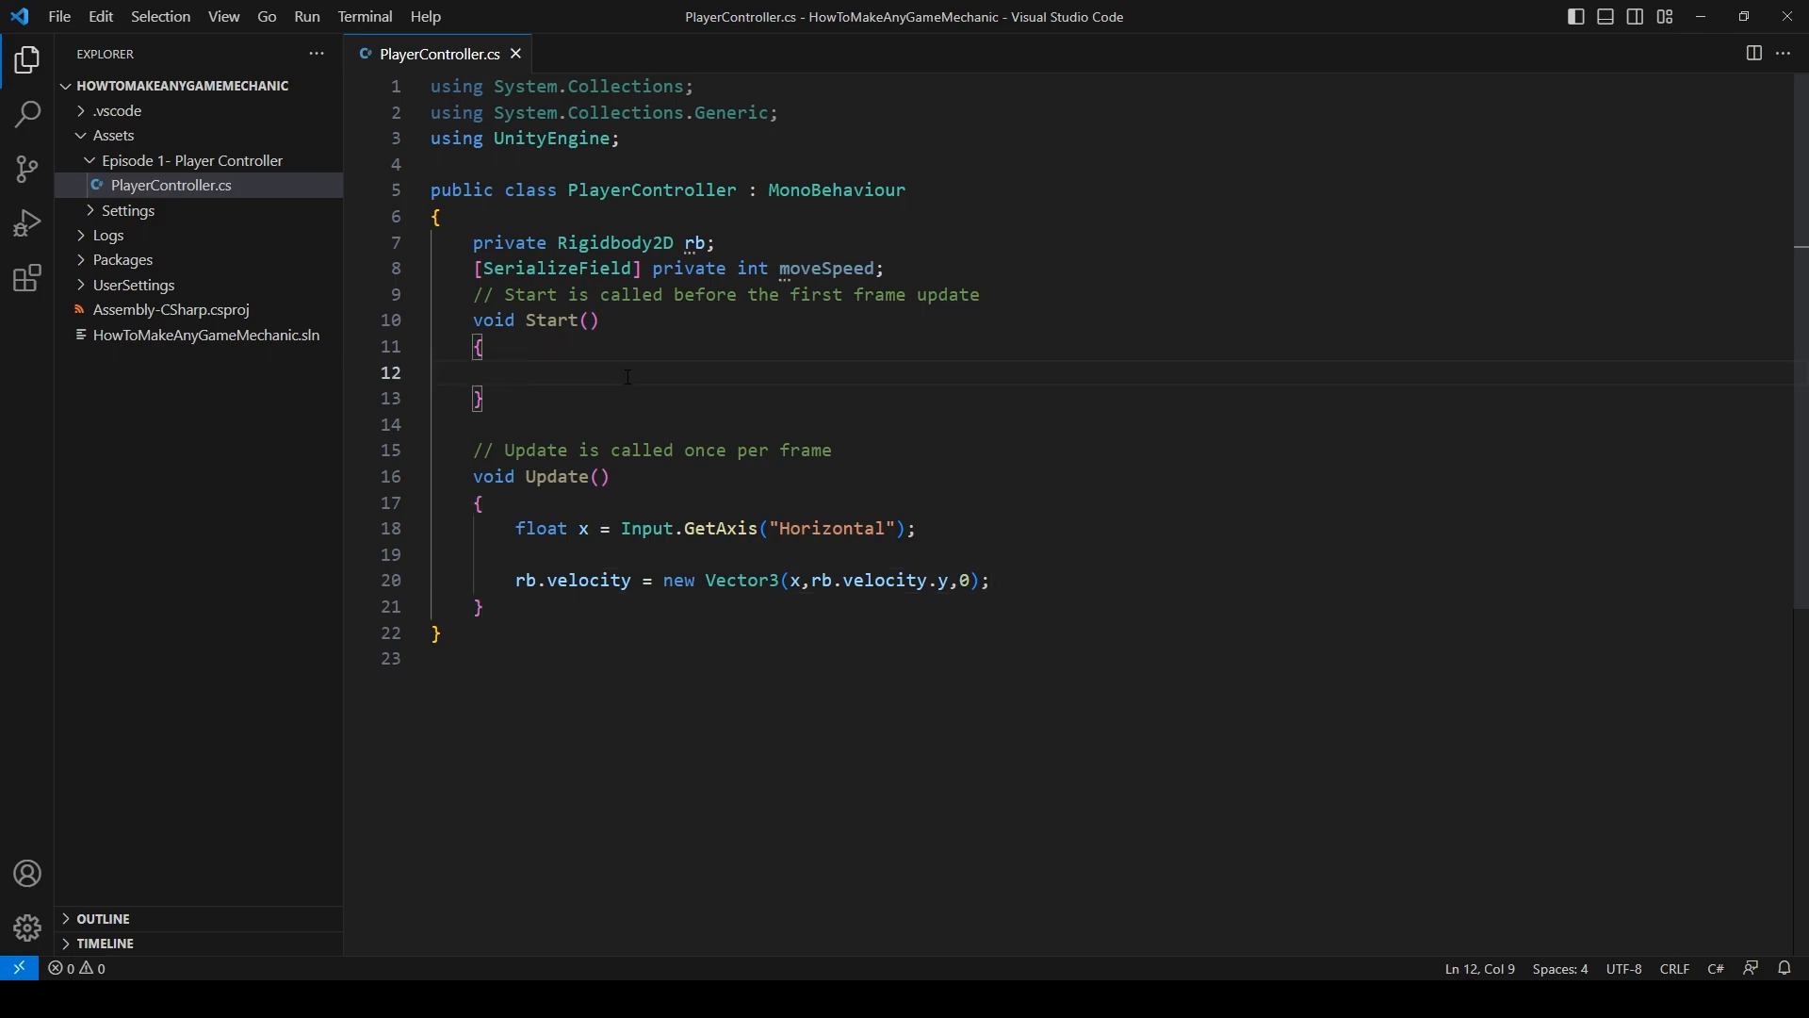
- In Start, assign rb from gameObject.GetComponent<Rigidbody2D>()
text(rb = gam)
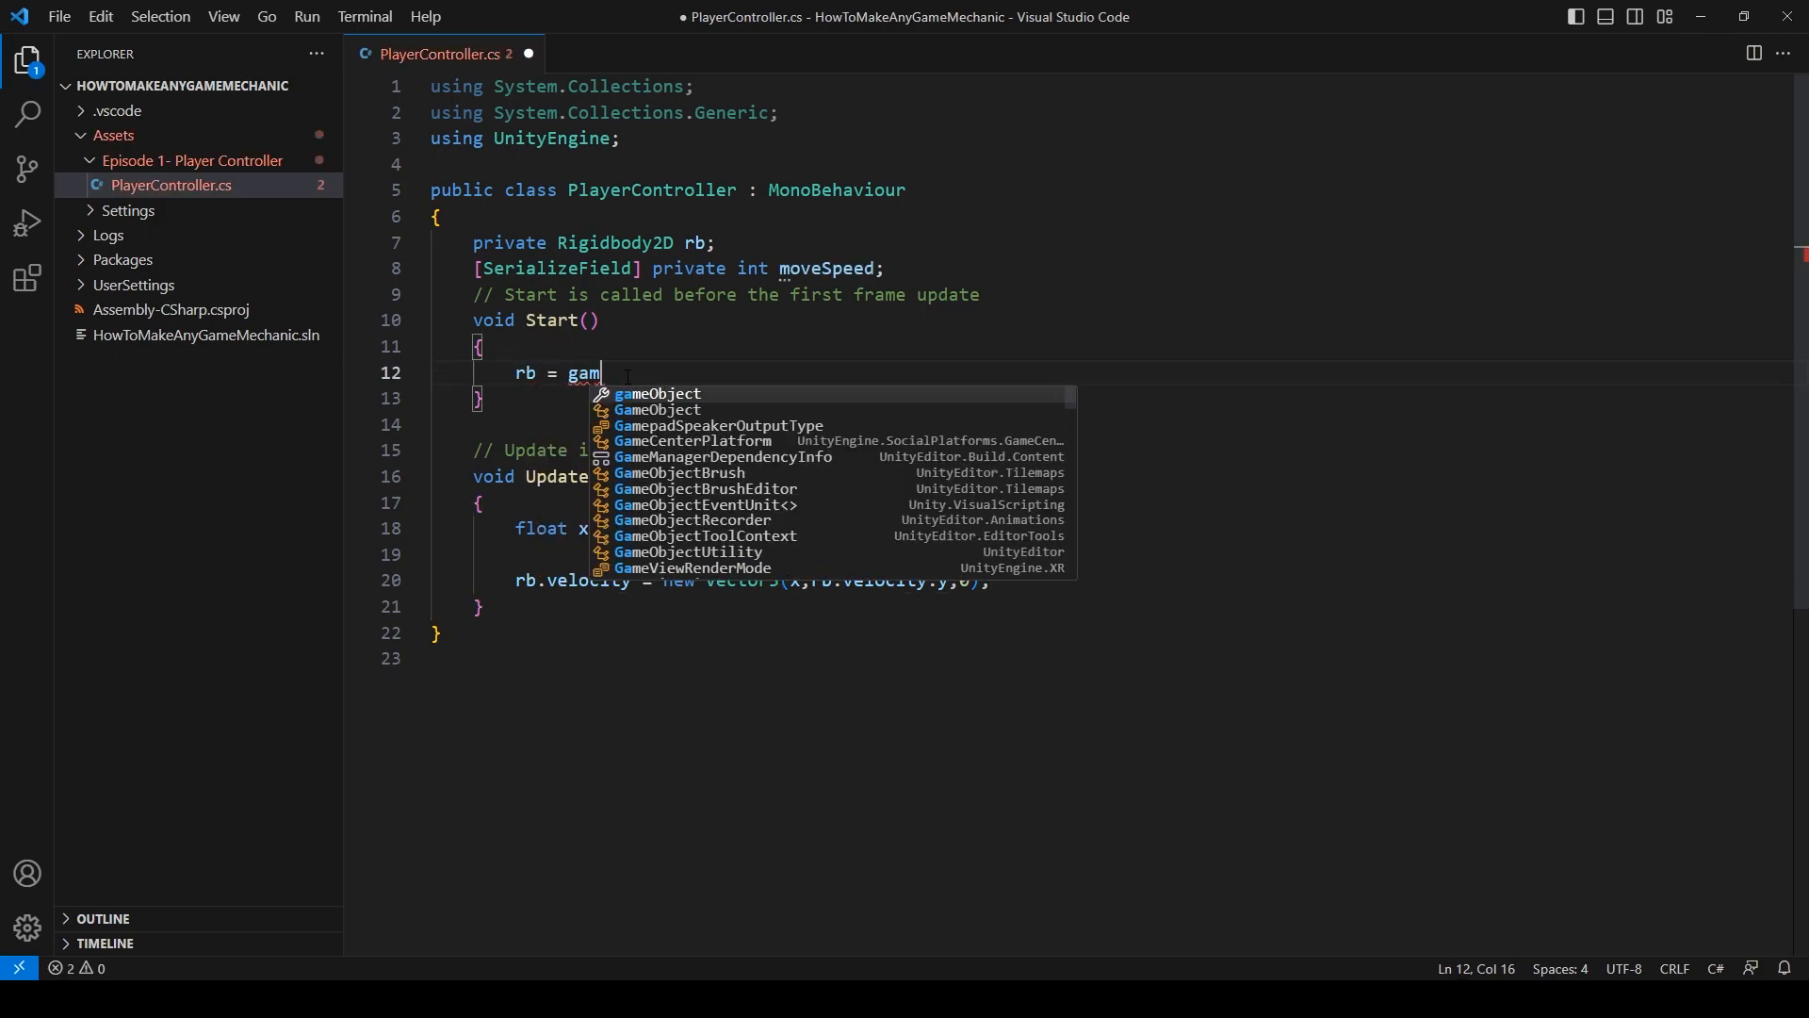
text(eObject.ge)
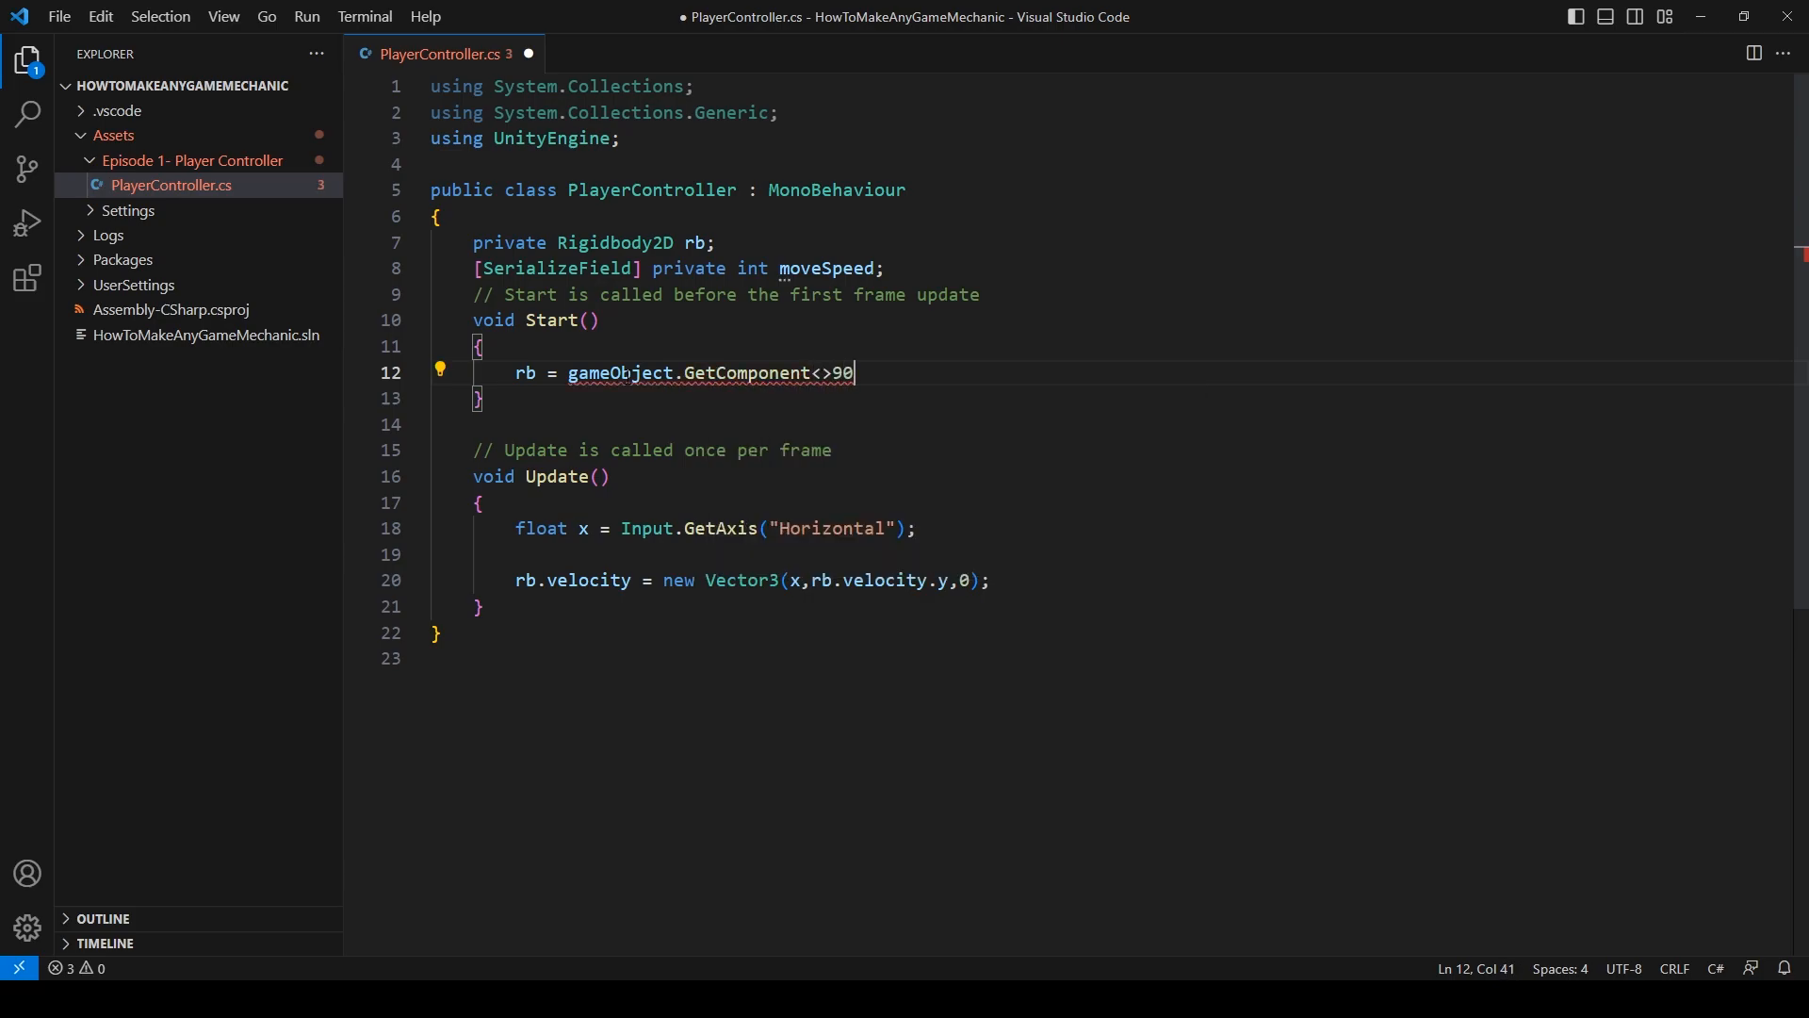
text(Rigidbody2D)
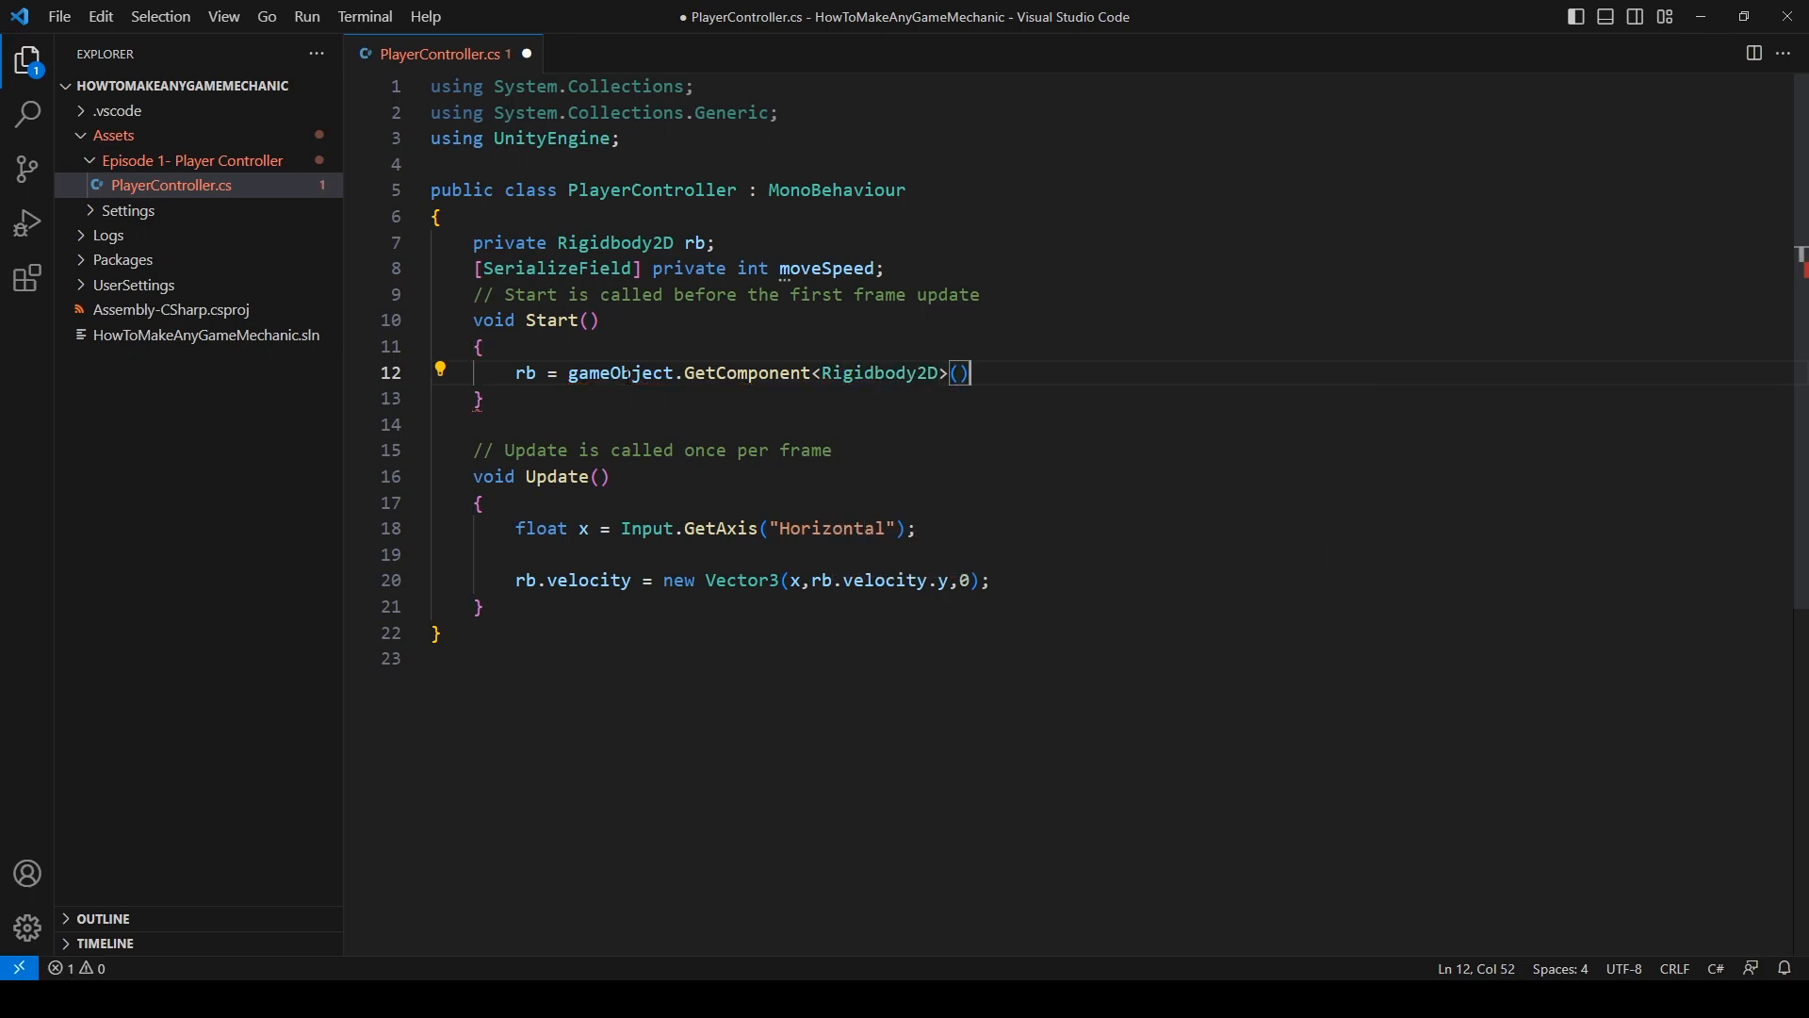
text(;)
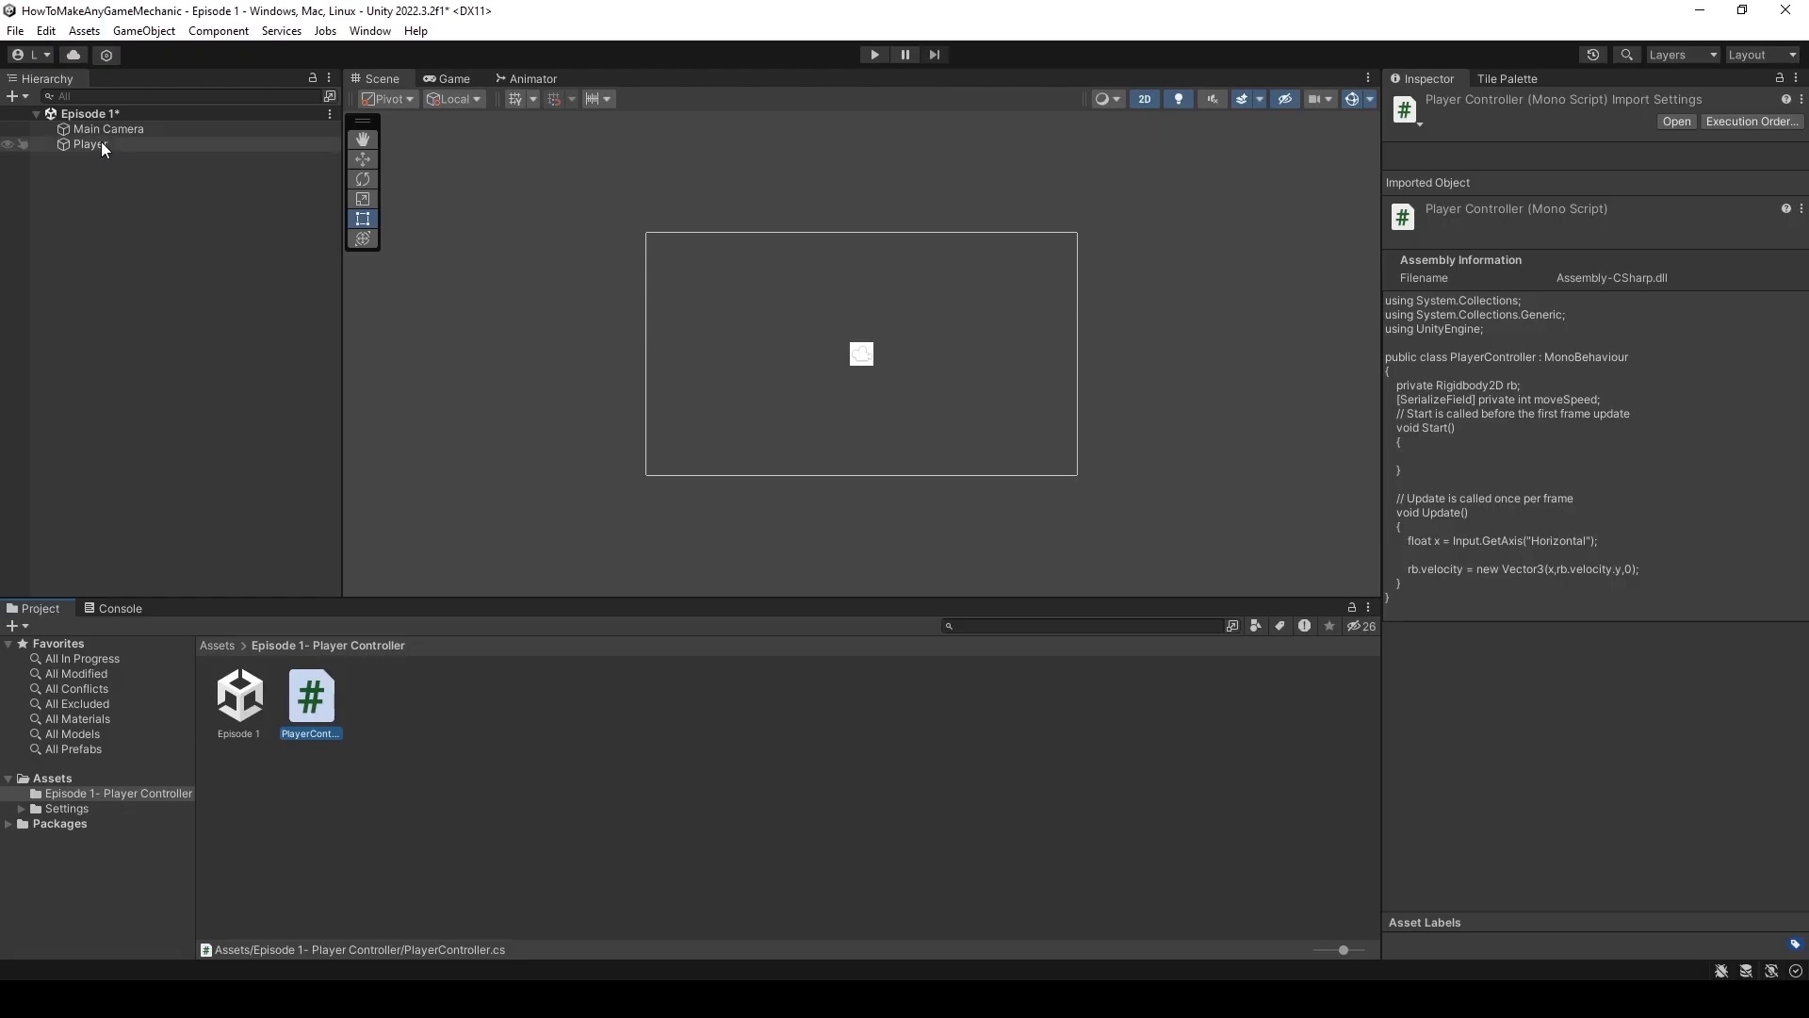
- Give the Player object a Box Collider 2D component
click(89, 143)
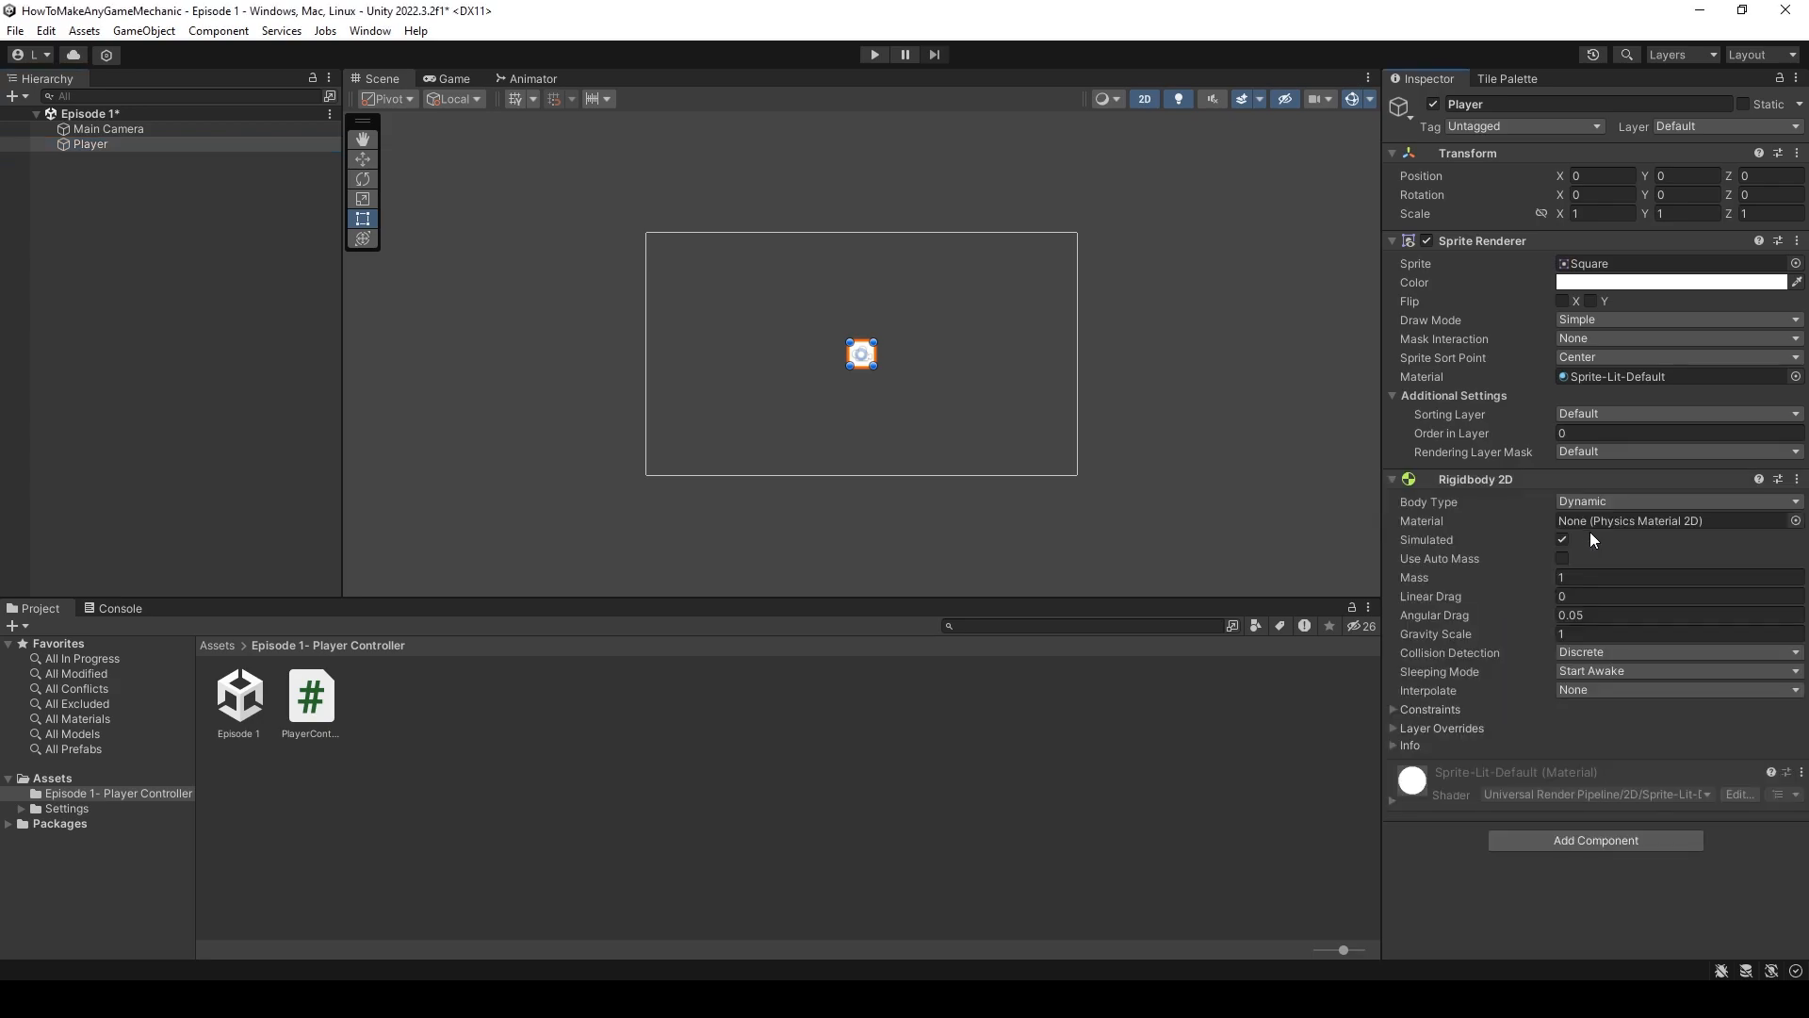
click(1594, 839)
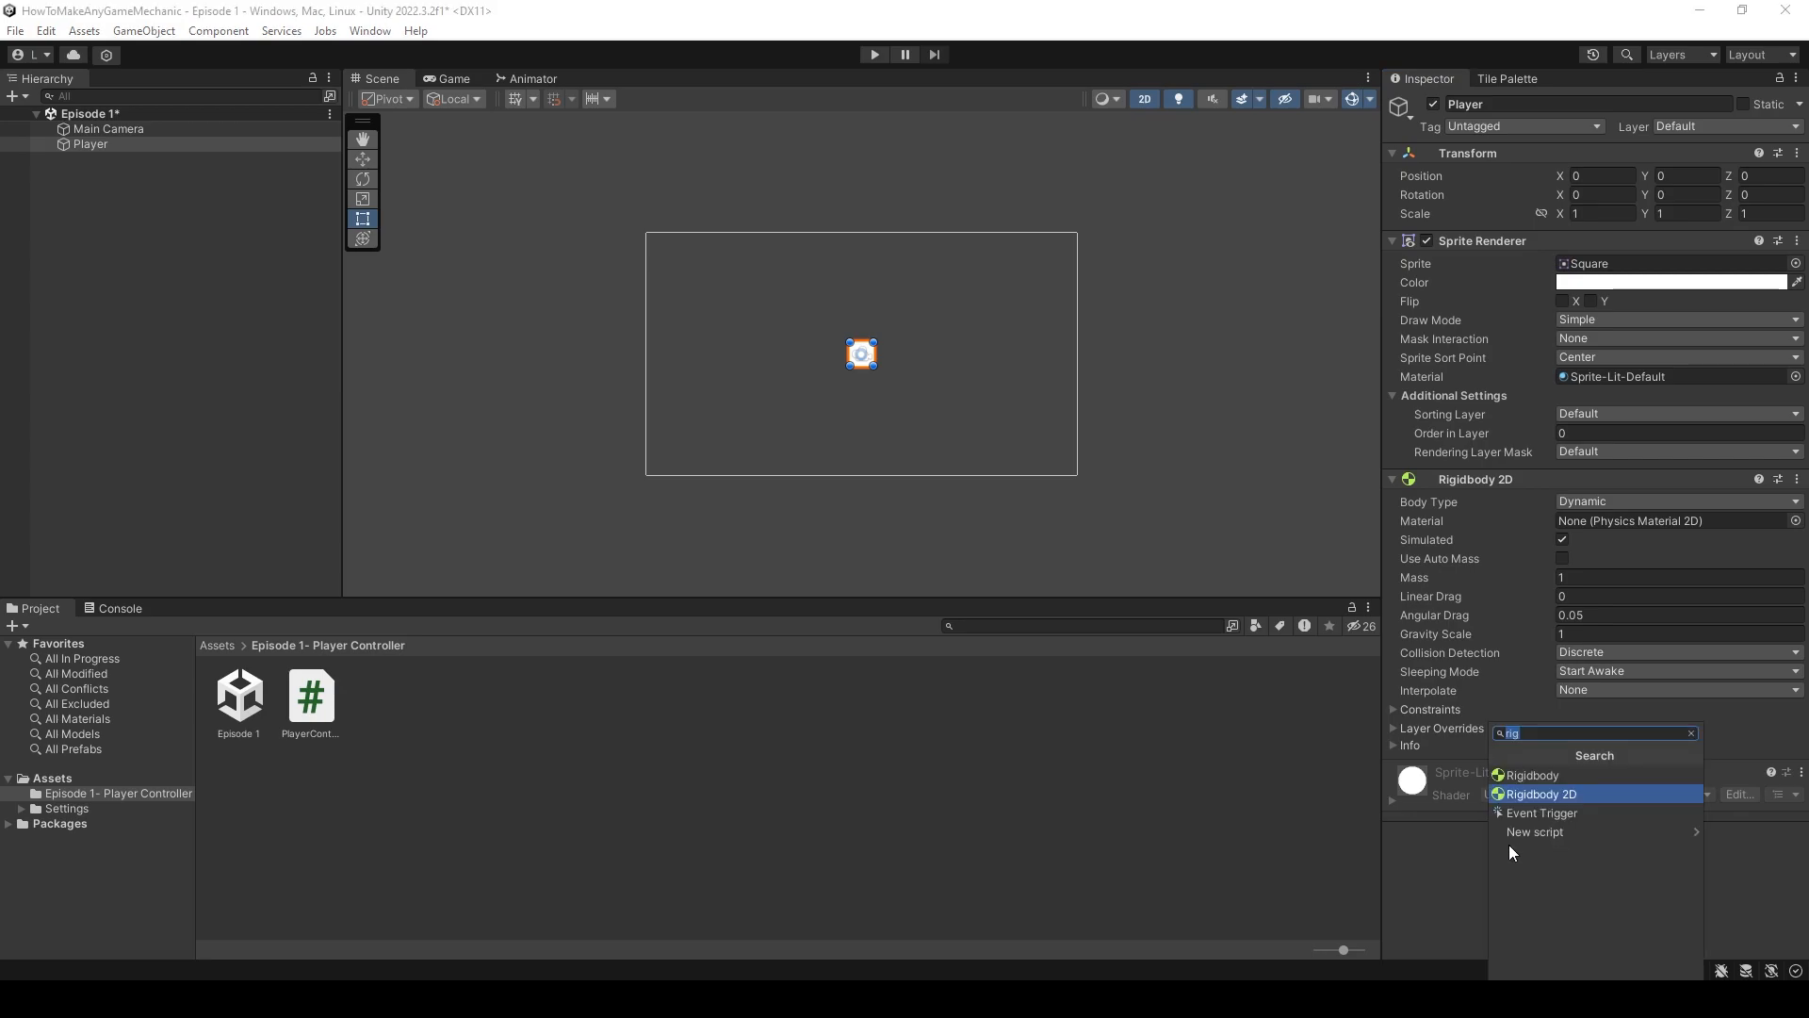
text(bi)
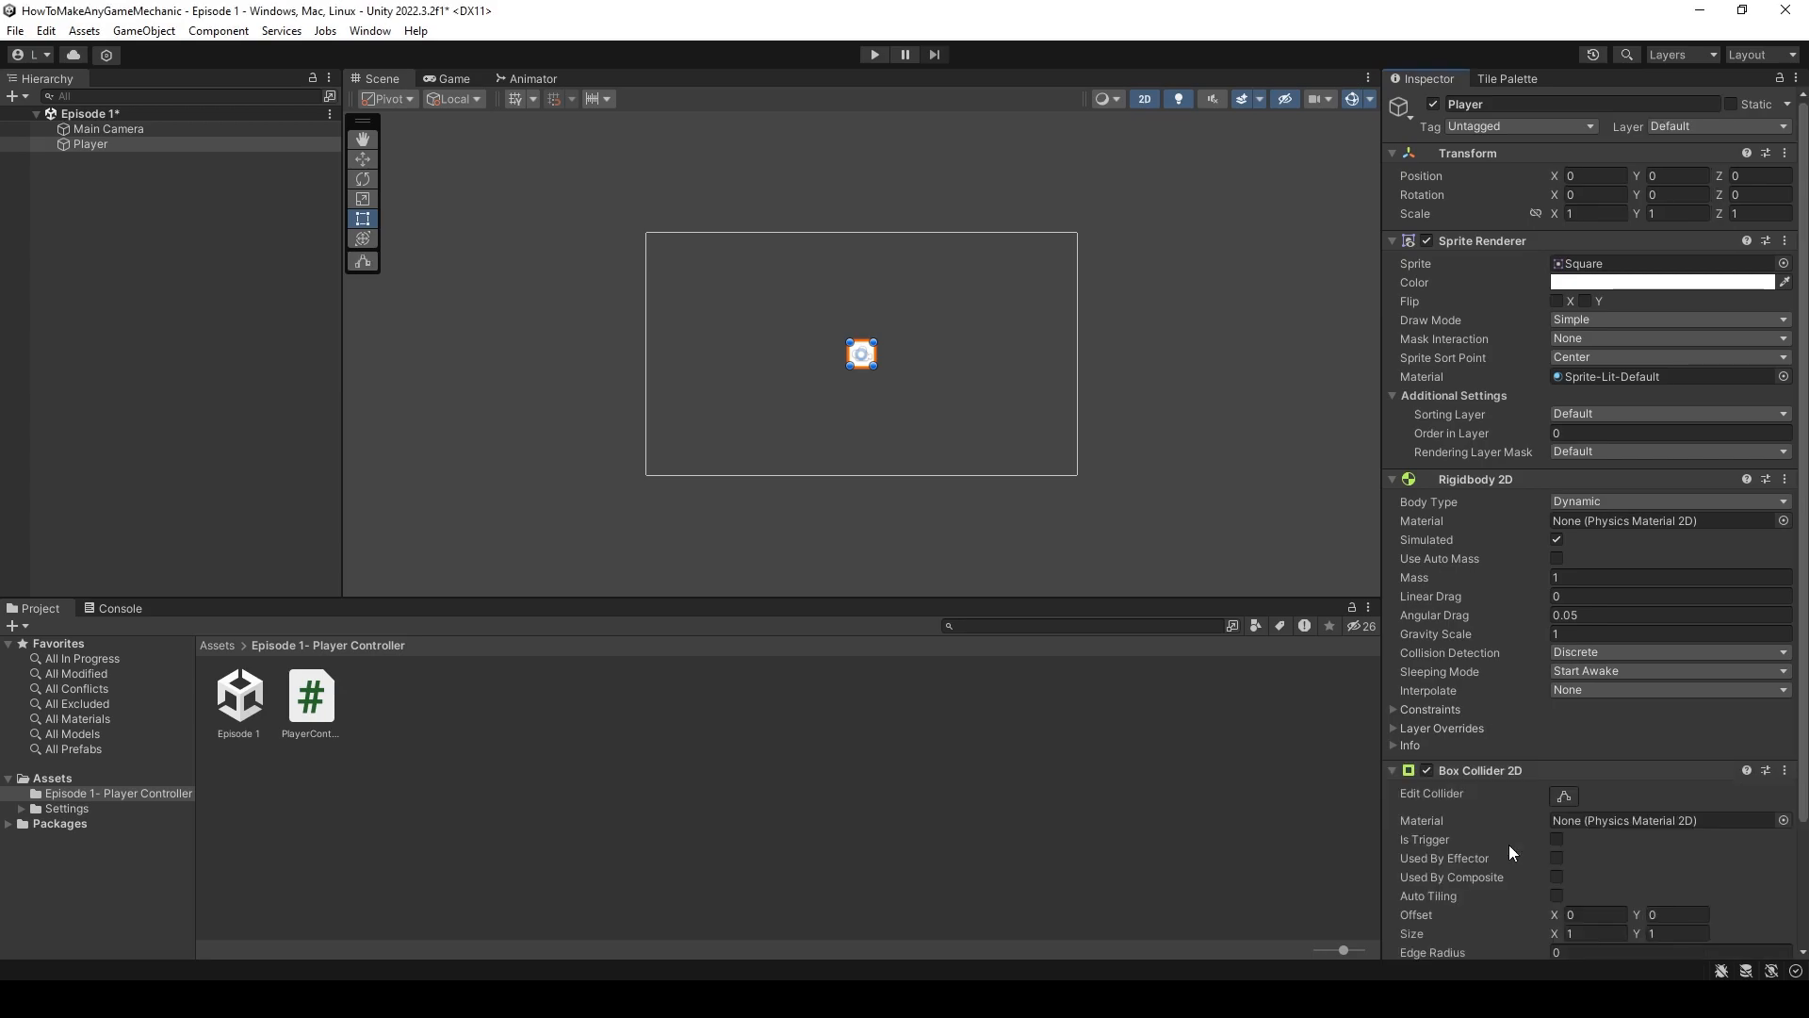
- Add a wide ground square sprite below the Player with its own Box Collider 2D
right_click(91, 143)
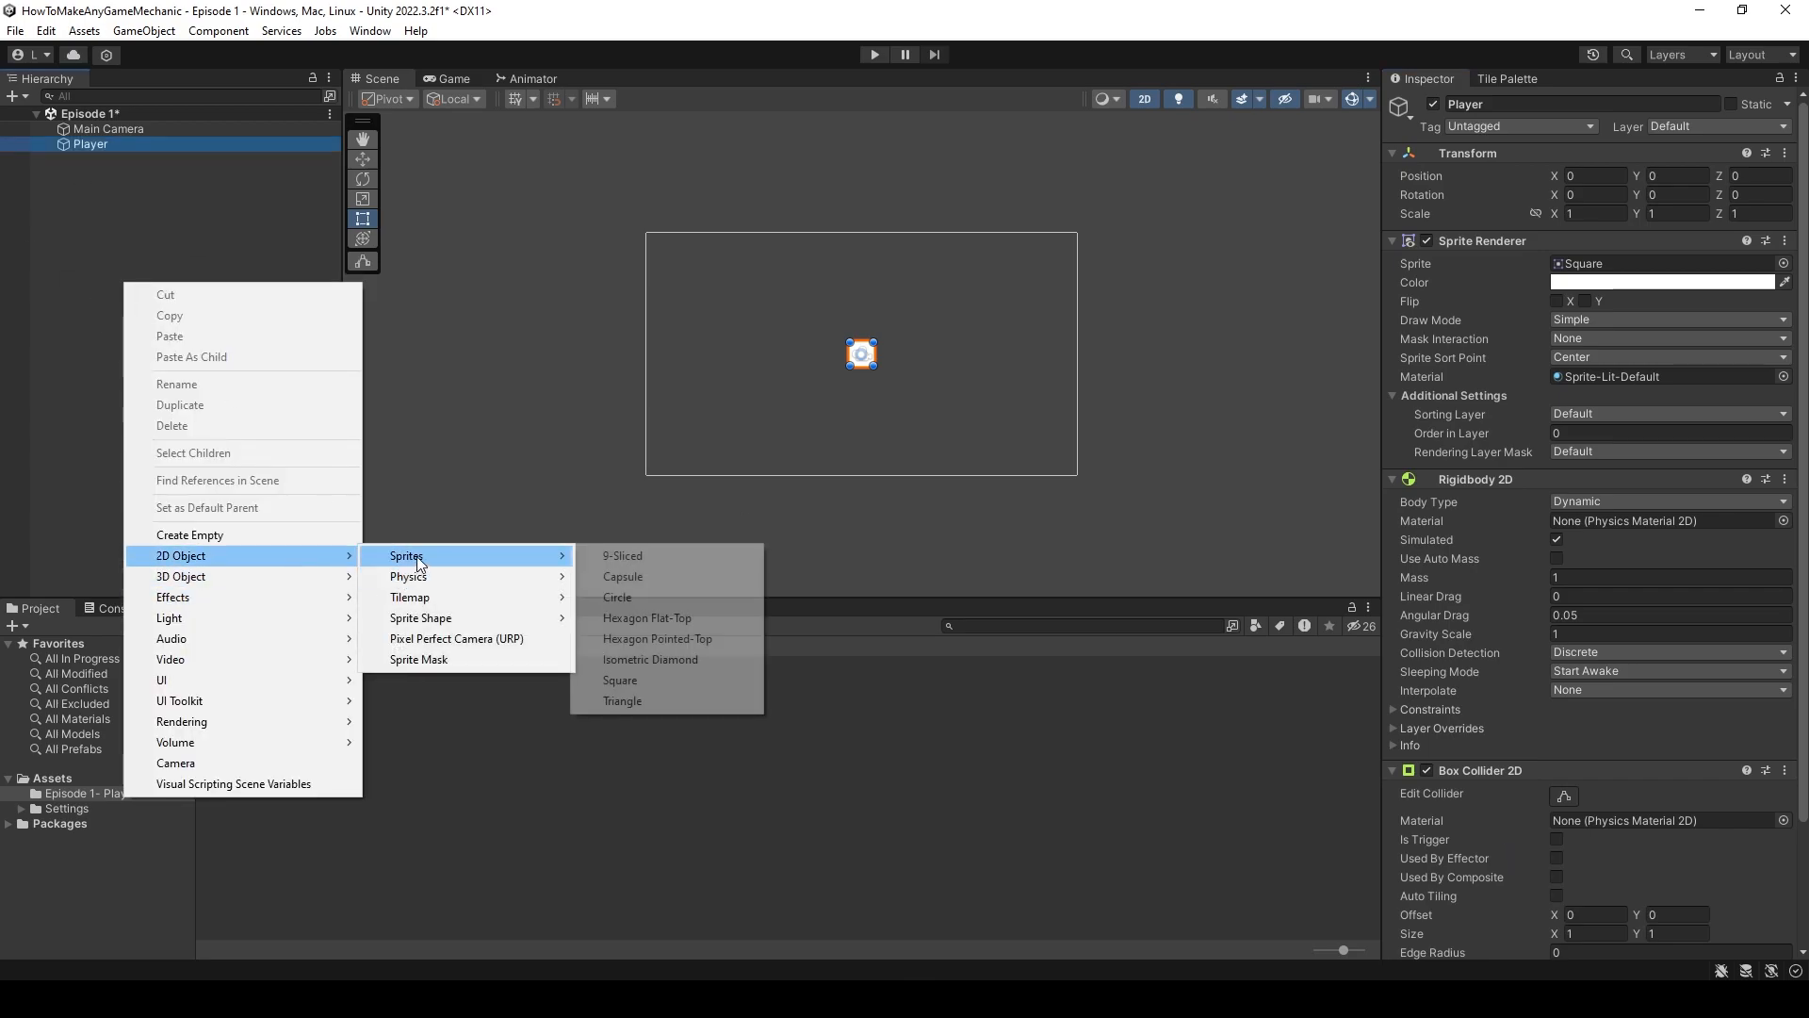
click(620, 680)
text(ground)
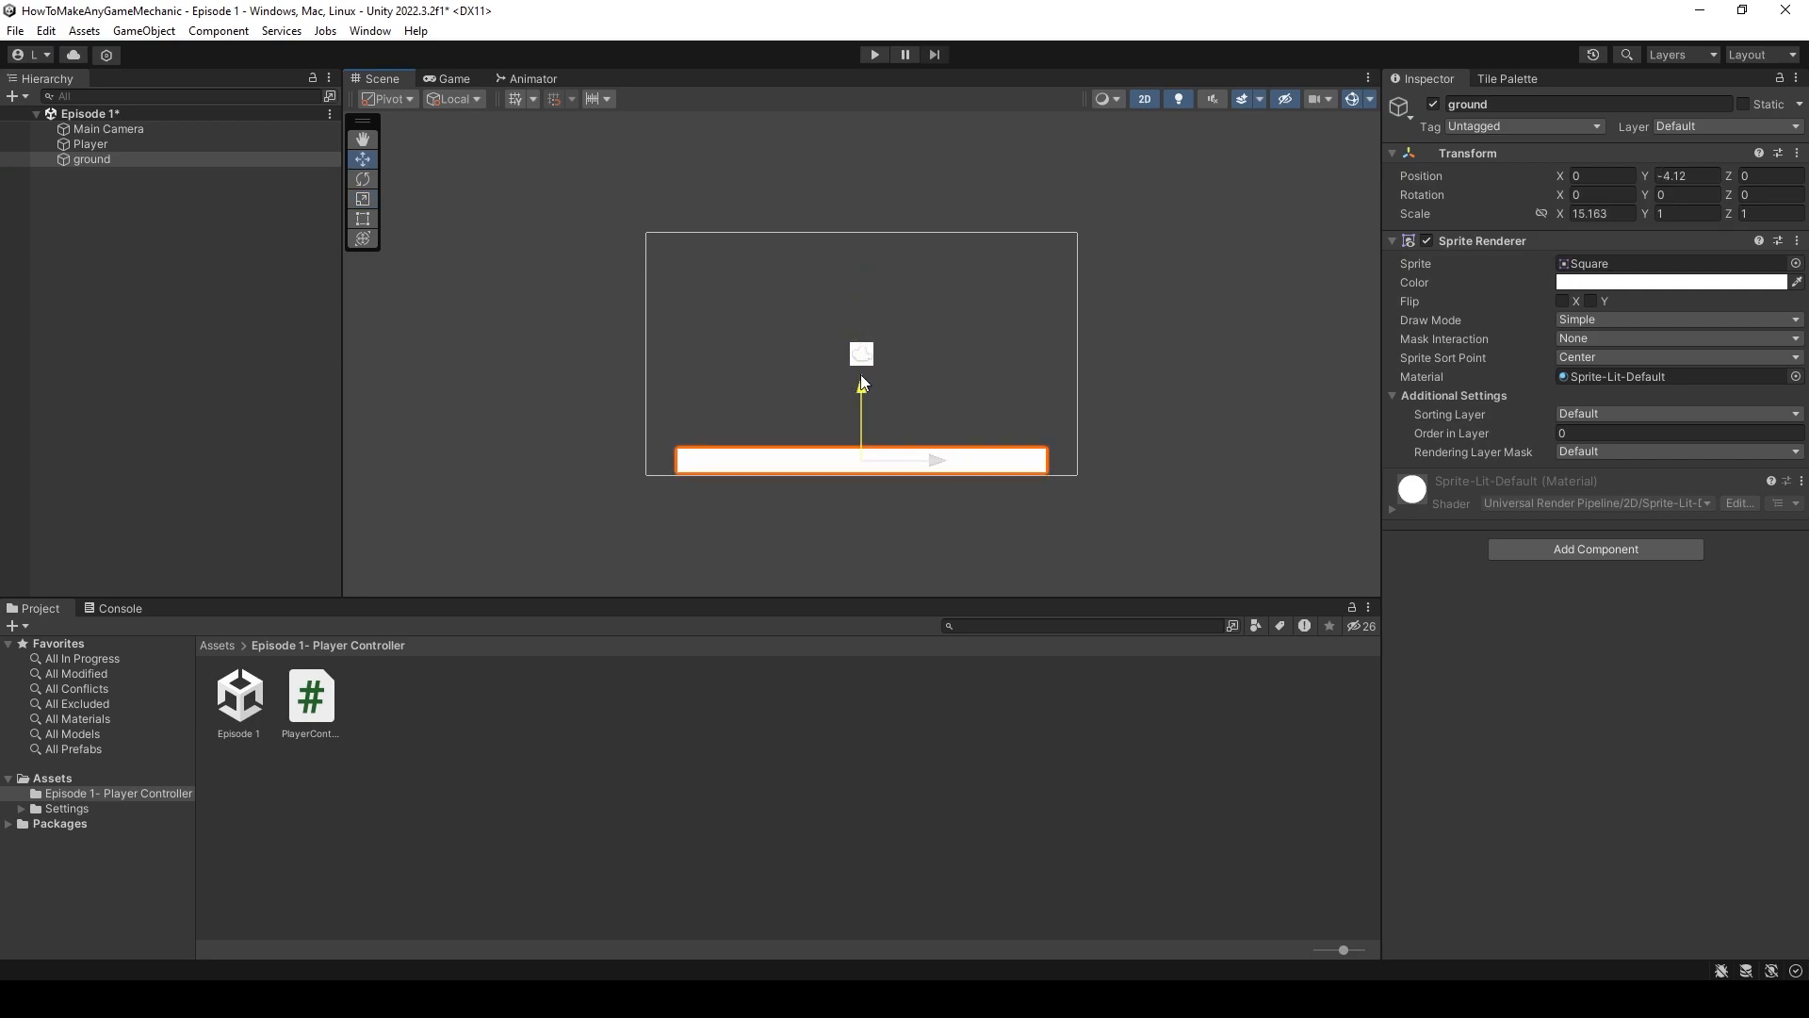
text(box)
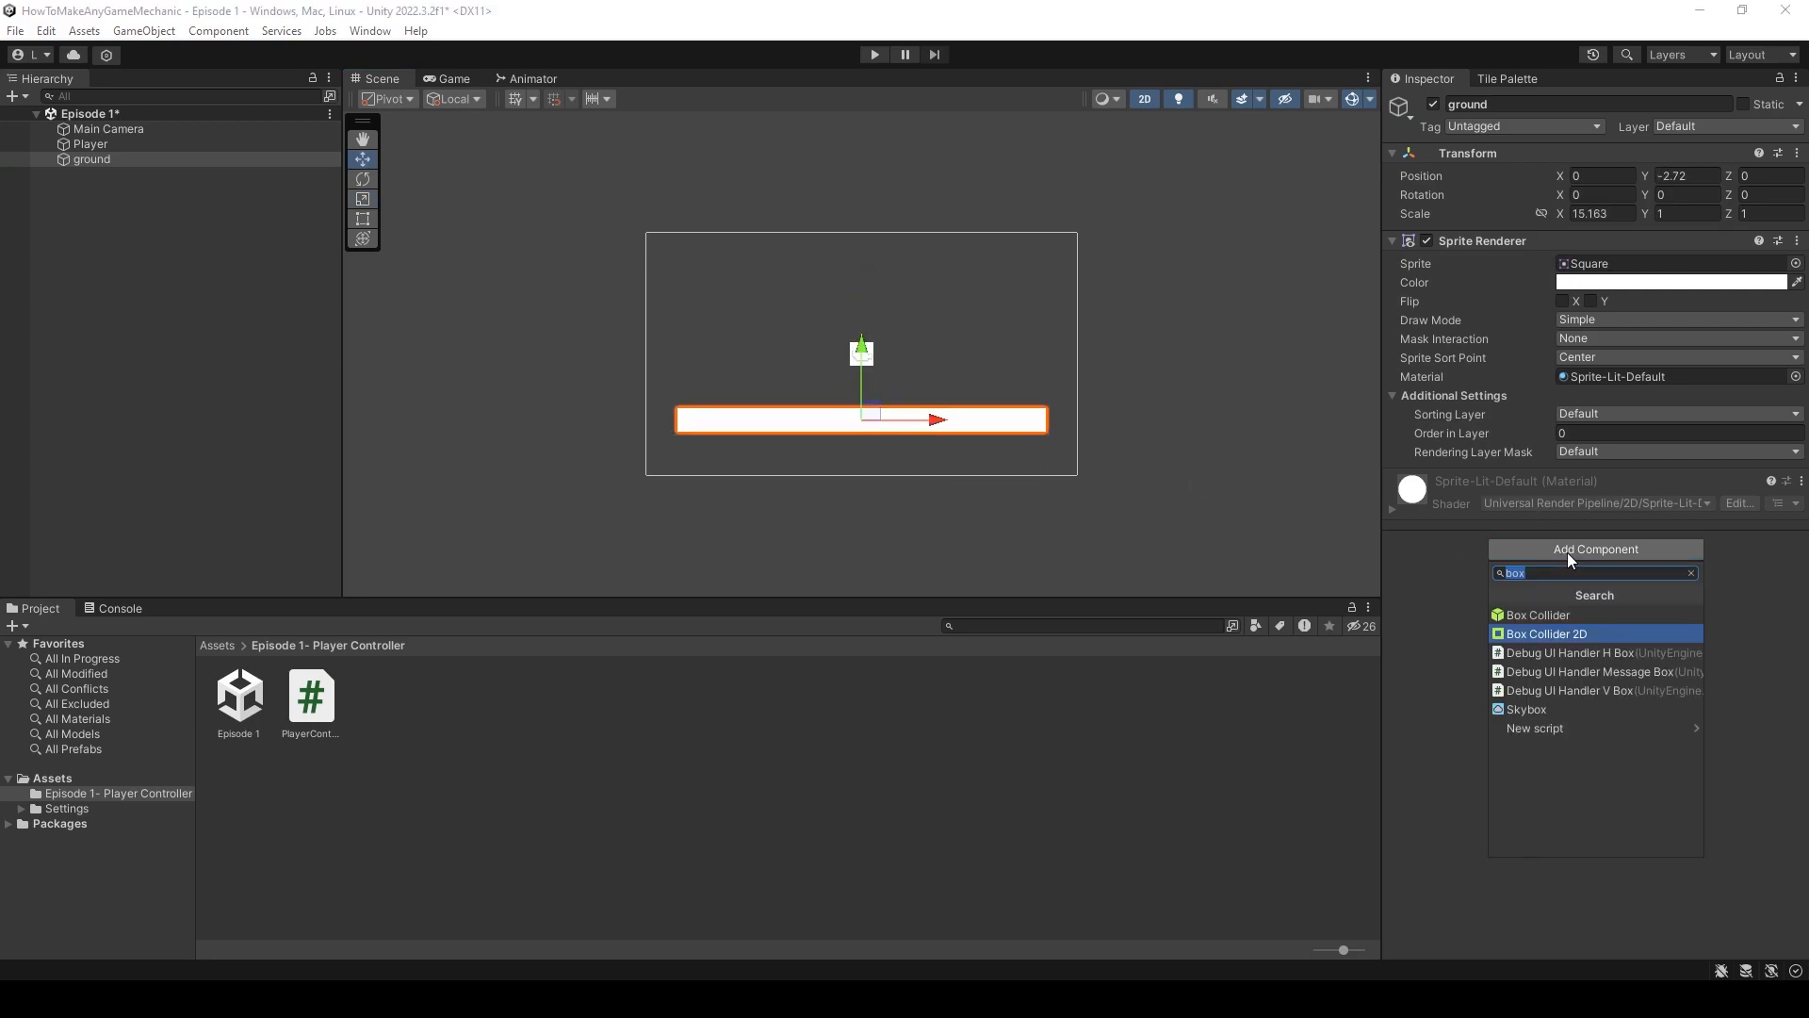
click(1546, 633)
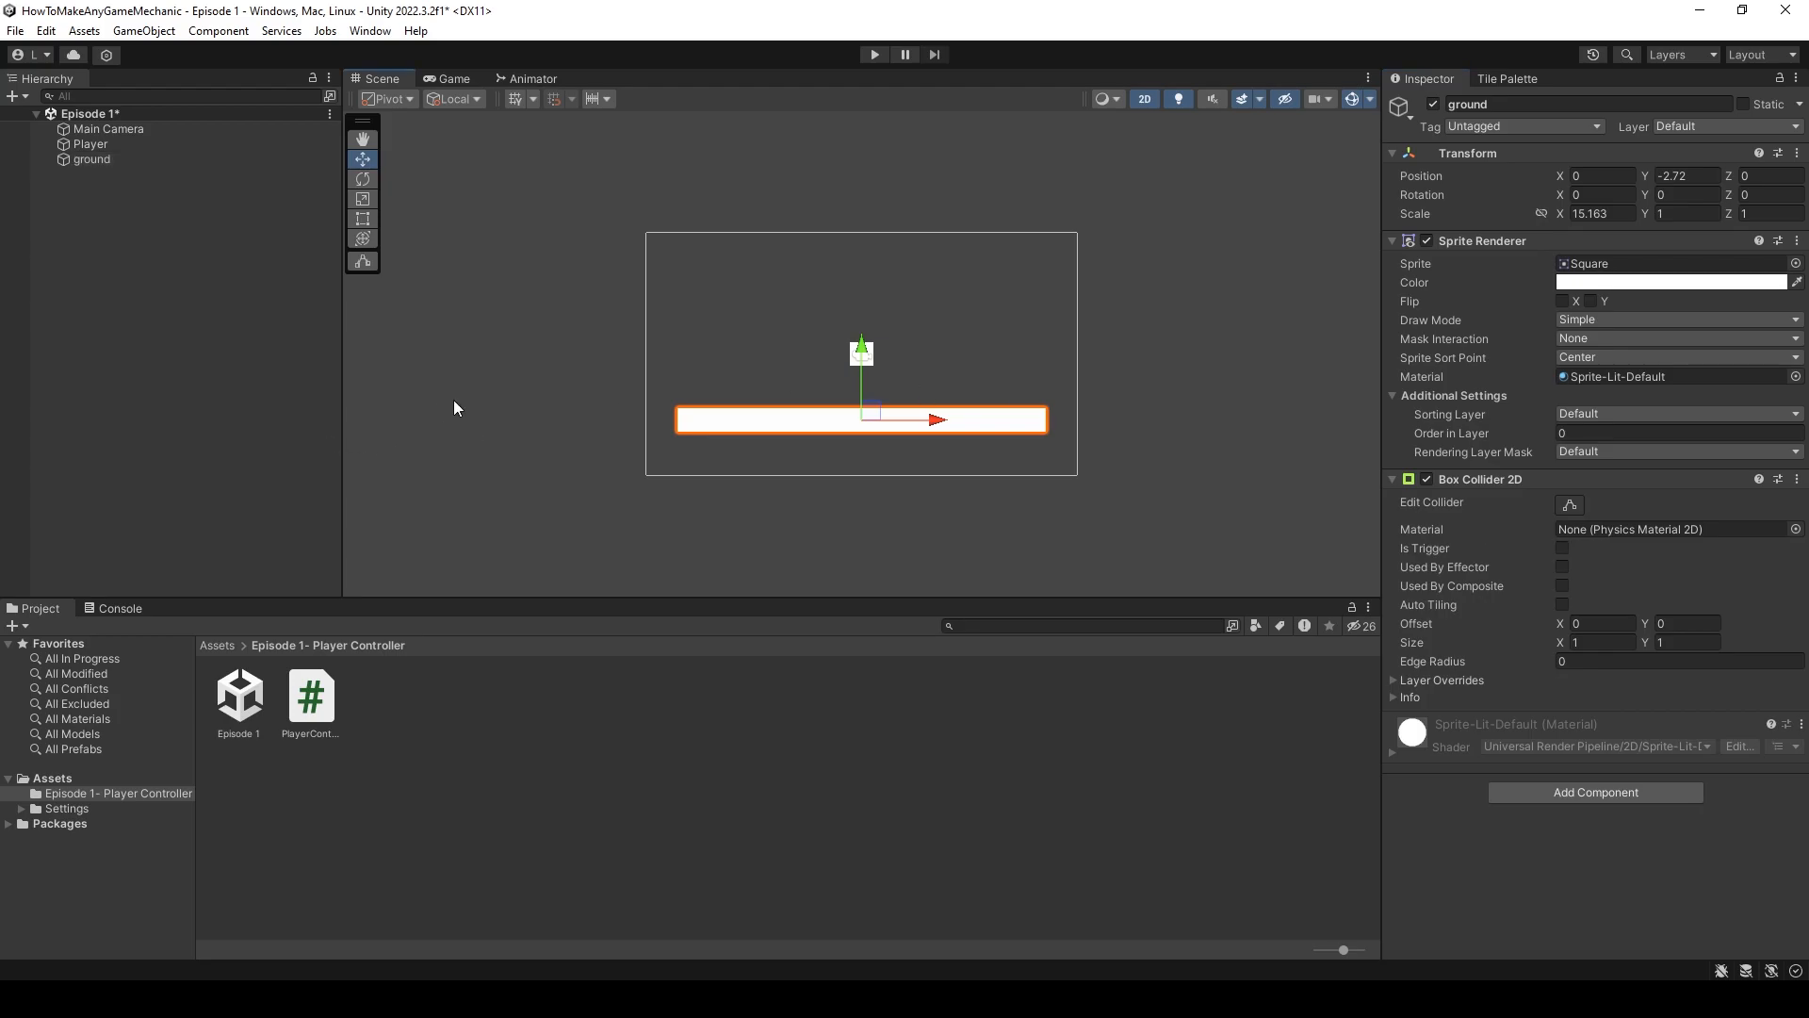
click(91, 143)
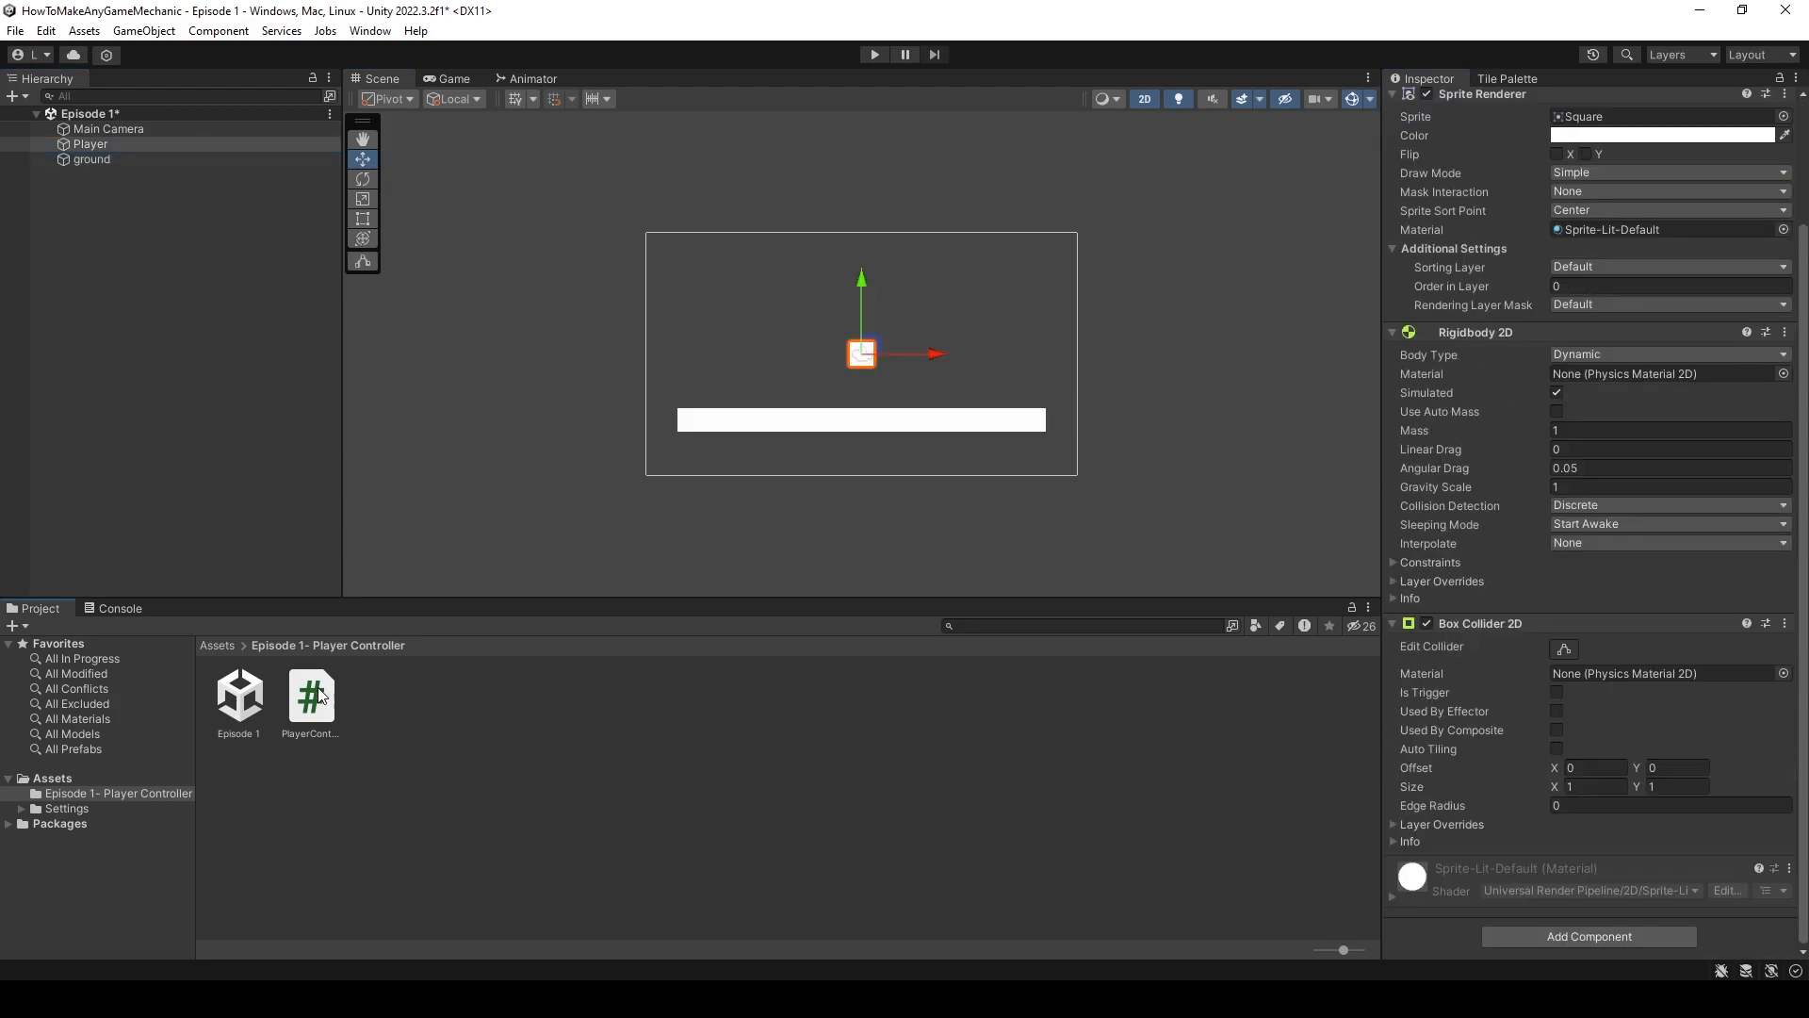
- Set the Player Controller Move Speed to 3, then try 10 while play-testing on the ground
click(310, 692)
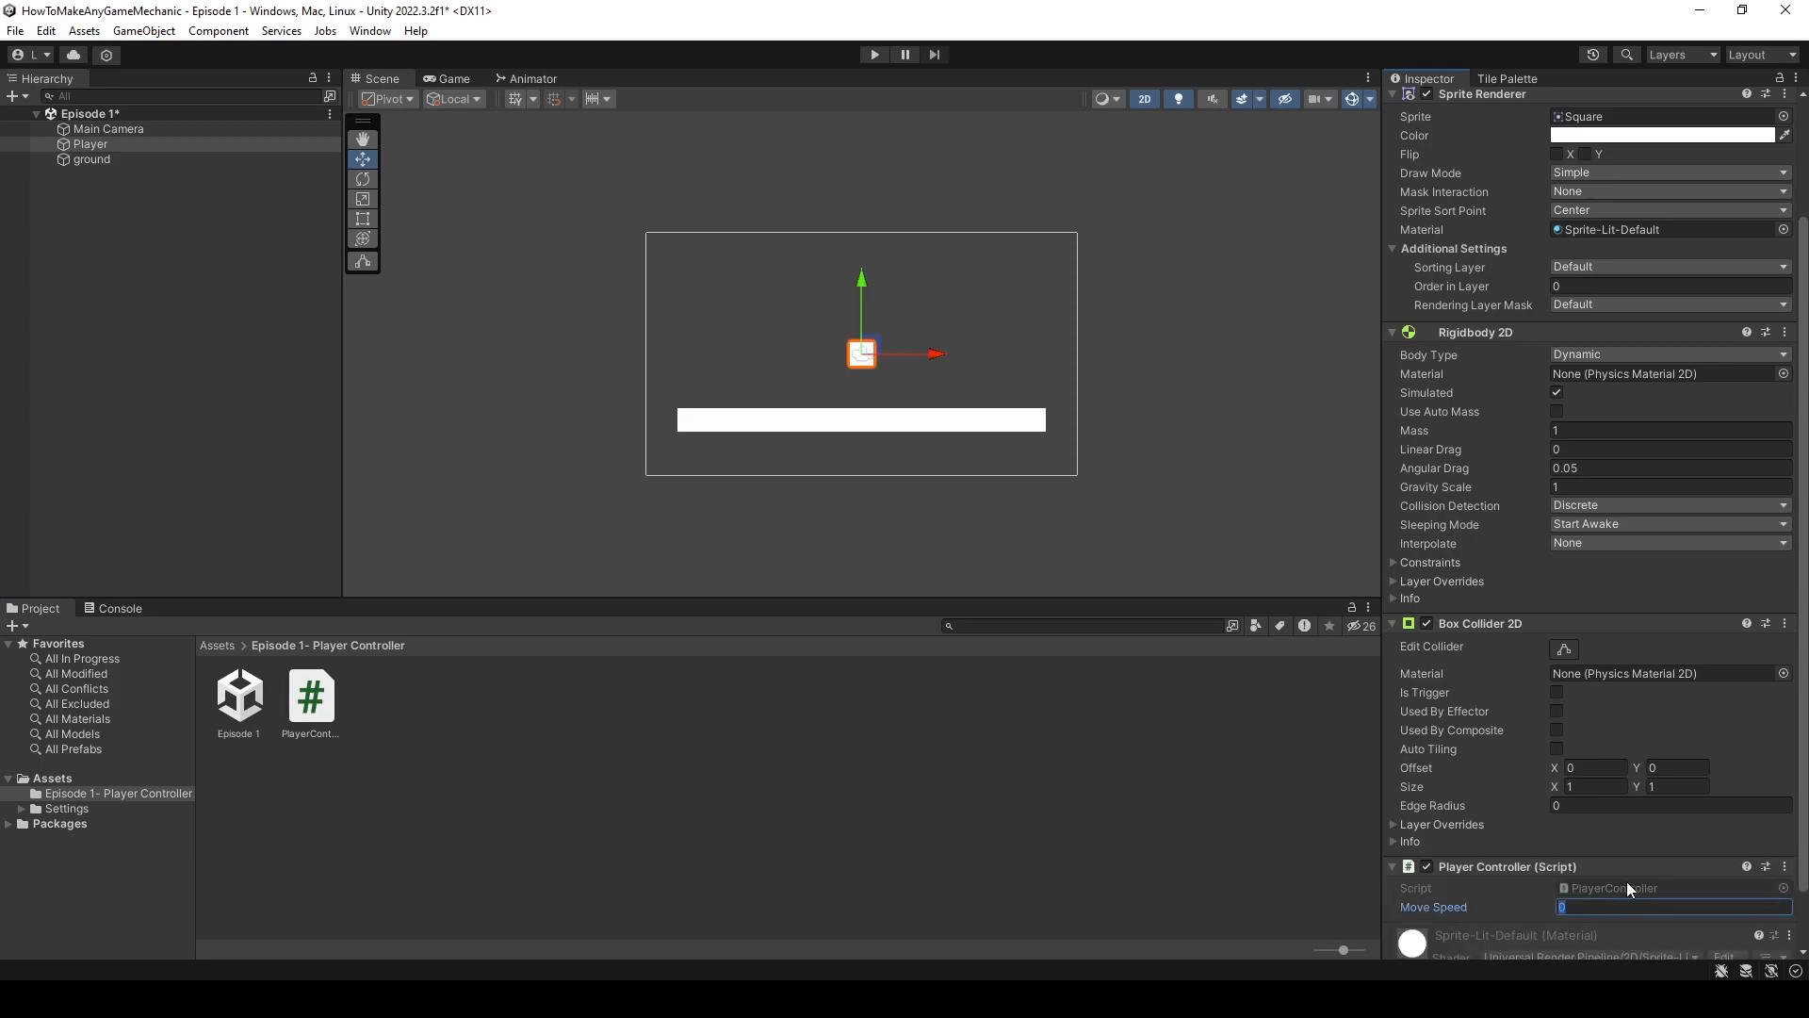
text(3)
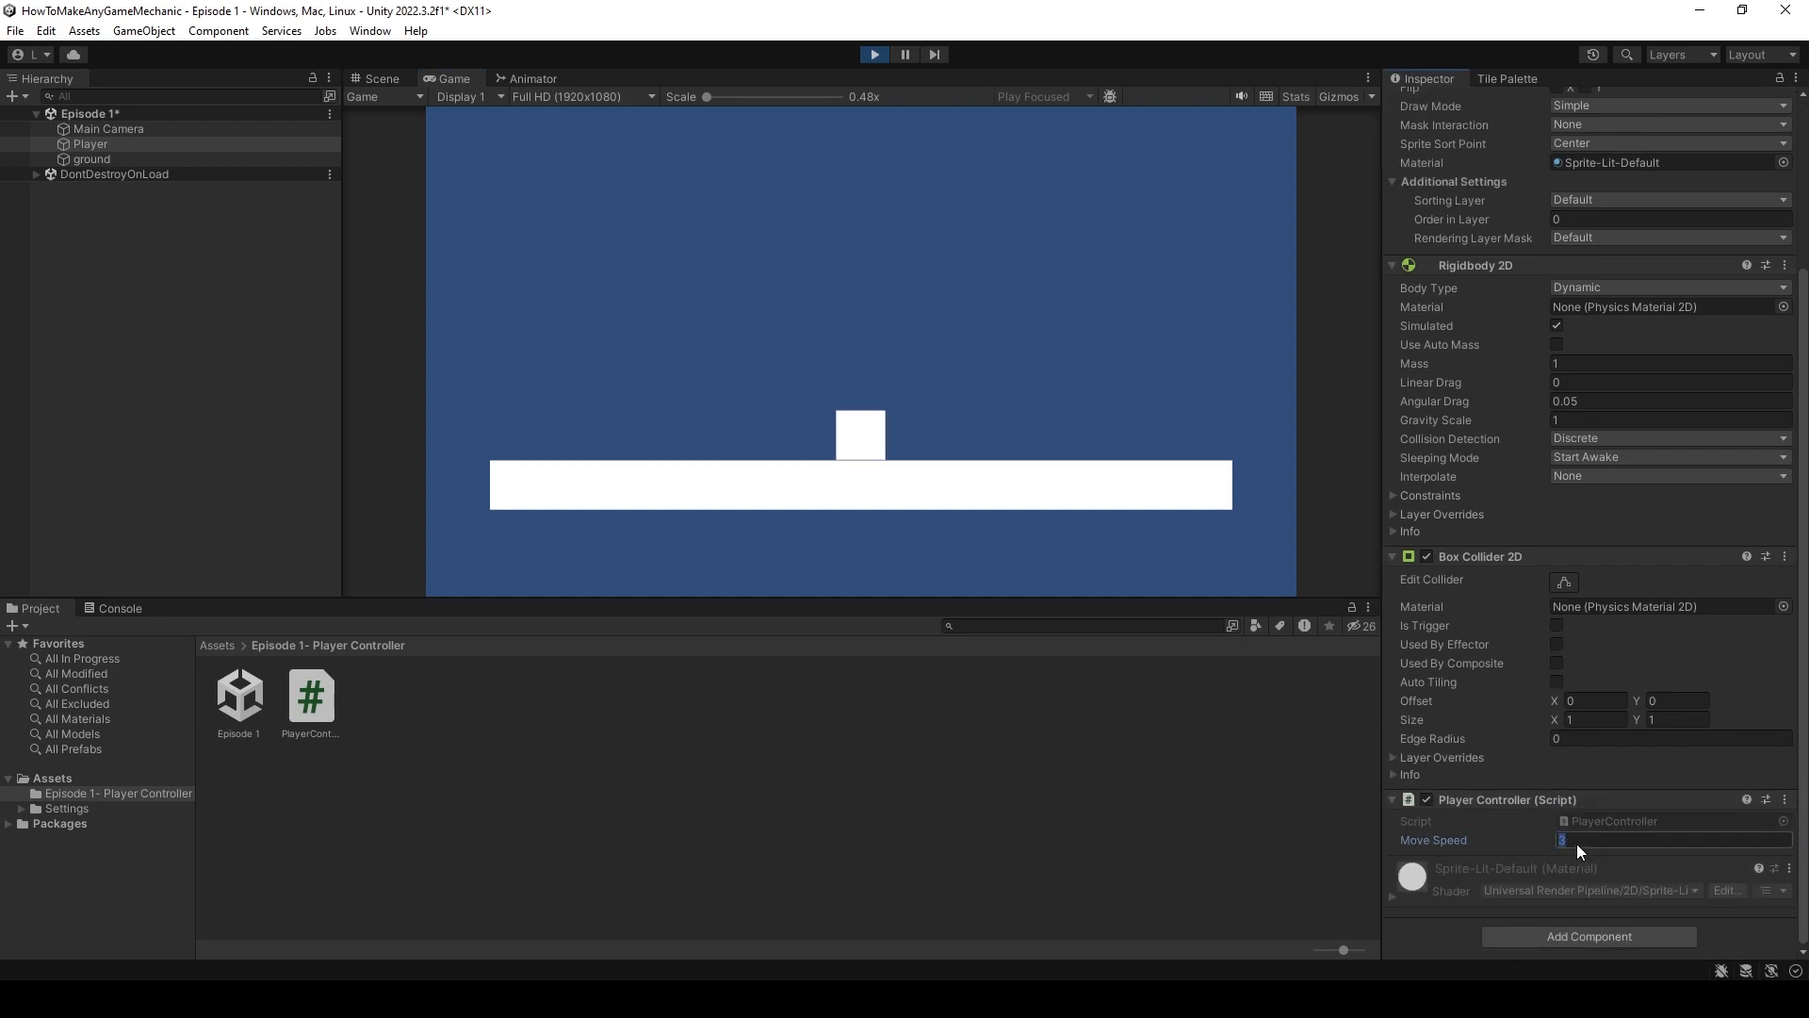
text(10)
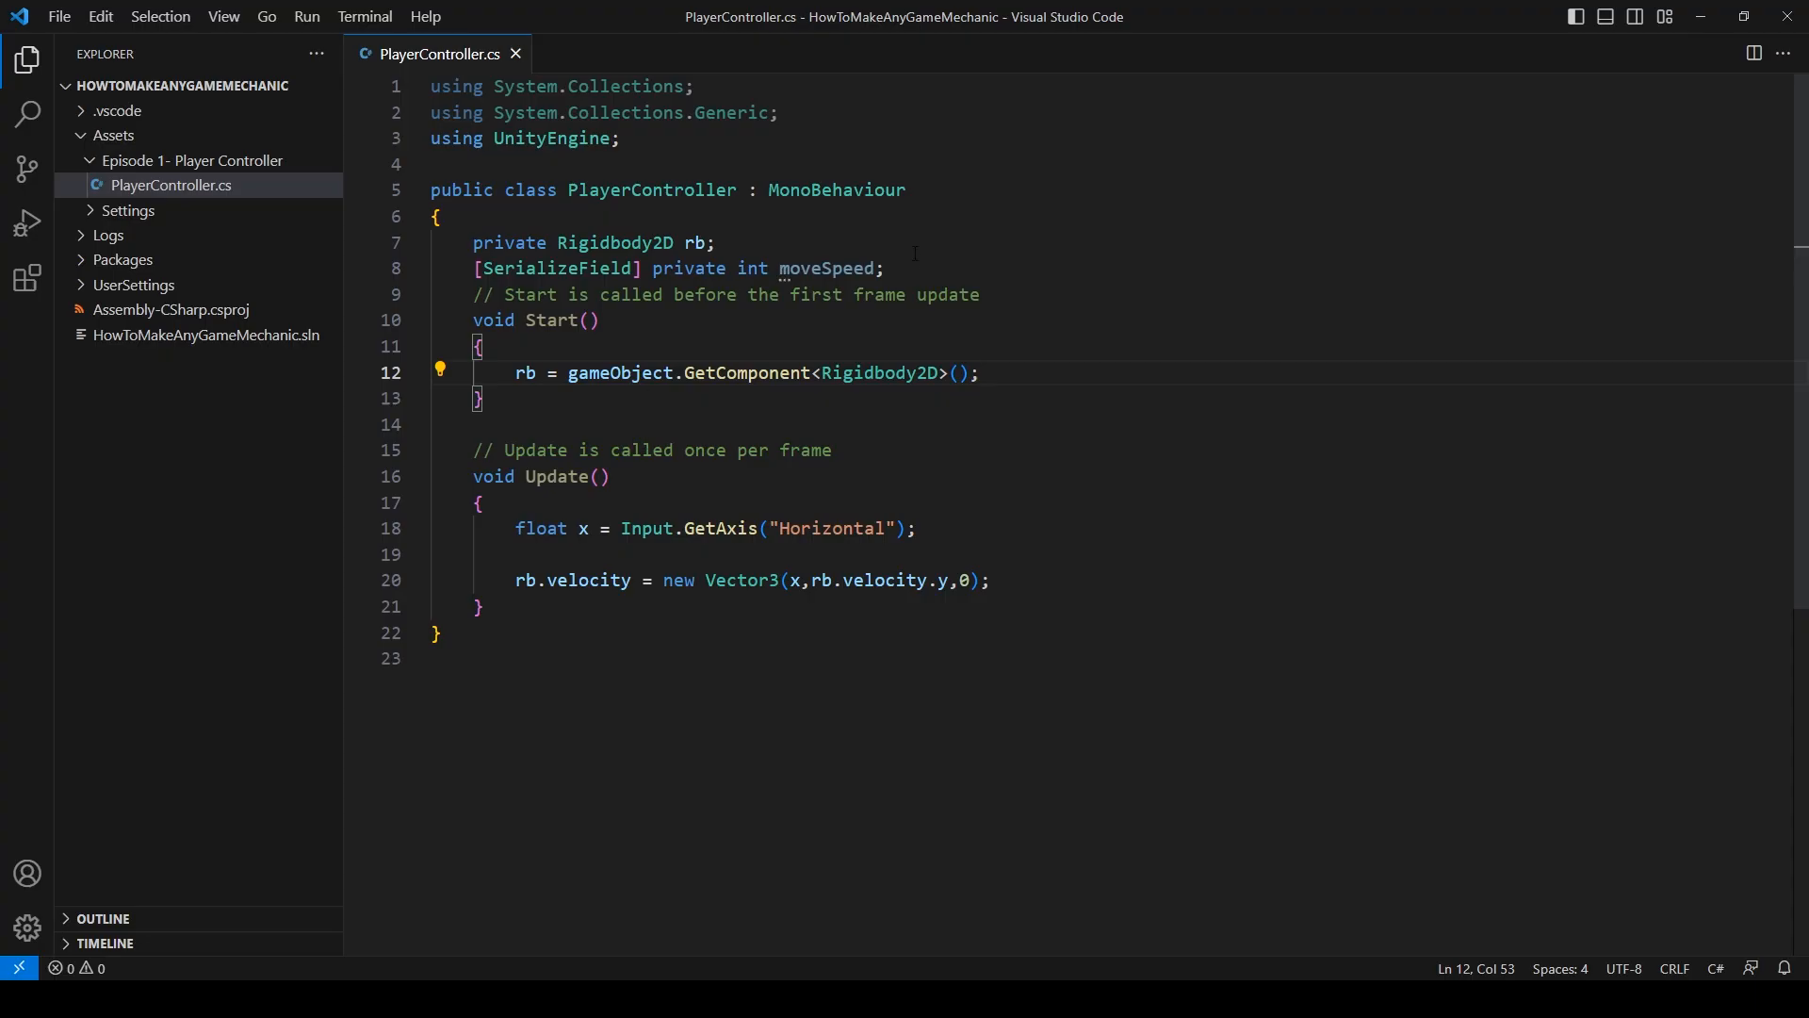
- Declare 'public bool useTransformMovement;' and begin an if block in Update
key(Enter)
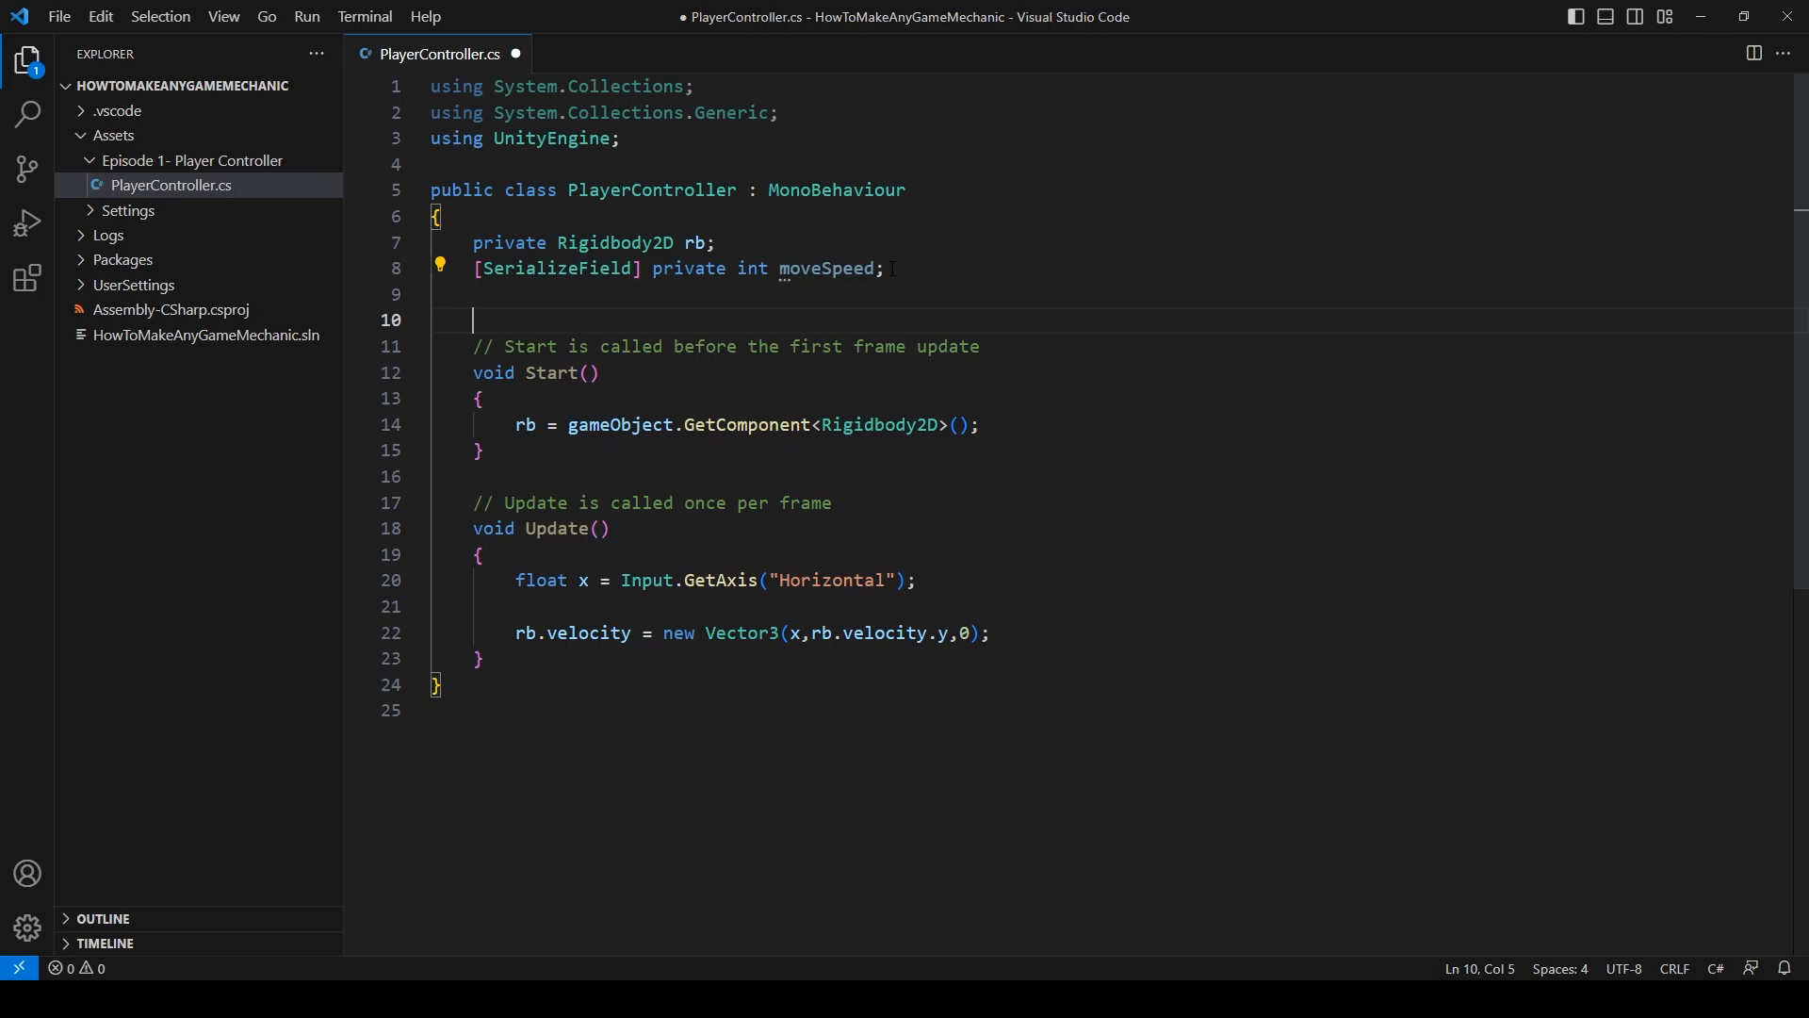
text(public bool)
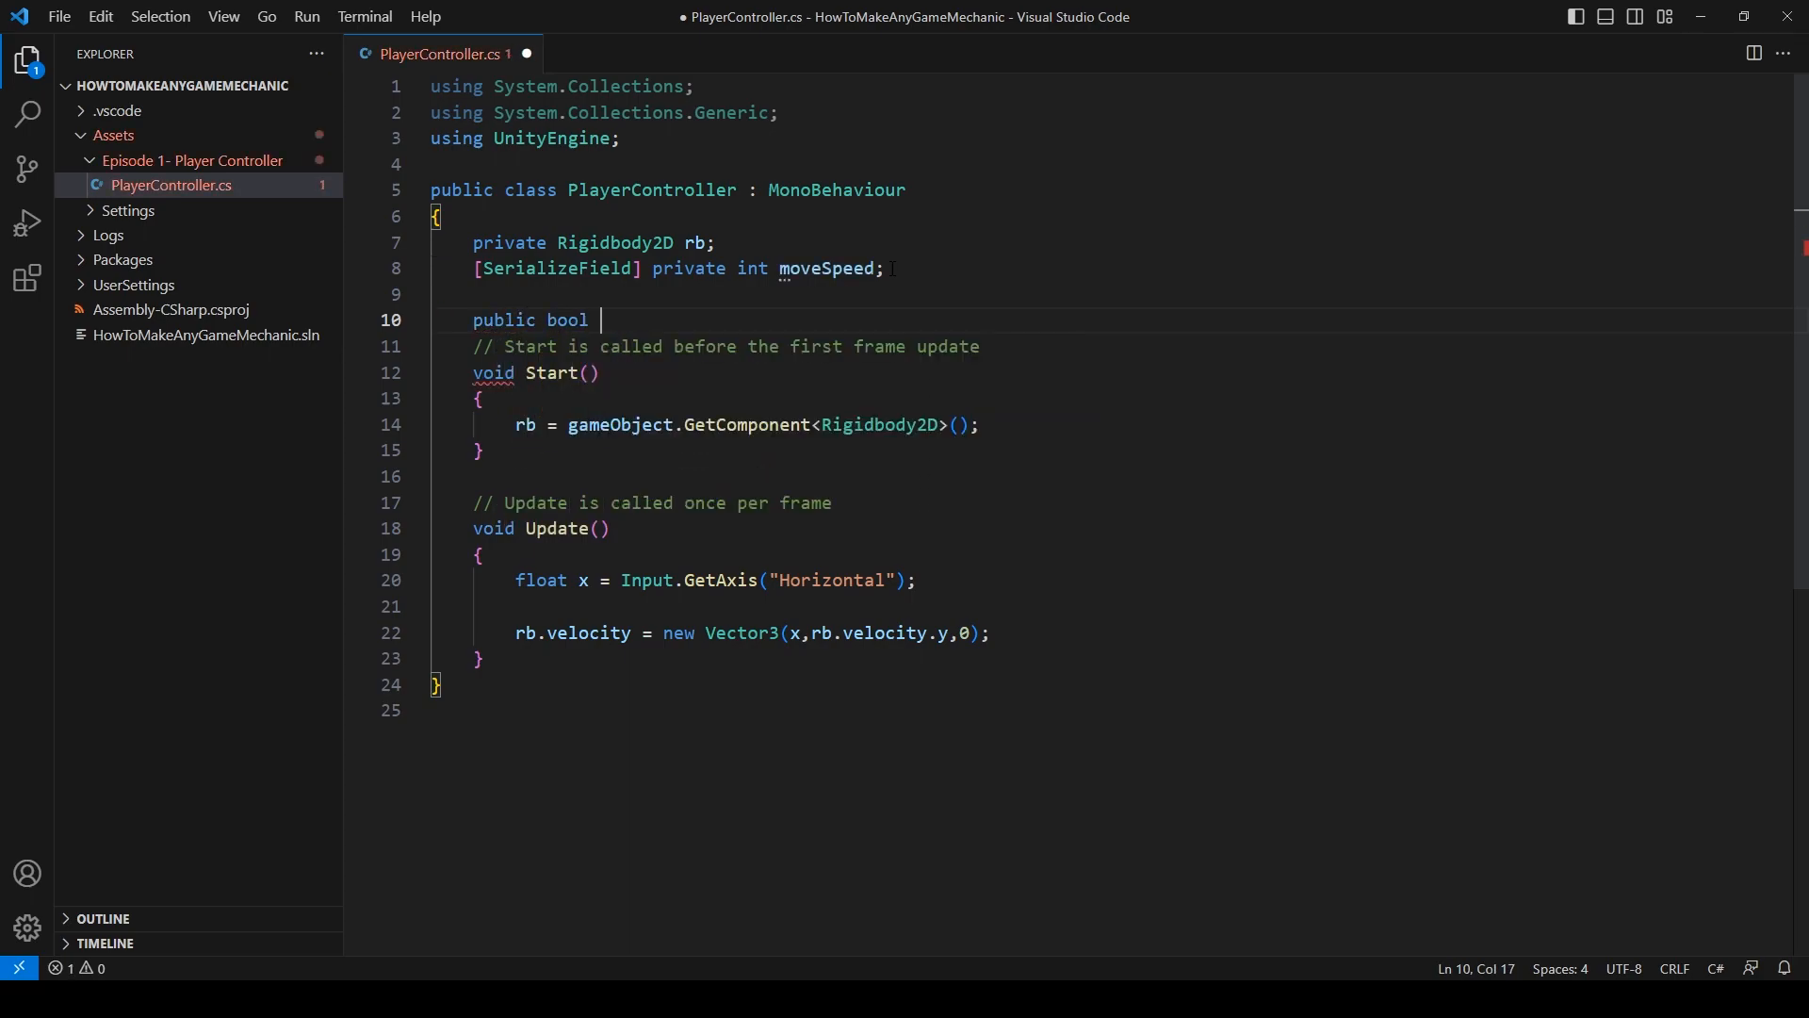
text(use)
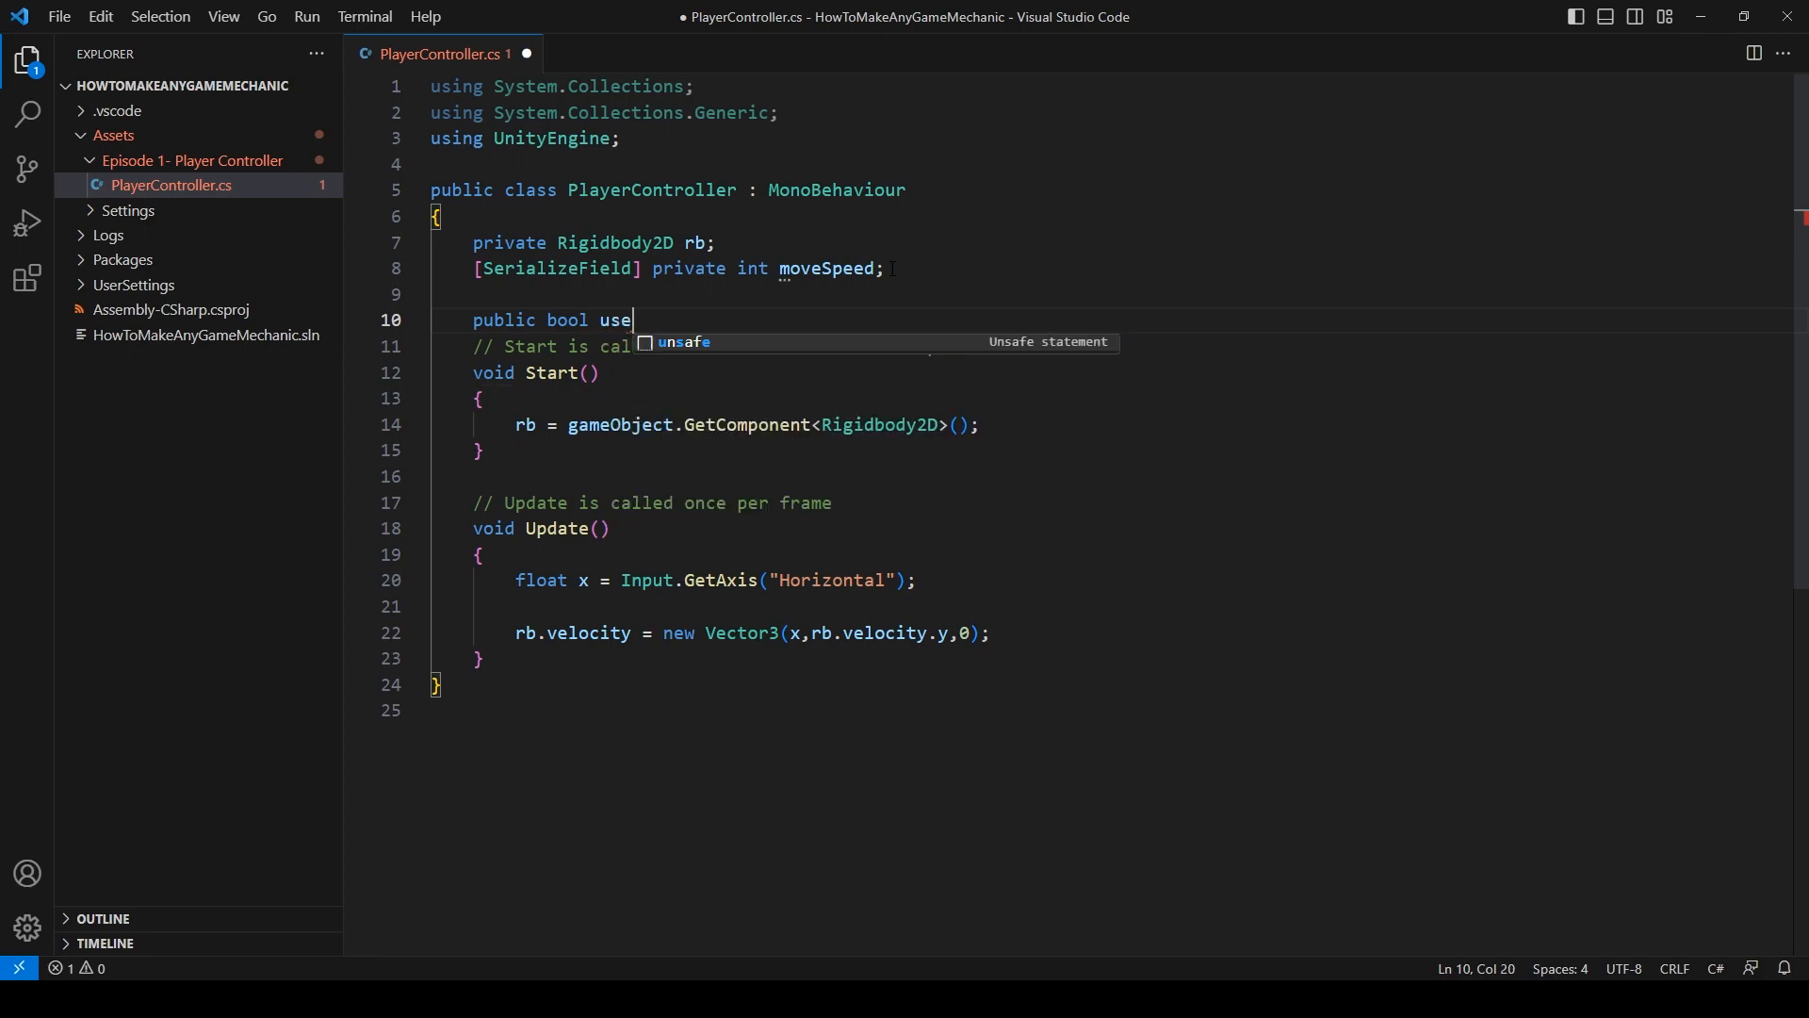
text(Transform)
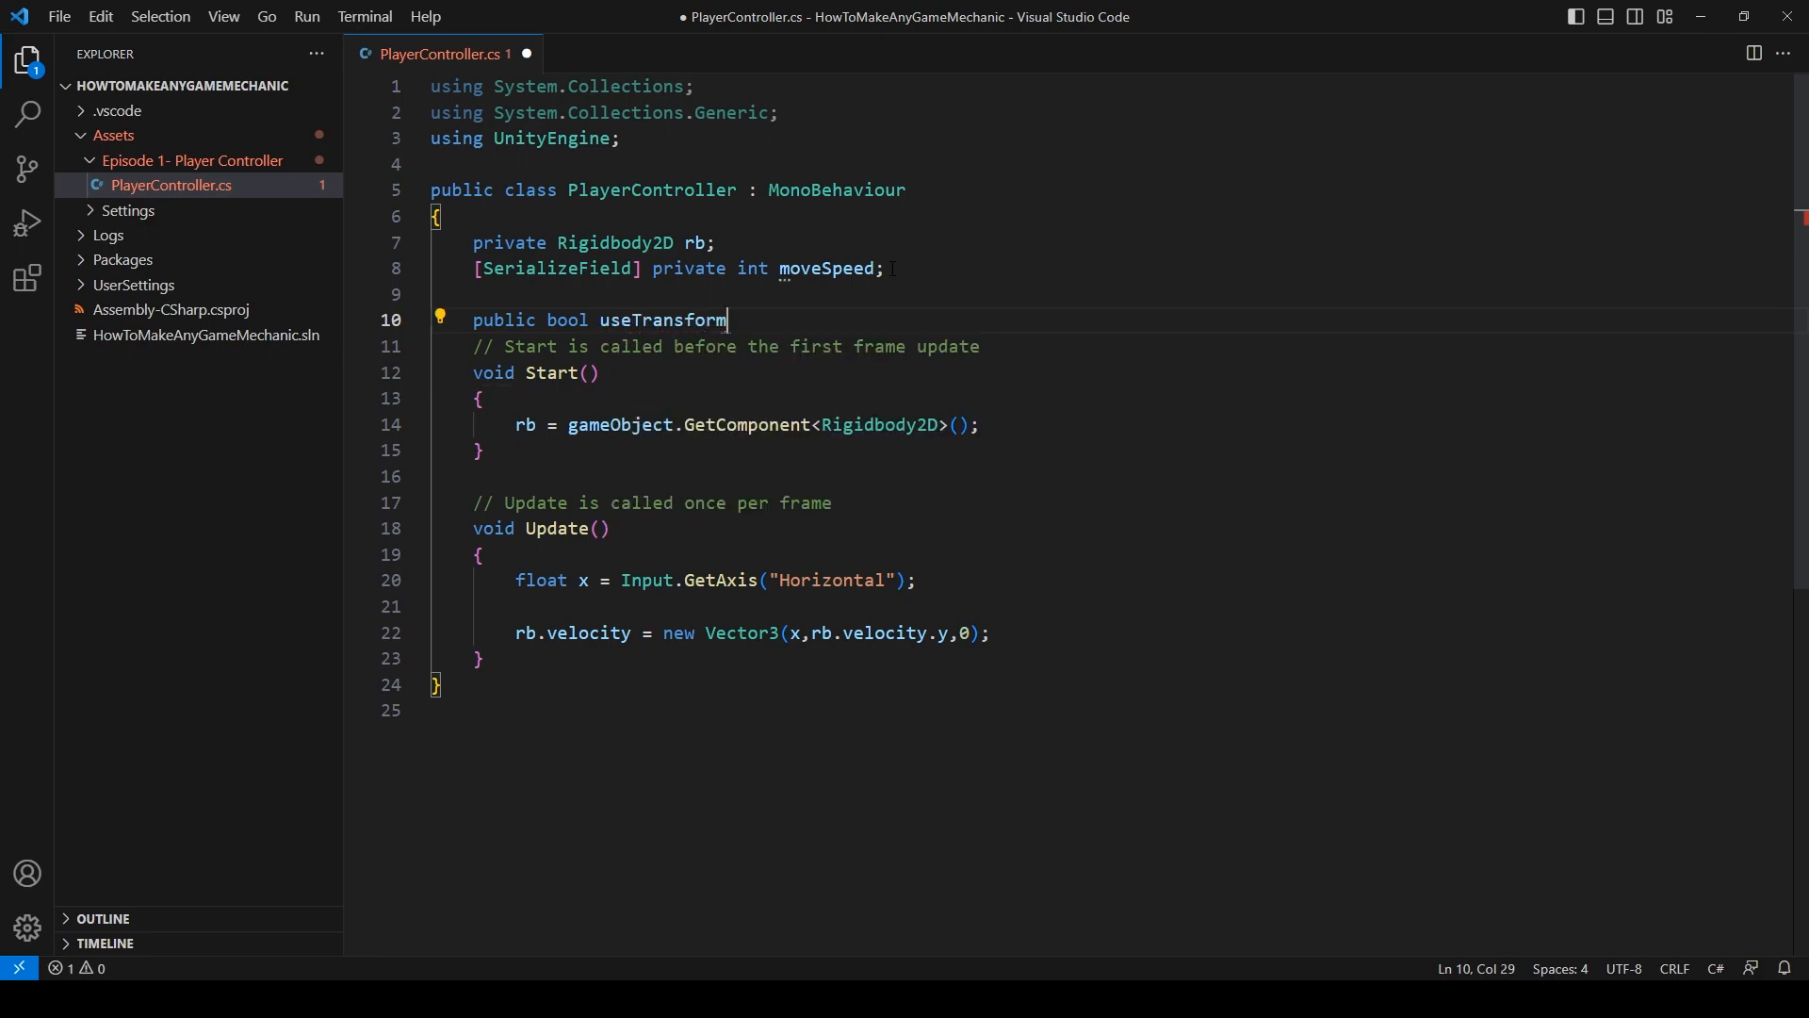
text(Movement;)
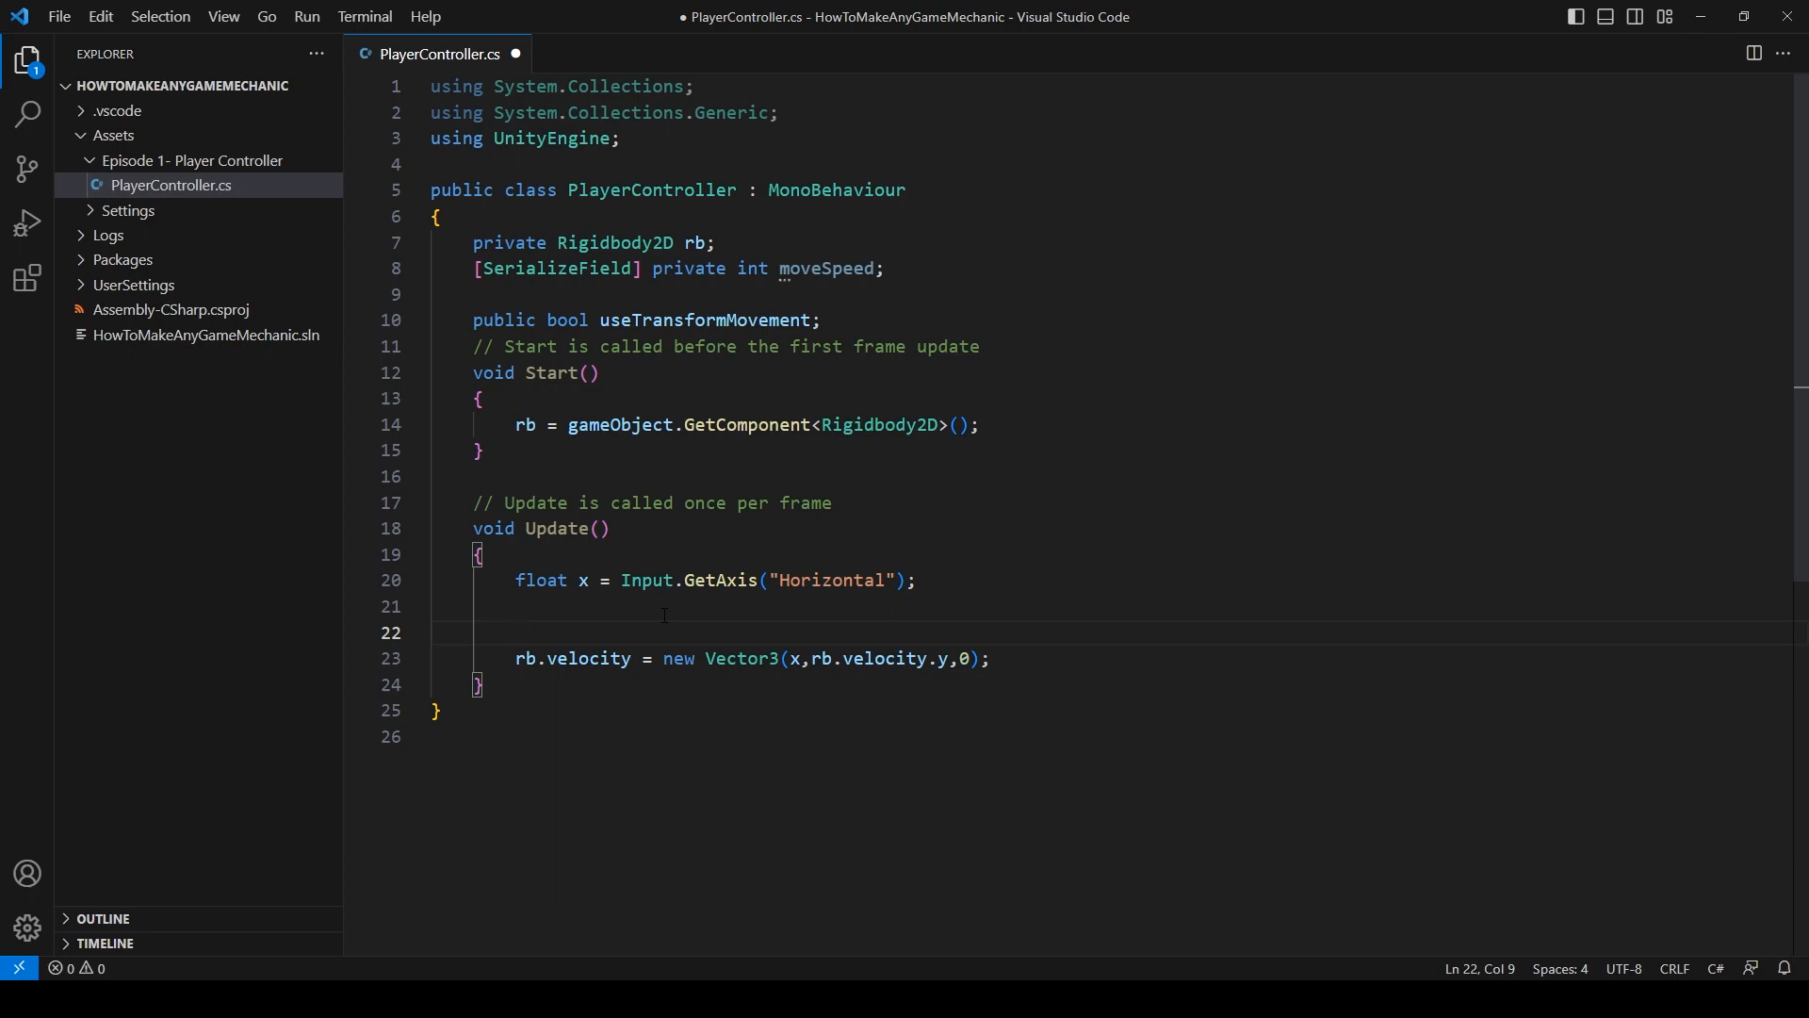
text(if()
text({)
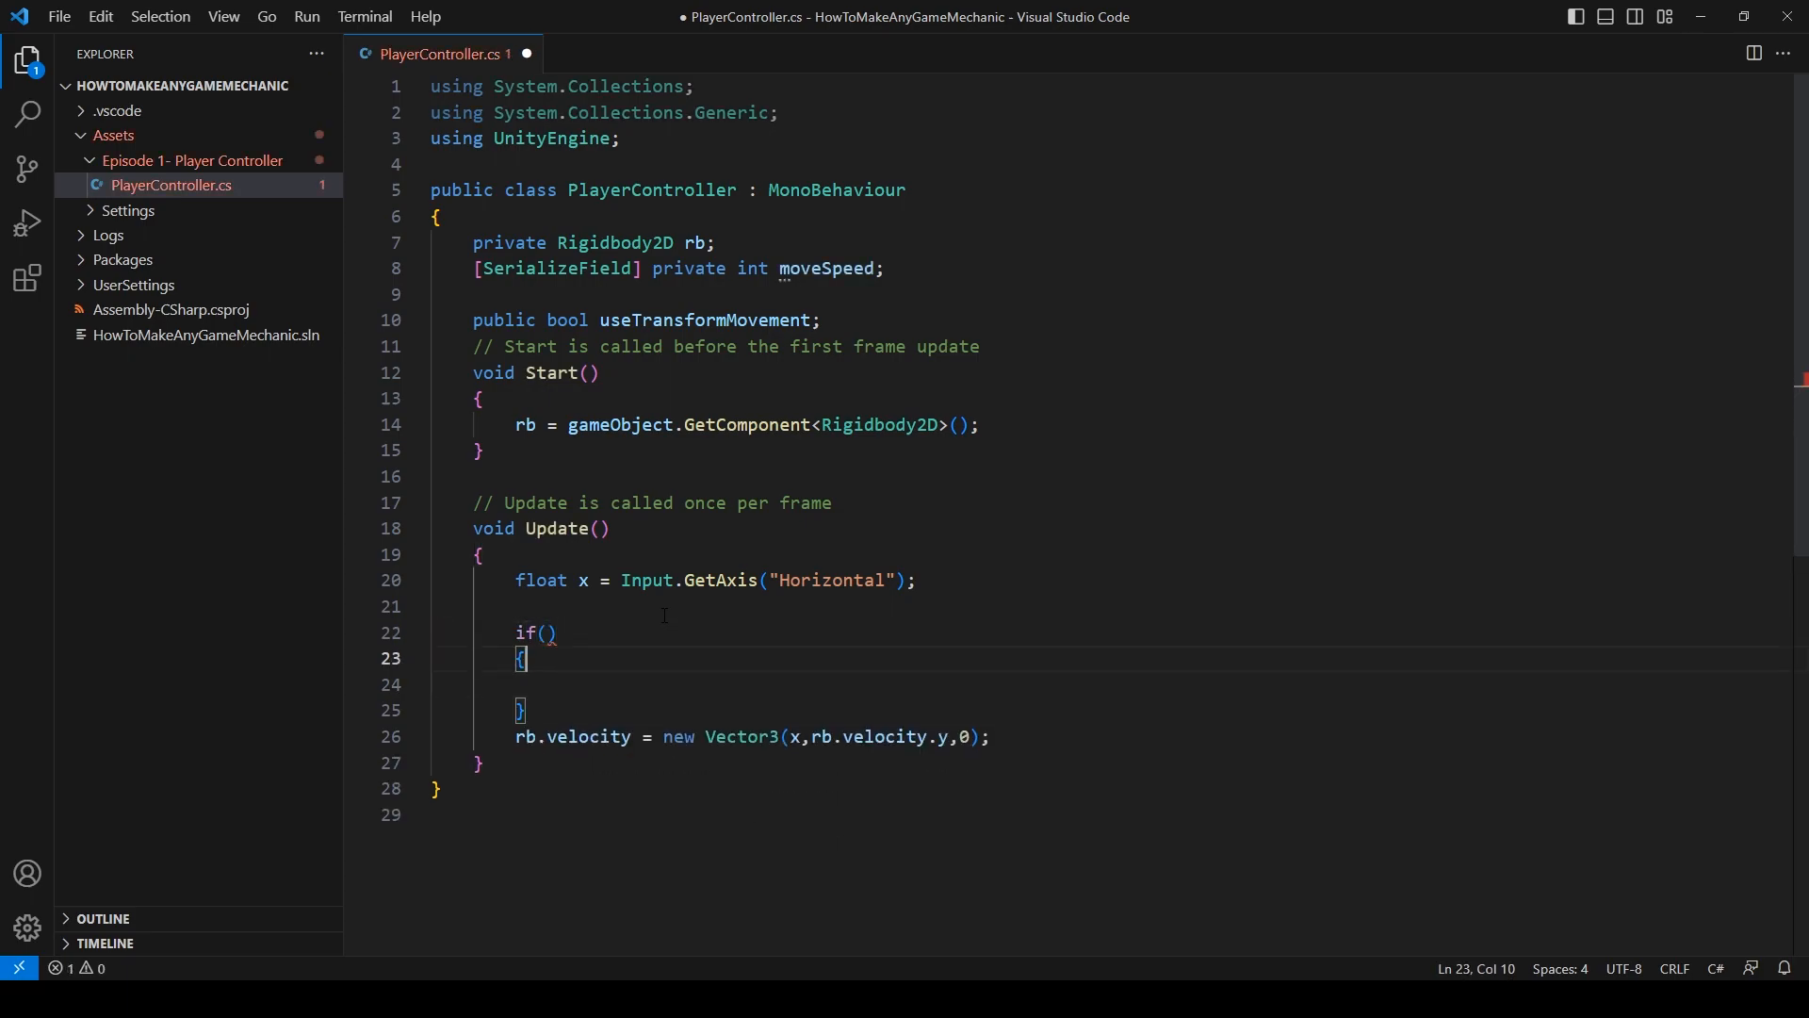
- Wrap rb.velocity in if(useTransformMovement == false) and start an else branch with transform
text(uset)
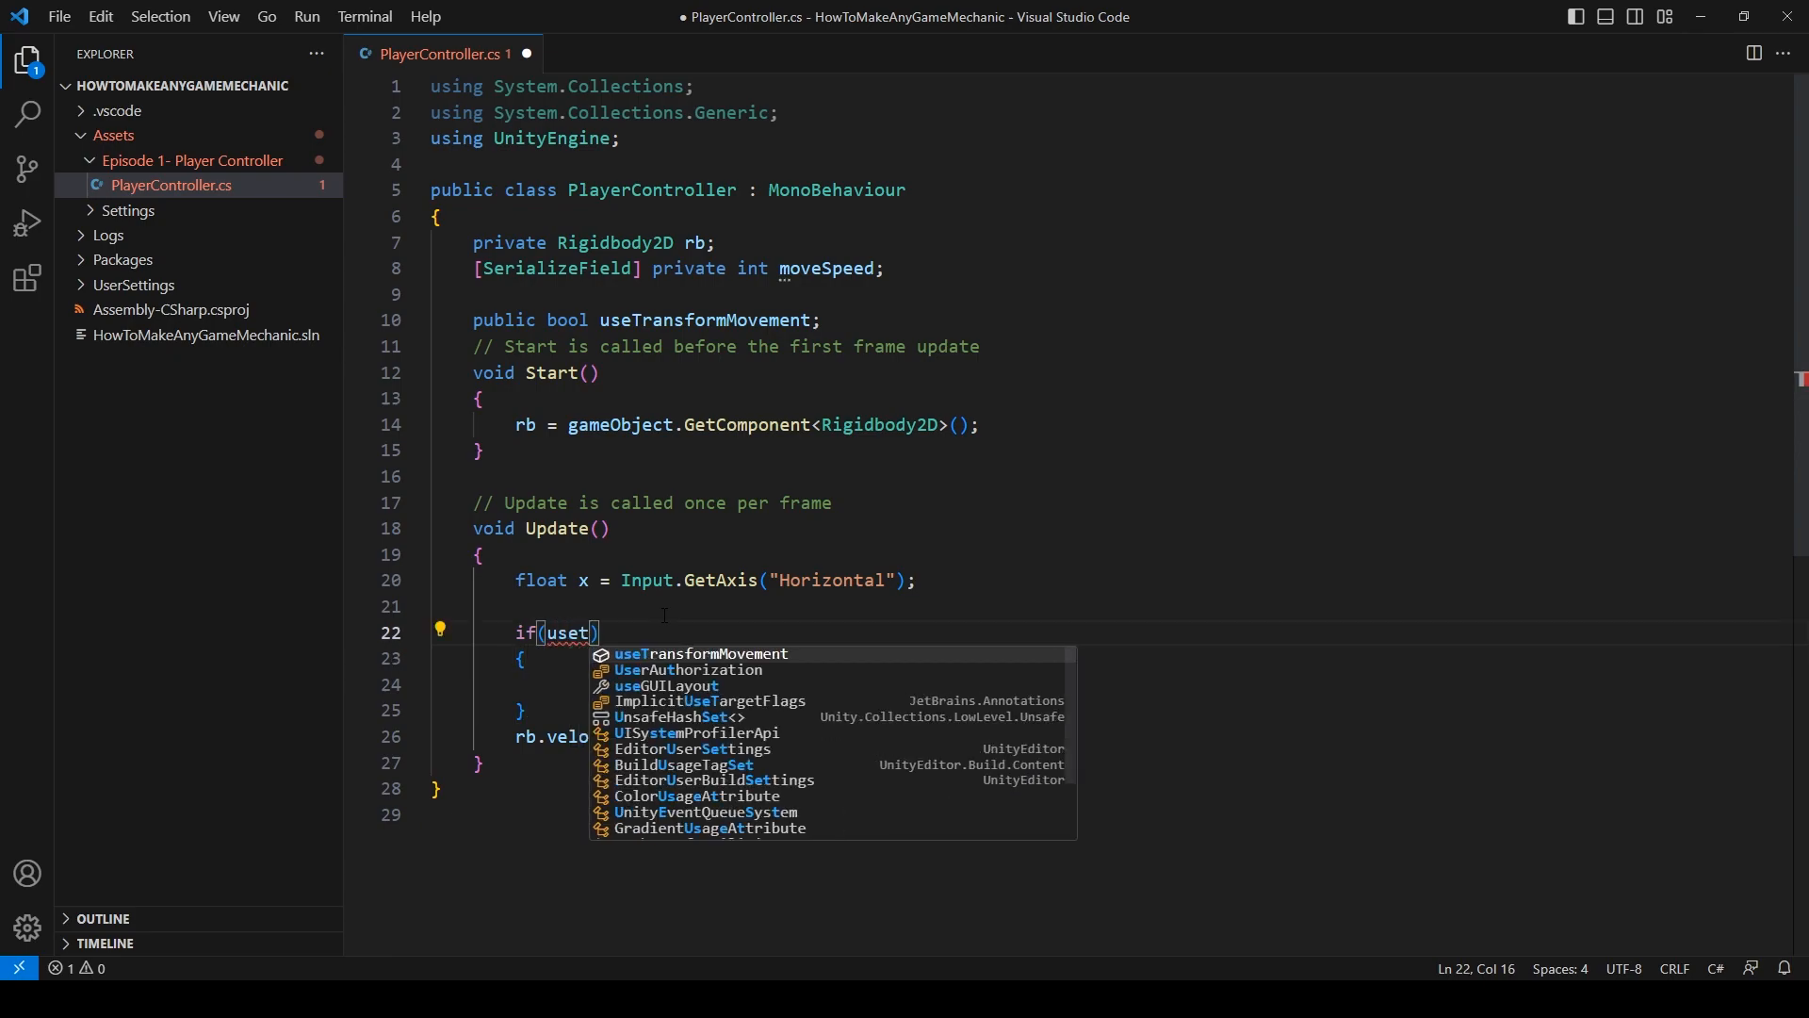
text(TransformMovement == false)
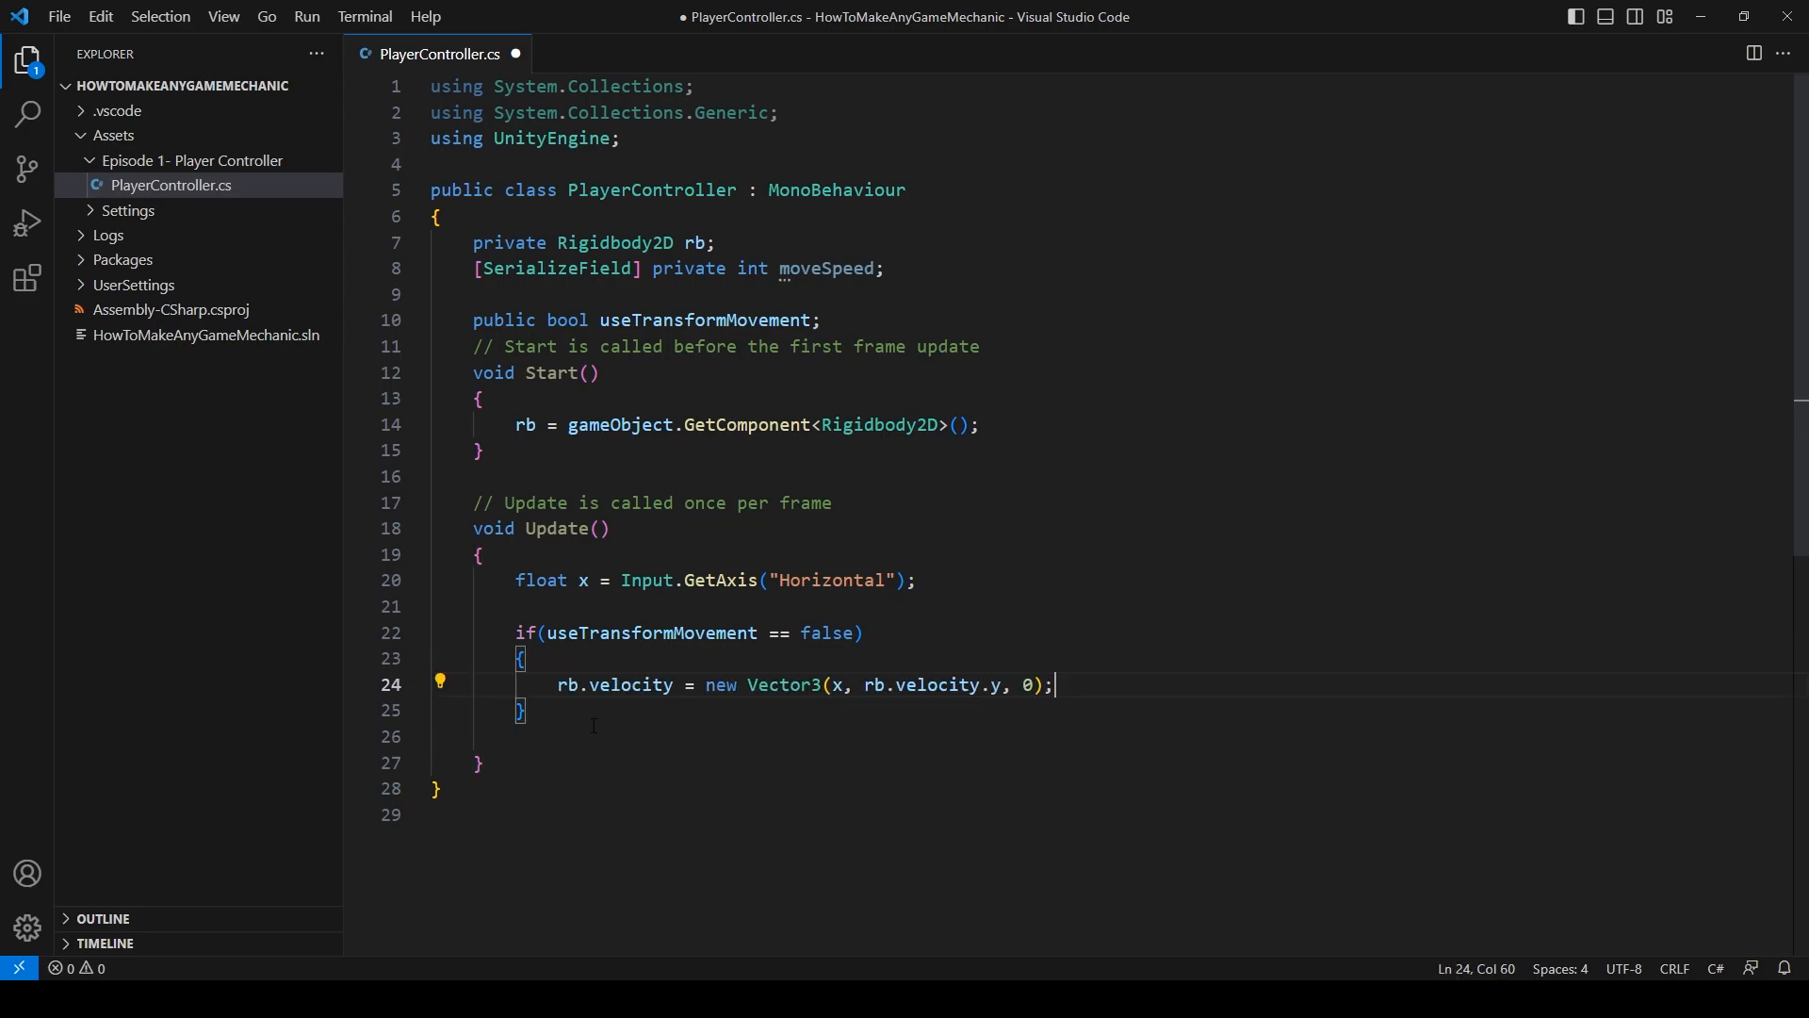
text(else)
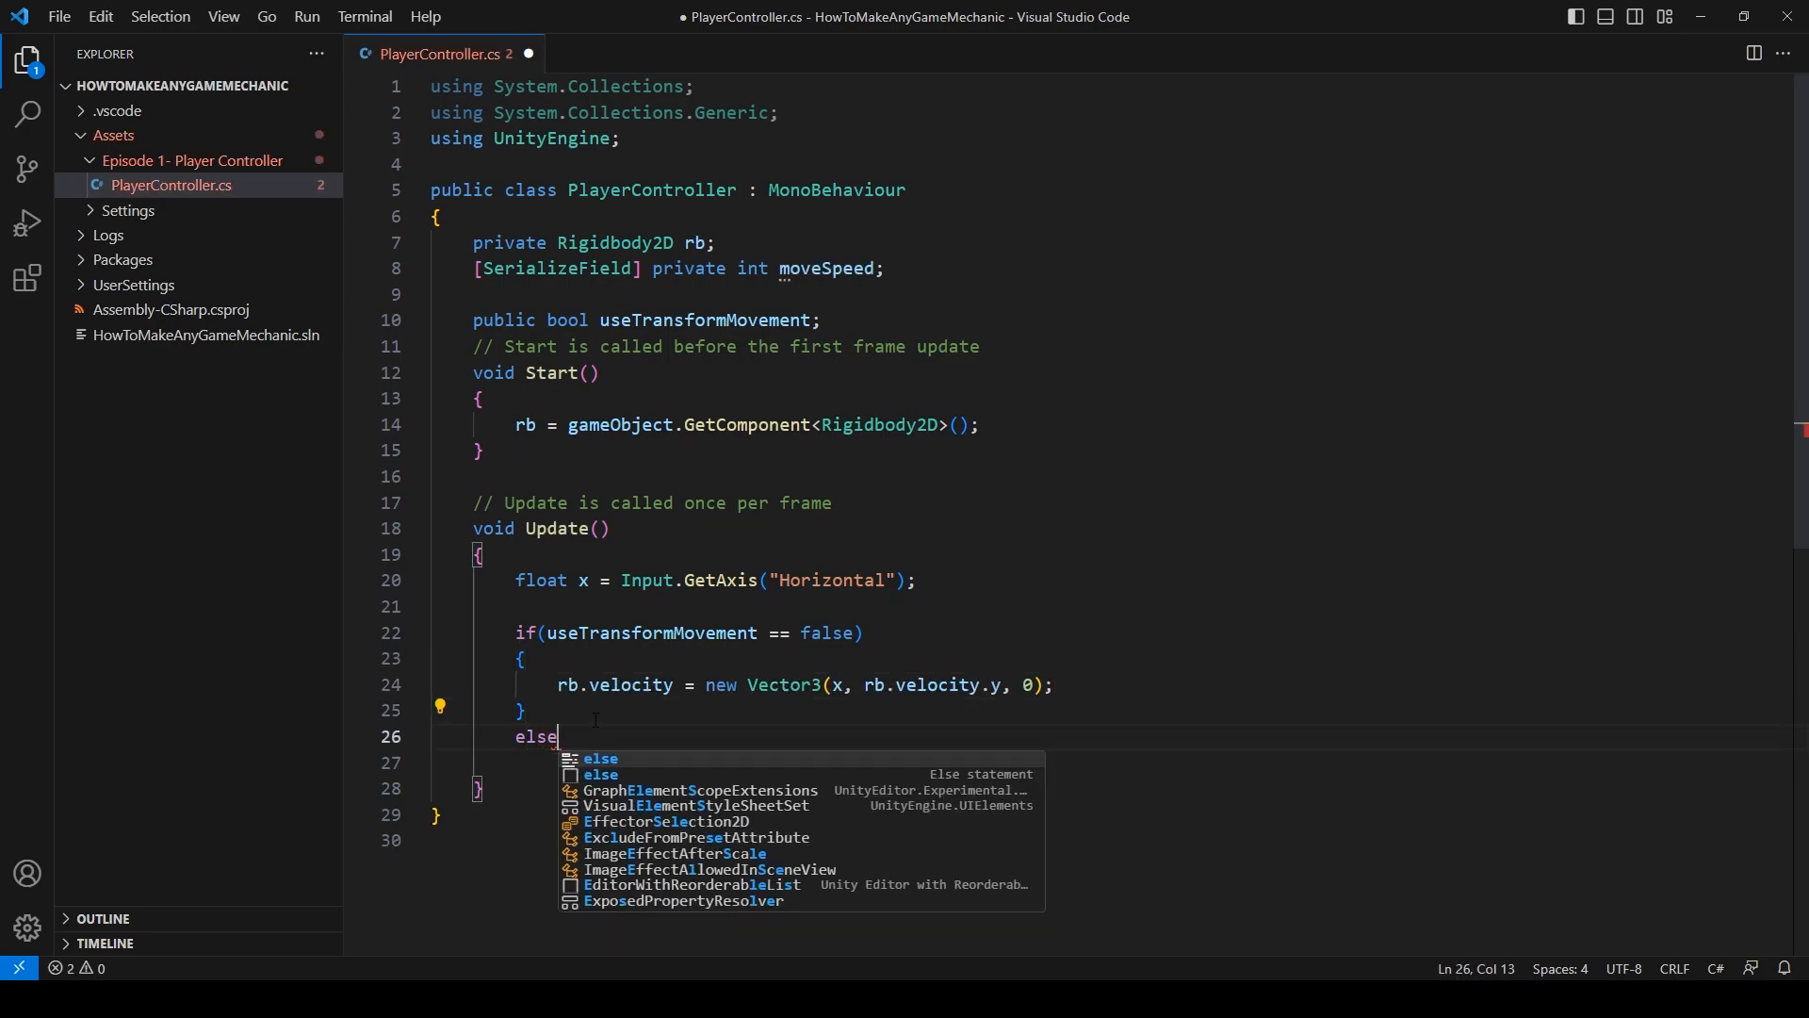
key(Enter)
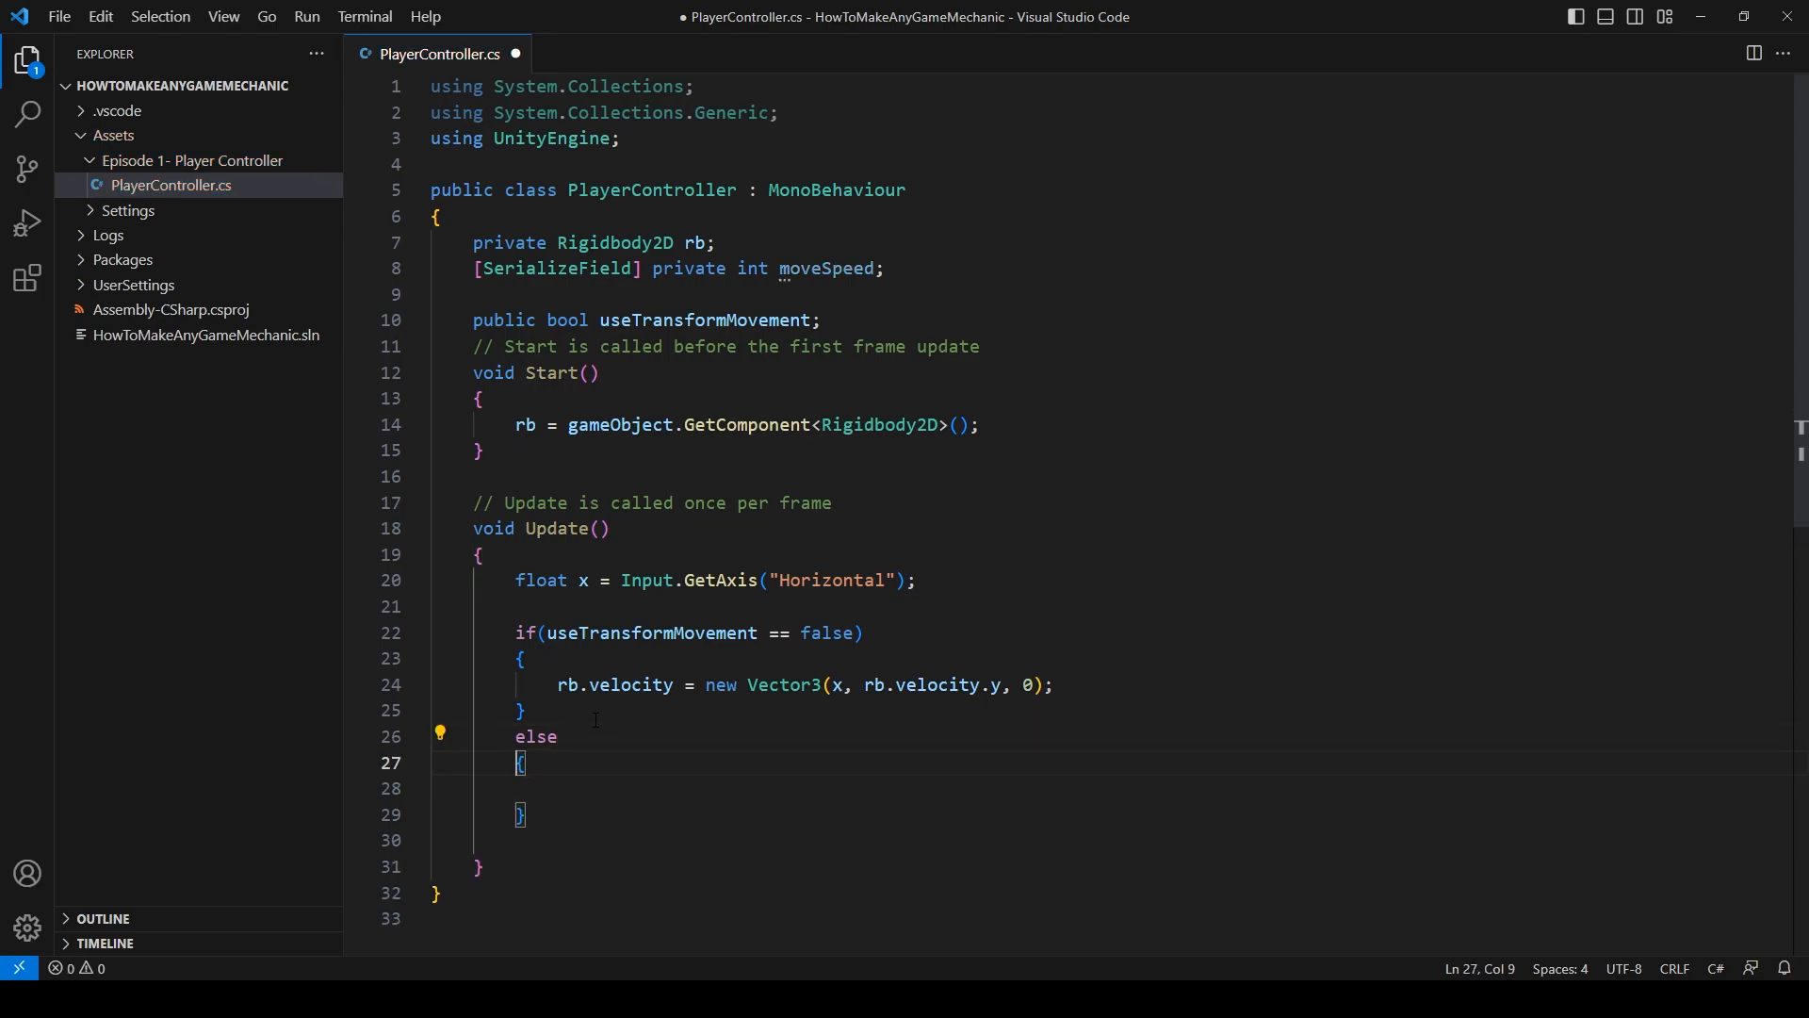
text(transform.position)
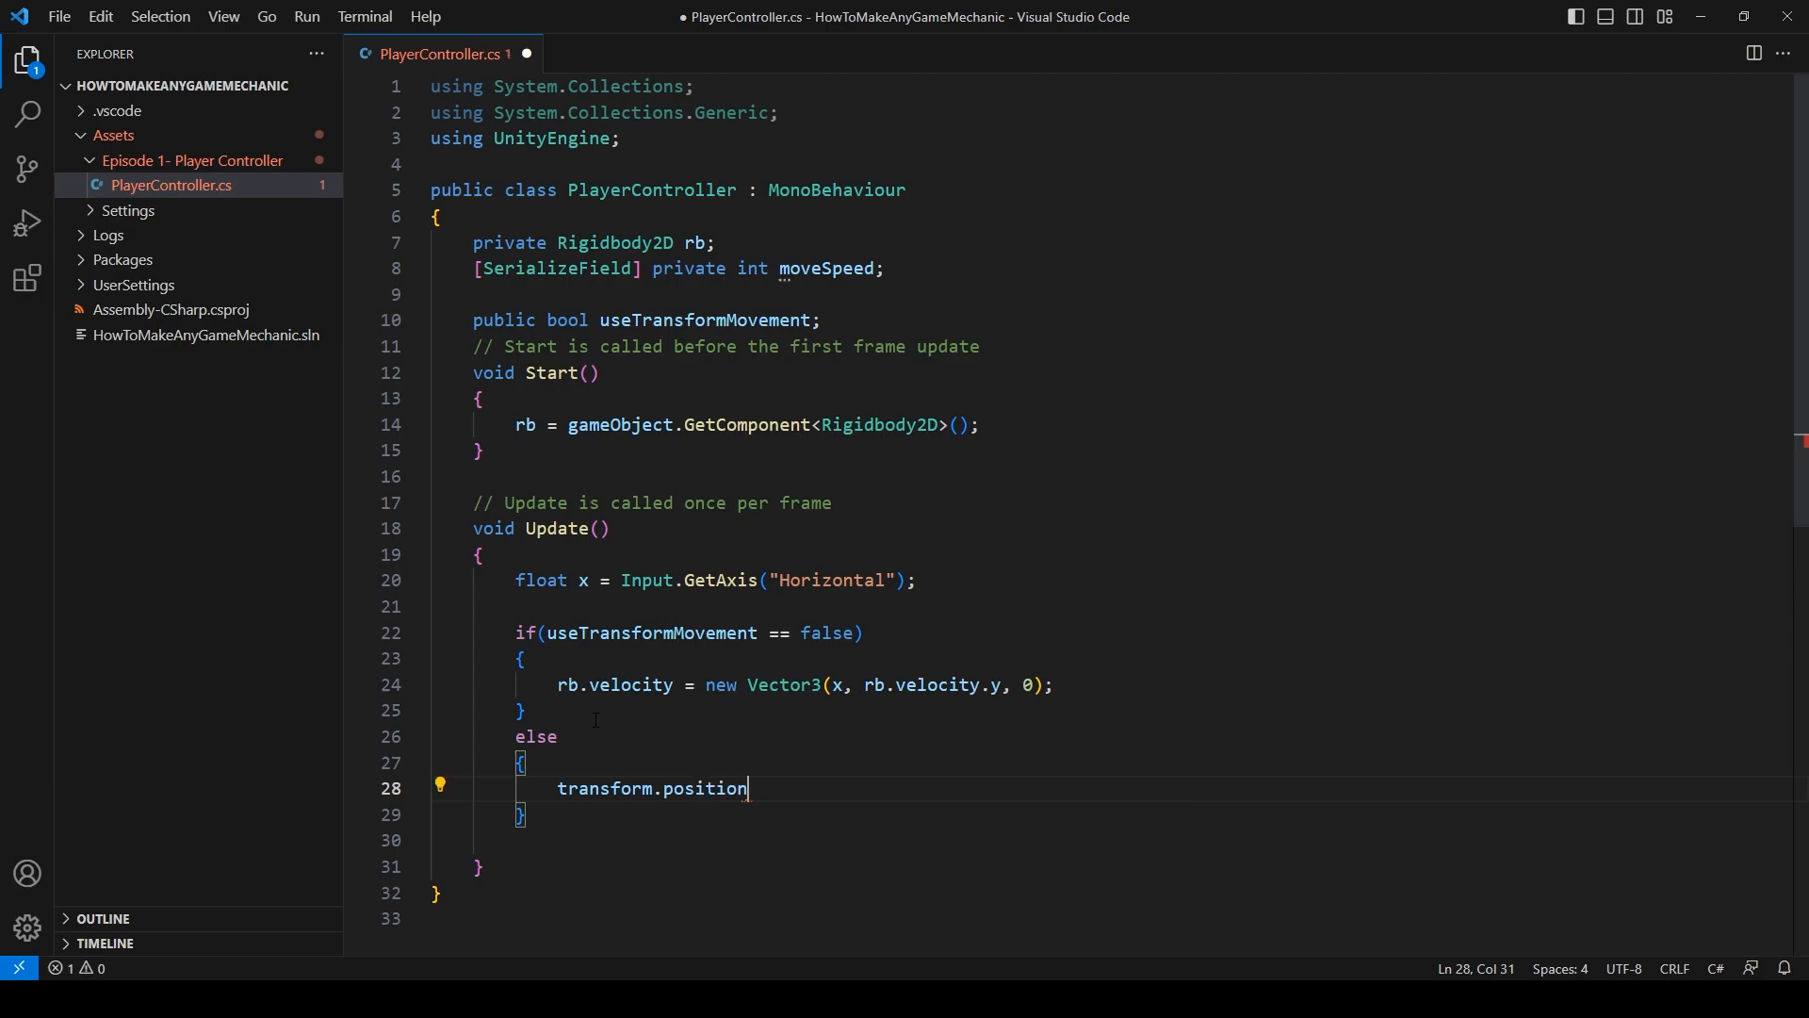
- Begin transform.position = new Vector3(transform.position.x + x ...) in the else branch
text(= new vector3()
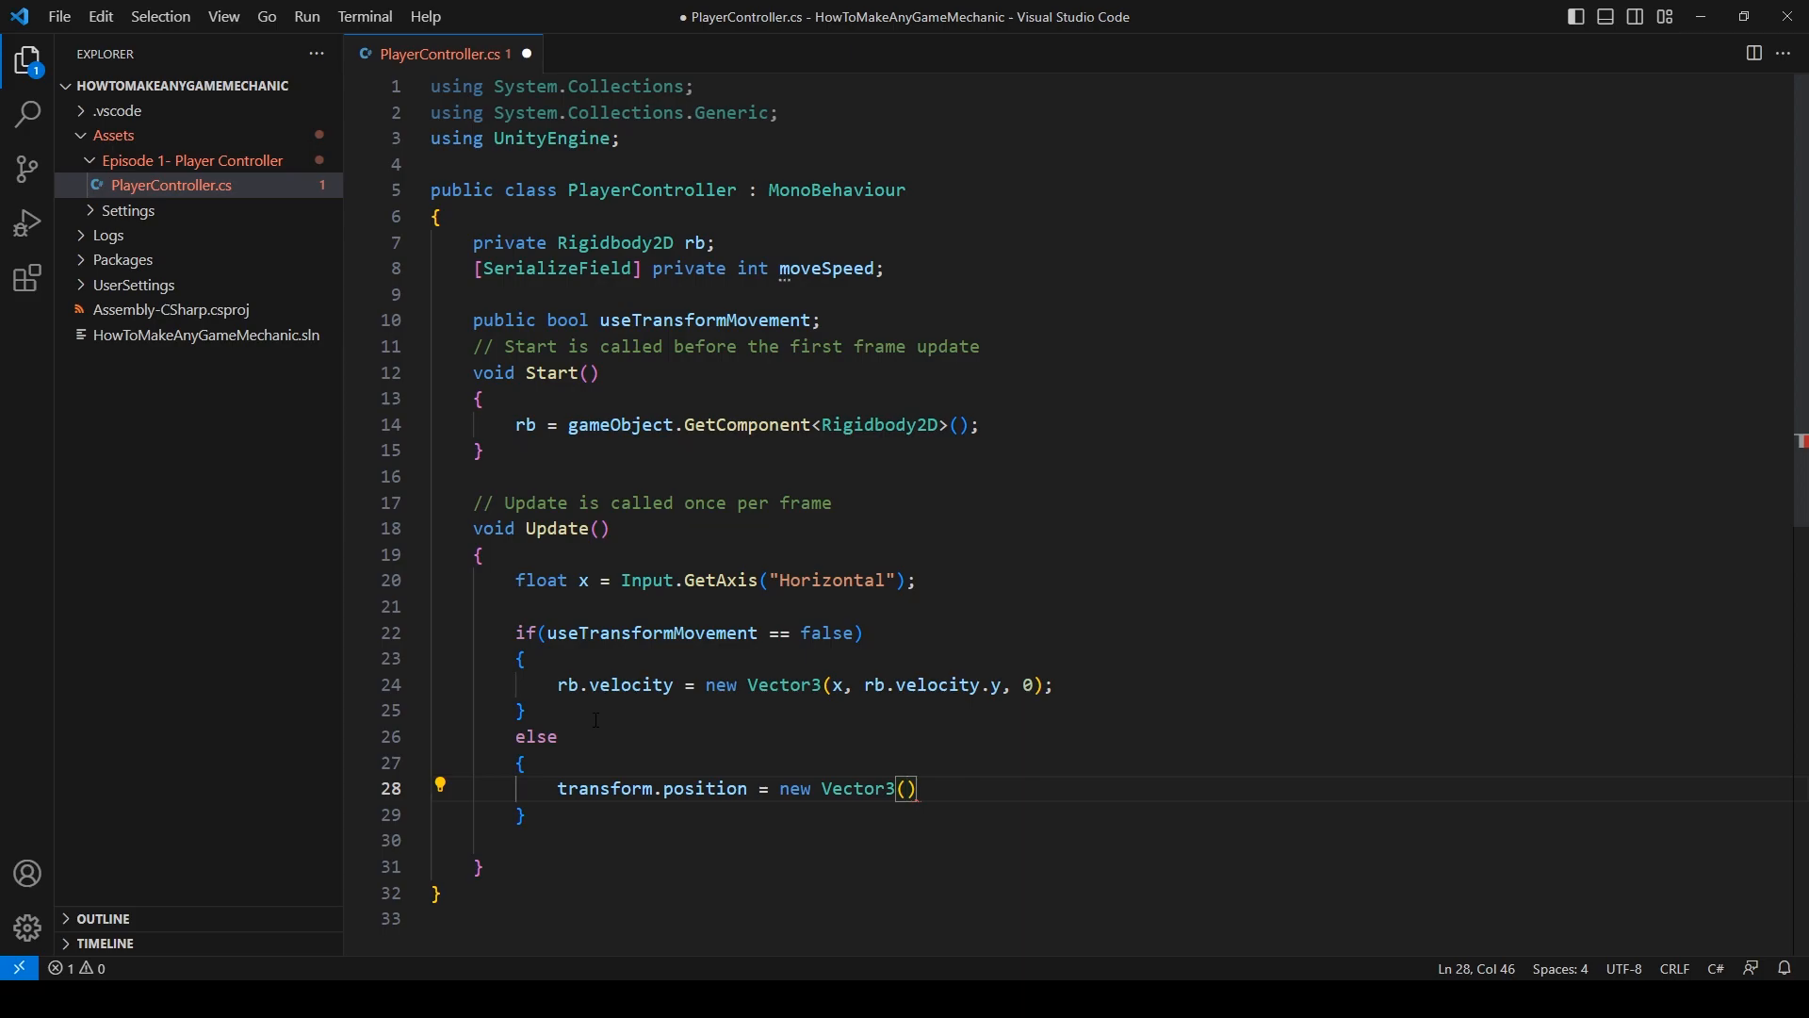
text(t)
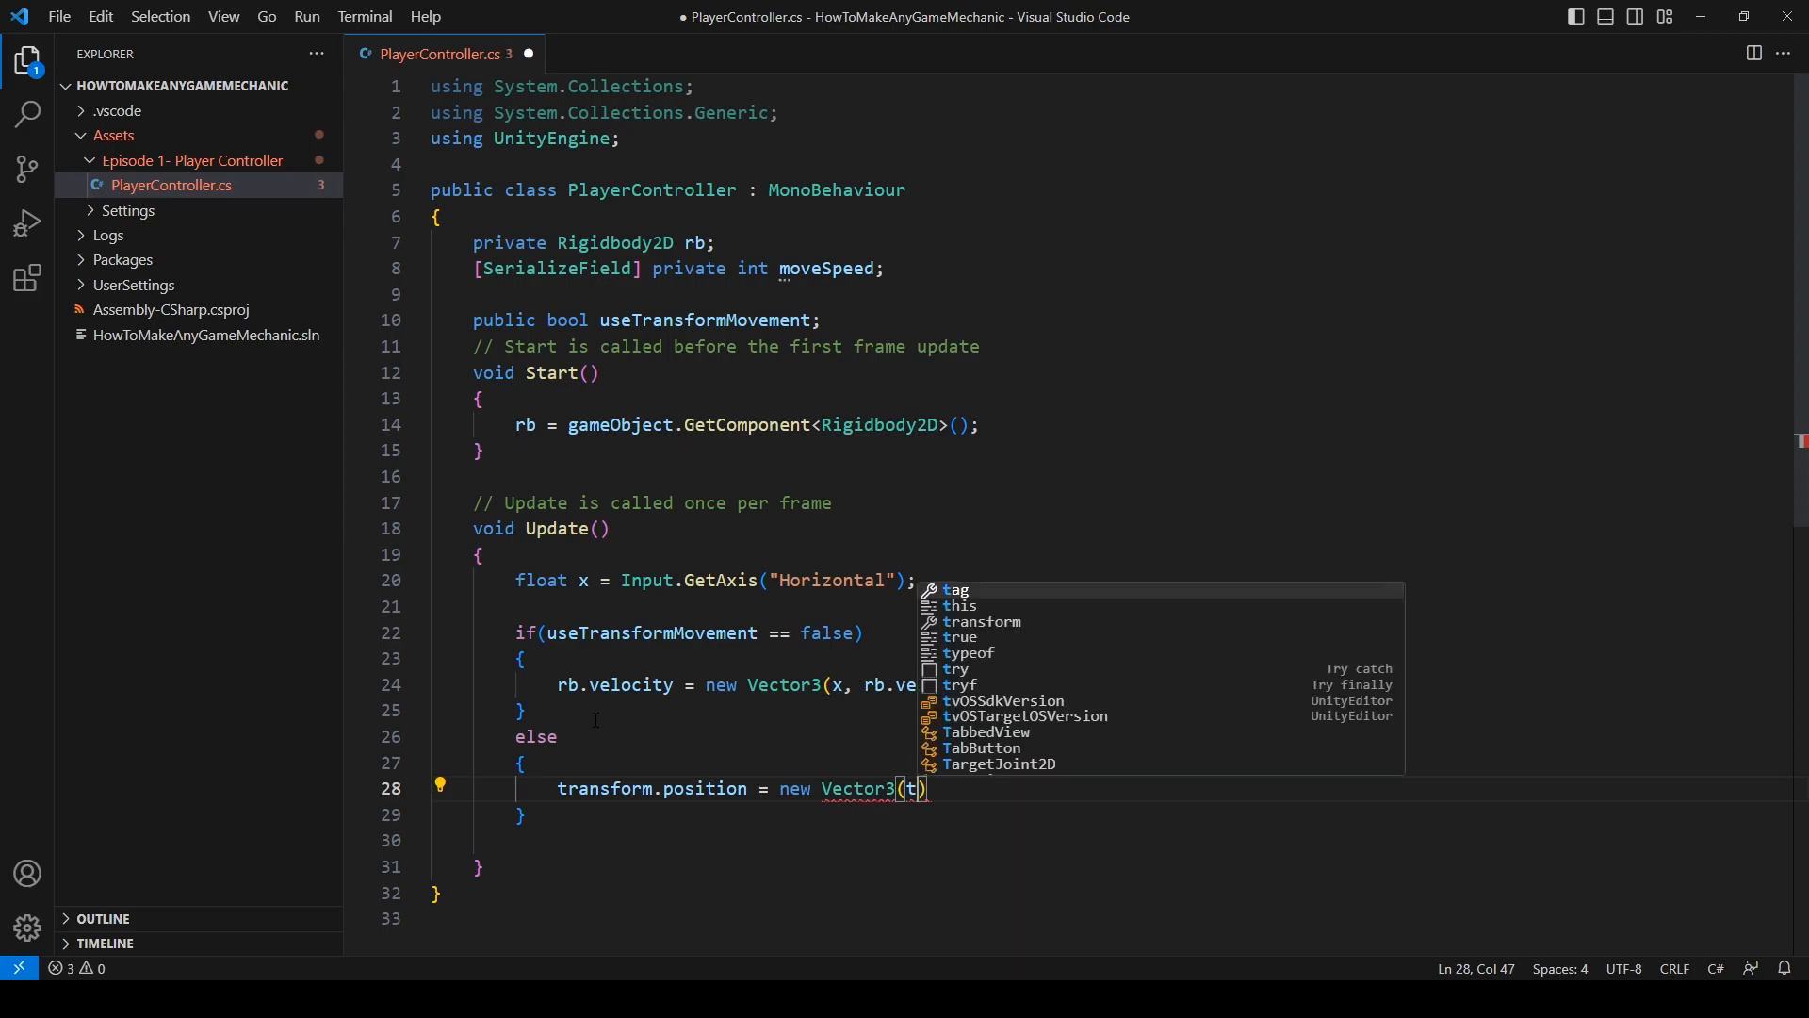
text(ransform.position.x)
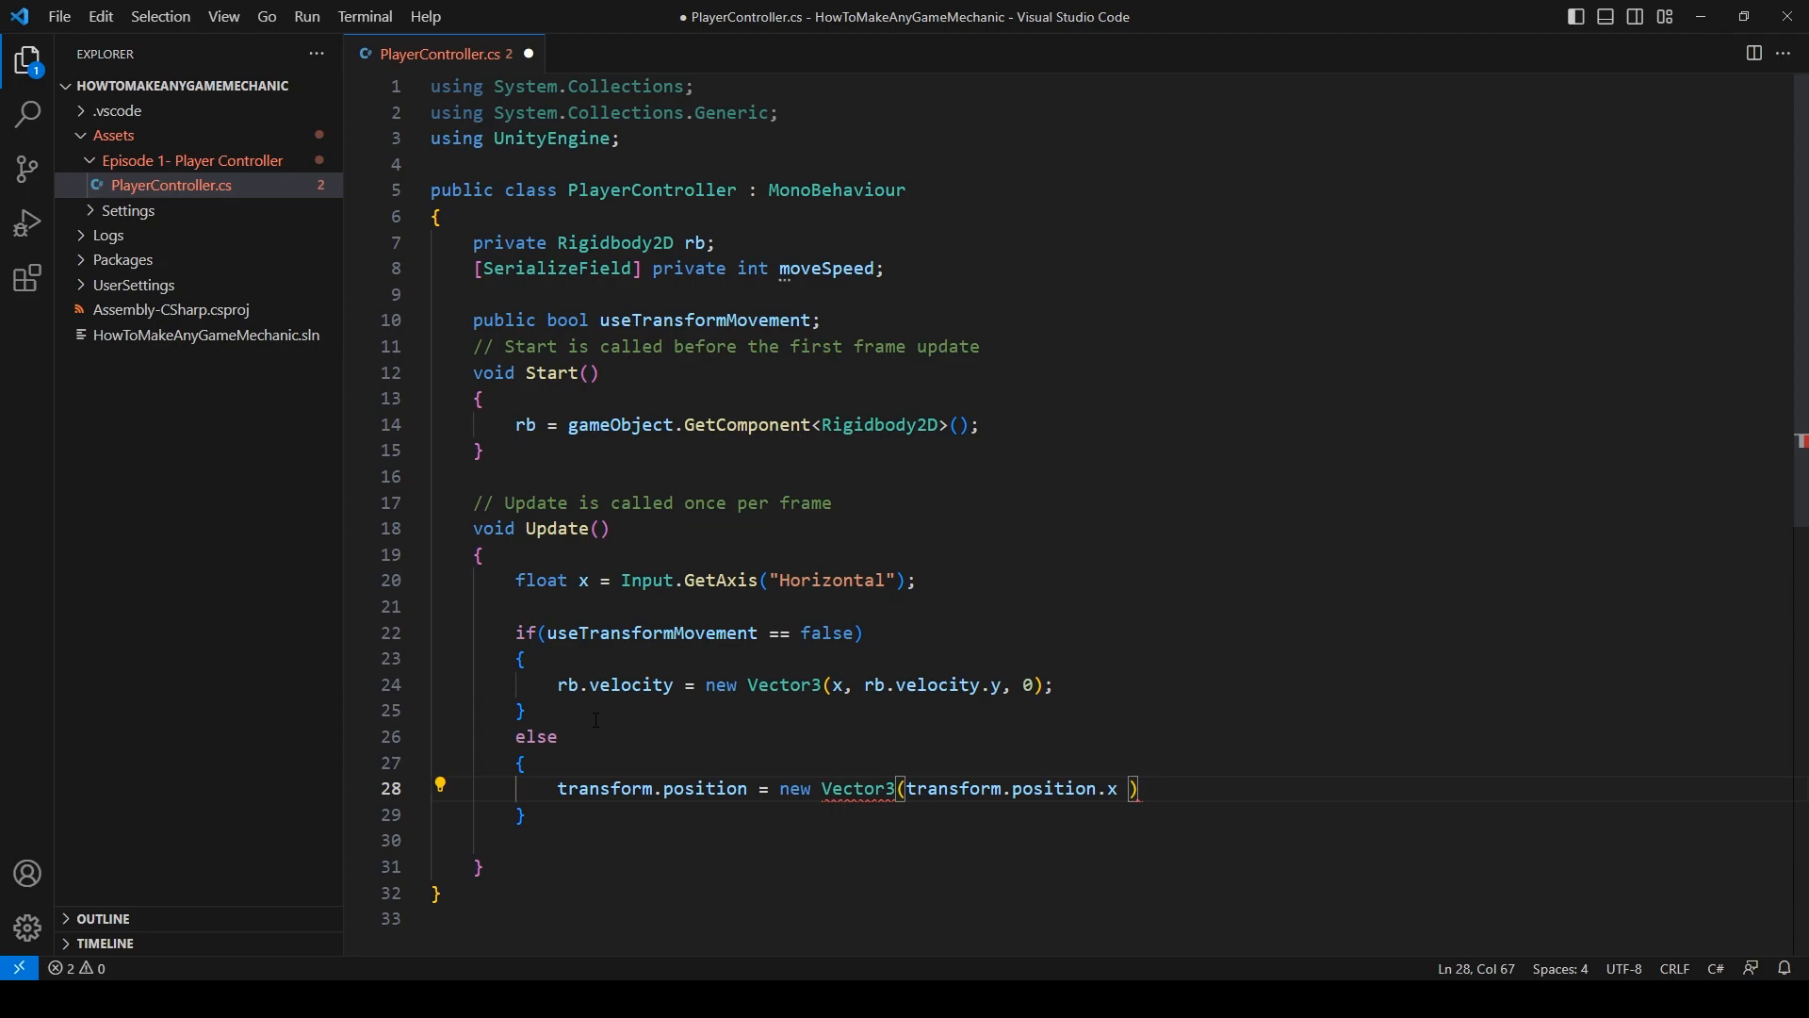
text(+ x)
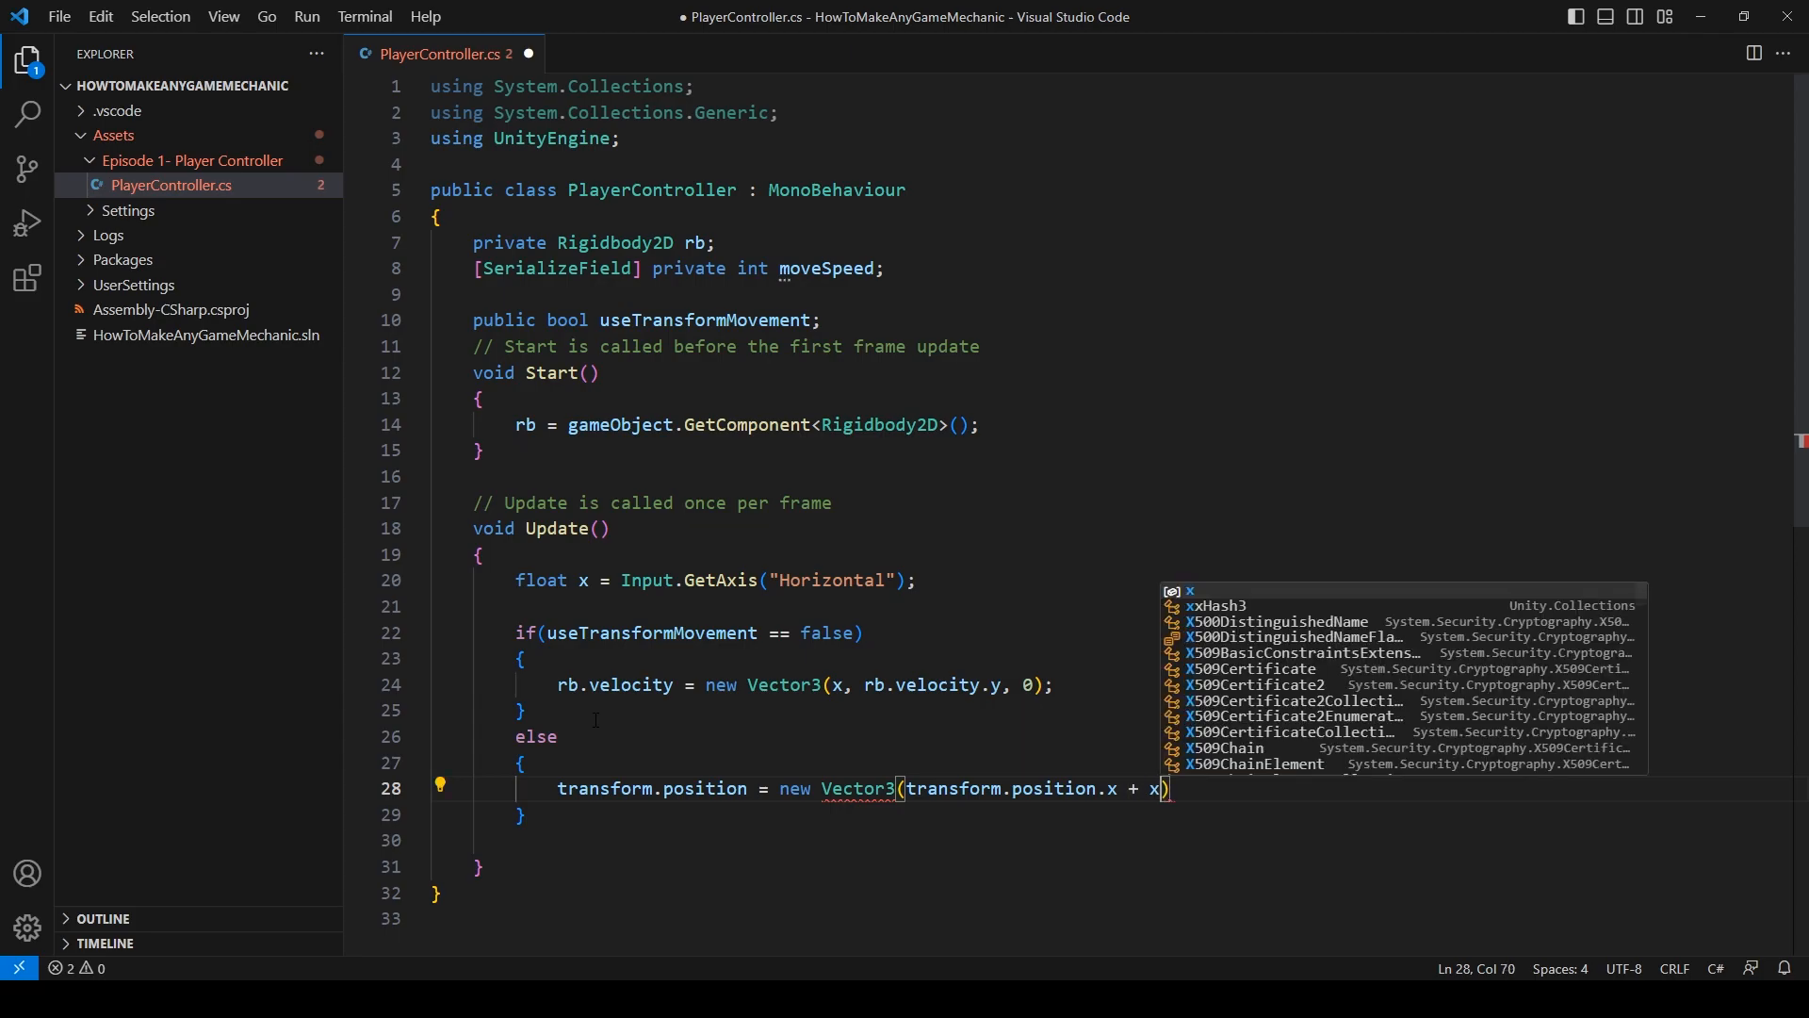
key(Escape)
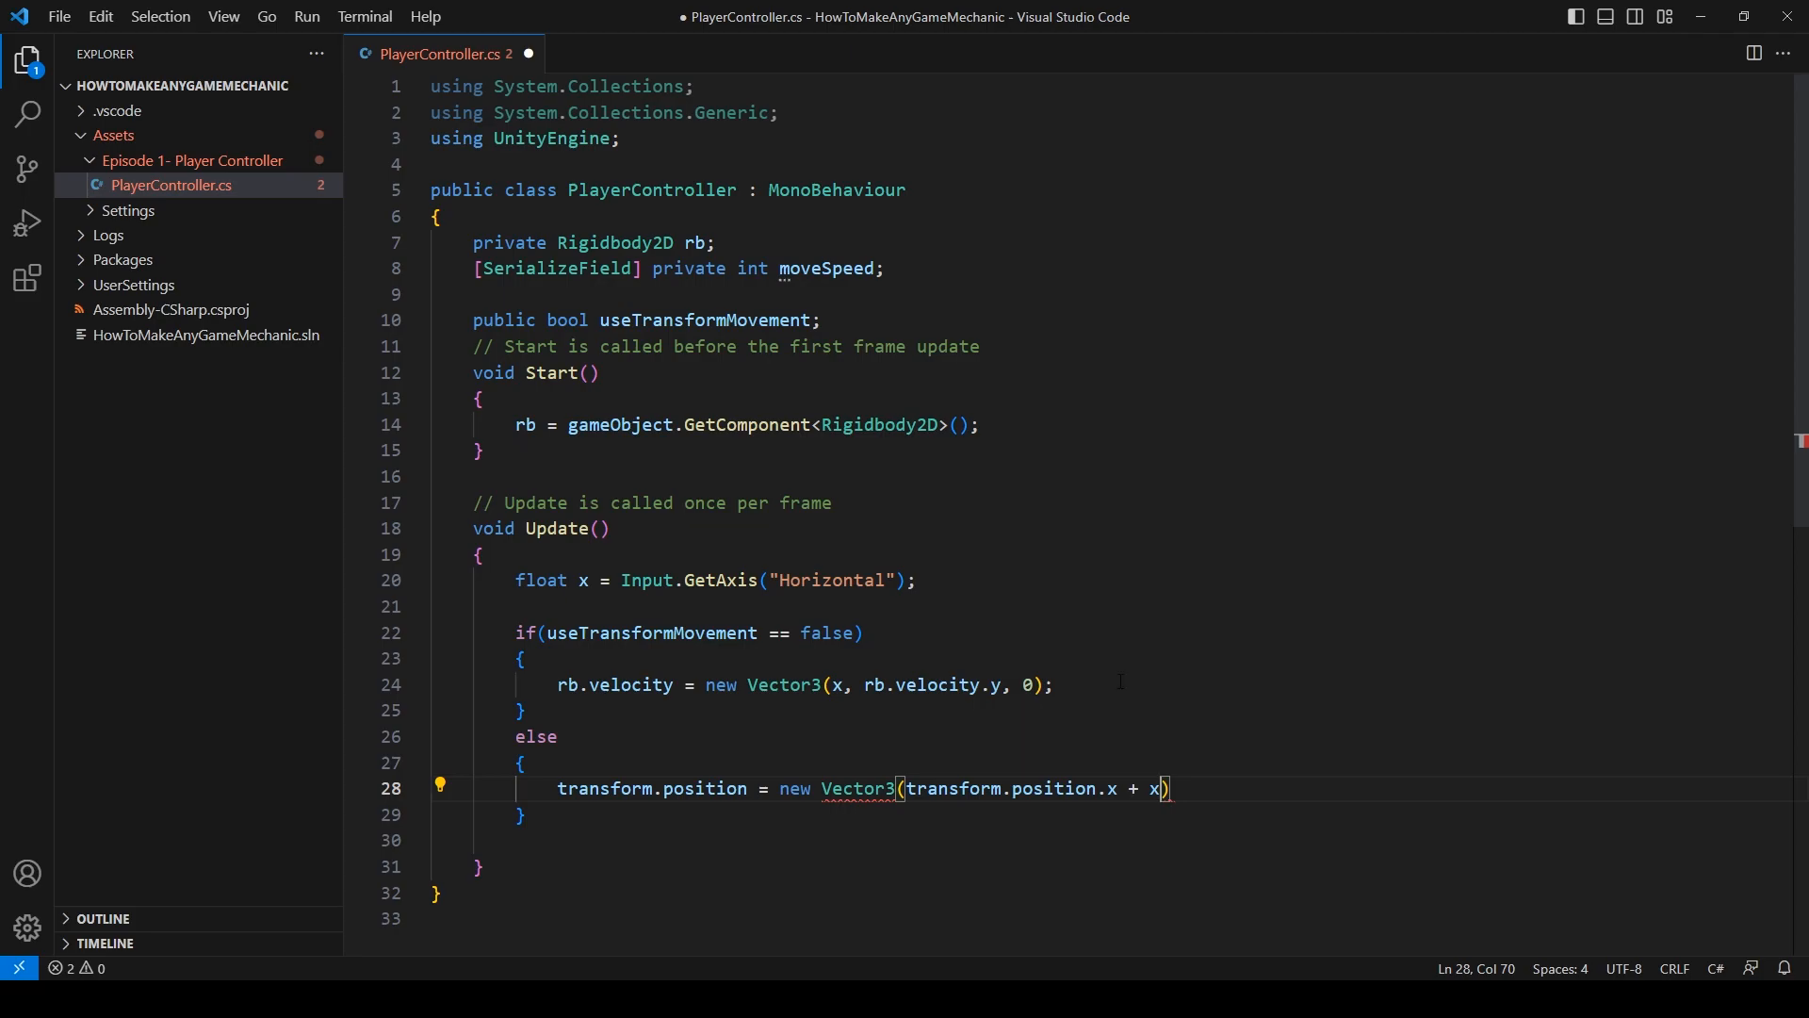
- Complete the Vector3 with * Time.deltaTime * moveSpeed, transform.position.y and transform.position.z
text(, tra)
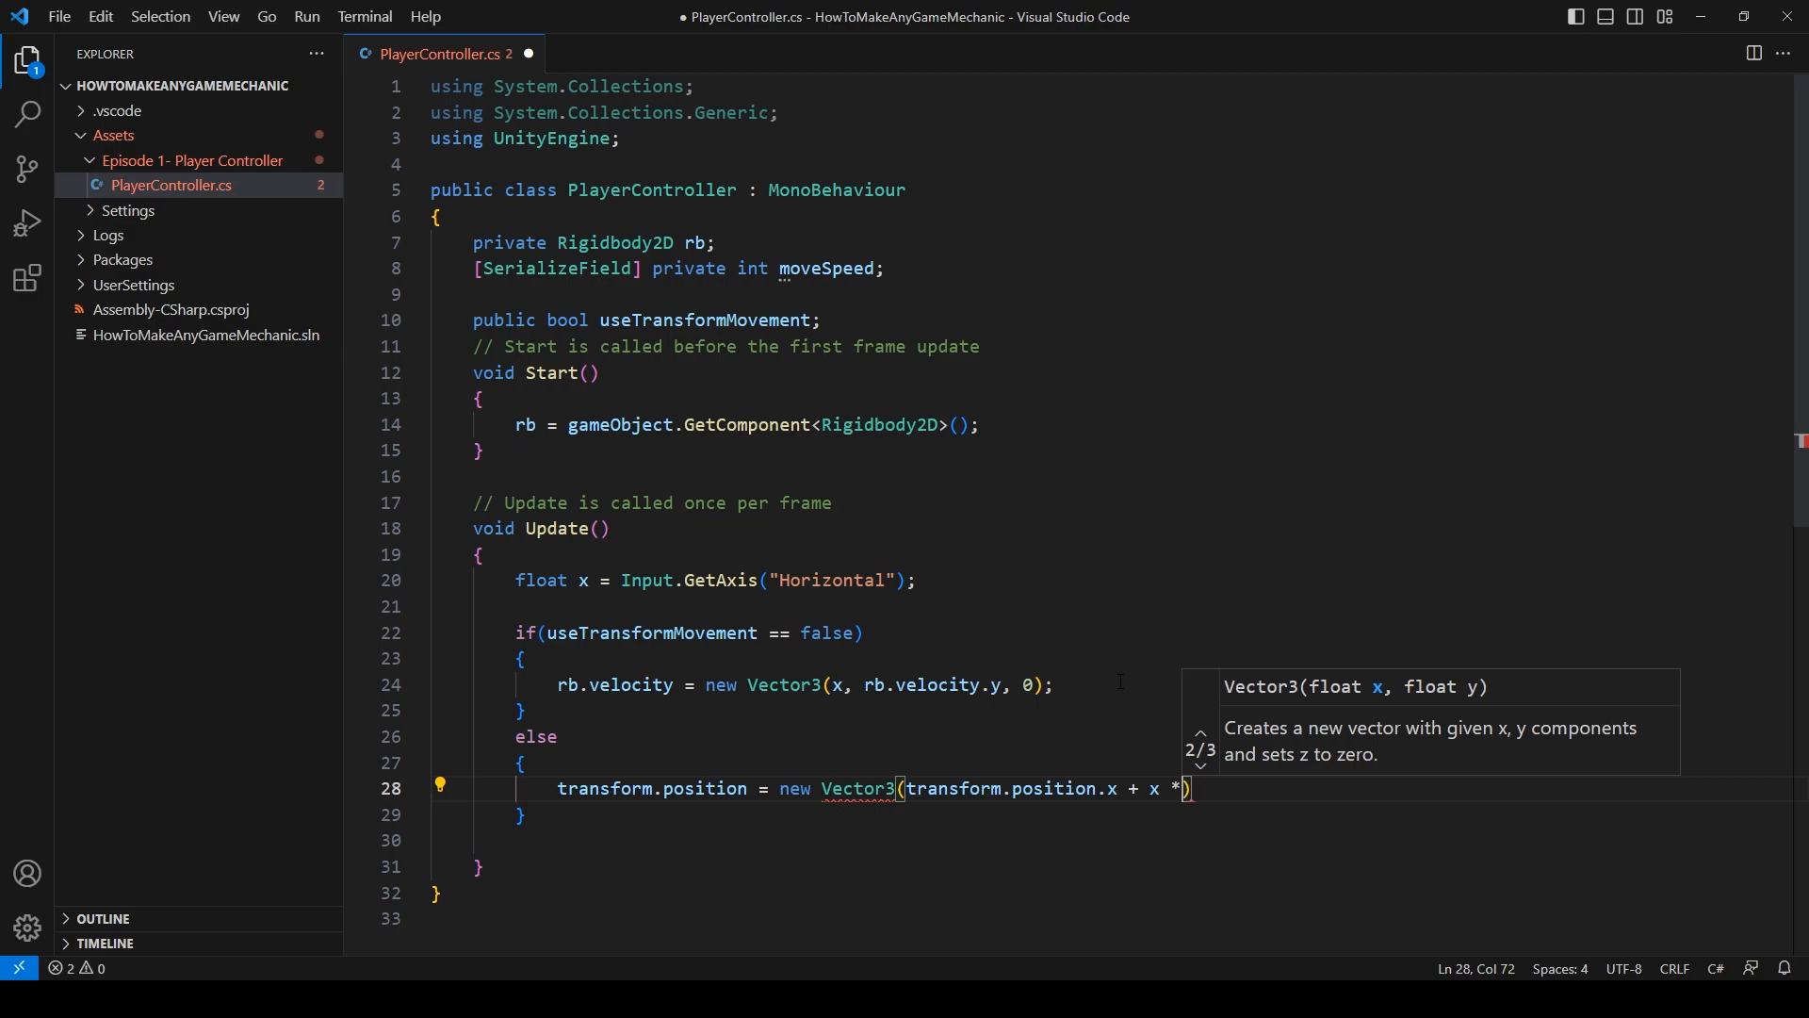
text(T)
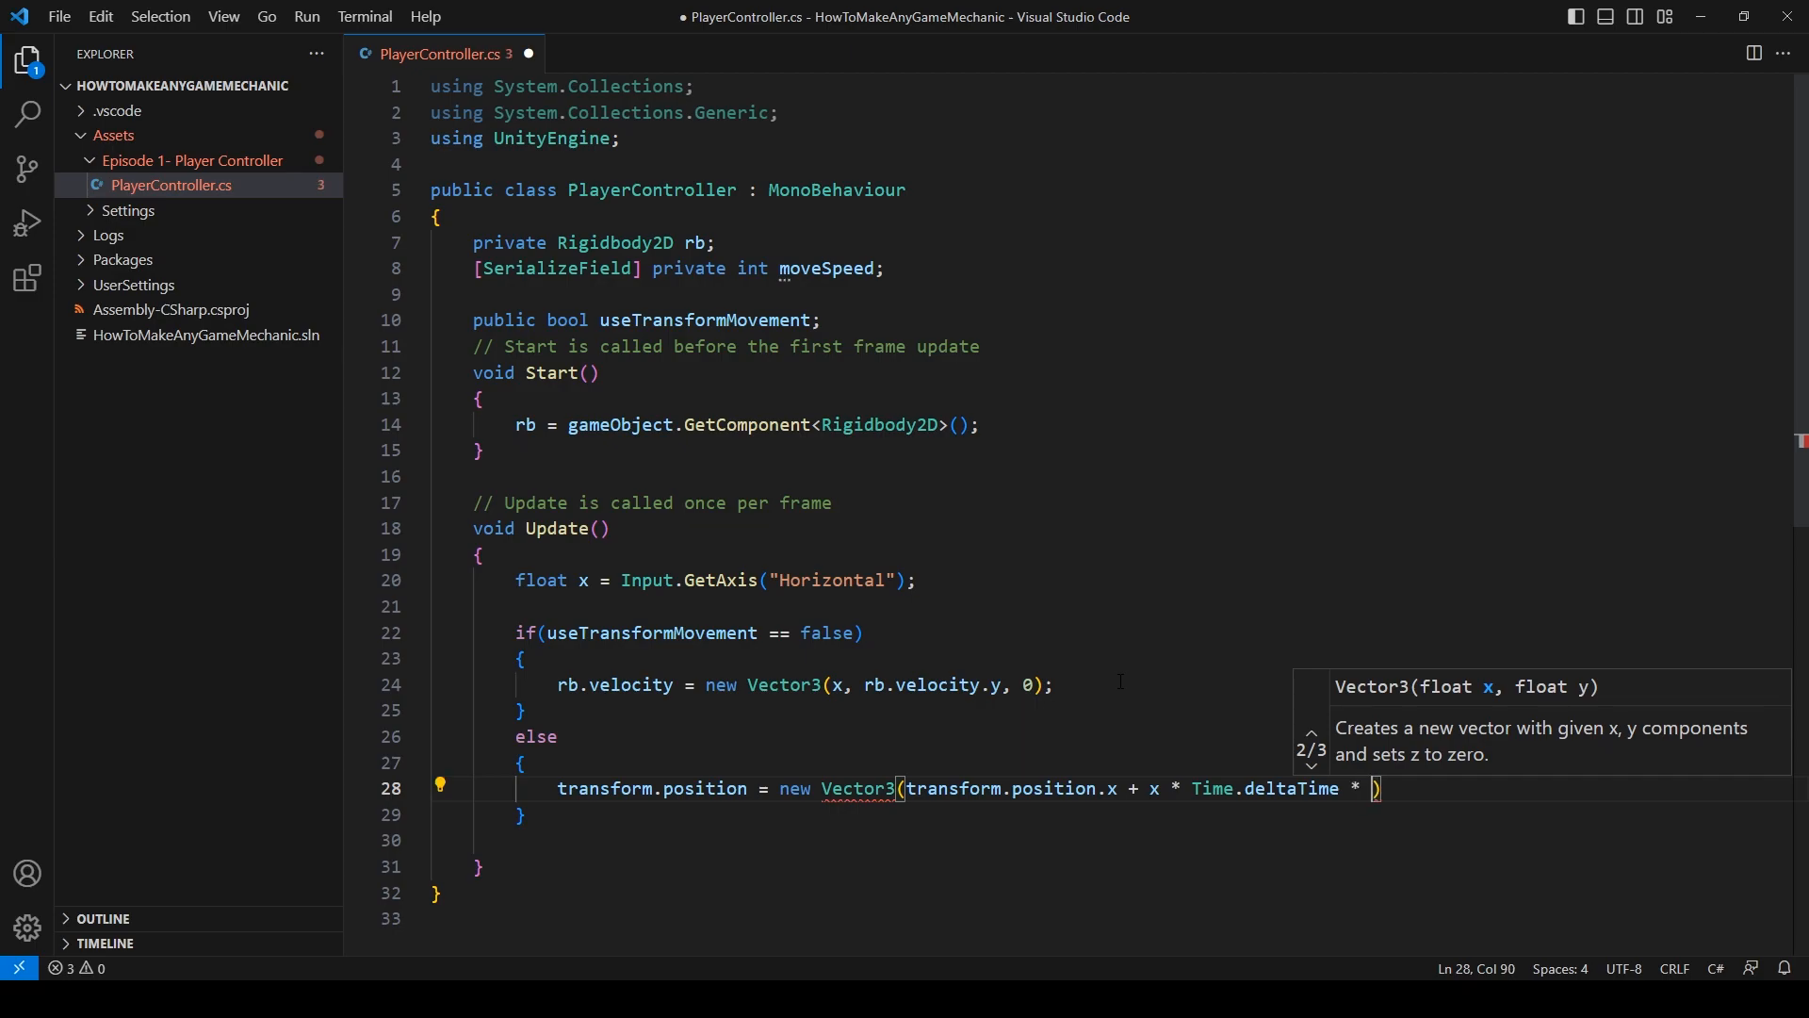
text(speed)
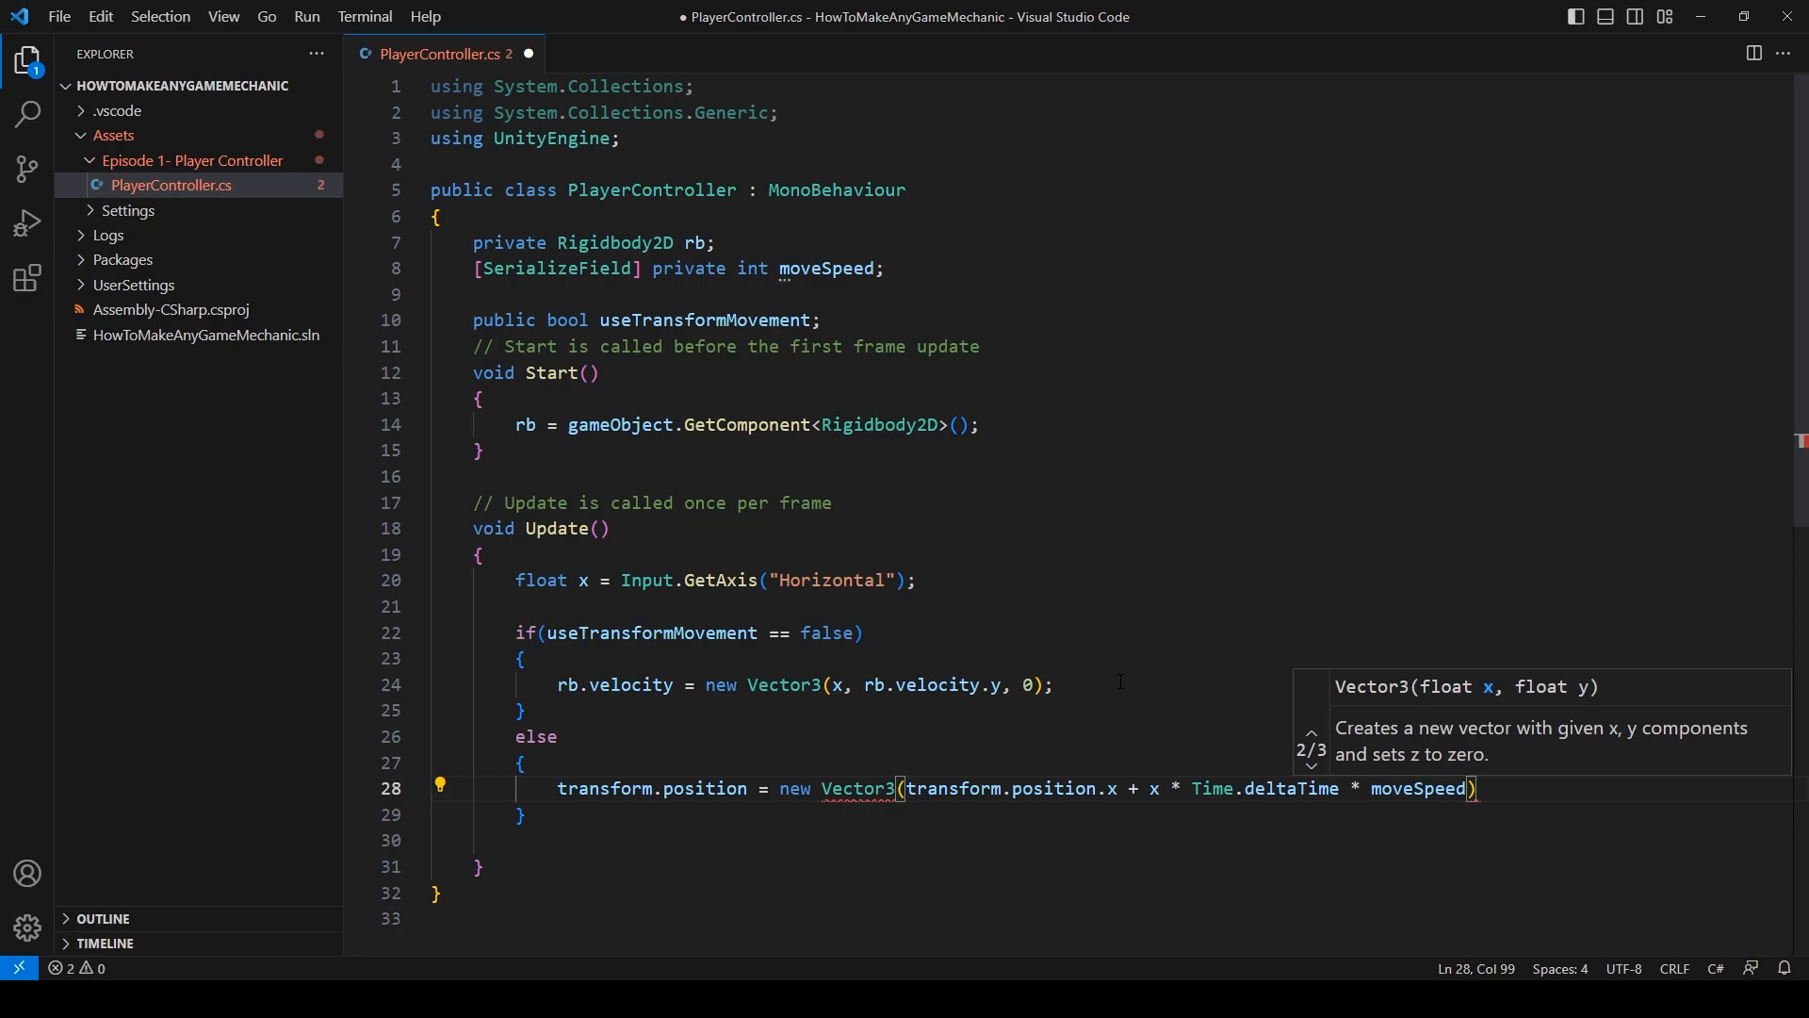
text(, transform.position.y, transform.position.)
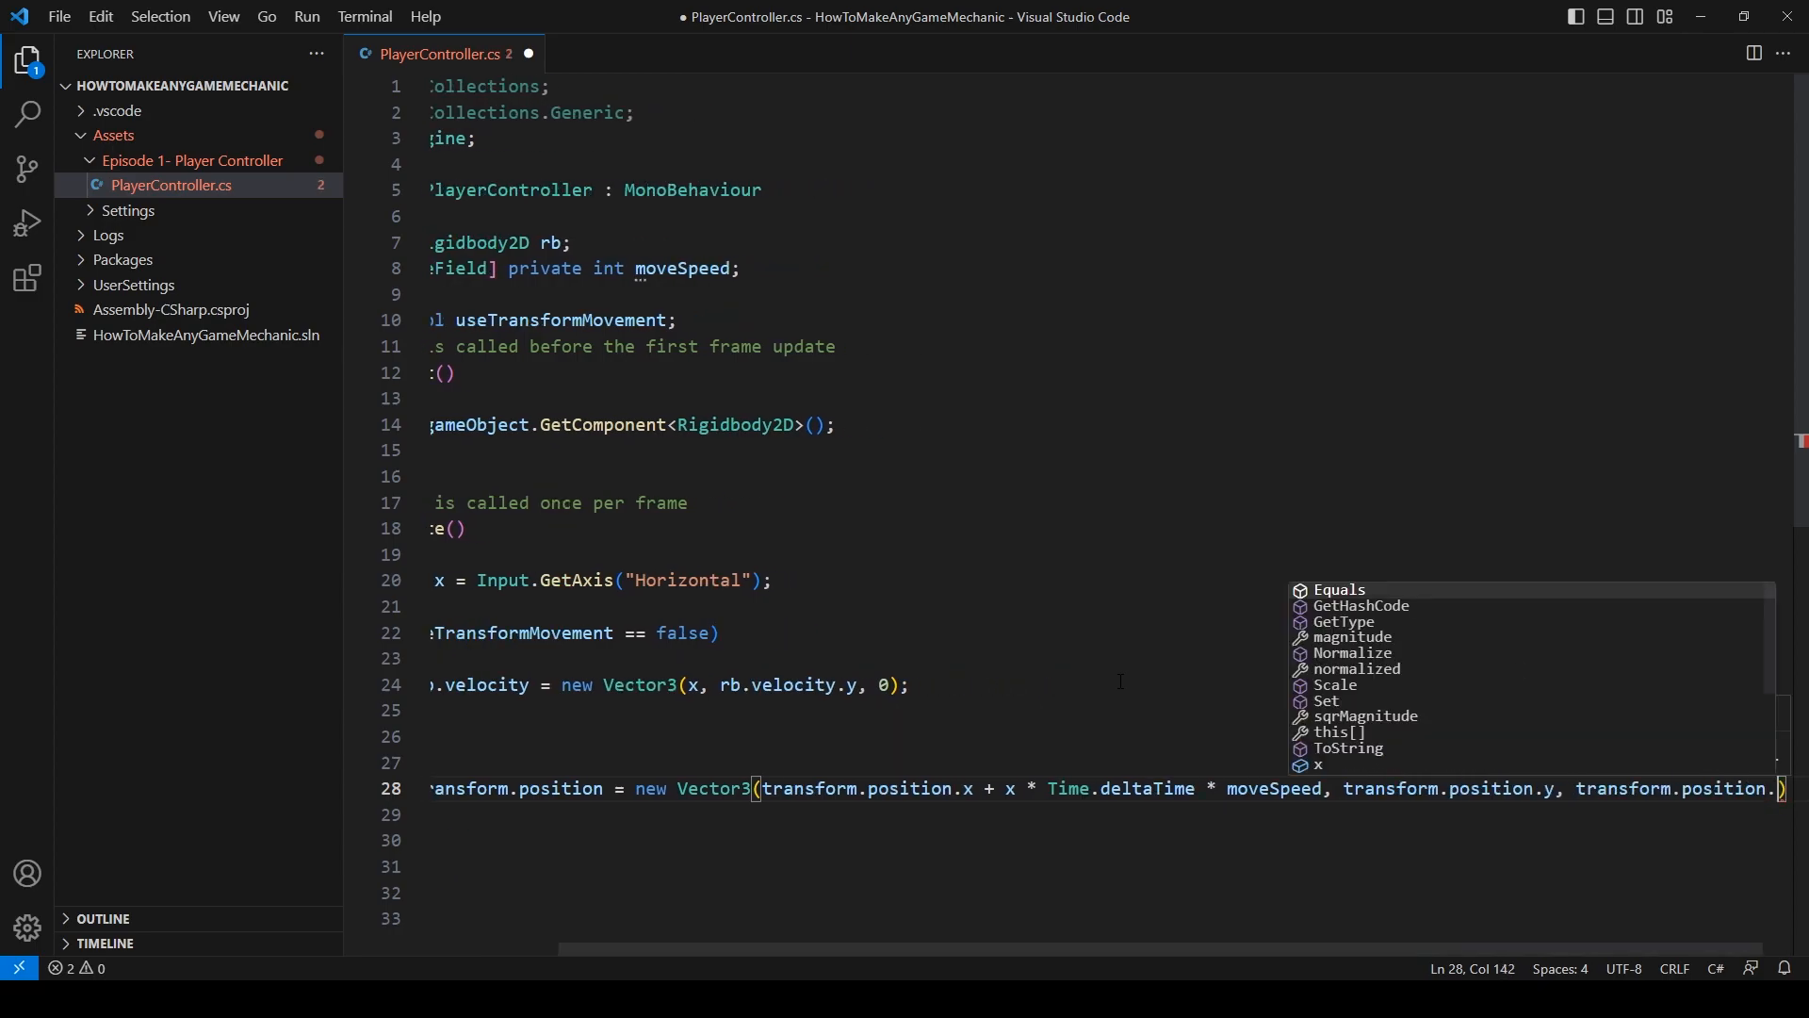
text(z)
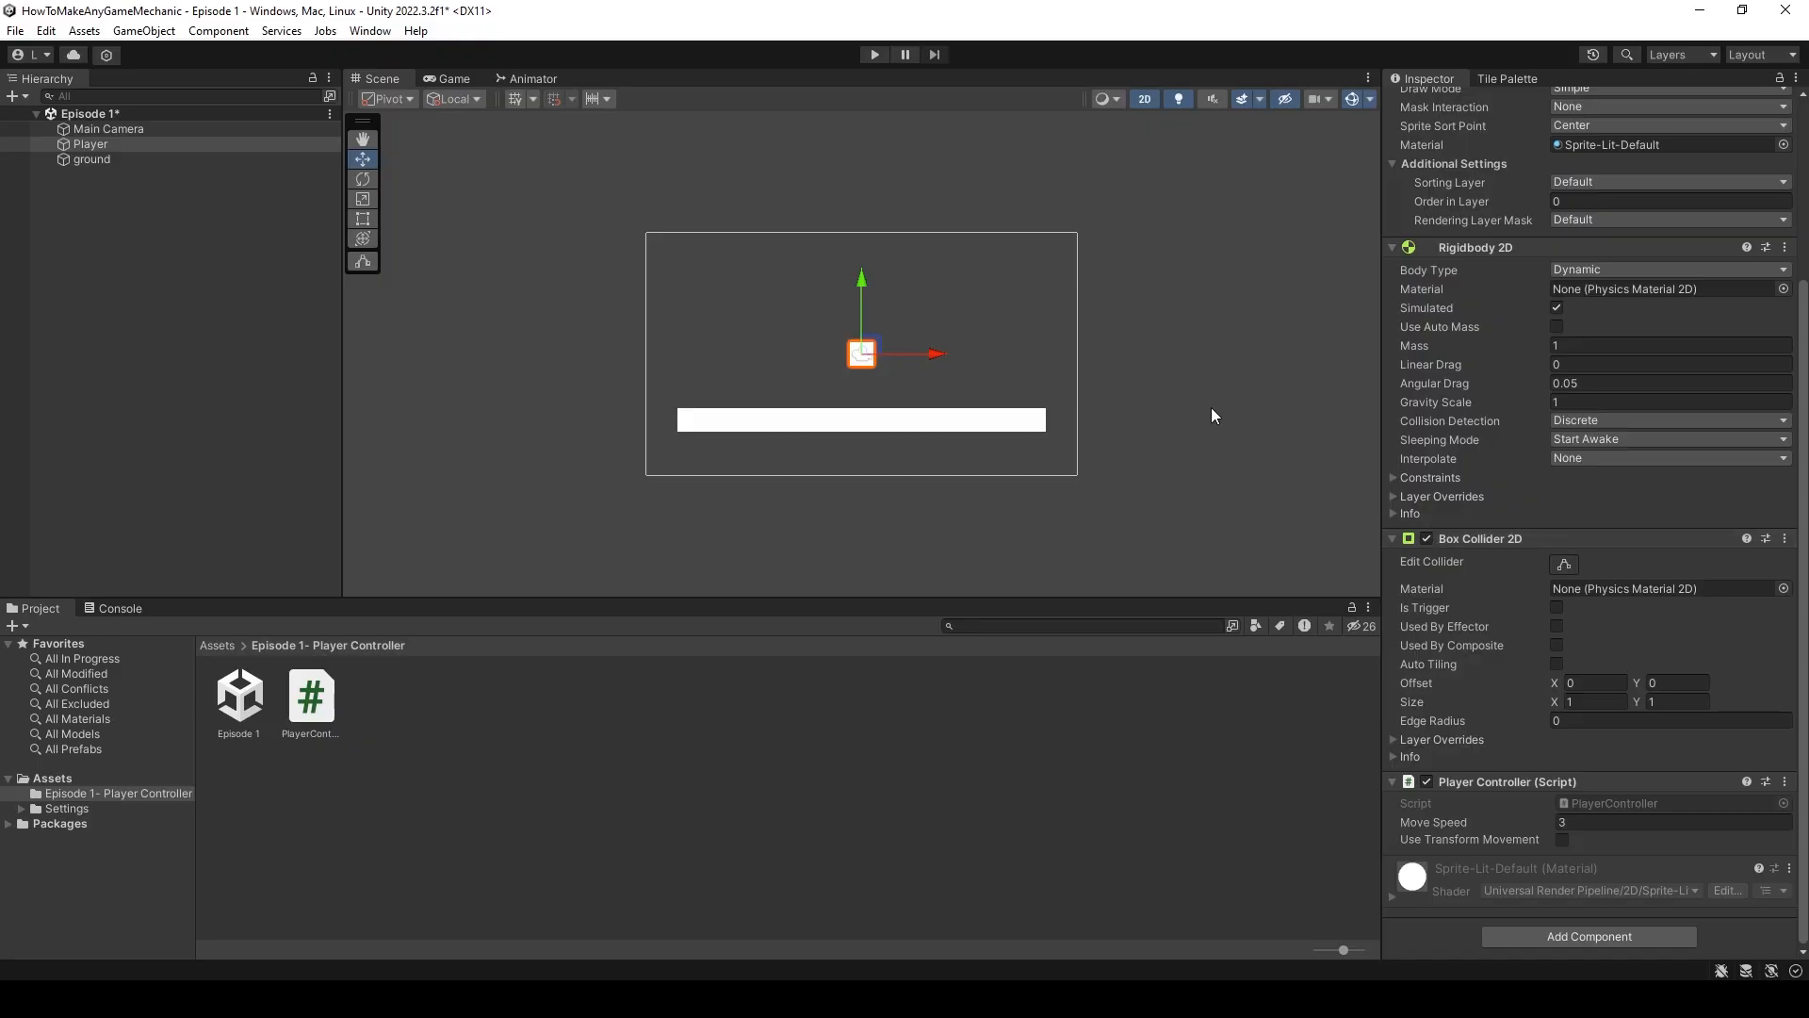
- Run a play test with the updated script while Use Transform Movement stays off
click(1560, 838)
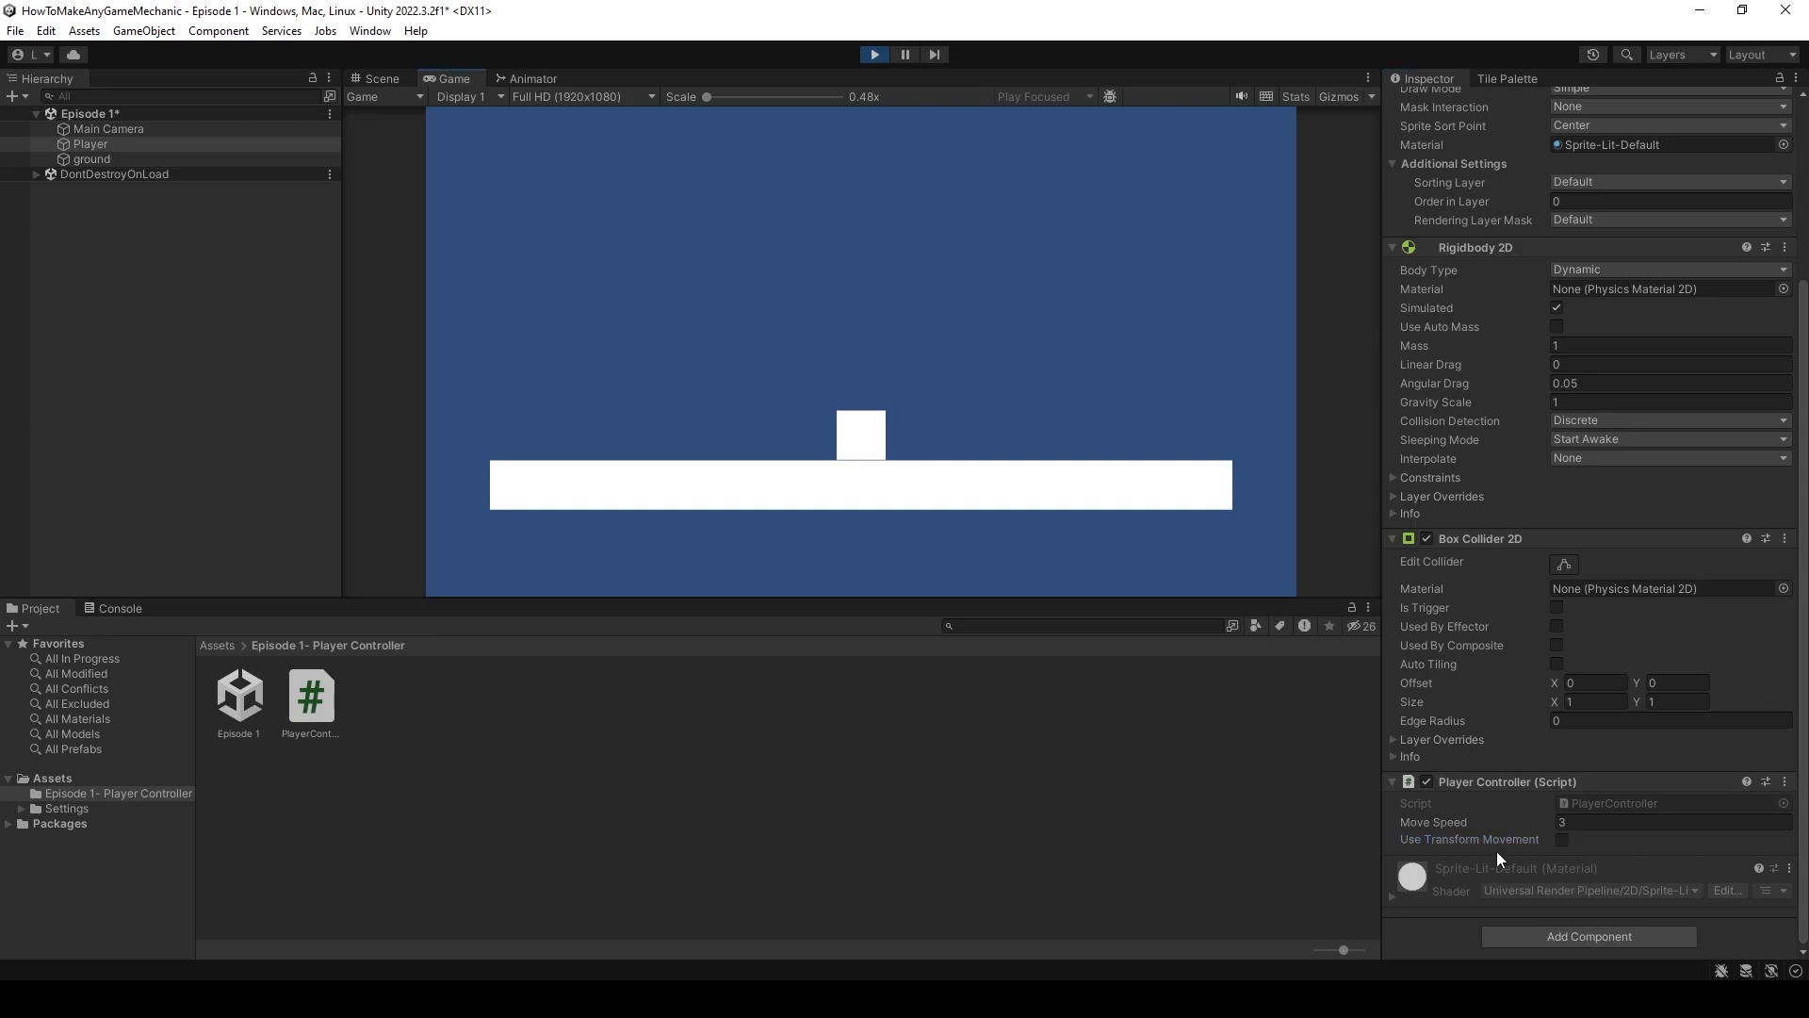
click(1561, 838)
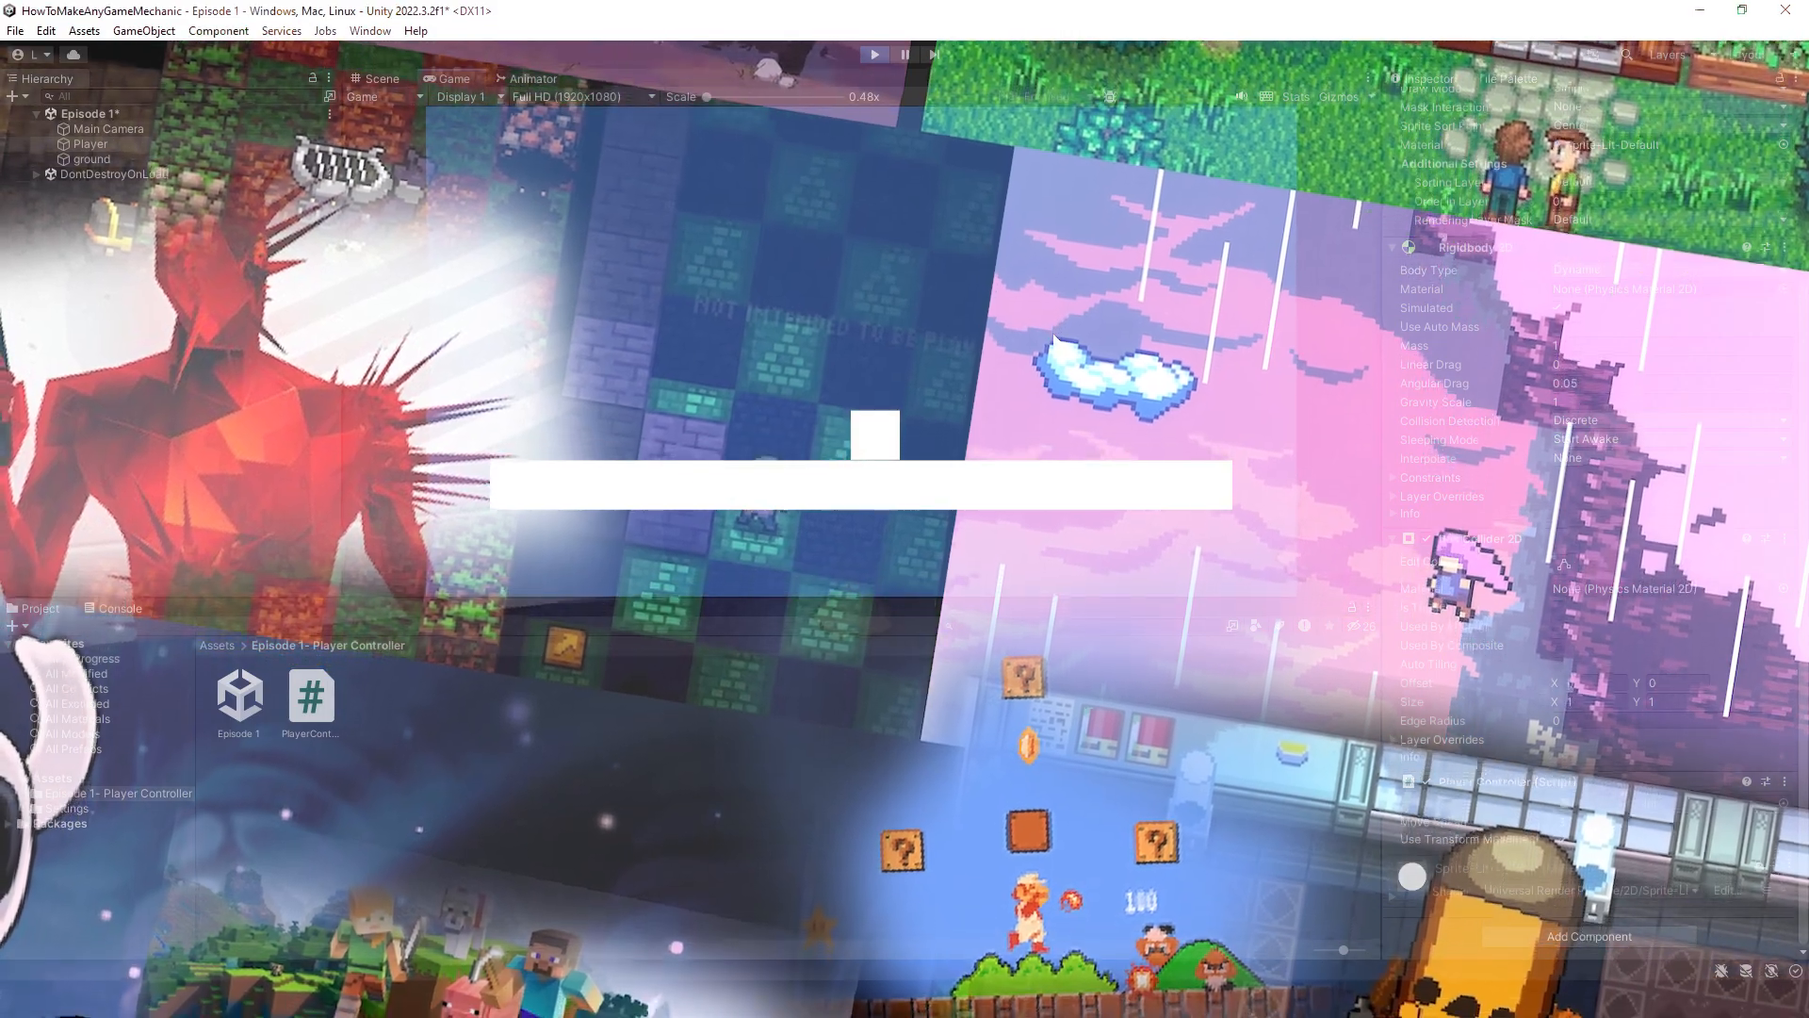
click(872, 54)
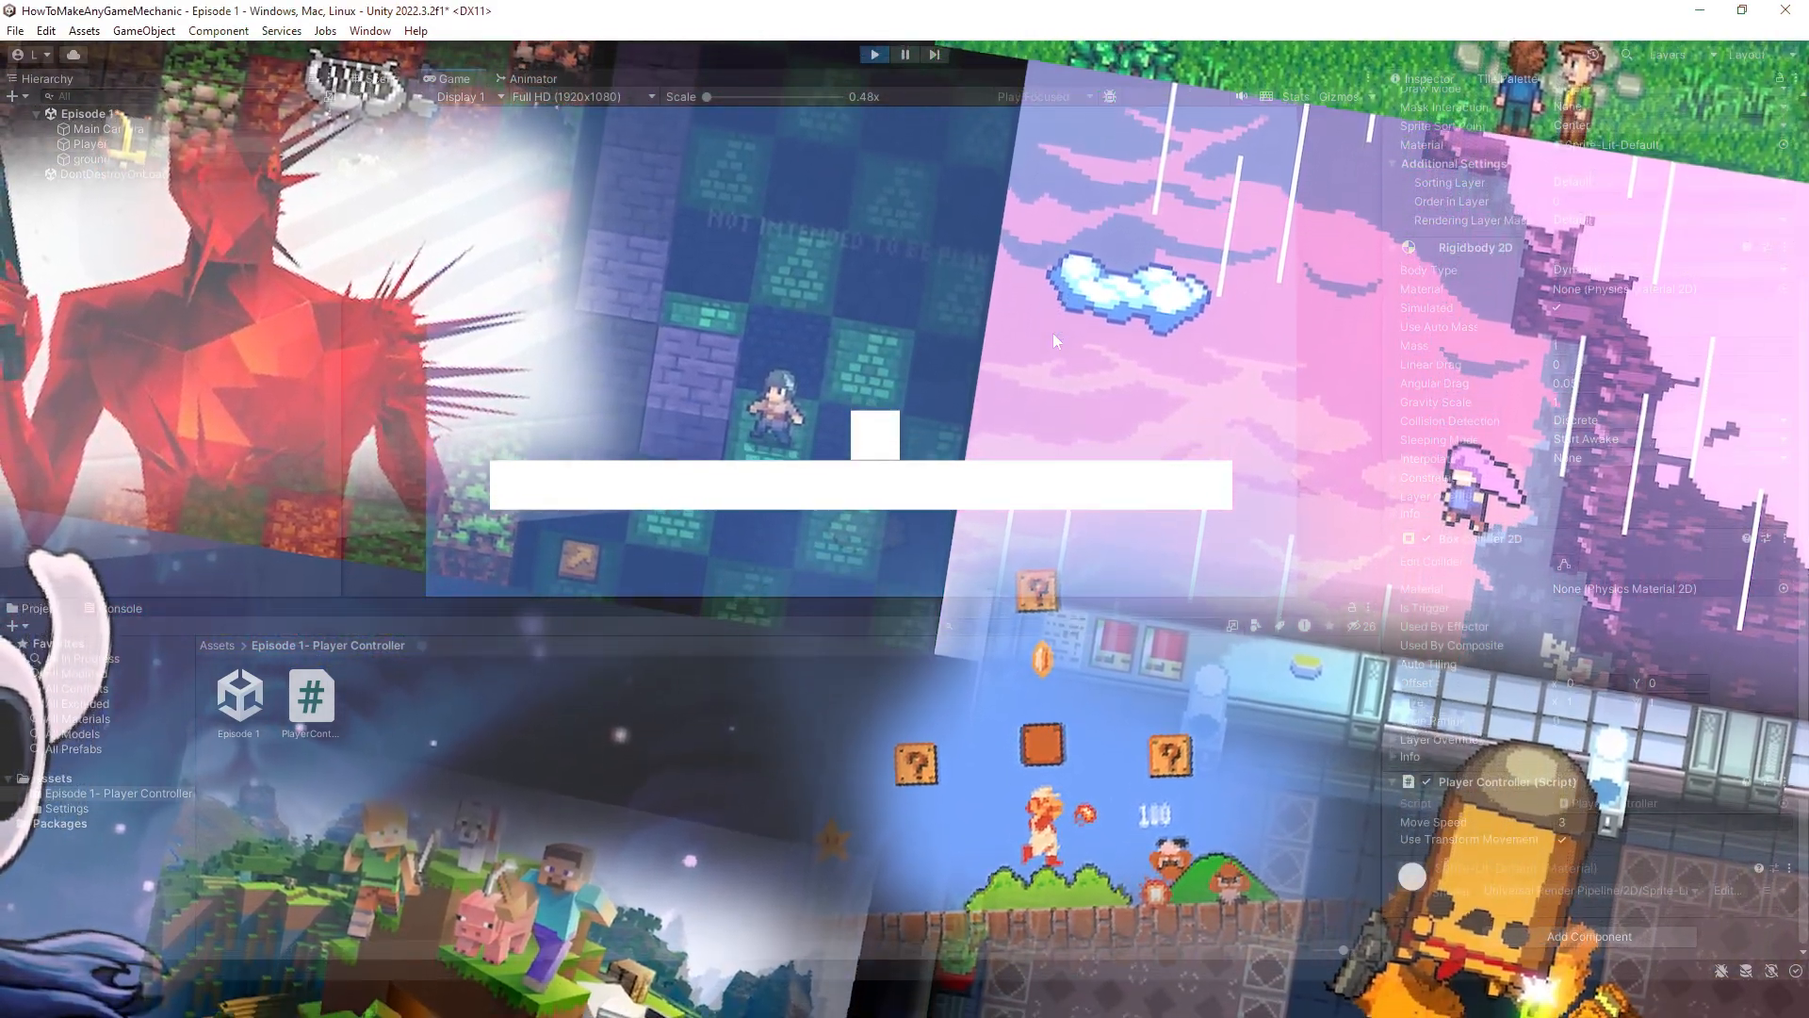